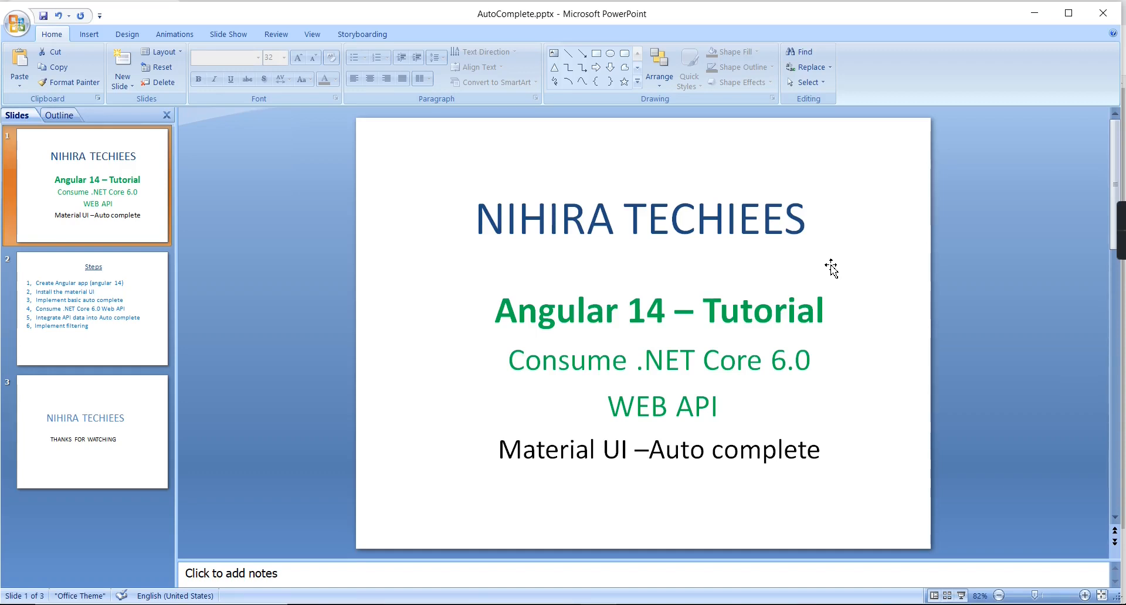
Highlight the '.NET Core 6.0 WEB API' tutorial subtitle text on the localhost:4200 page, then deselect it.
double_click(521, 449)
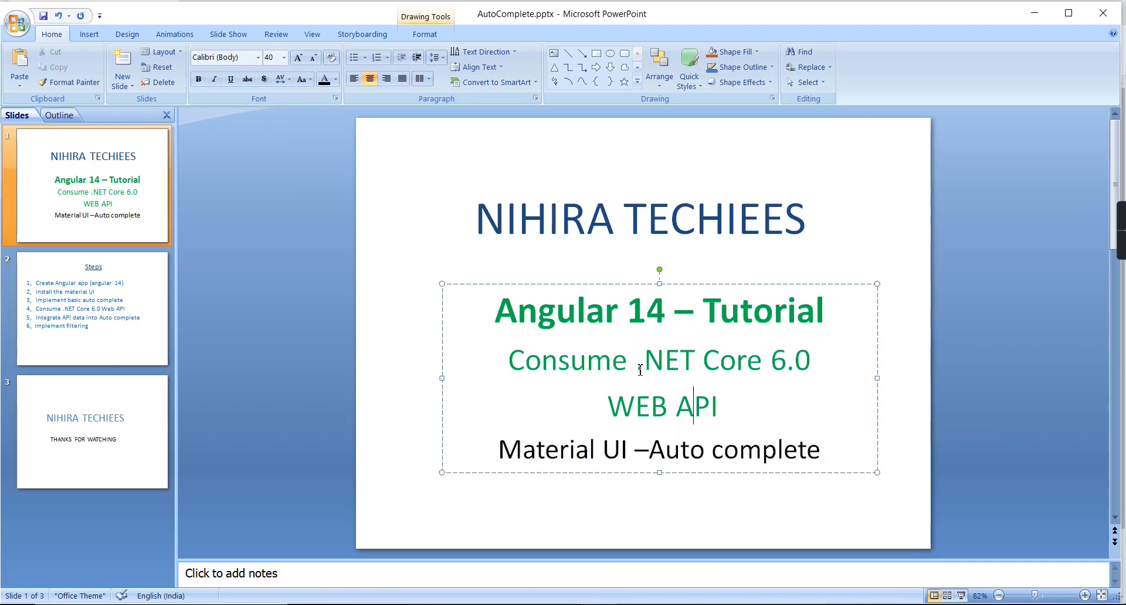
left_click_drag(639, 360, 724, 407)
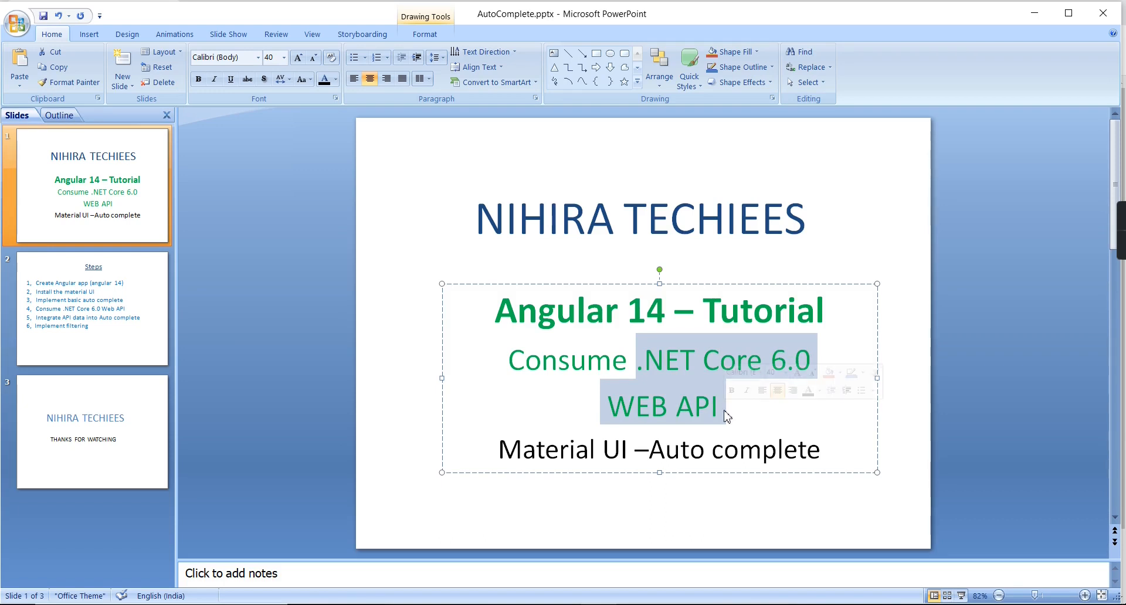
left_click(92, 309)
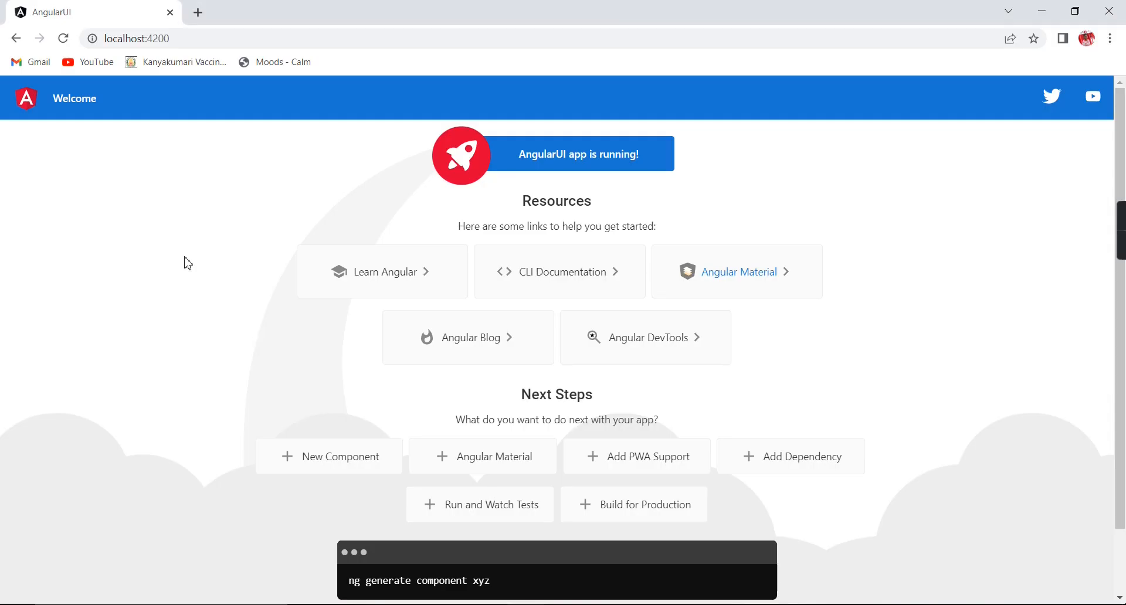
mouse_move(720, 280)
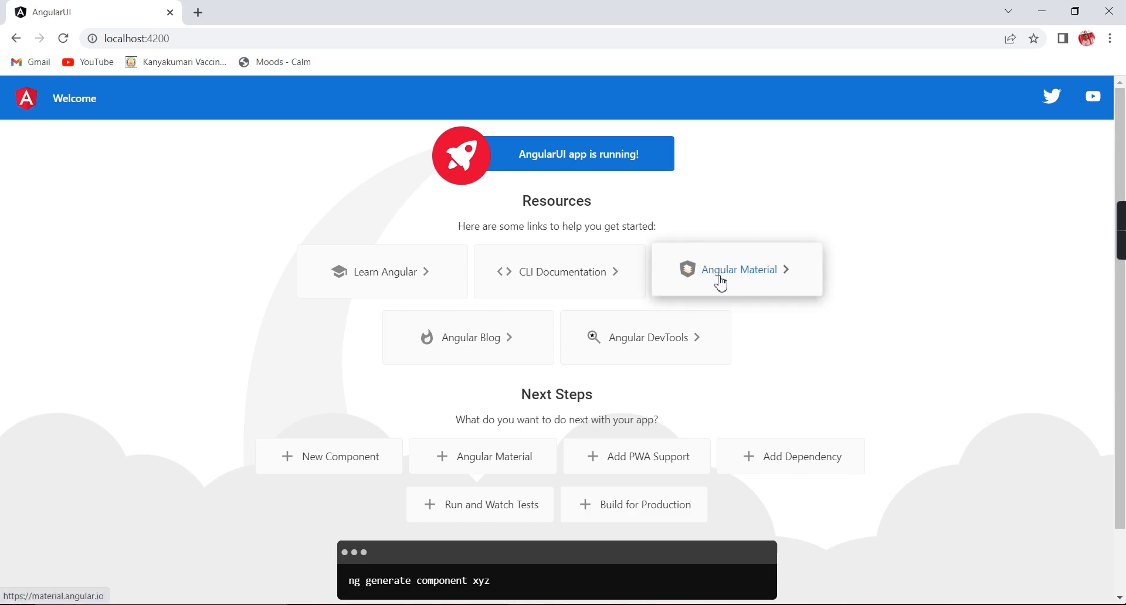
left_click(739, 270)
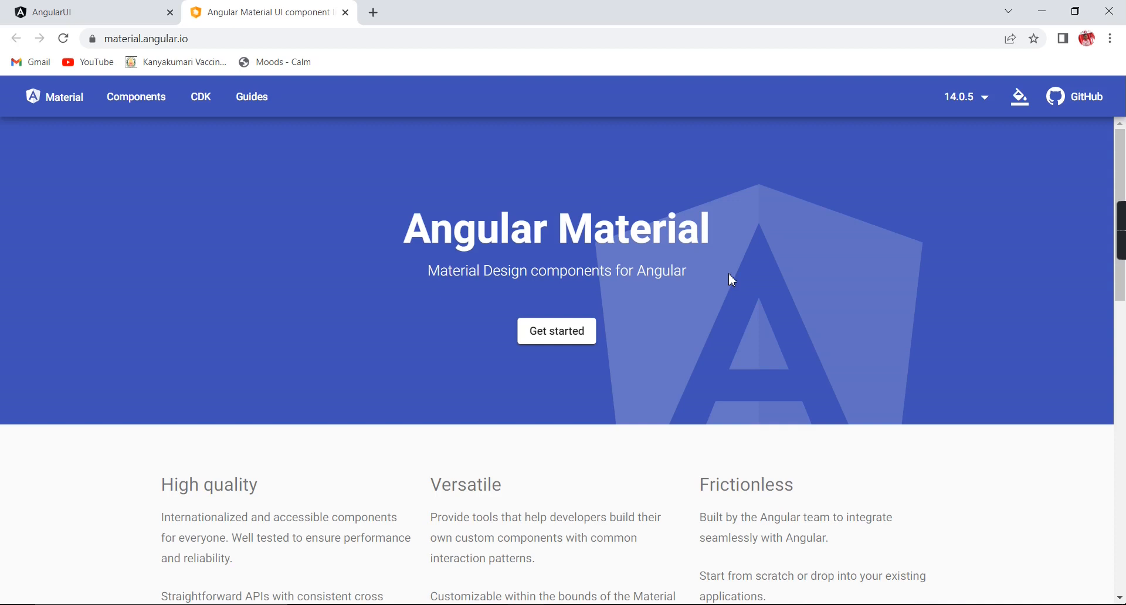
mouse_move(556, 330)
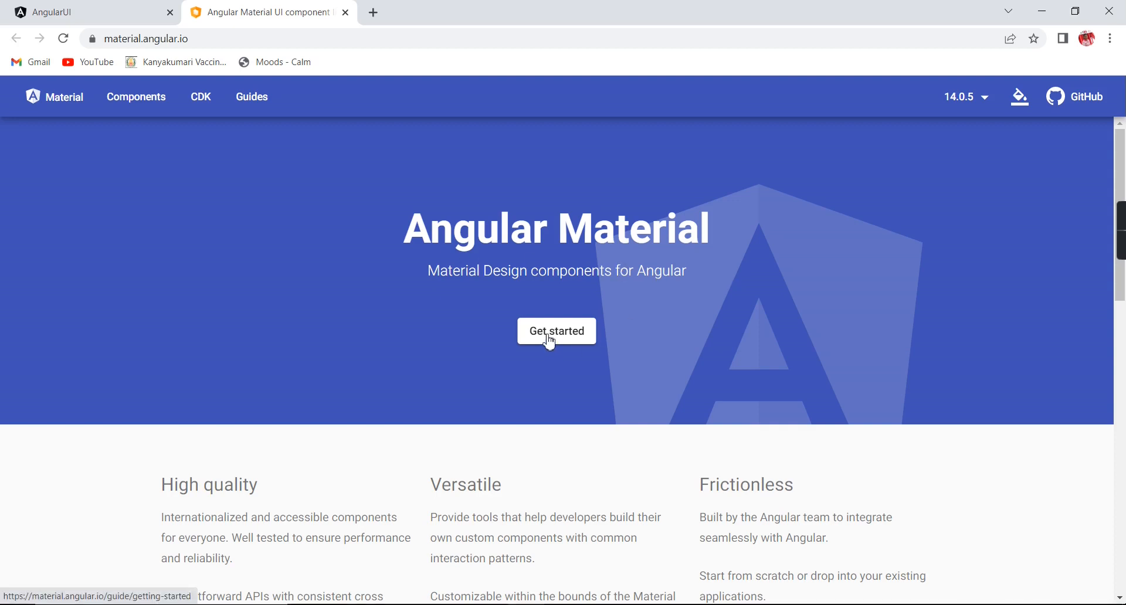
left_click(556, 331)
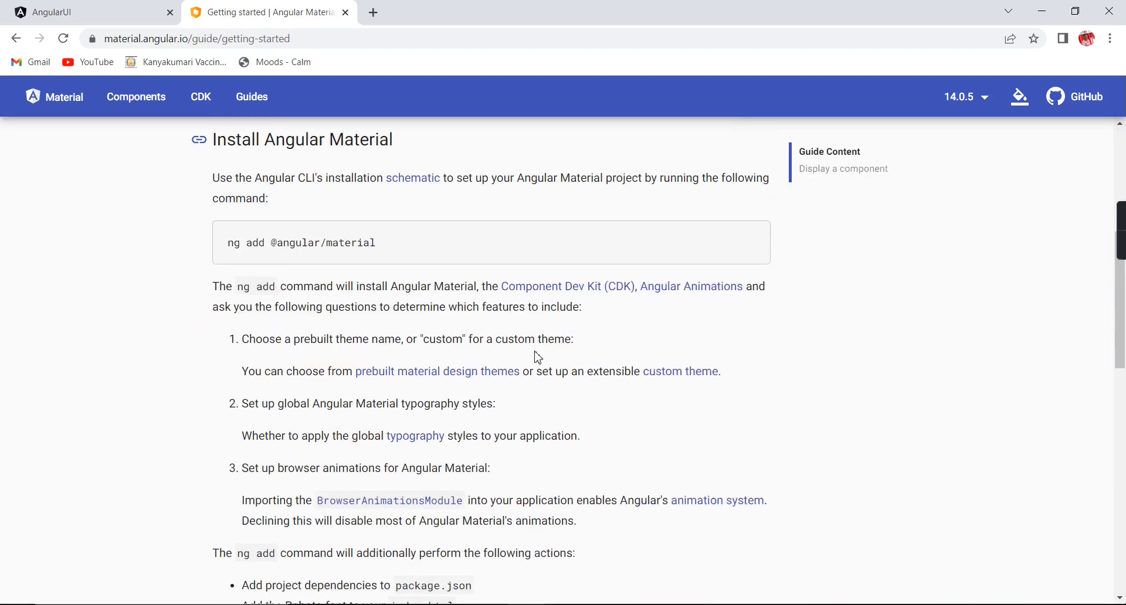
double_click(232, 243)
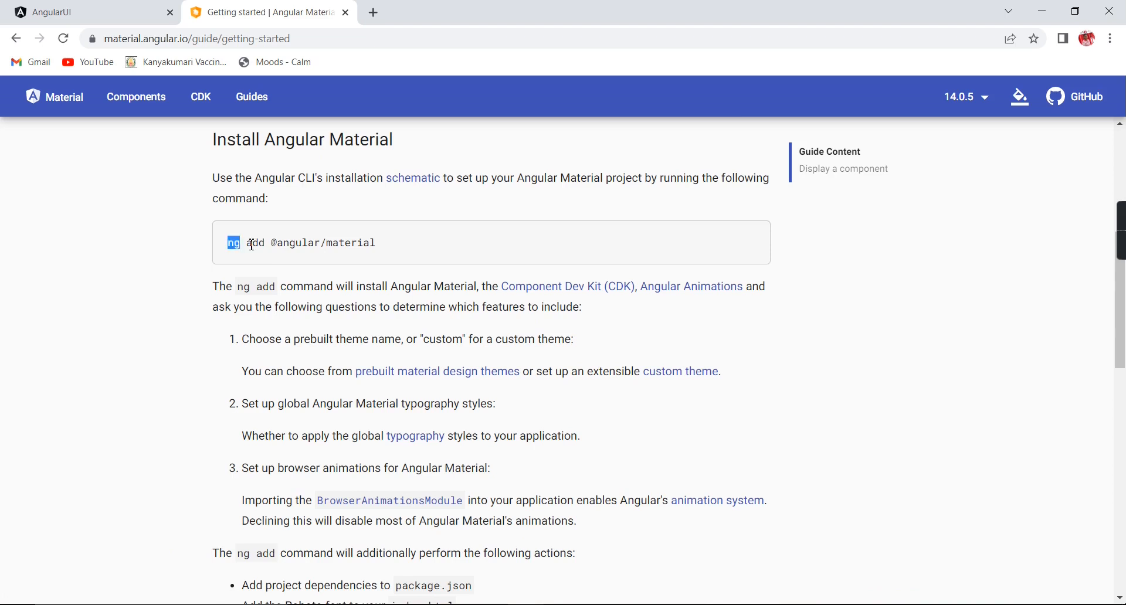
left_click_drag(231, 243, 375, 242)
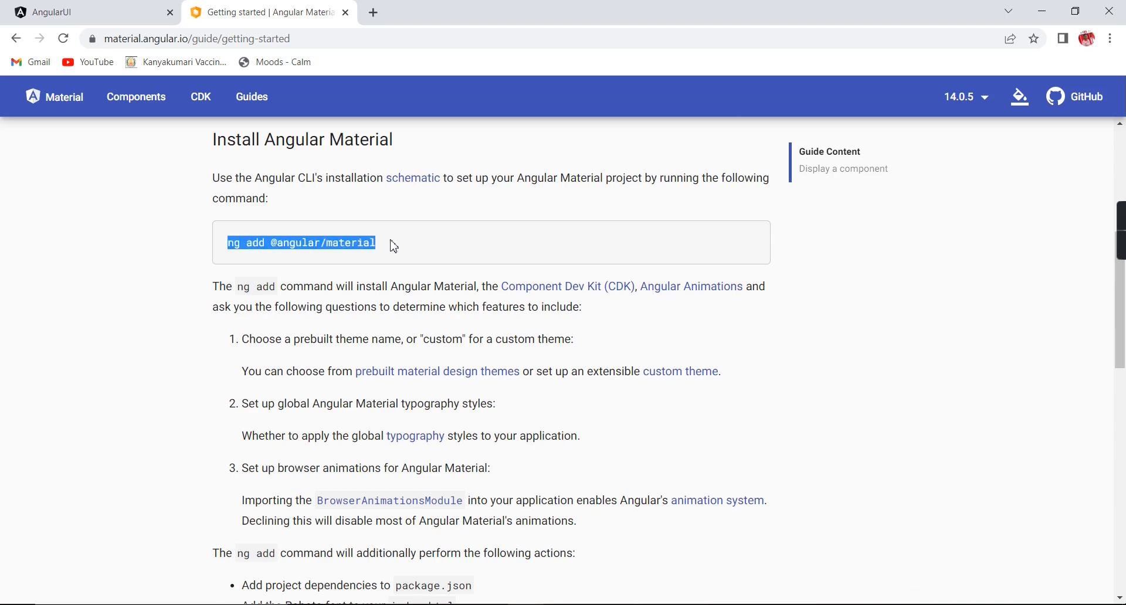
mouse_move(413, 252)
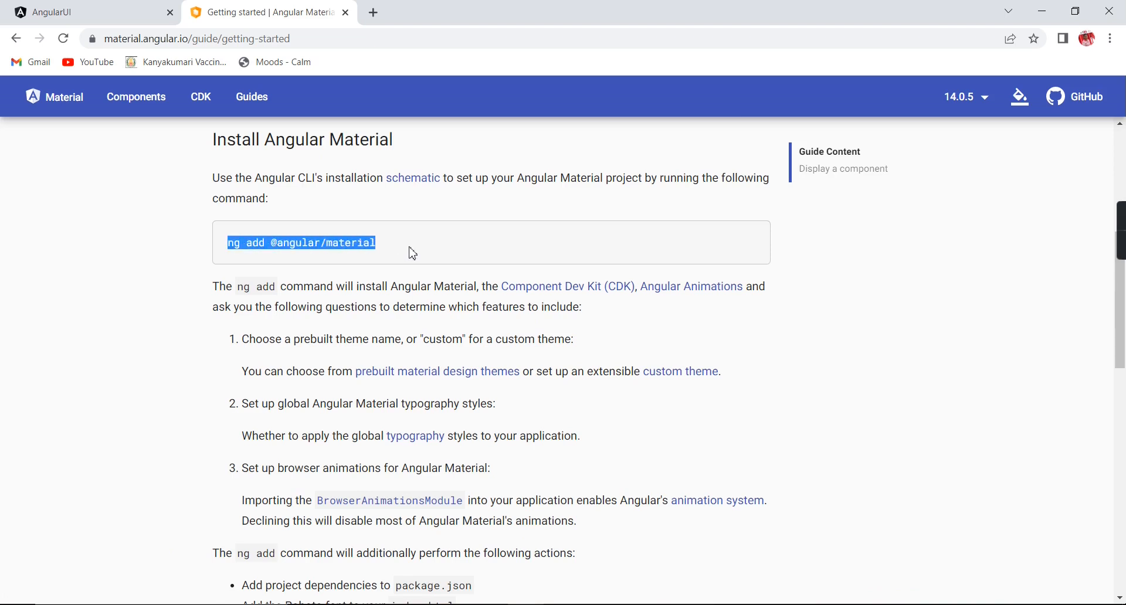
mouse_move(589, 312)
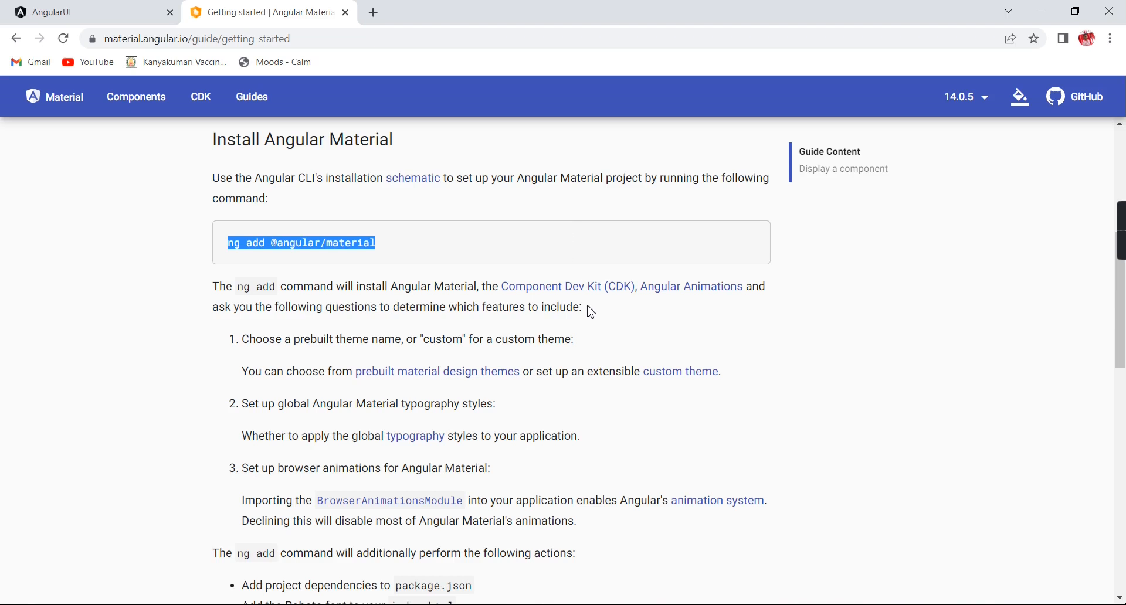
mouse_move(568, 307)
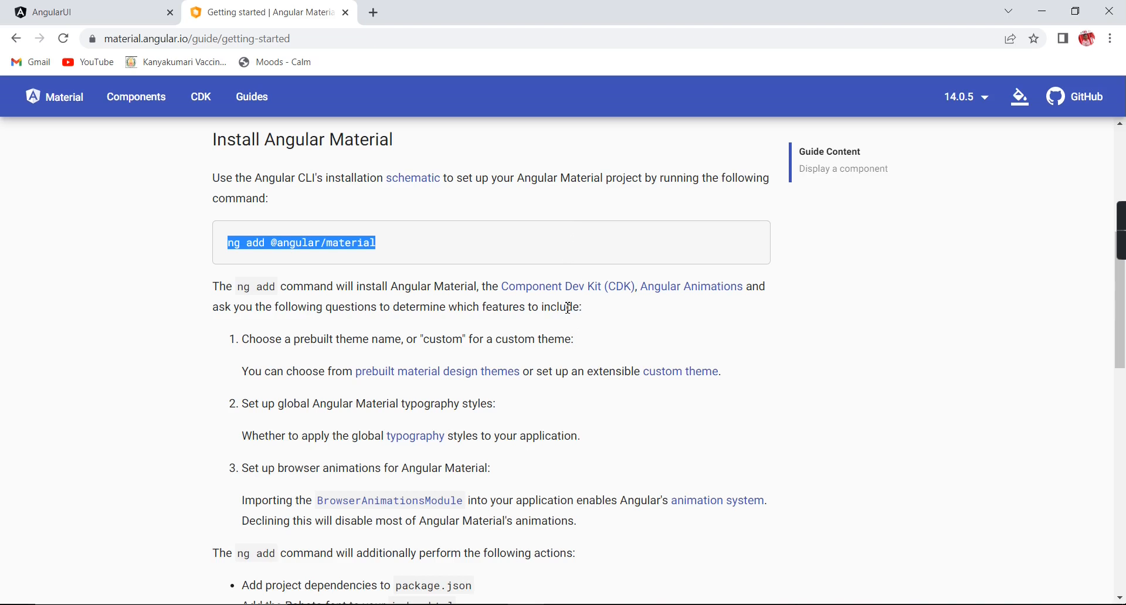
mouse_move(136, 98)
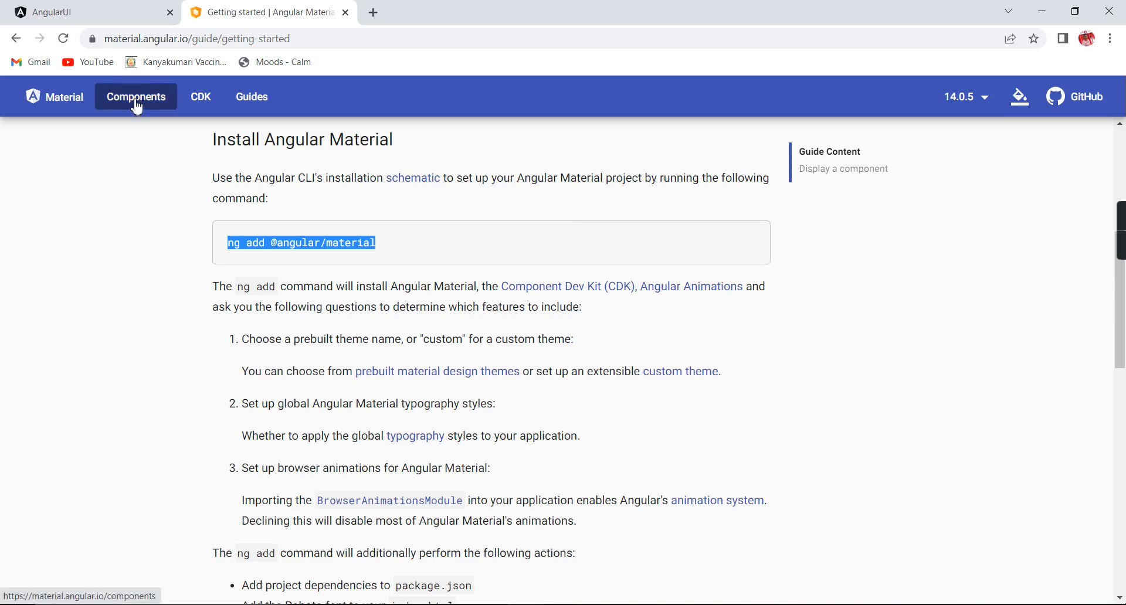
Browse Components > Autocomplete and view its API reference, selecting part of the import statement.
left_click(135, 96)
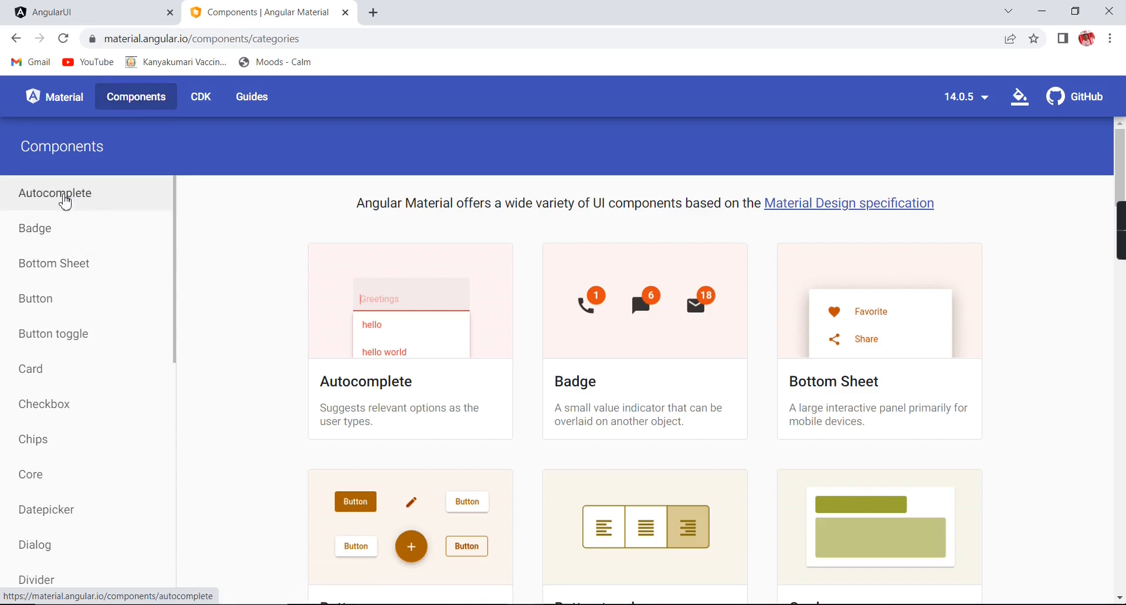
left_click(55, 192)
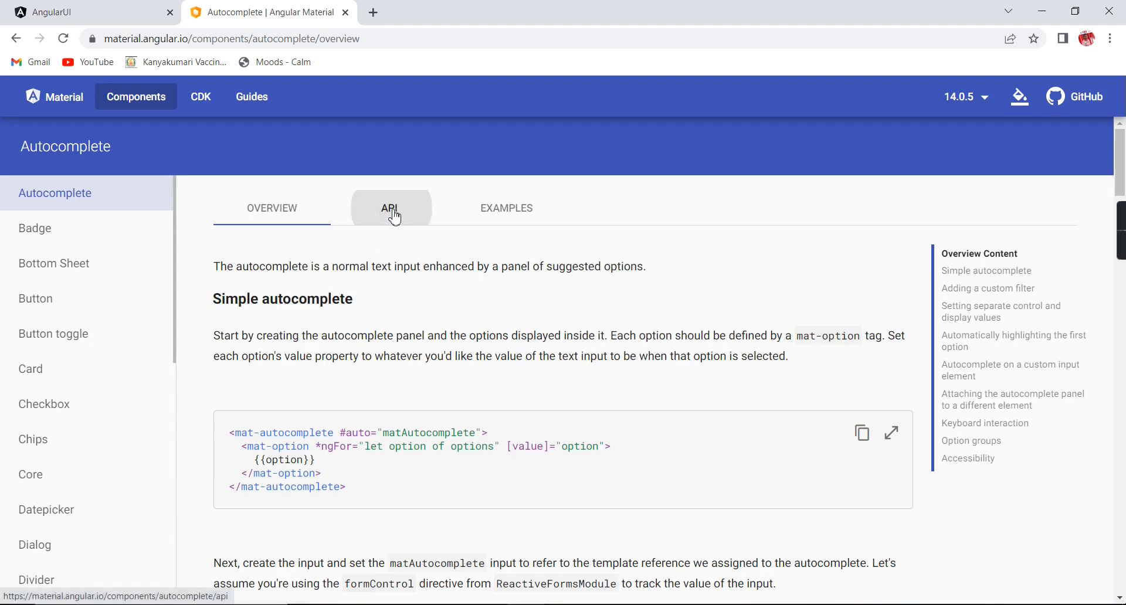
mouse_move(390, 220)
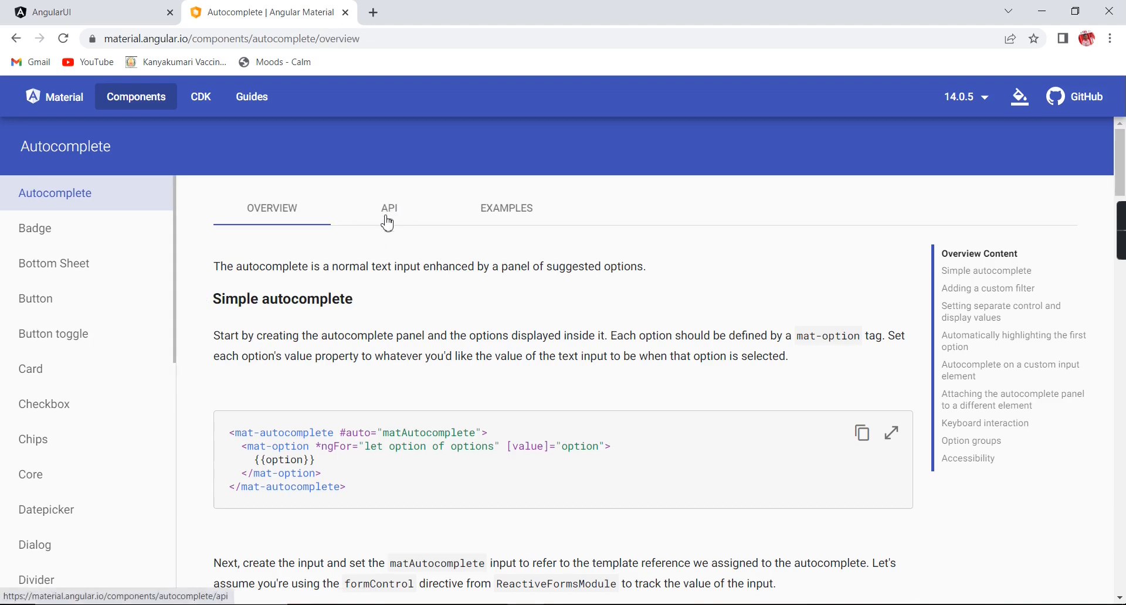
left_click(388, 209)
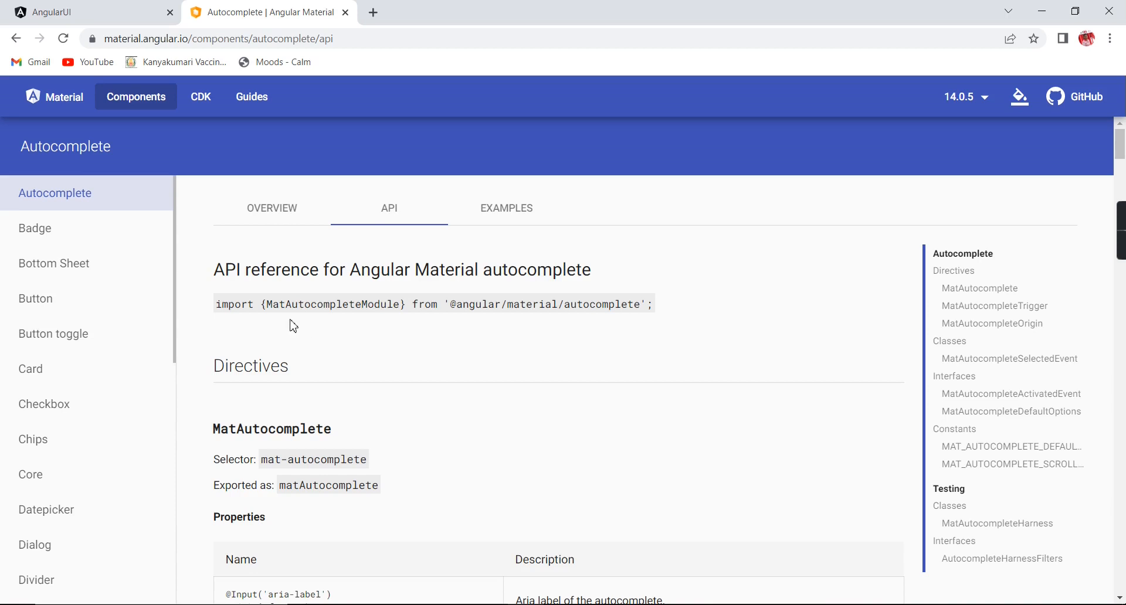
double_click(319, 304)
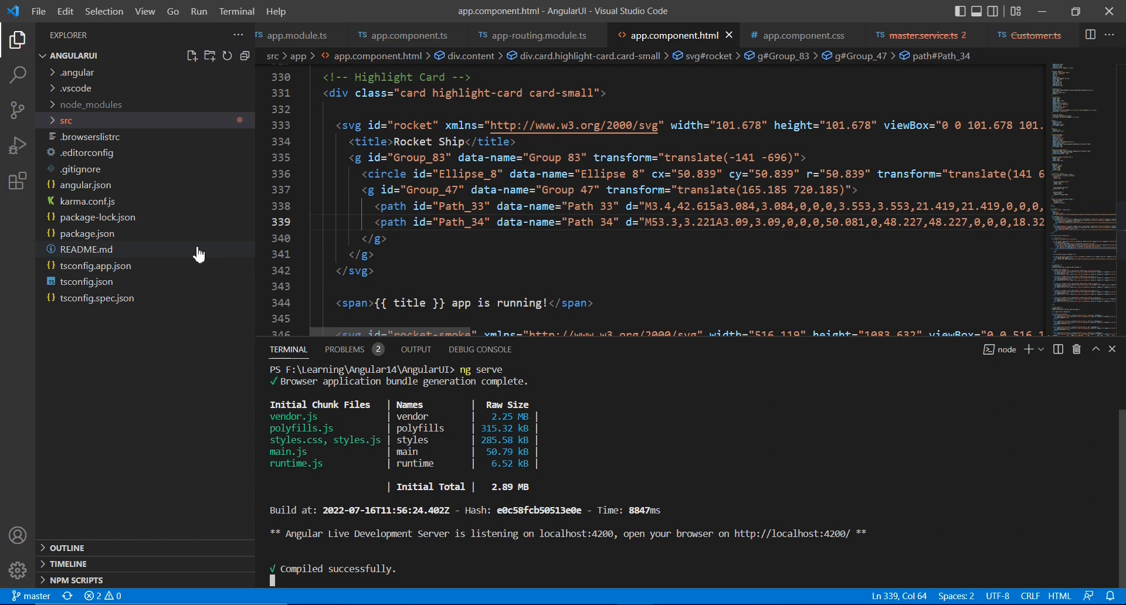
mouse_move(84, 249)
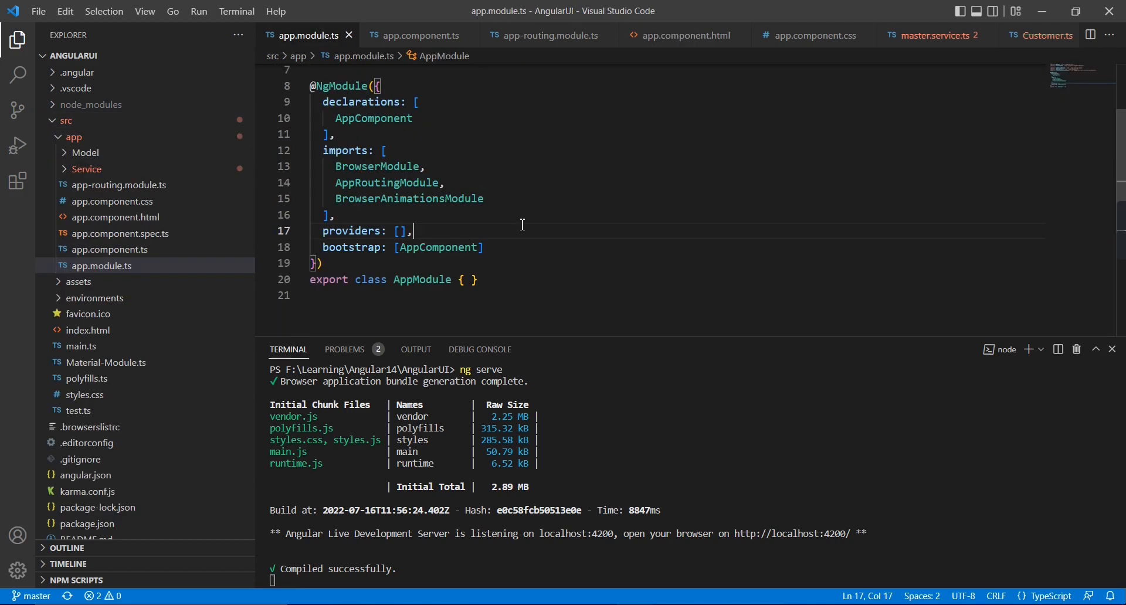
mouse_move(106, 363)
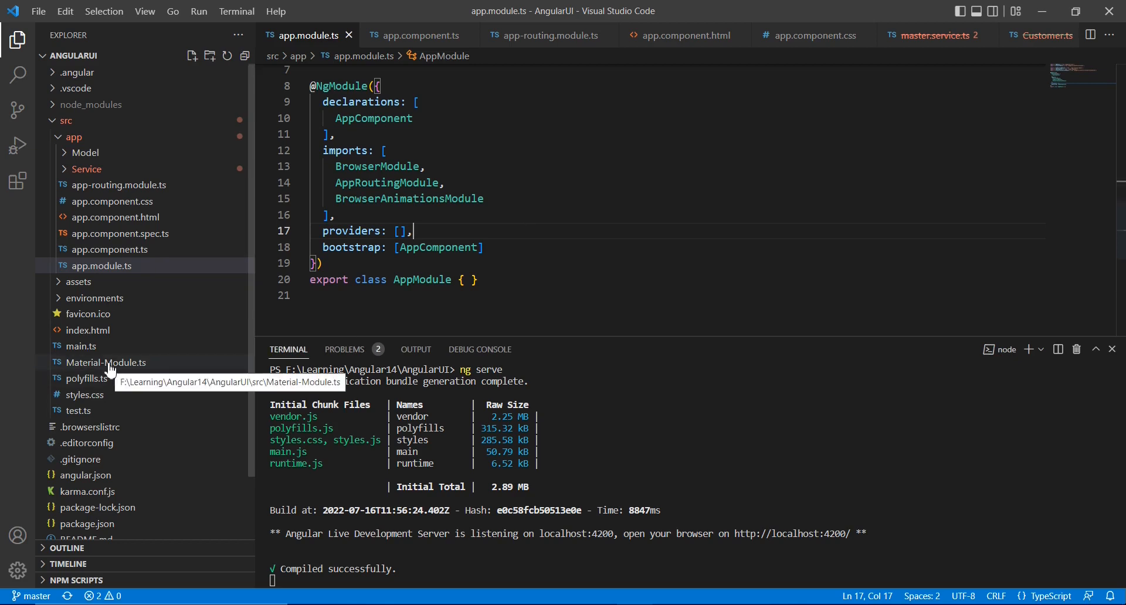
Show Material-Module.ts with its empty MaterialModule NgModule skeleton.
left_click(107, 362)
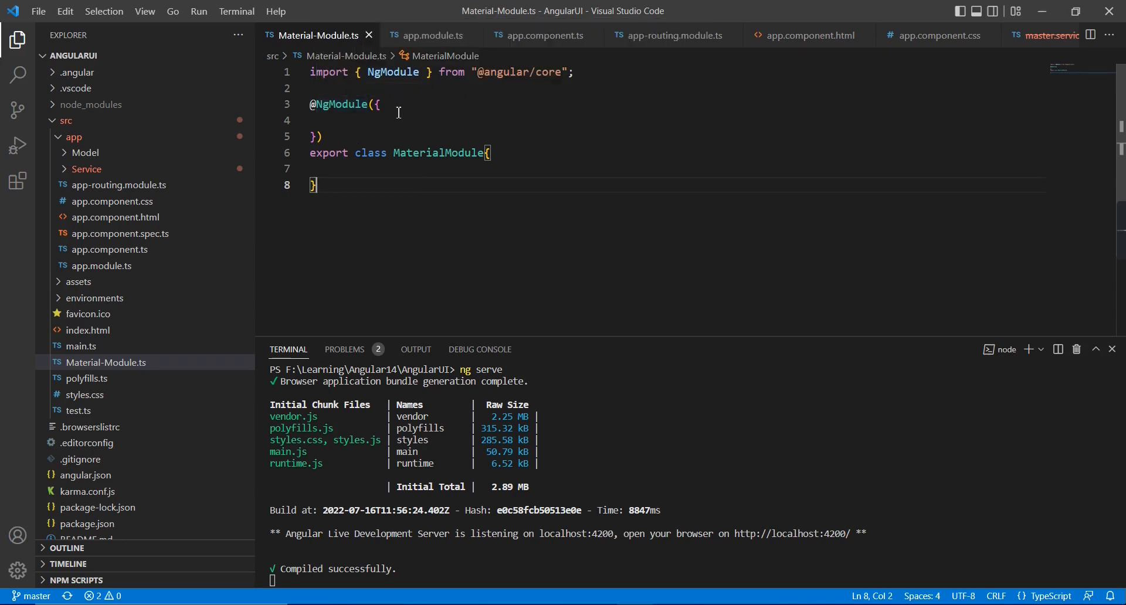
key("Enter")
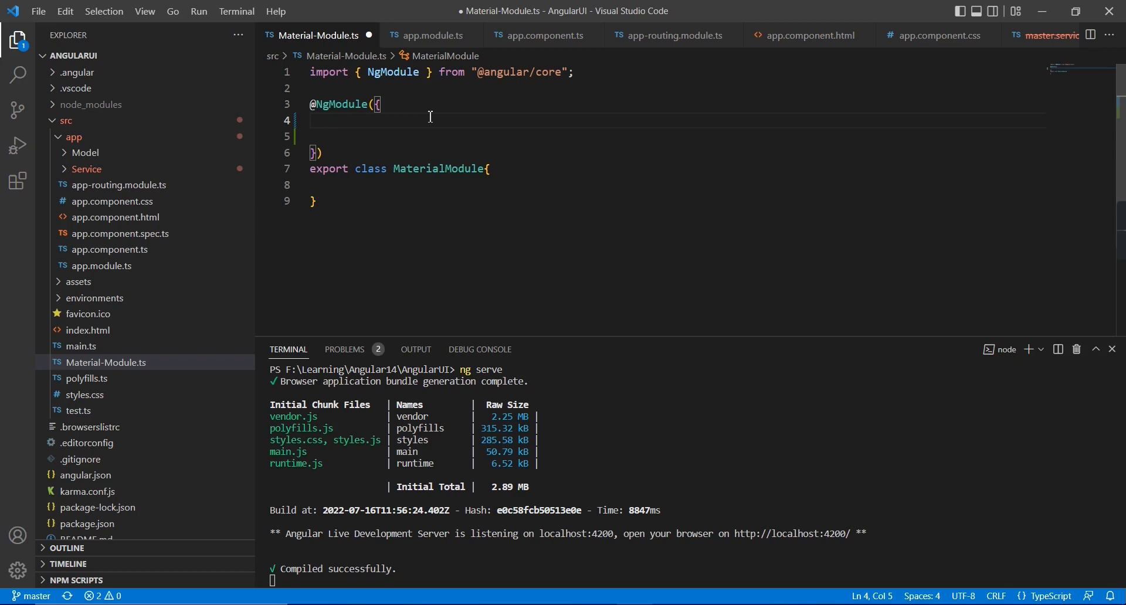
type("exports")
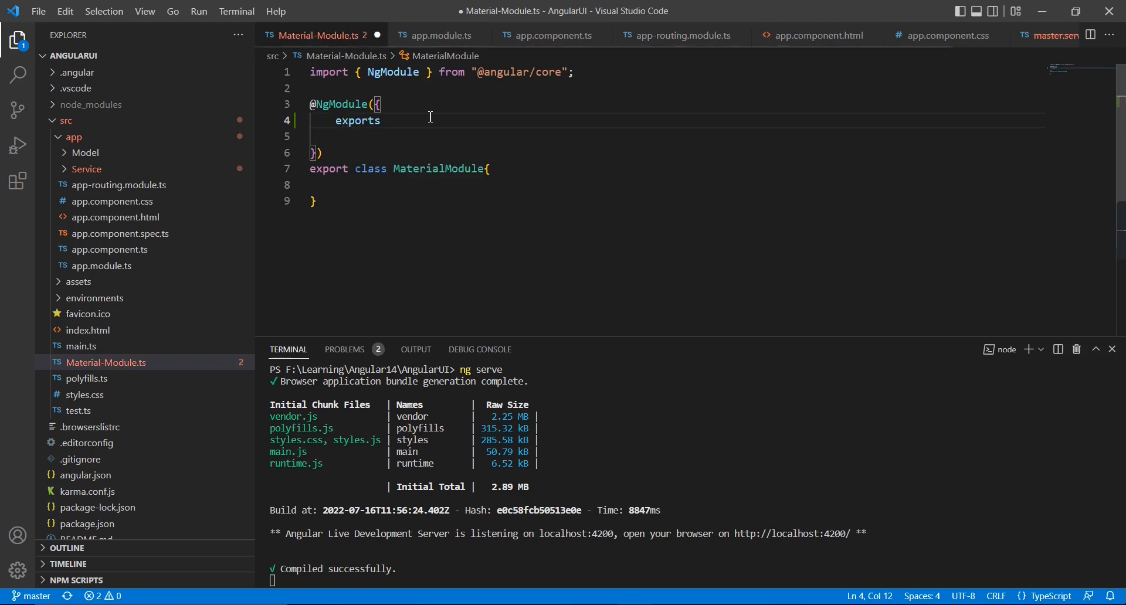
type(":[]")
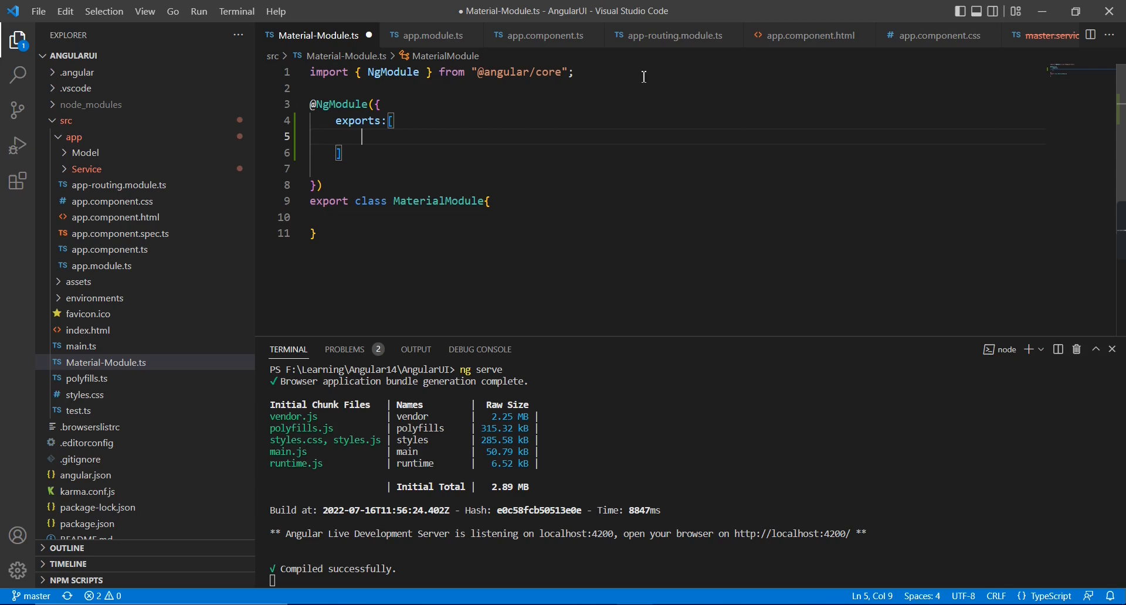
type("import {MatAutocompleteModule} from '@angular/material/autocomplete';")
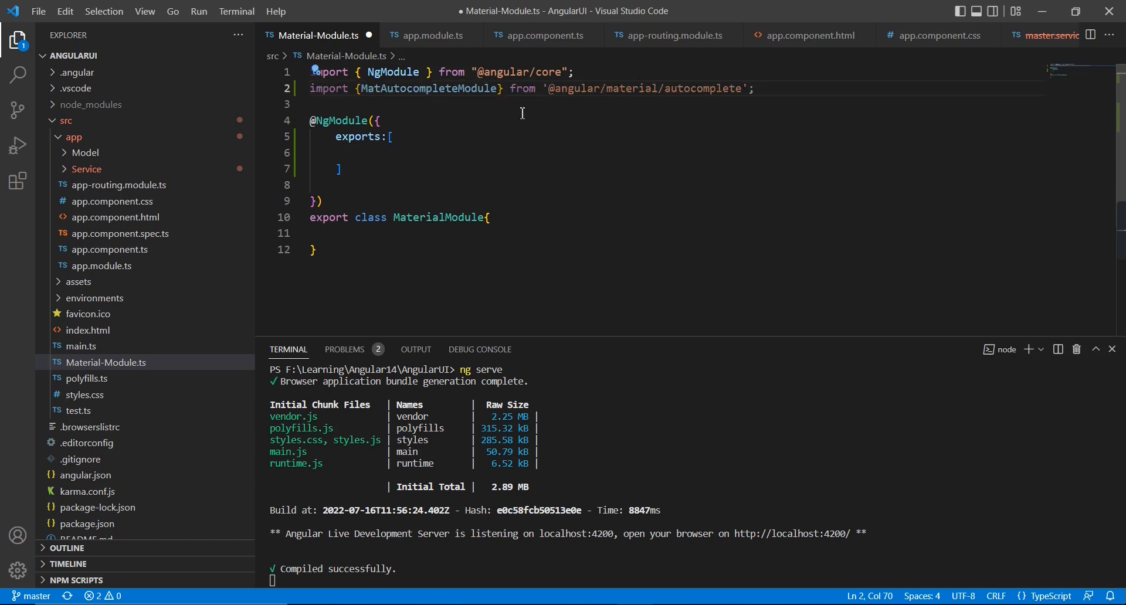
double_click(427, 88)
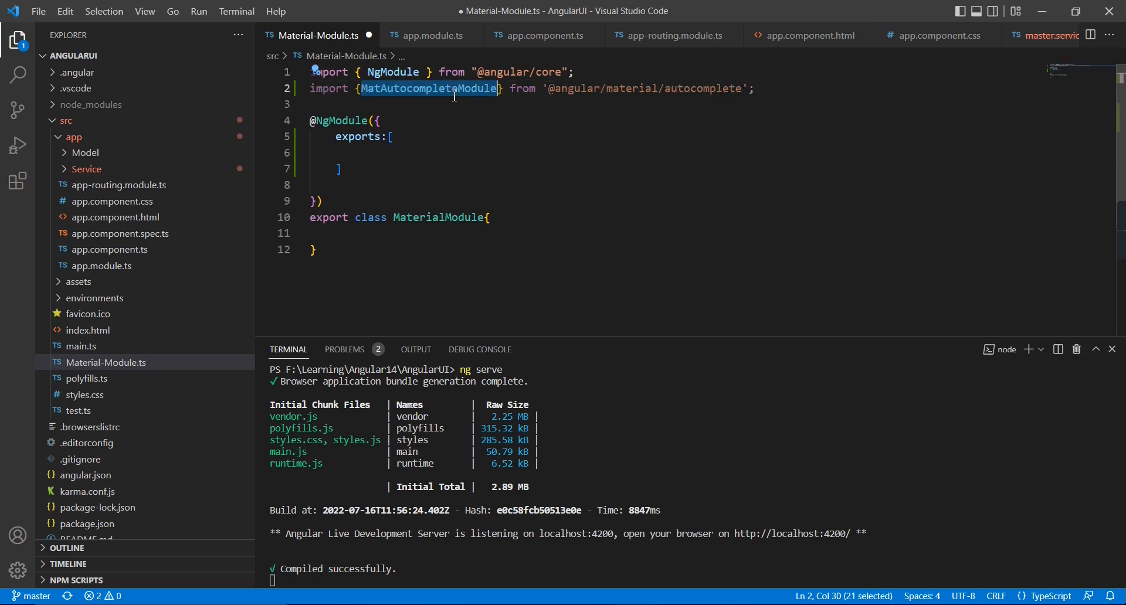
left_click(359, 153)
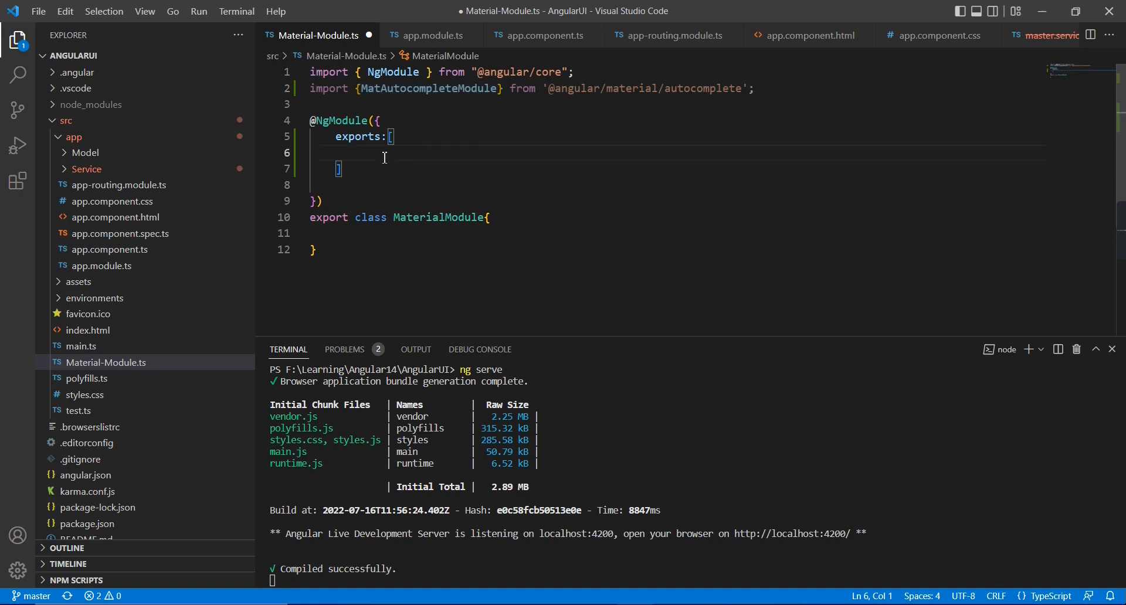
type("MatAutocompleteModule")
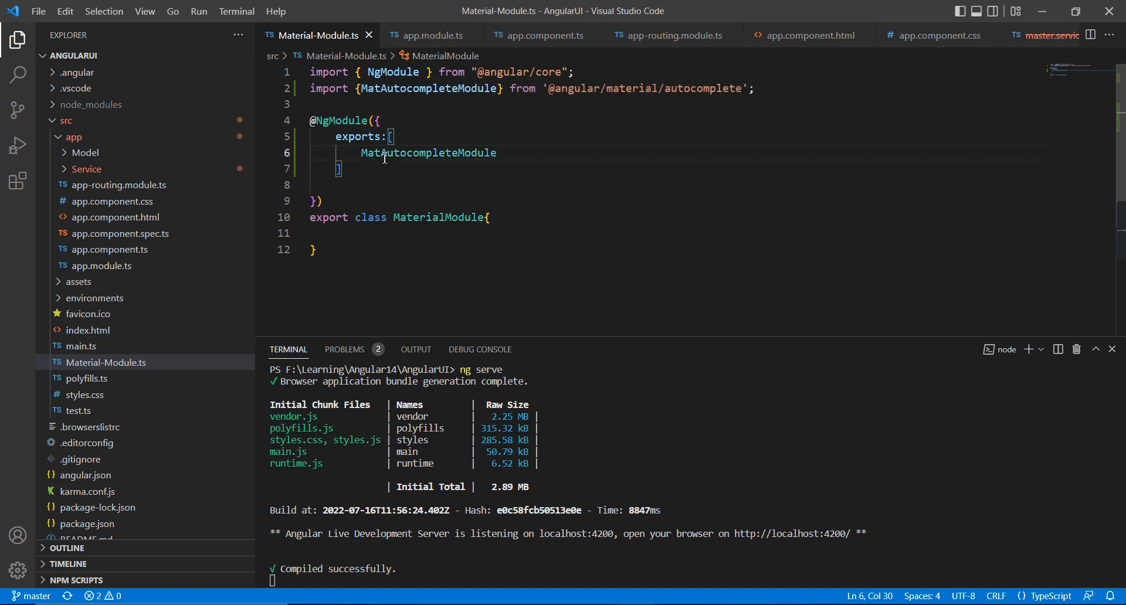
key("Enter")
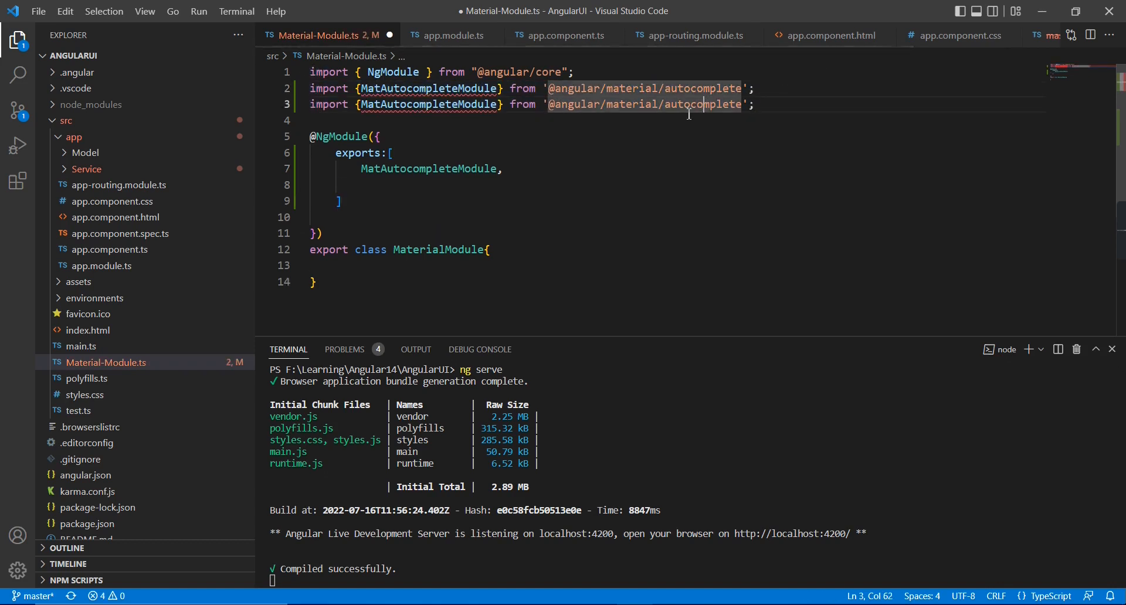
Add MatInputModule and MatFormFieldModule to the module's imports and exports via IntelliSense.
type("inp")
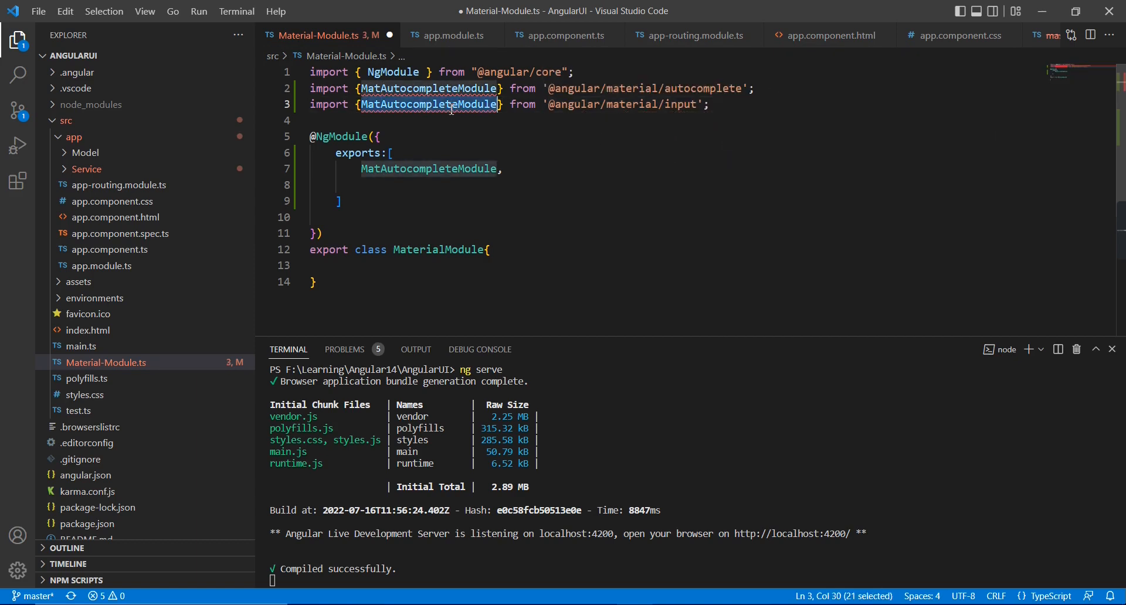
type("Mat")
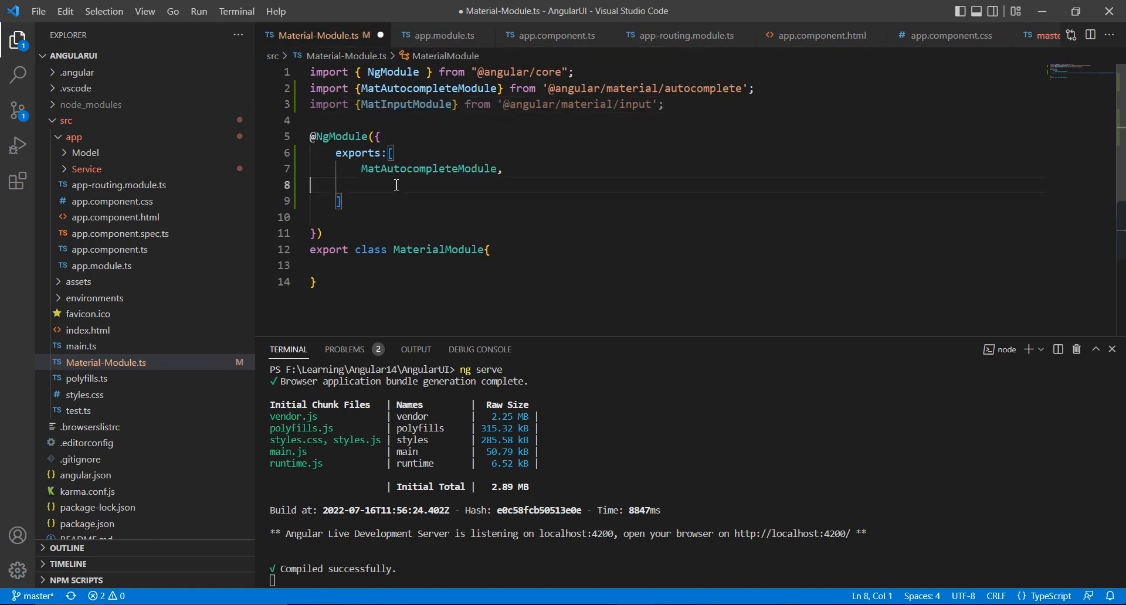
type("MatInputModule,")
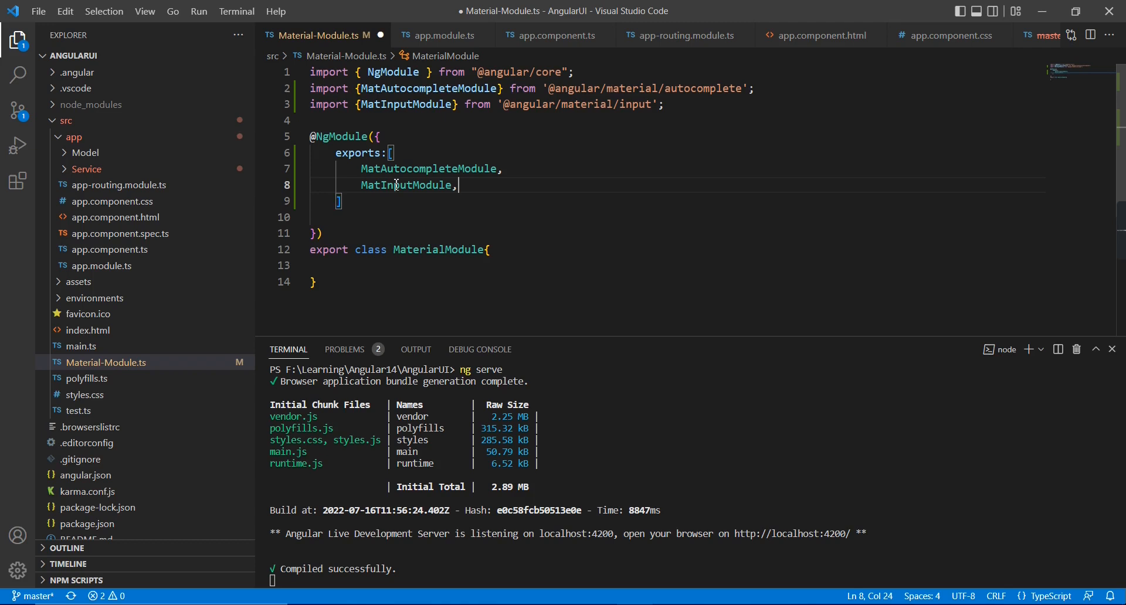
type("formfie")
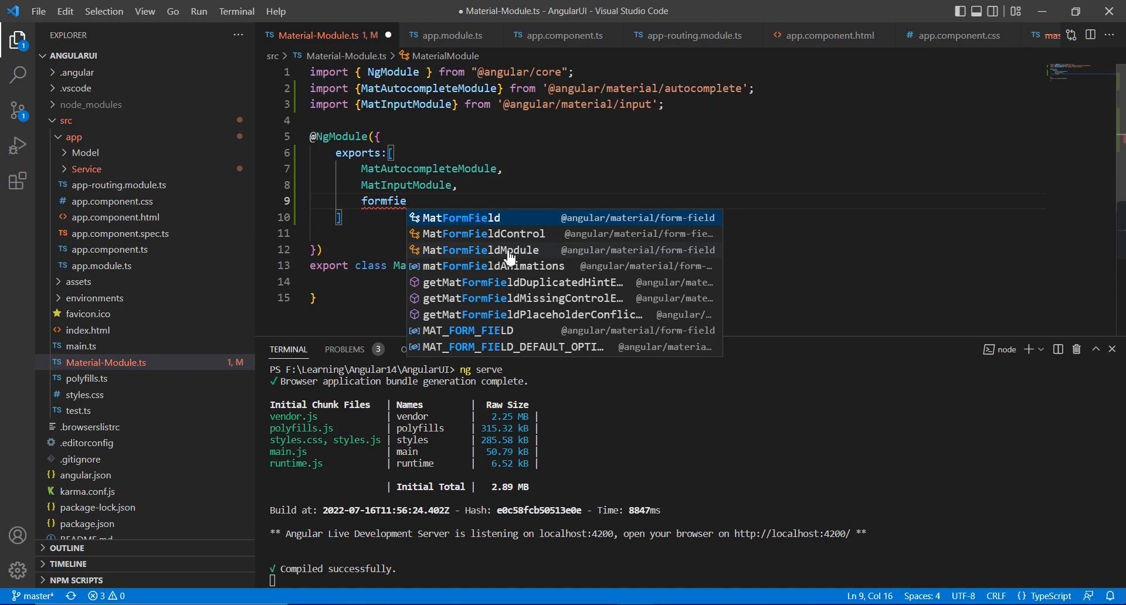
left_click(480, 250)
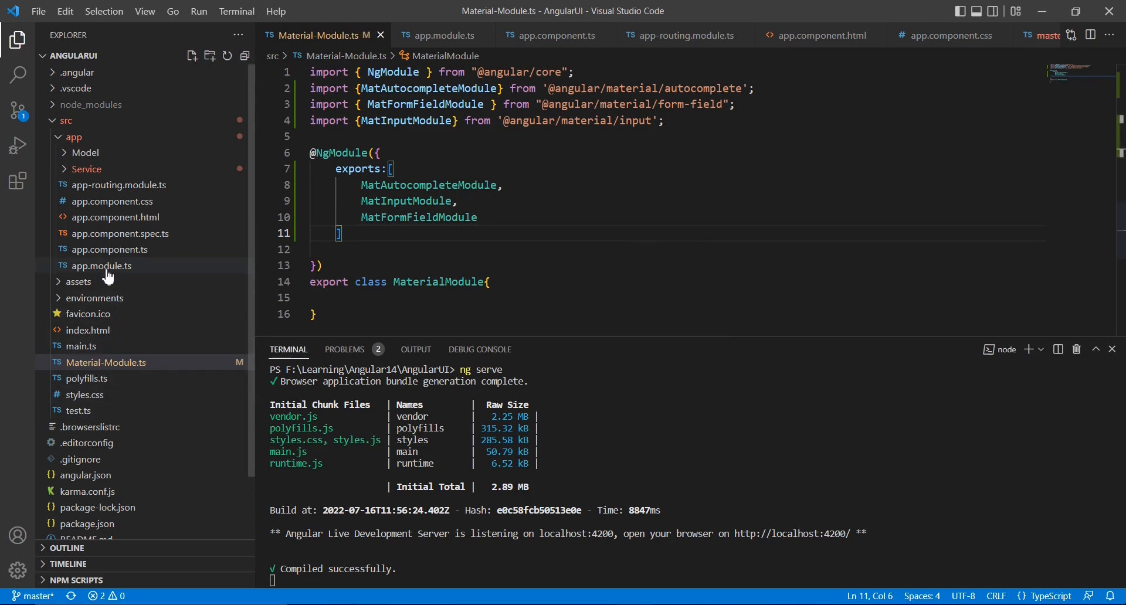
In app.module.ts, import MaterialModule from '../Material-Module' and add it to the imports array.
left_click(101, 265)
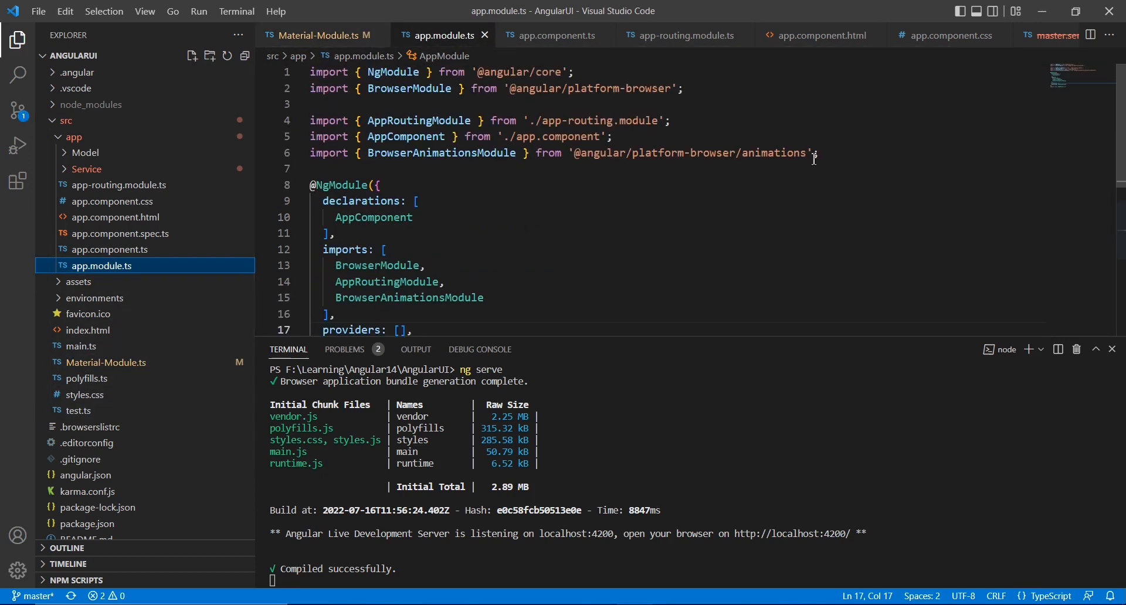
type("i")
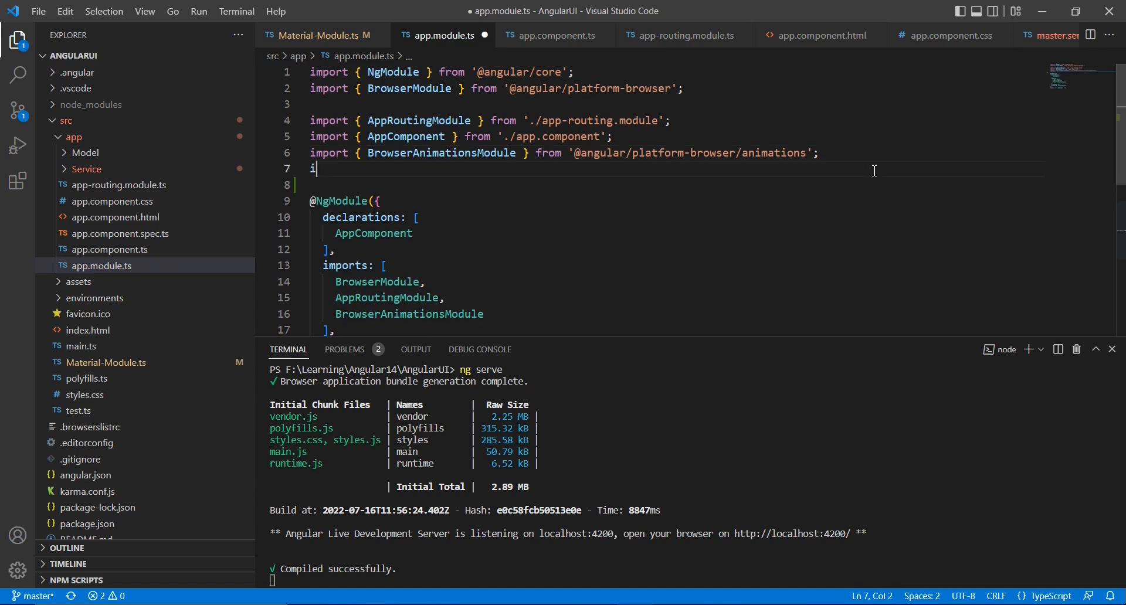
type("mport {} from")
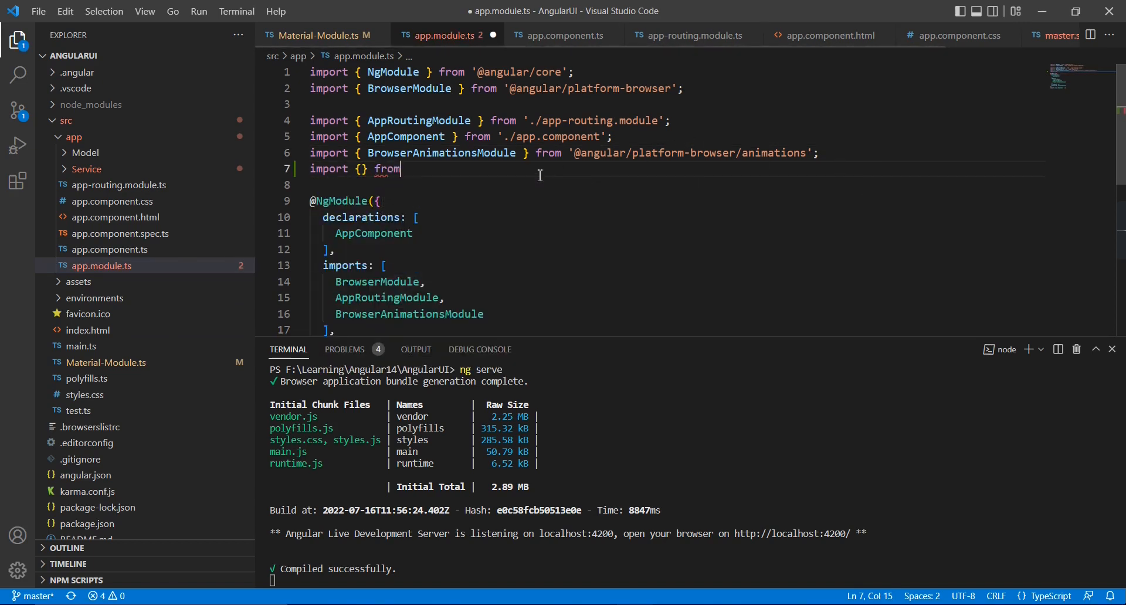
type("'")
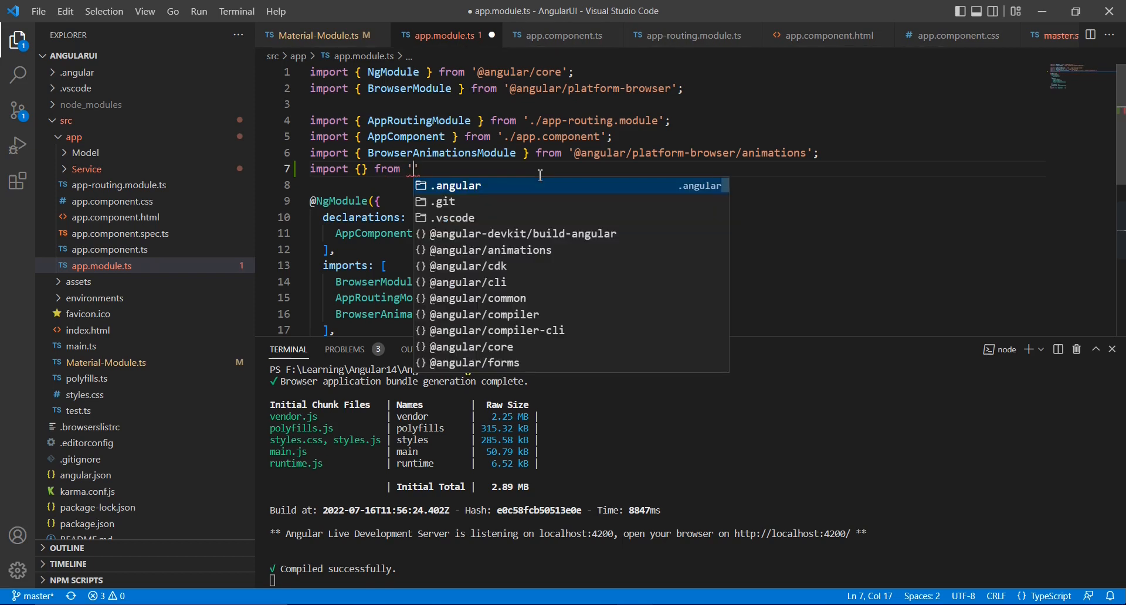
type("../")
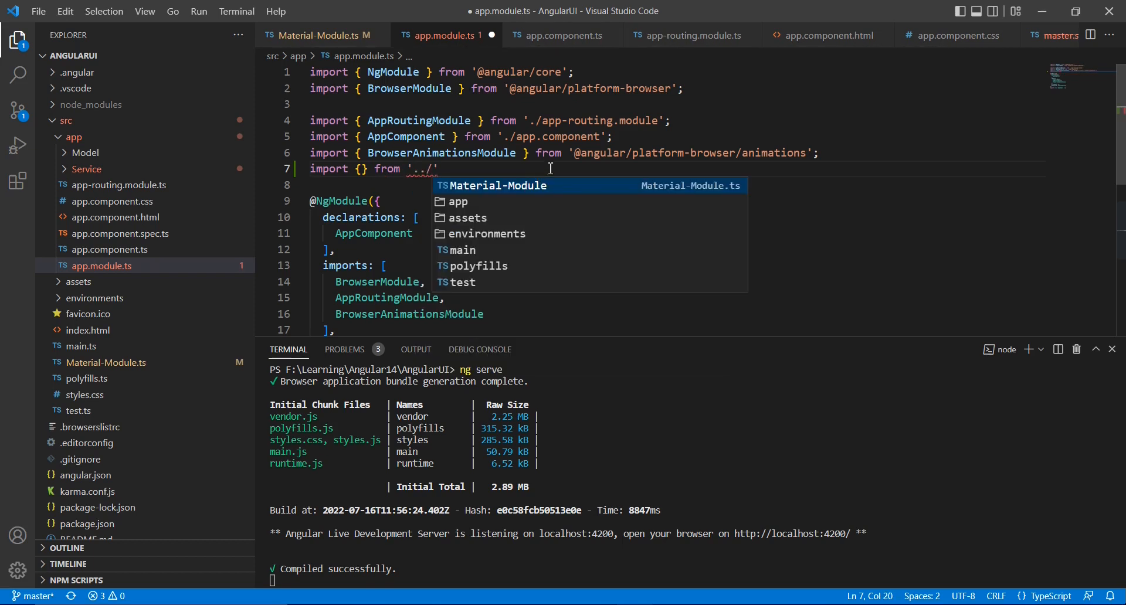
type("Material-Module")
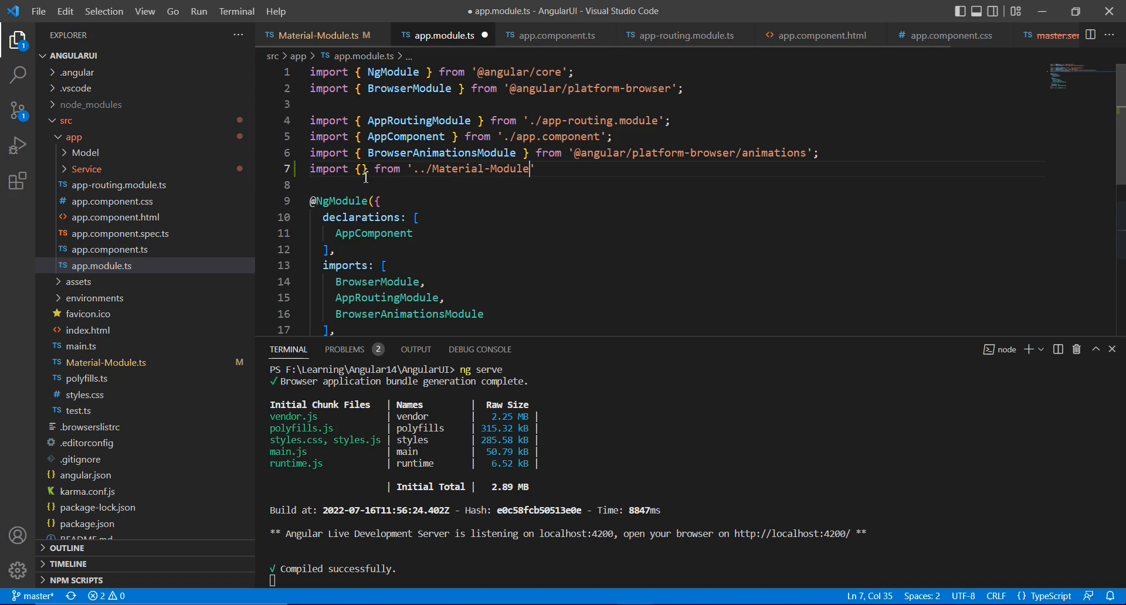
type("mat")
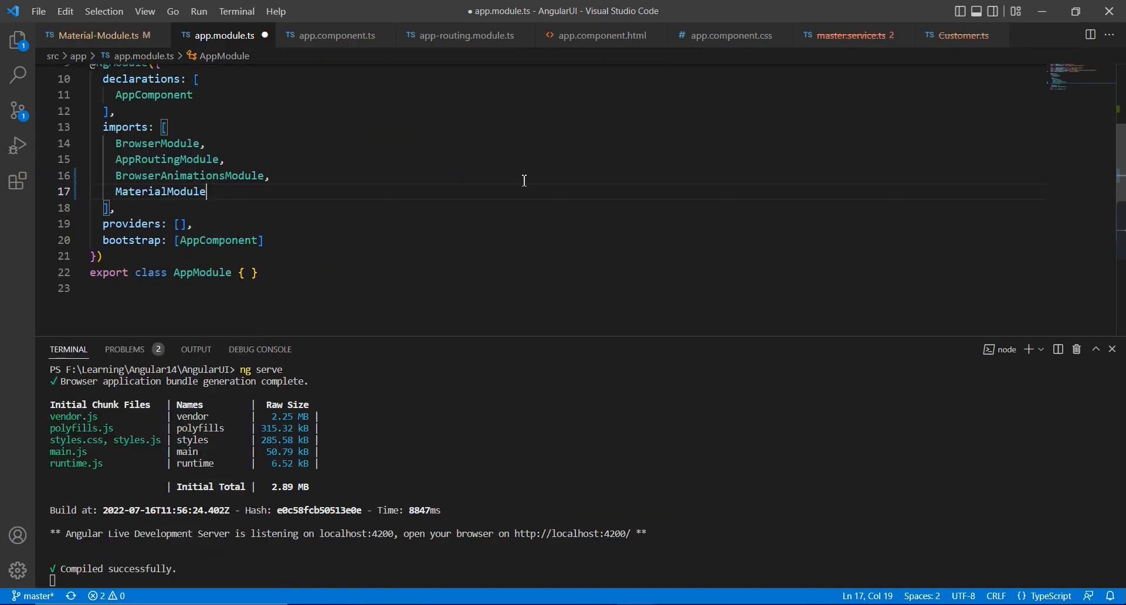
left_click(18, 41)
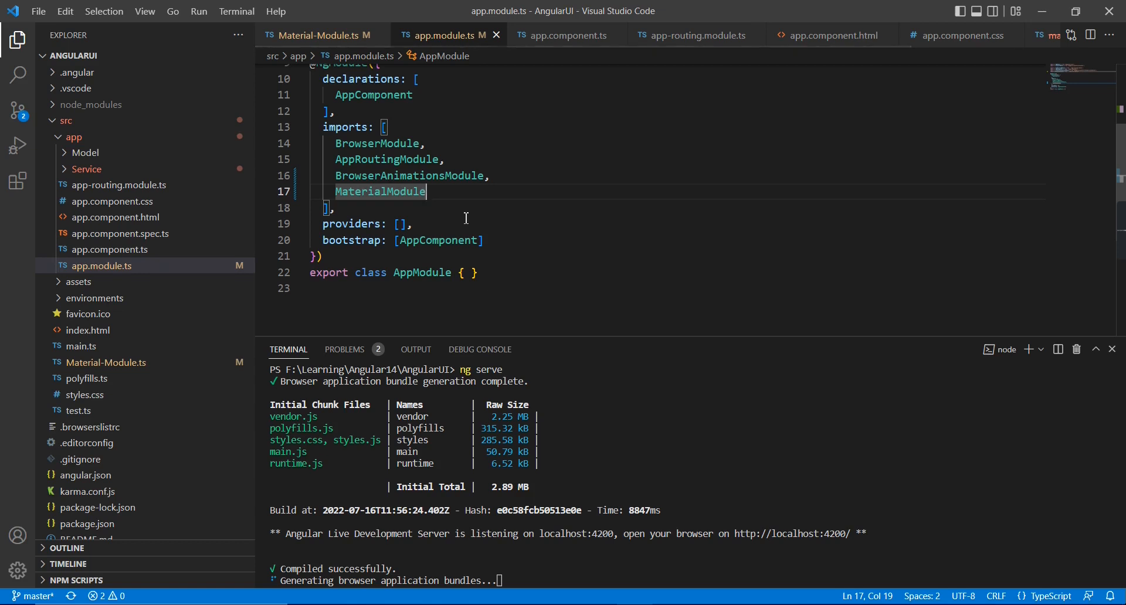
Add ReactiveFormsModule to the imports array with its import statement.
type("rea")
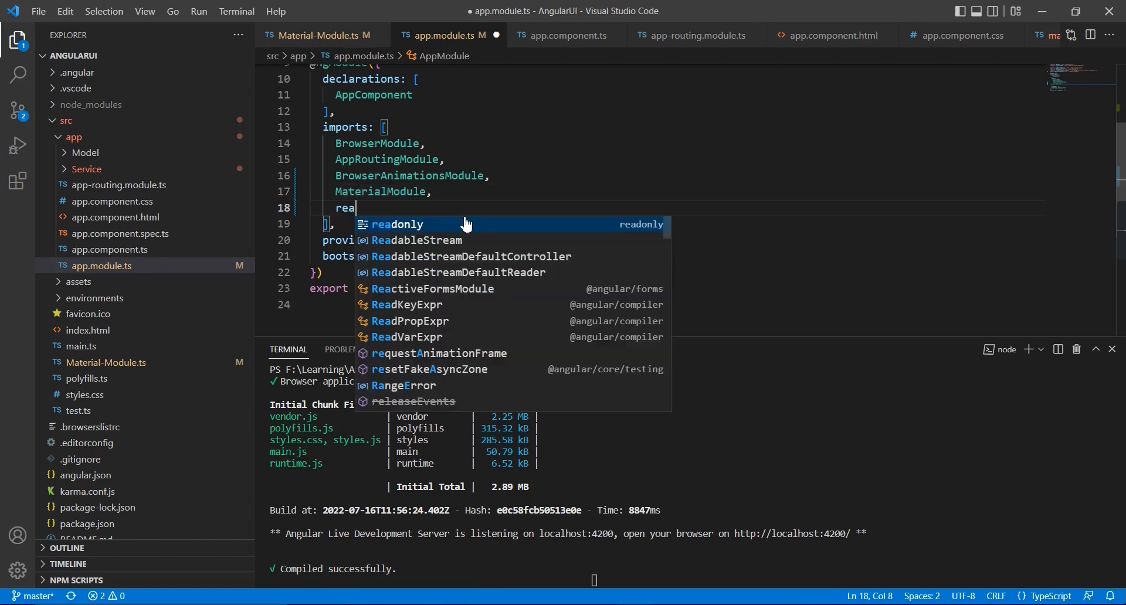
type("ct")
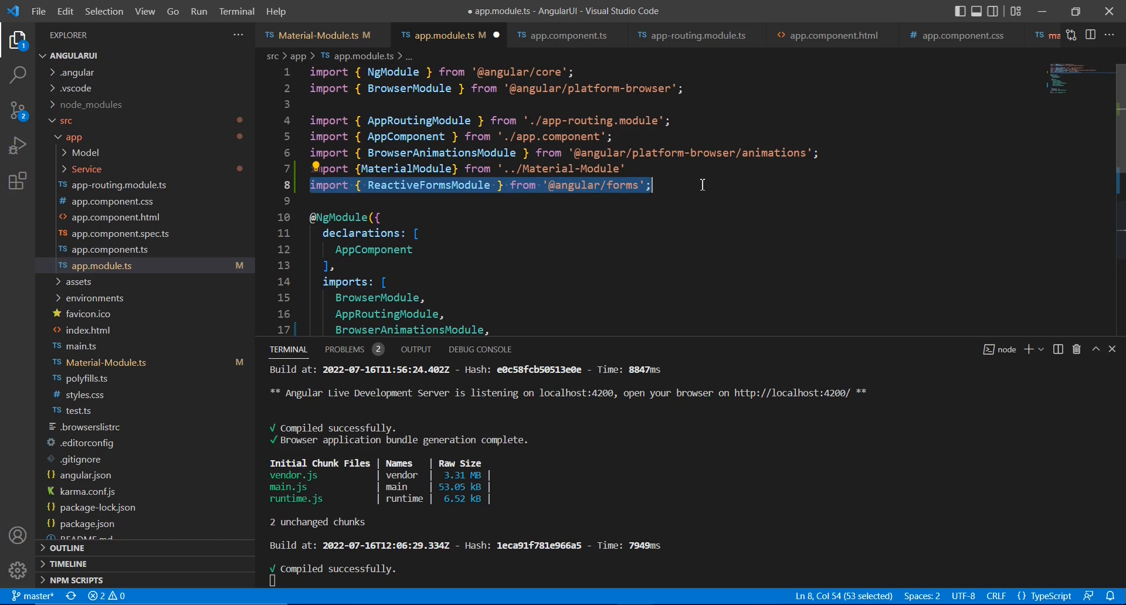
left_click(649, 185)
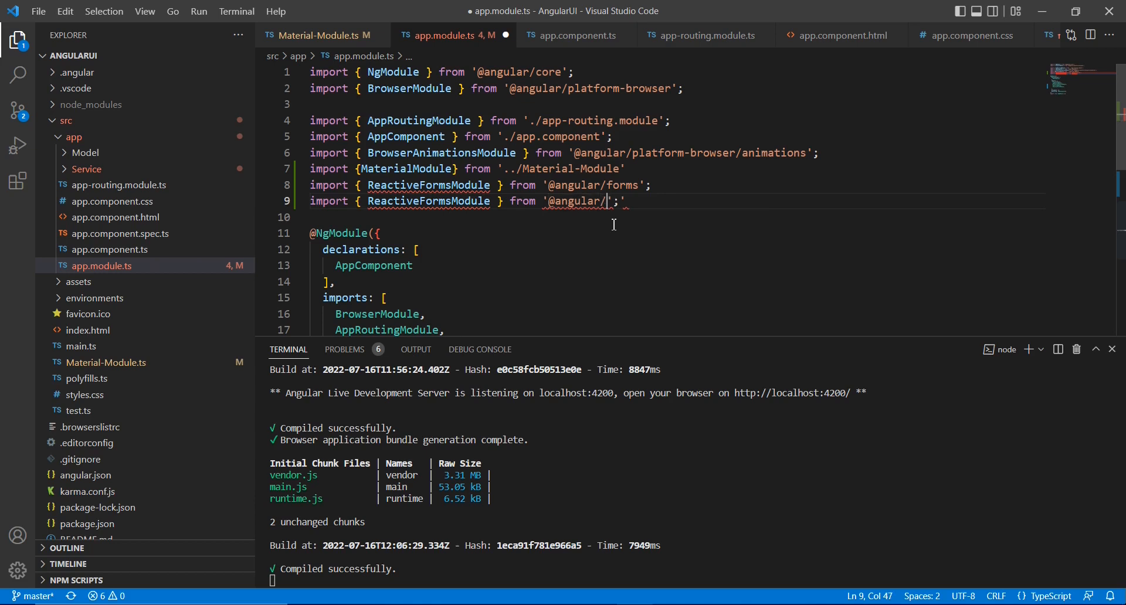
type("common/http")
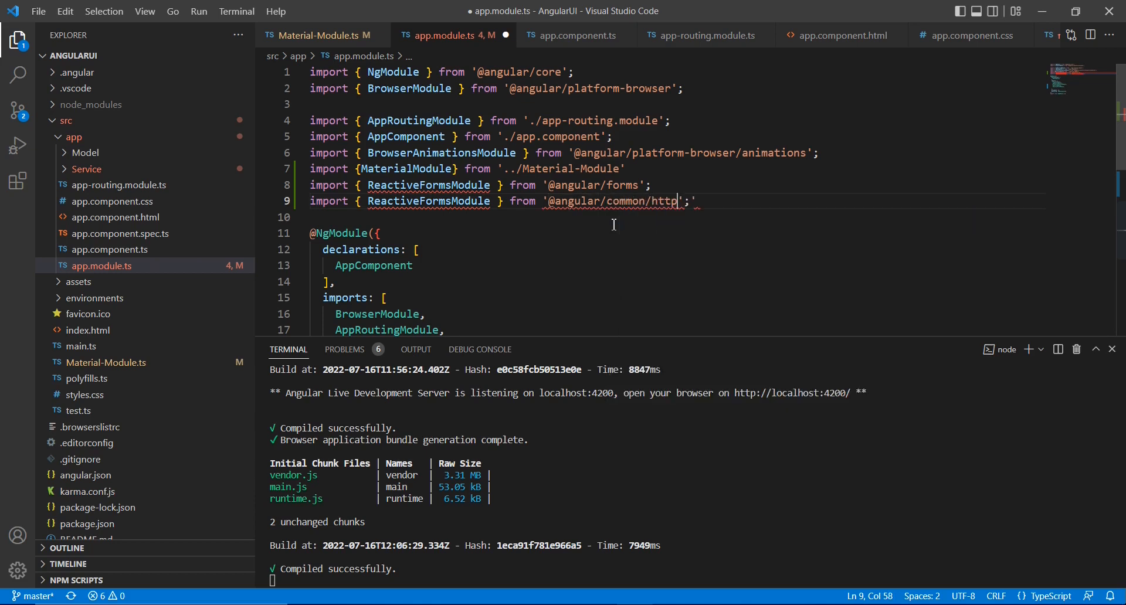
double_click(428, 201)
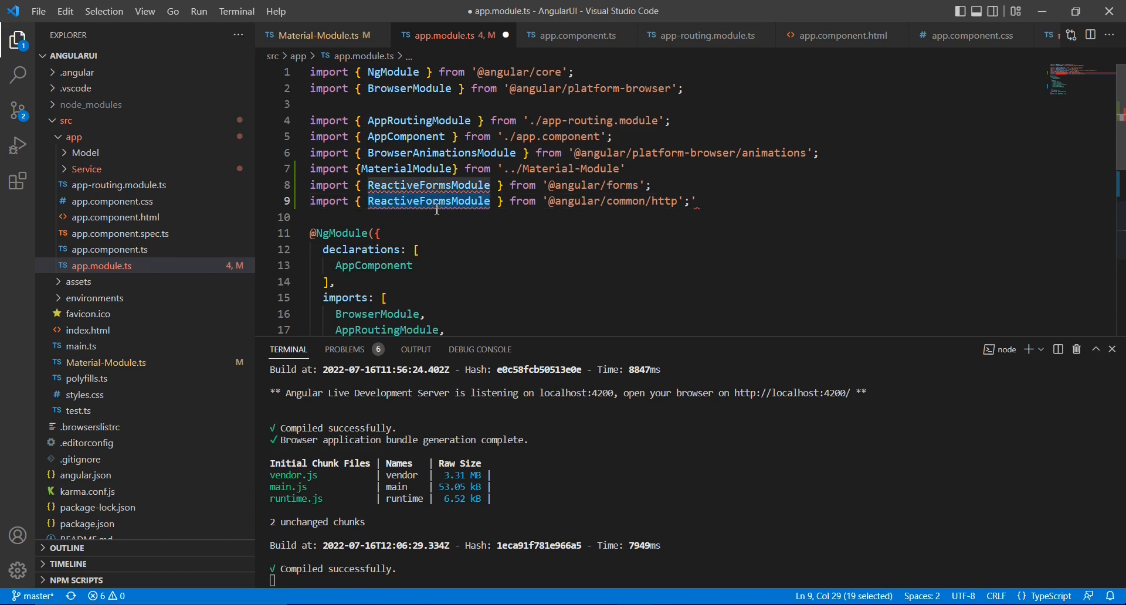
Add HttpClientModule to imports, completing its import statement and removing the stray quote.
type("htt")
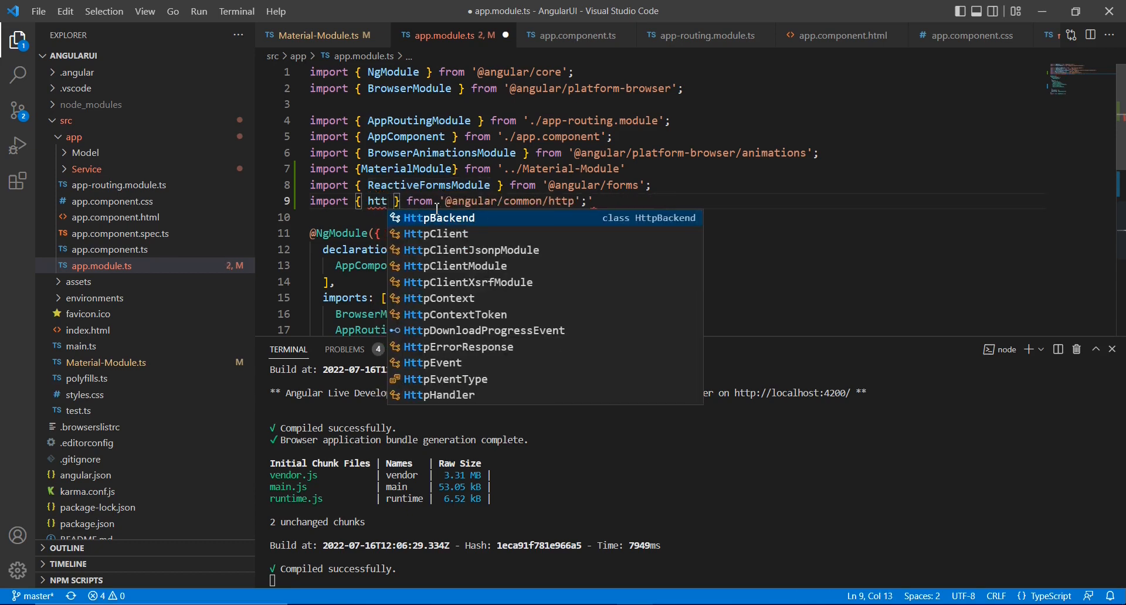
type("pcli")
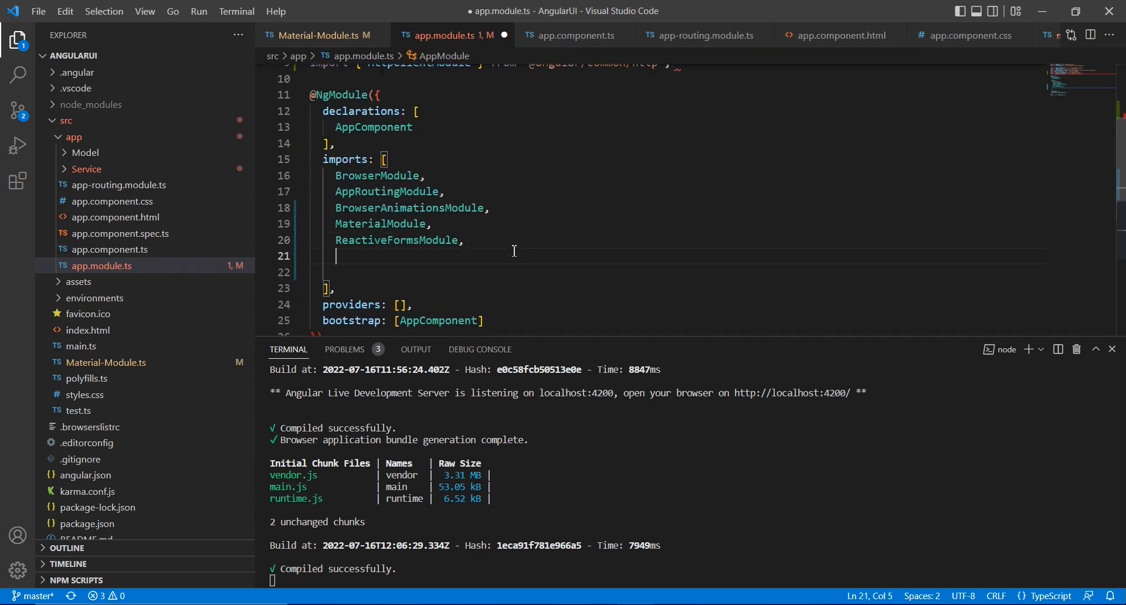
type("HttpClientModule")
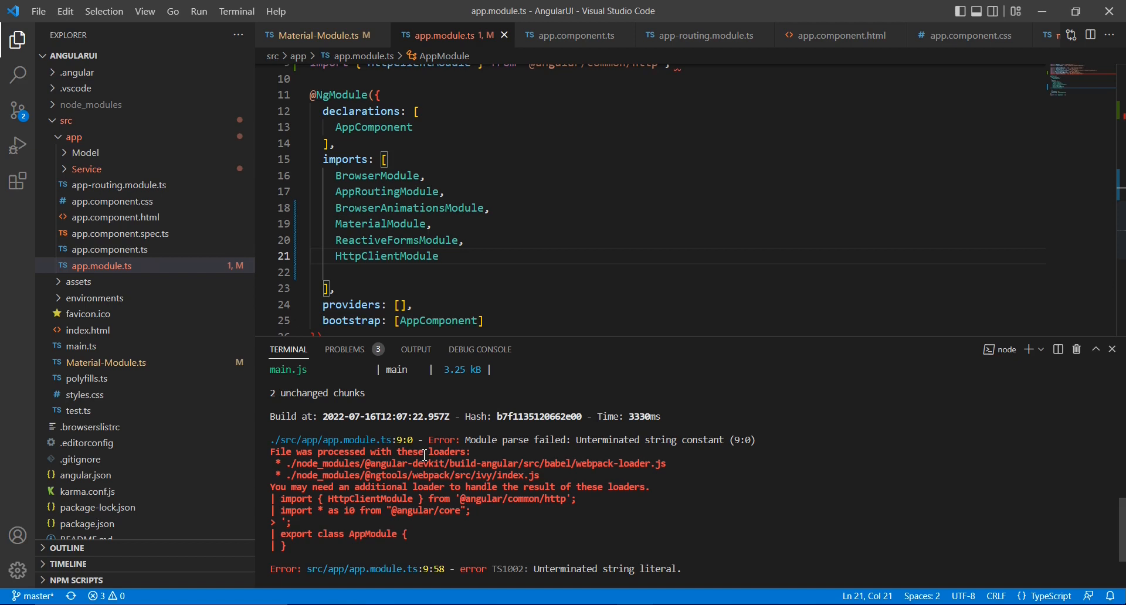
type(";")
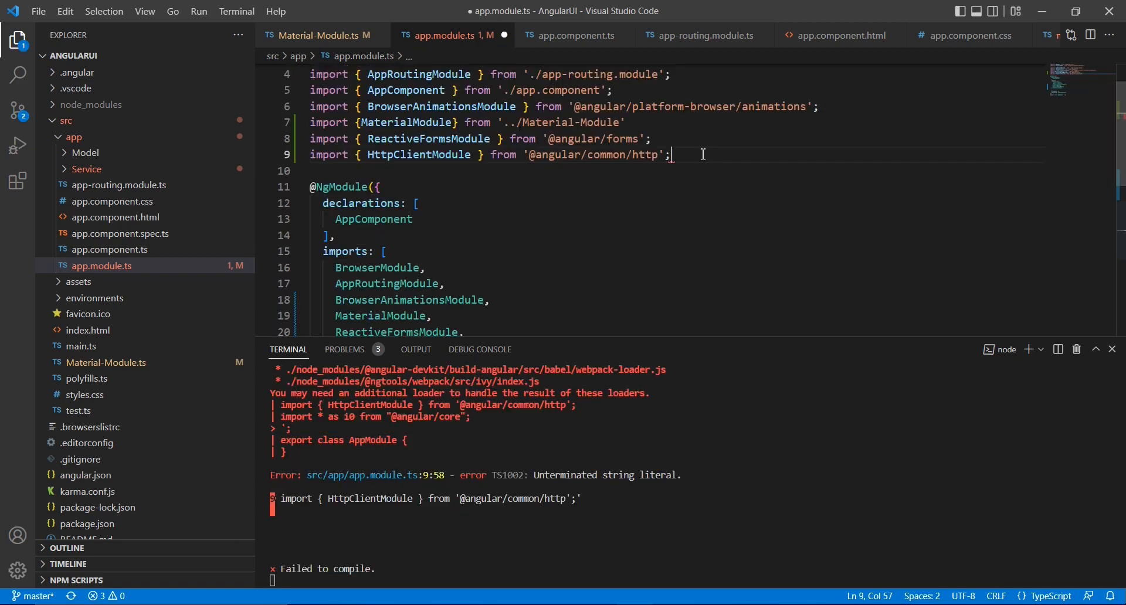
key("Backspace")
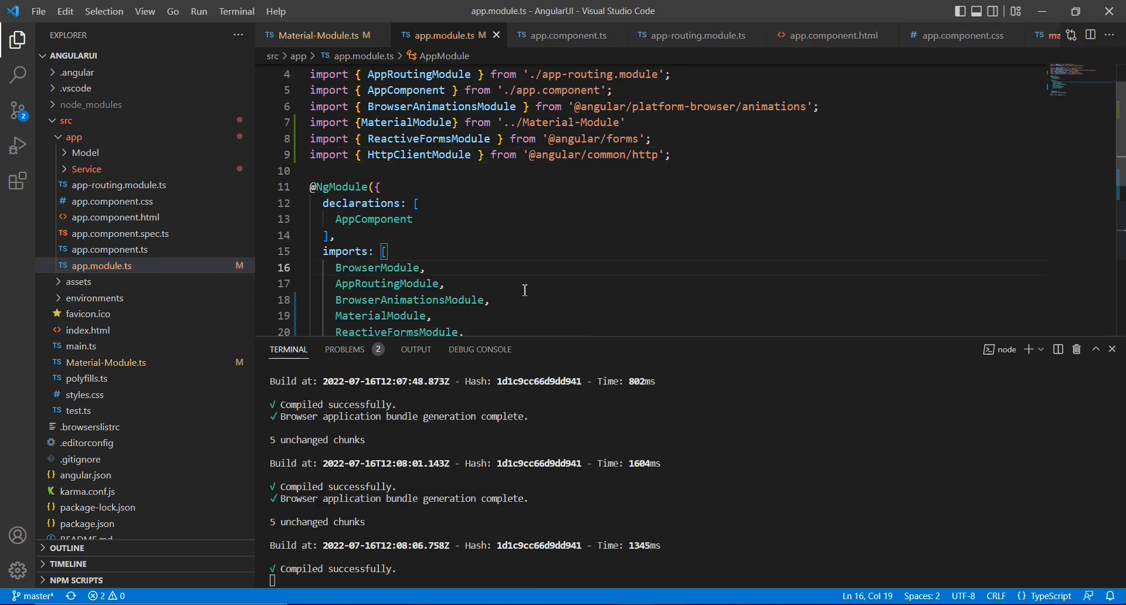
View the app.component.html template, scrolling through its contents.
left_click(115, 217)
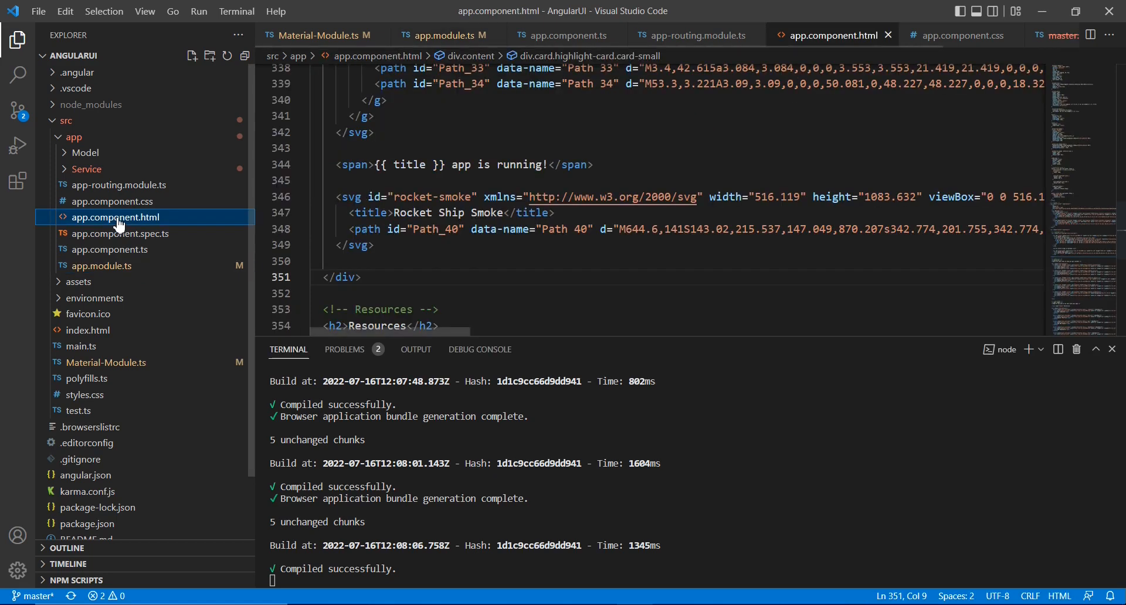
scroll("down", 3)
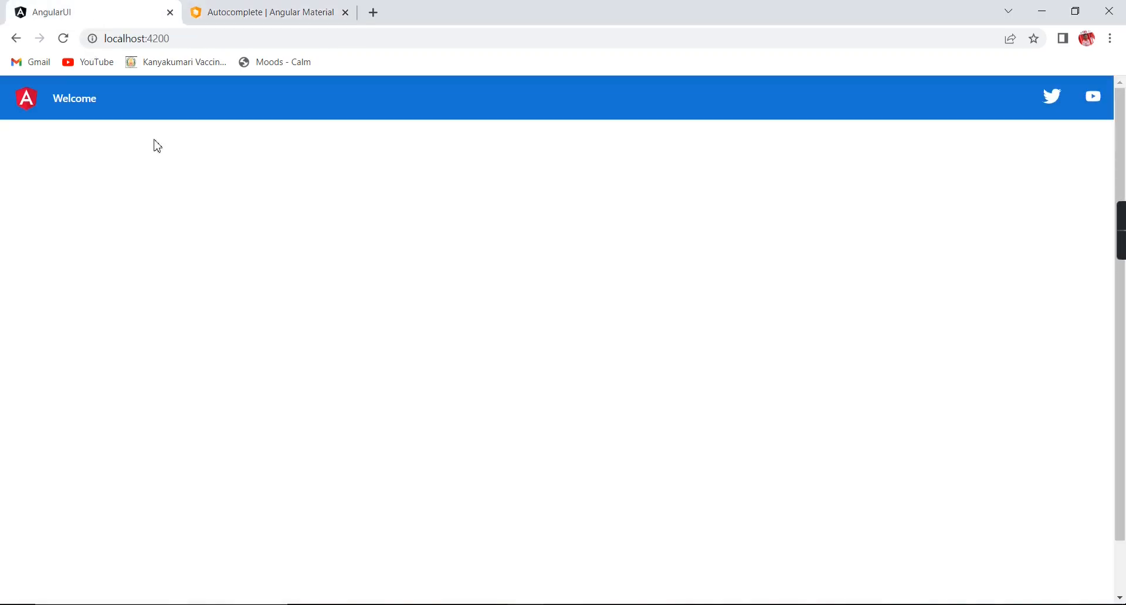
On the Autocomplete docs Overview, select the Simple autocomplete example's HTML code.
left_click(270, 12)
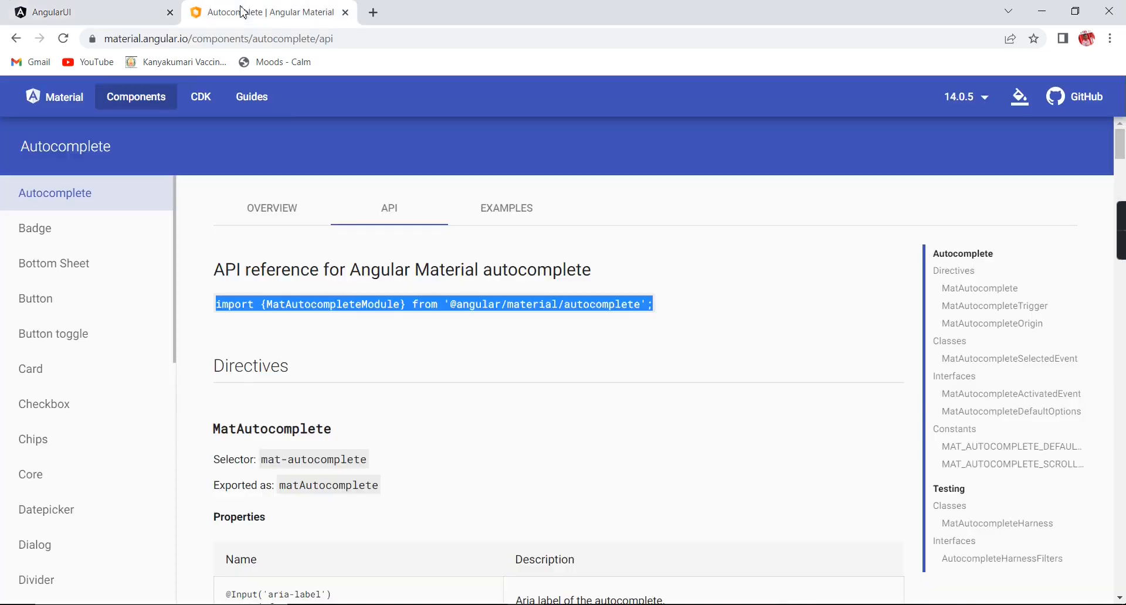
mouse_move(366, 365)
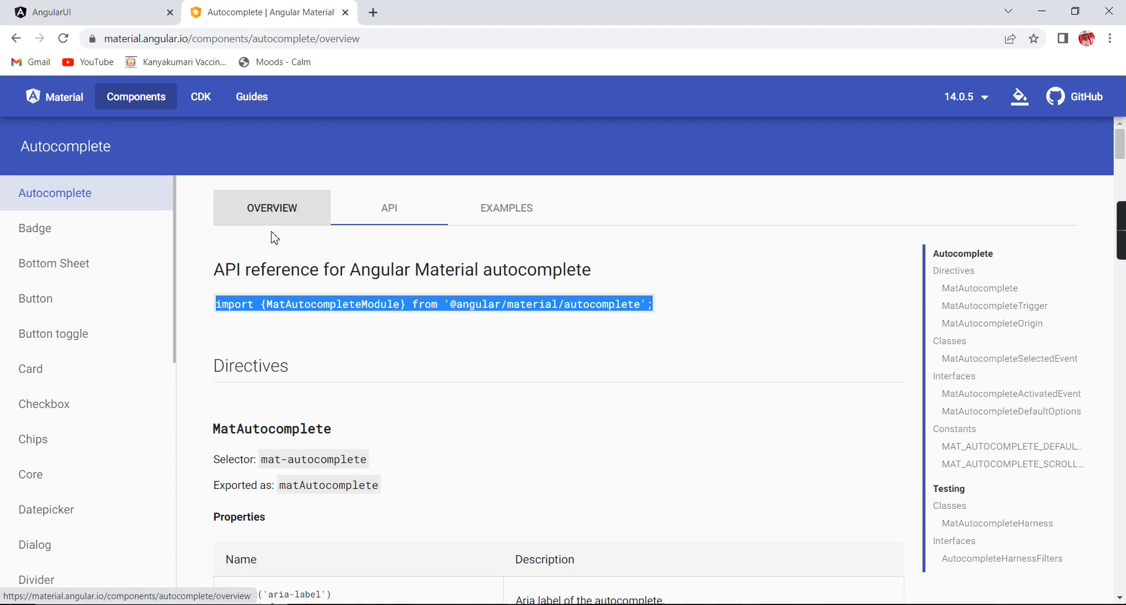
left_click(271, 208)
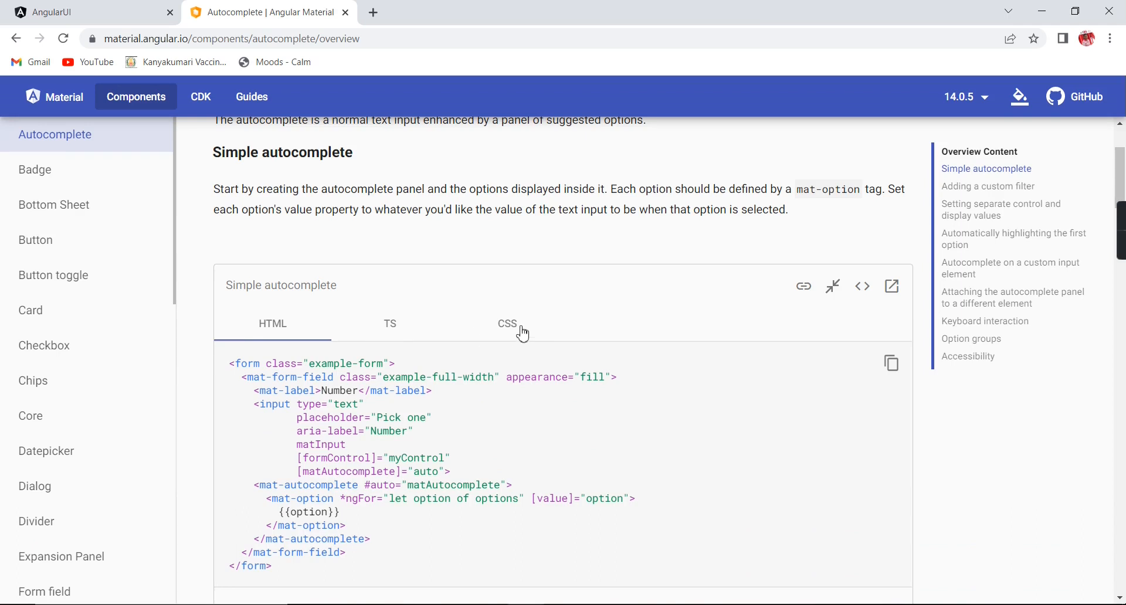
scroll("down", 3)
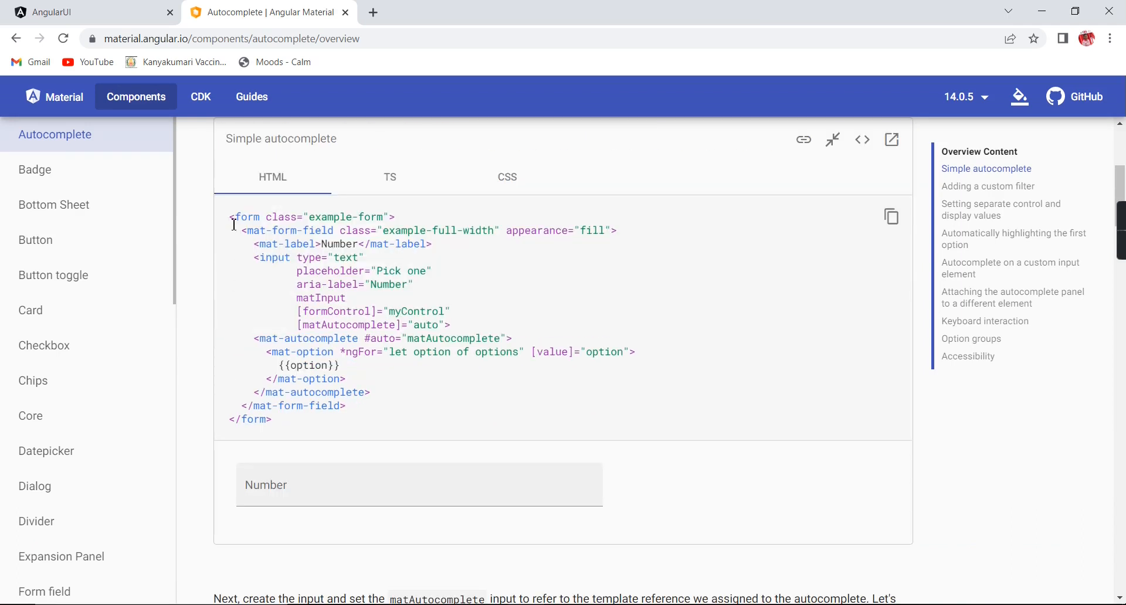
left_click_drag(231, 217, 318, 419)
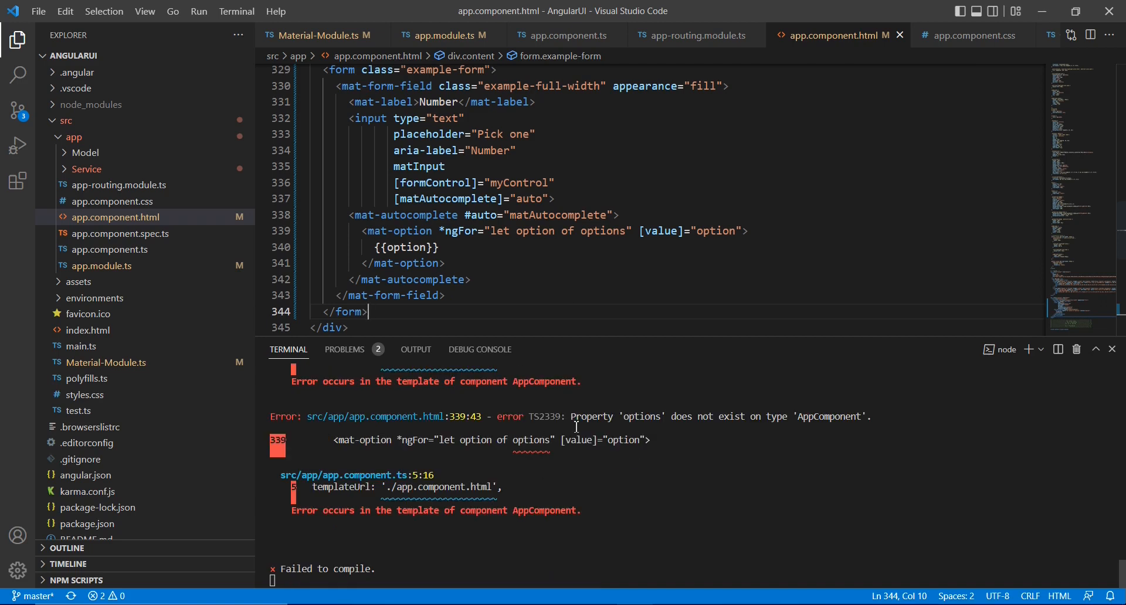
Copy the example CSS into app.component.css, add myControl and options One/Two/Three in app.component.ts, and save.
left_click(91, 12)
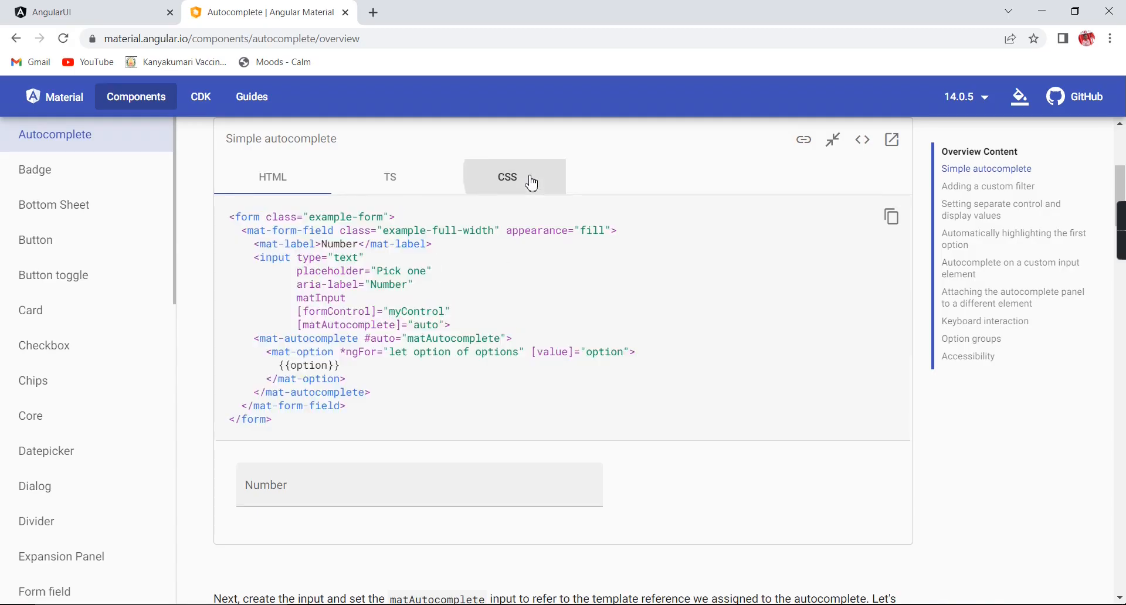
left_click(507, 177)
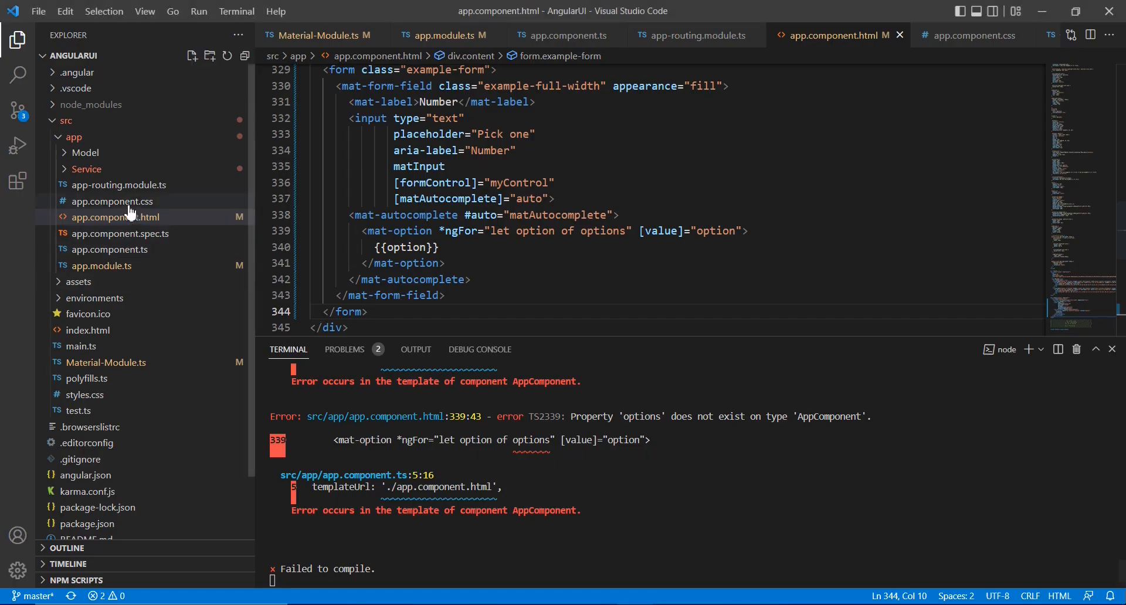
left_click(112, 201)
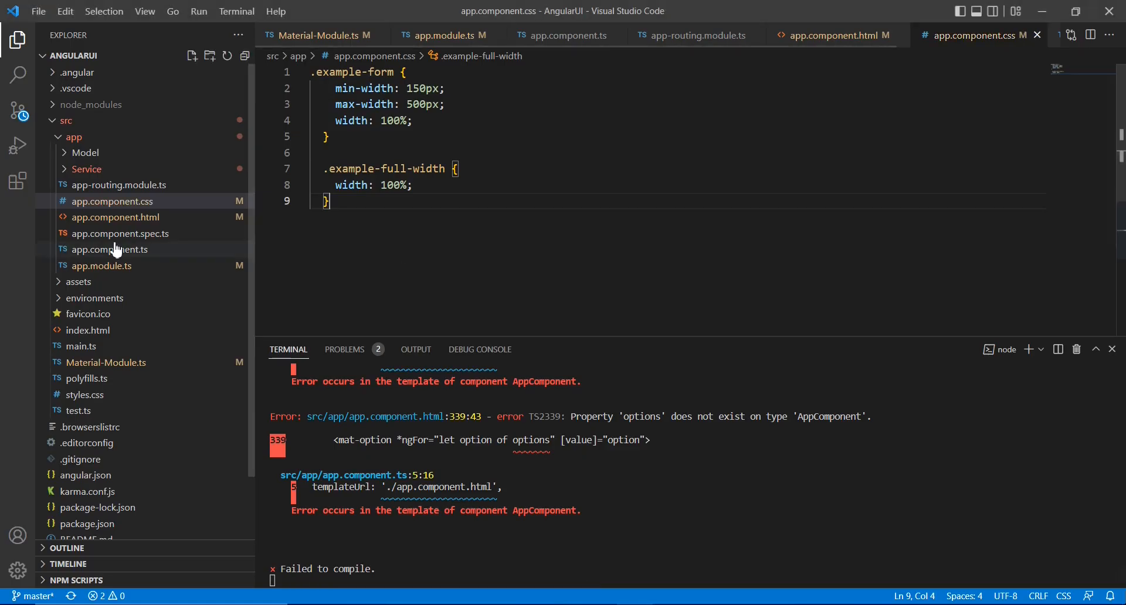
left_click(110, 248)
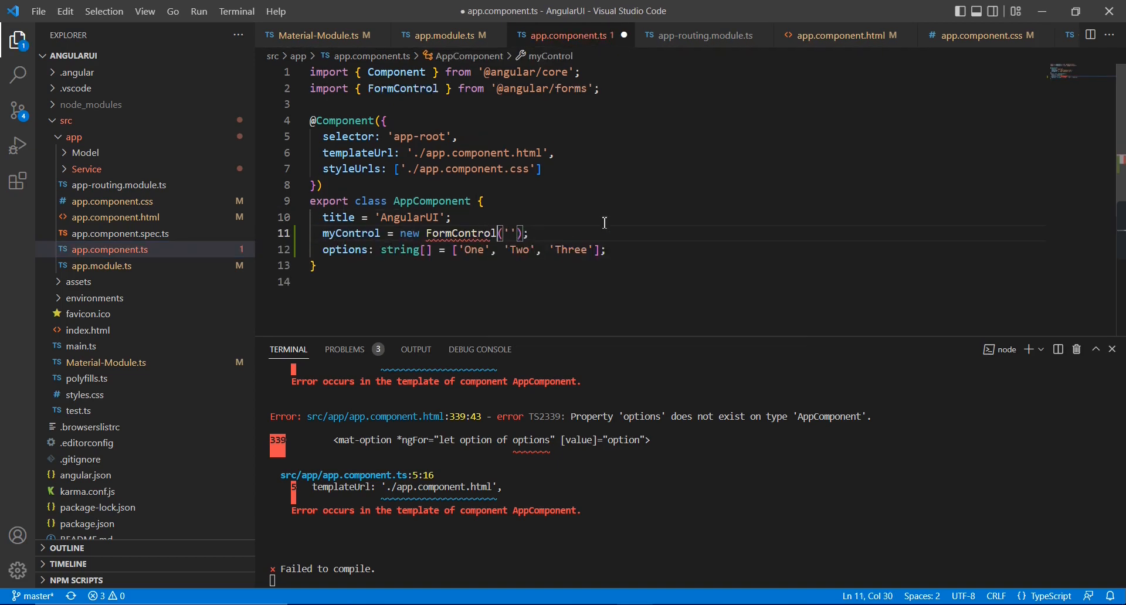
key("ctrl+s")
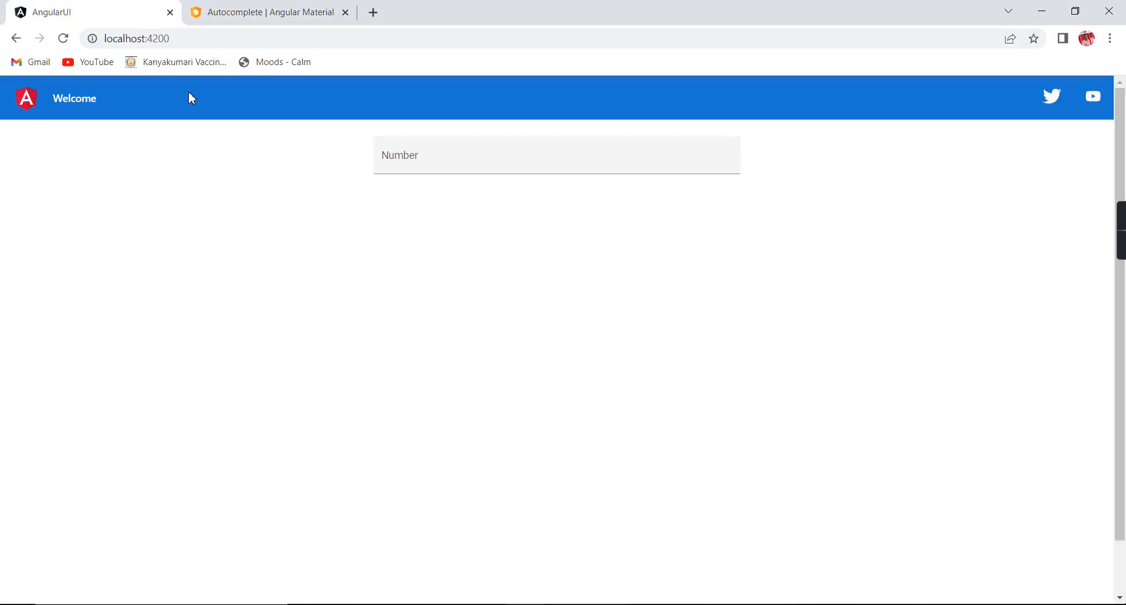
Focus the Number field to show the One, Two, Three suggestions, then start a new browser tab.
left_click(556, 155)
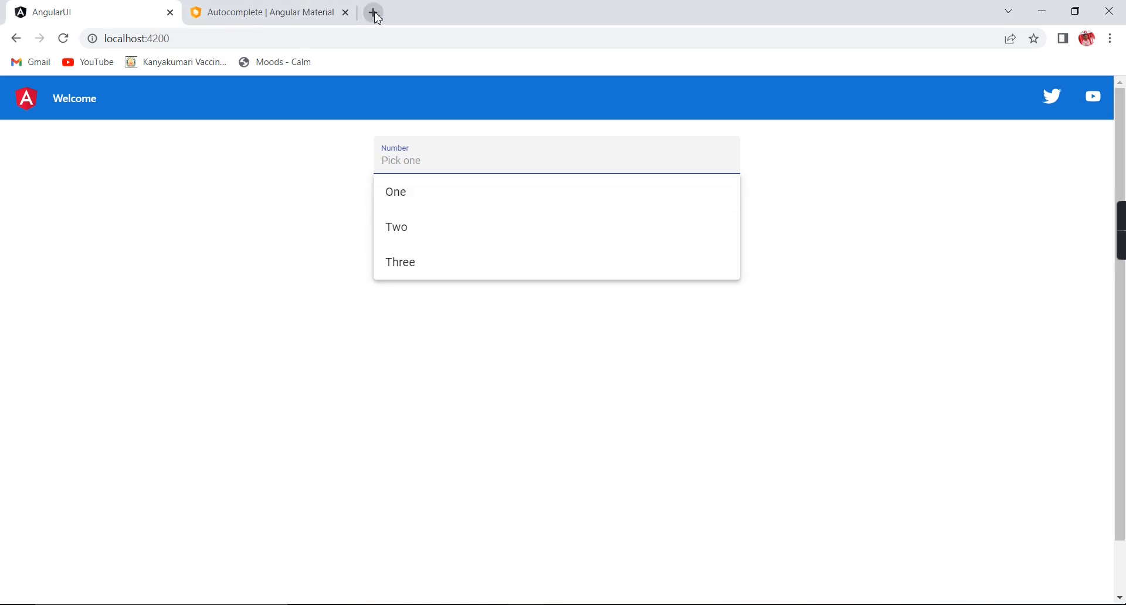
left_click(373, 11)
type("https://l")
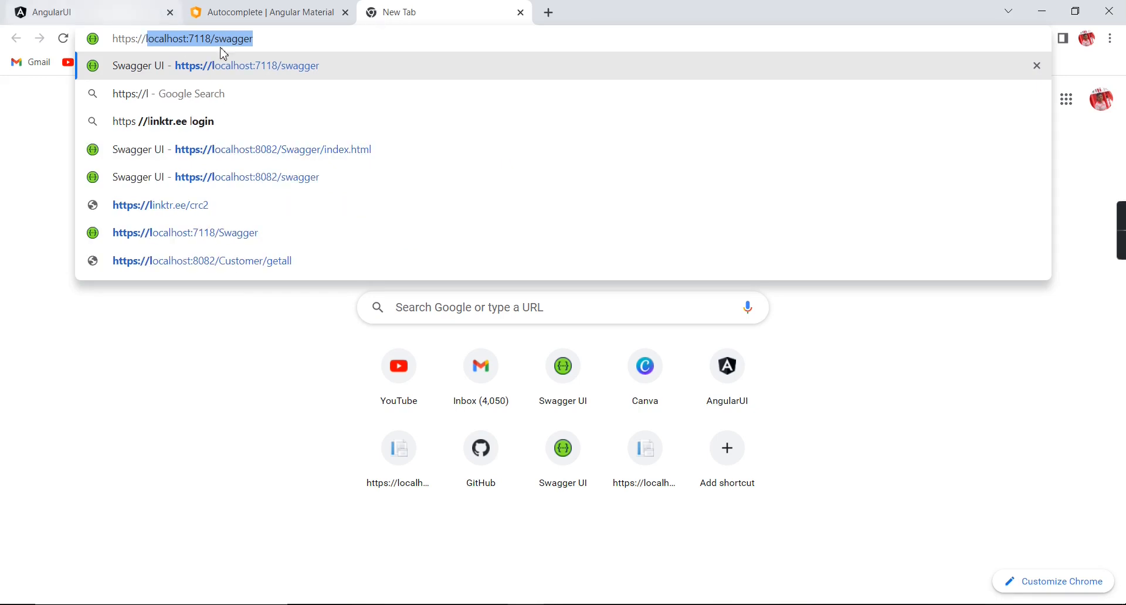
Load the SalesOrderAPI Swagger UI, expand GET /Customer/GetAll and try it out.
left_click(247, 177)
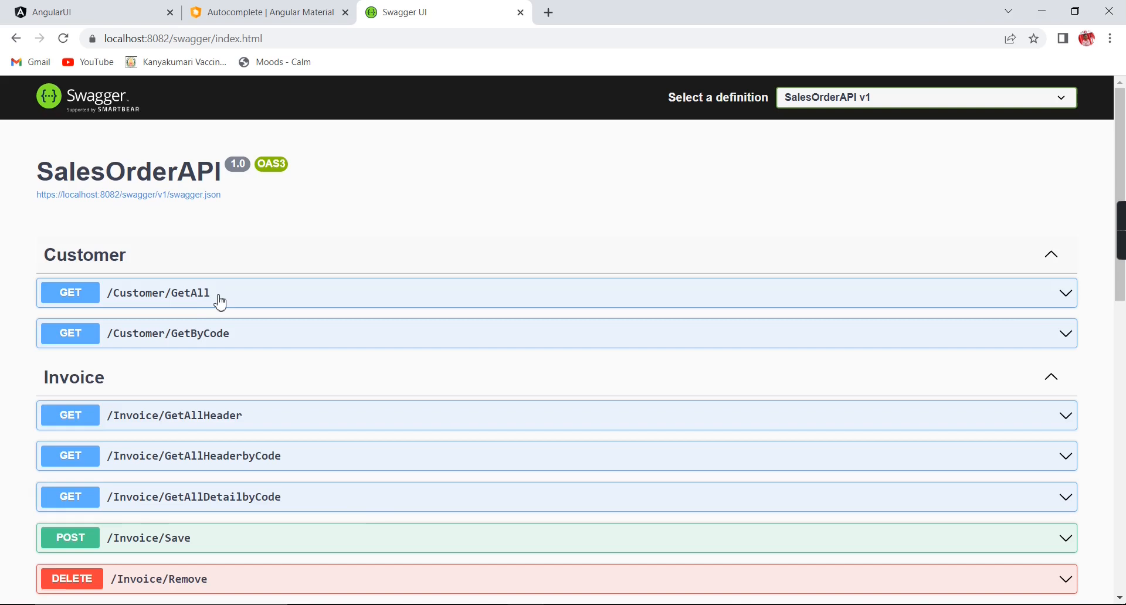
left_click(159, 293)
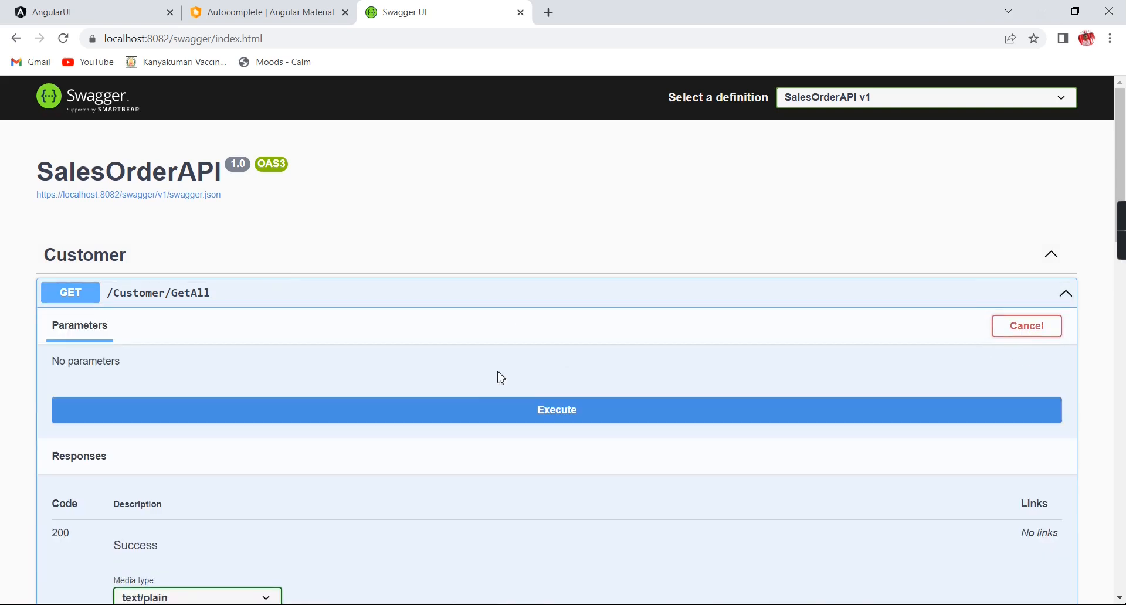
left_click(556, 411)
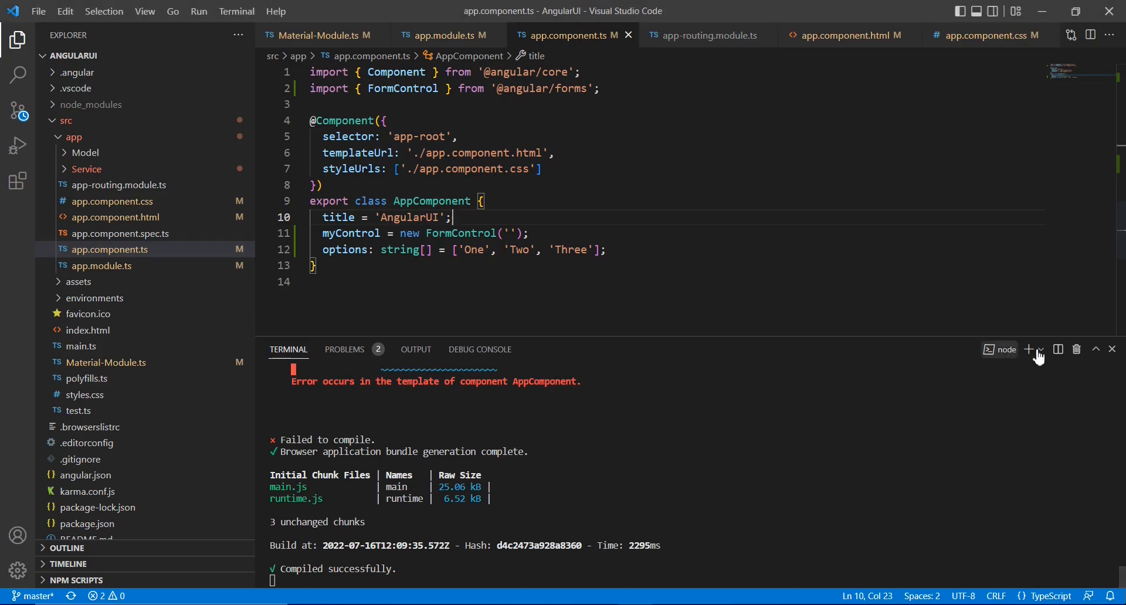
Generate a Master service under service/ with ng g s in a new terminal, then reveal master.service.ts.
left_click(1038, 351)
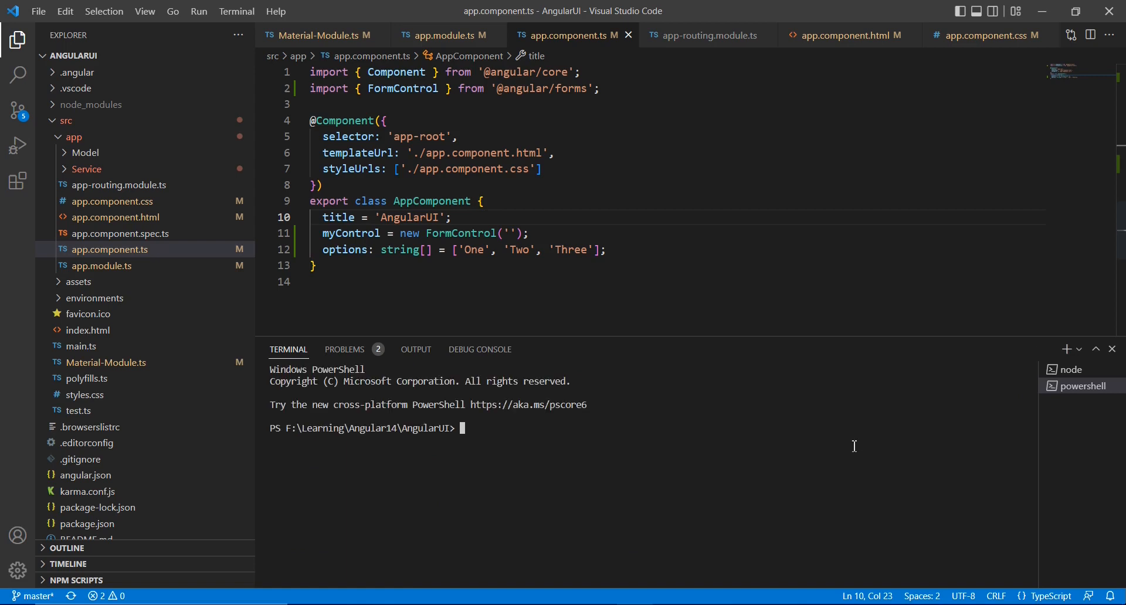
type("ng g s")
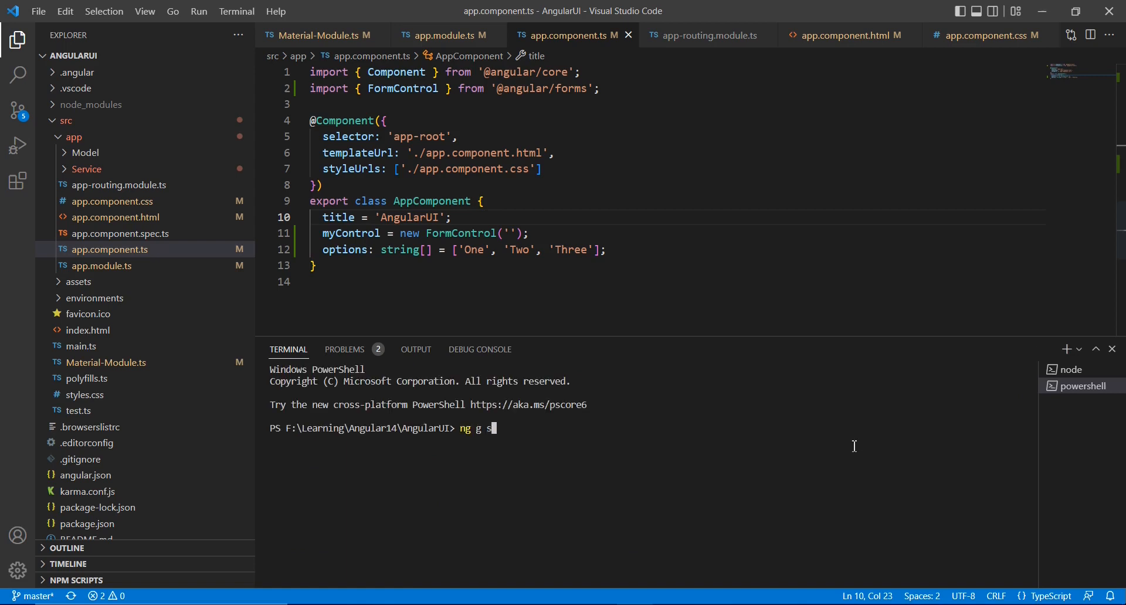
type("service/amste")
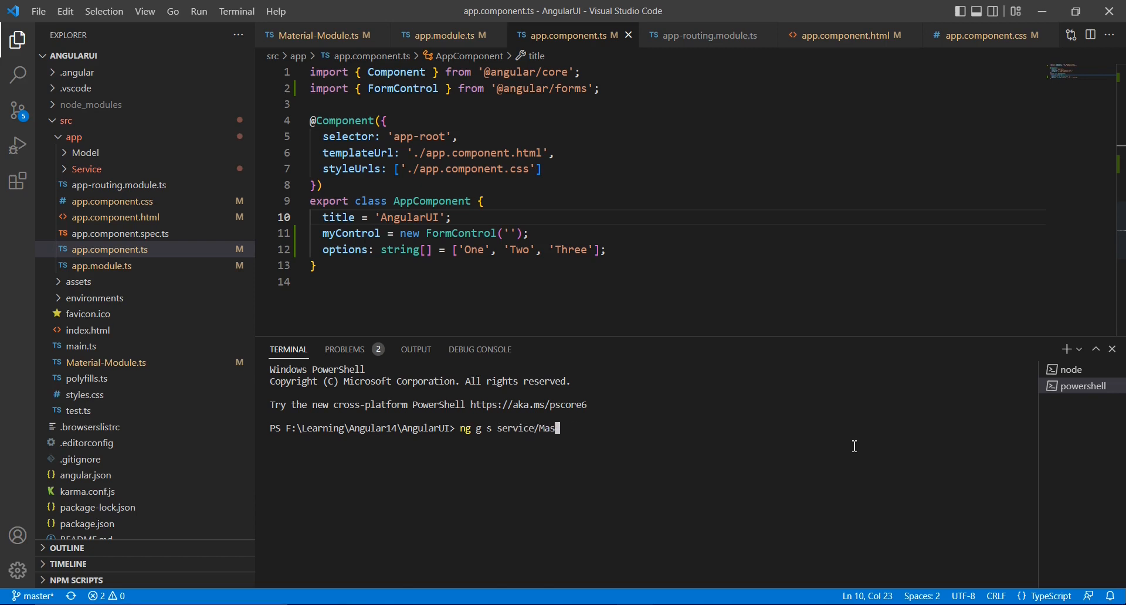
type("ter")
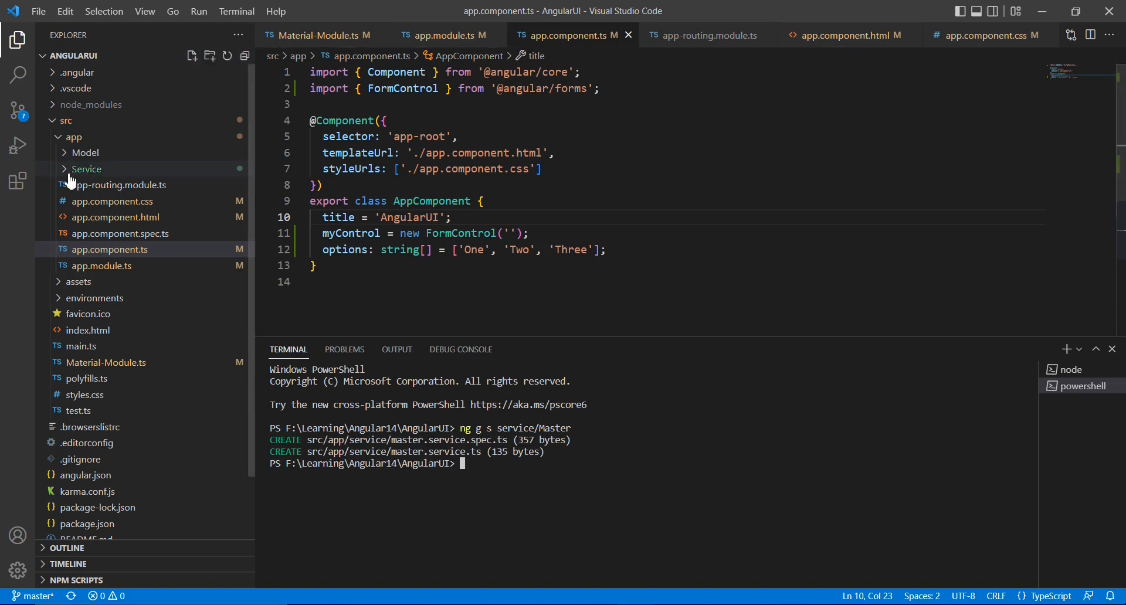
left_click(111, 201)
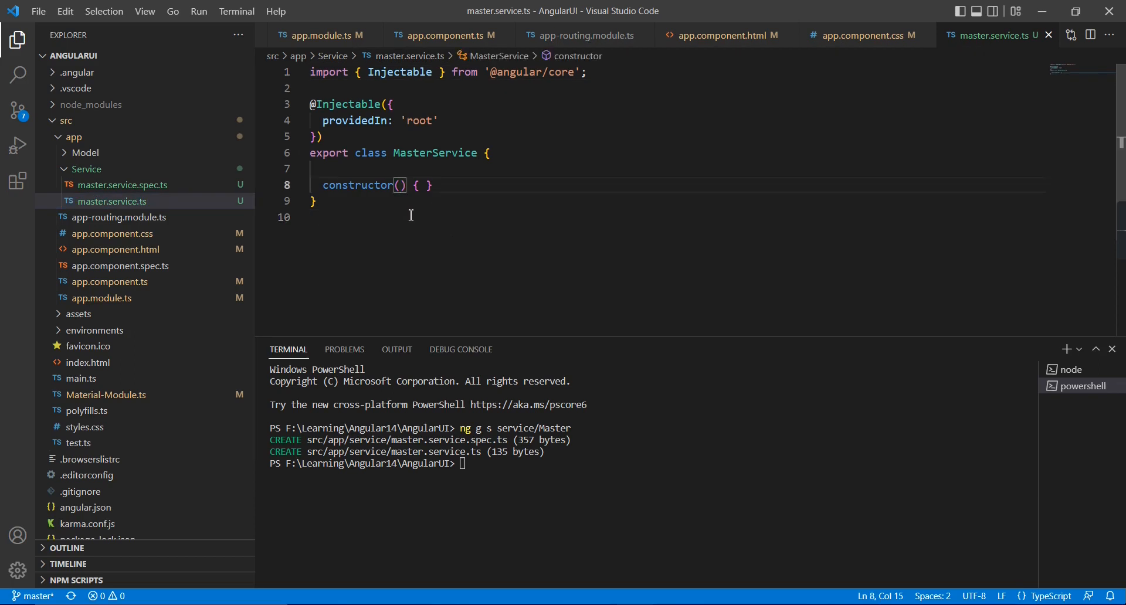
Inject HttpClient into the MasterService constructor as private http.
type("private htt")
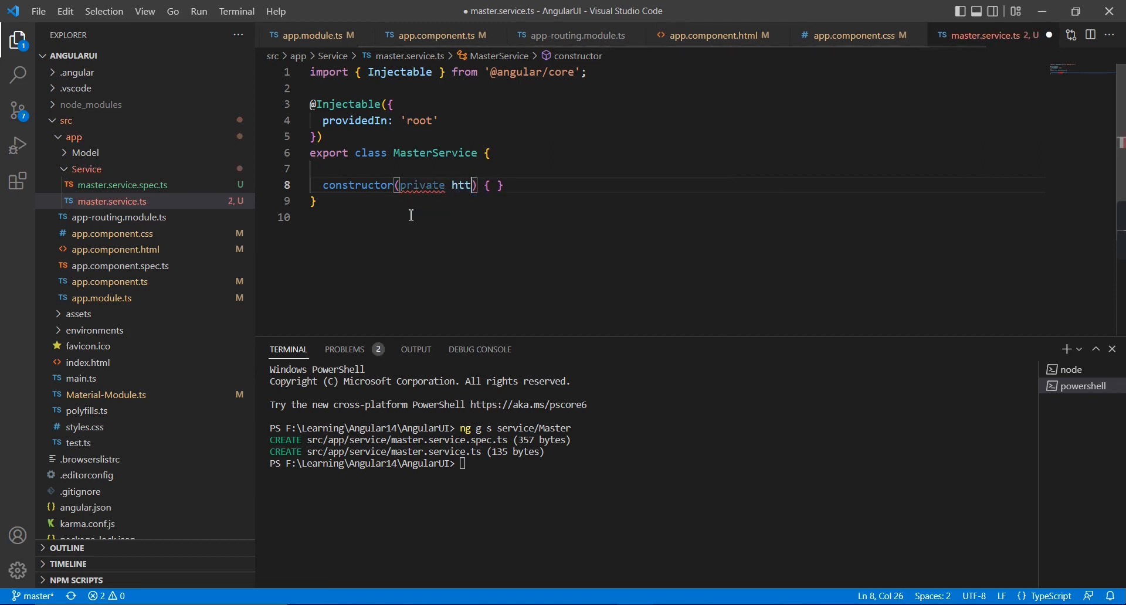
type("p:htt")
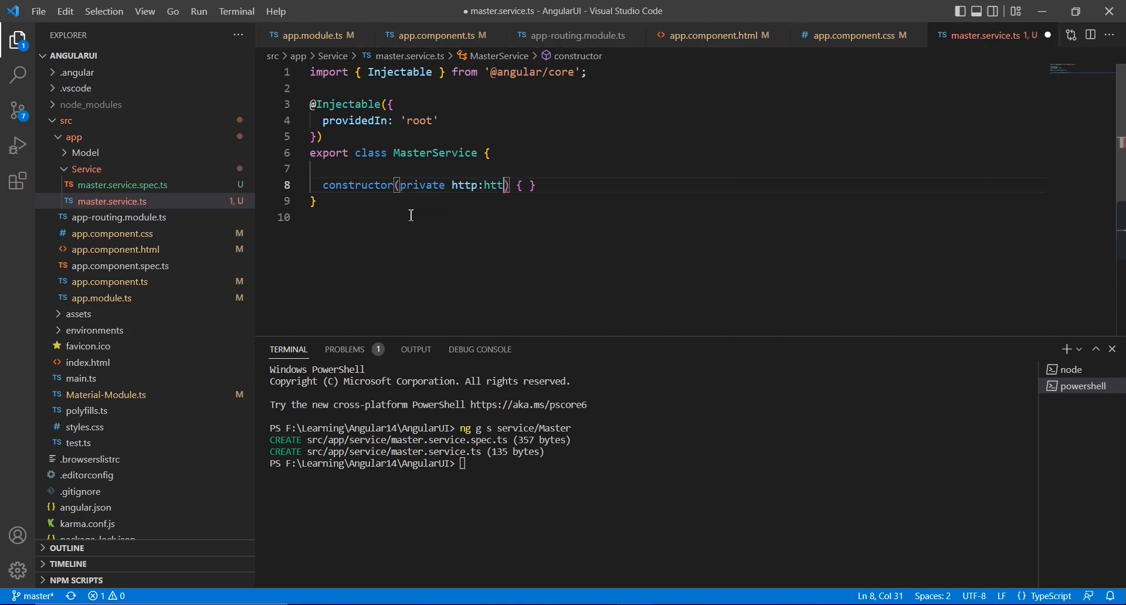
type("cl")
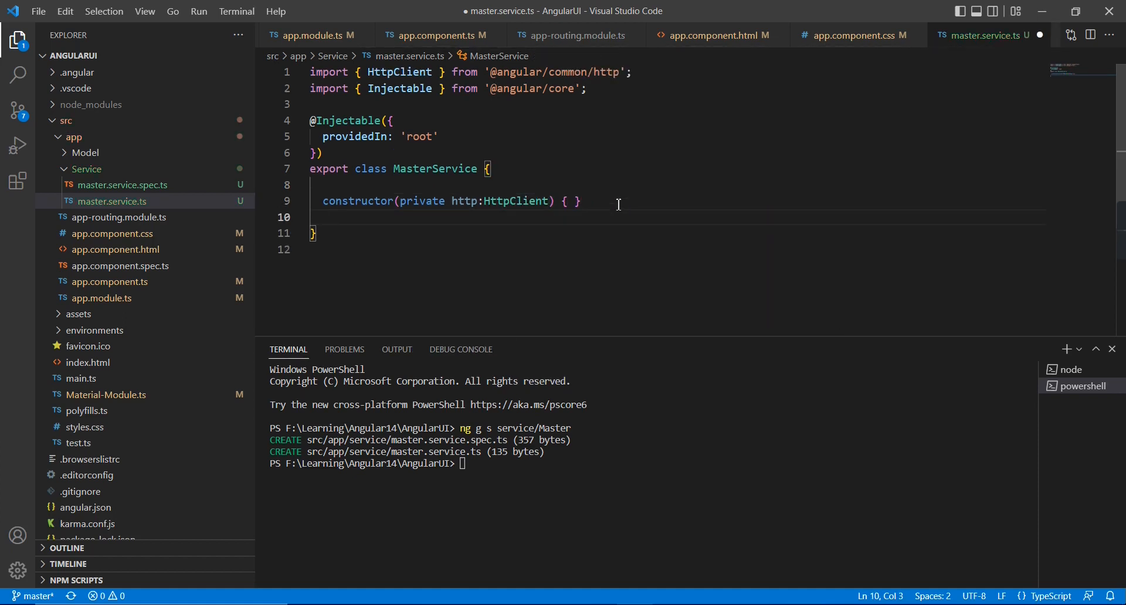
type("Get")
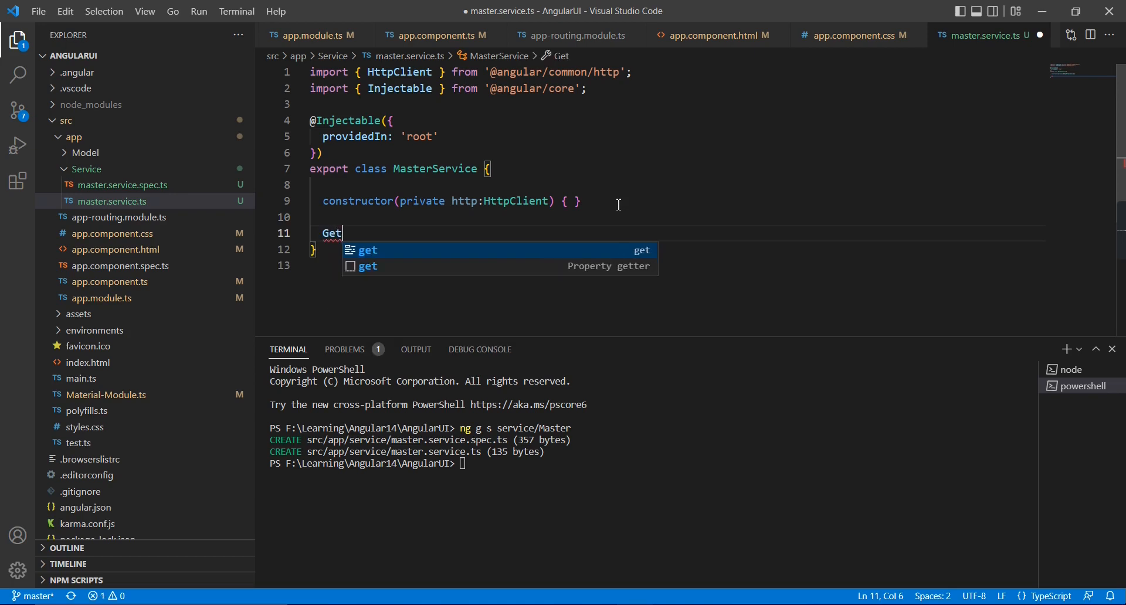
type("Customer")
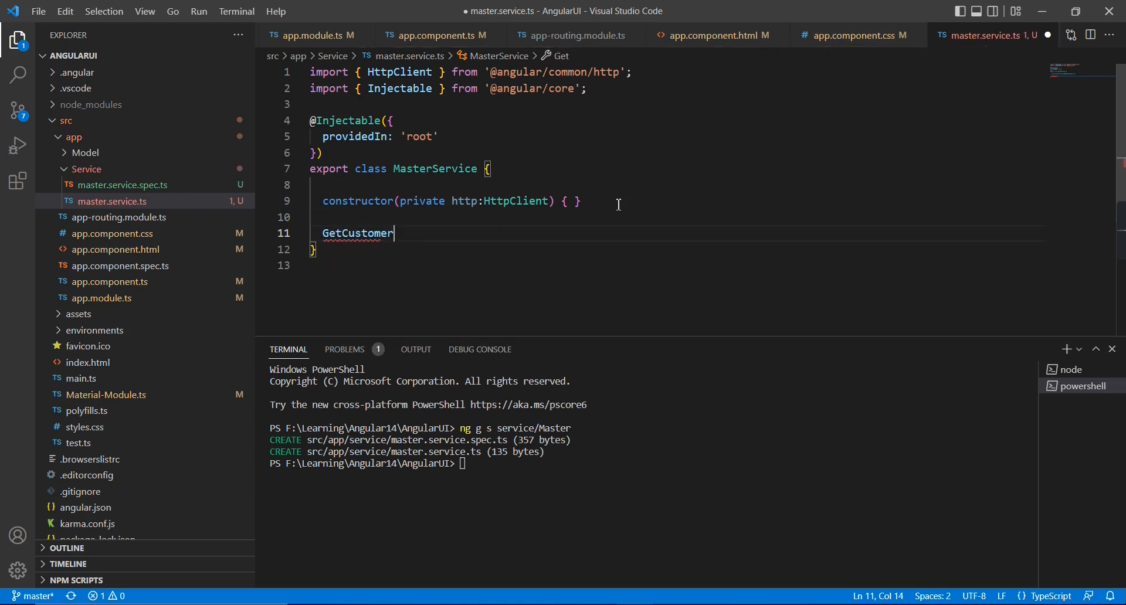
type("(){")
type("return th")
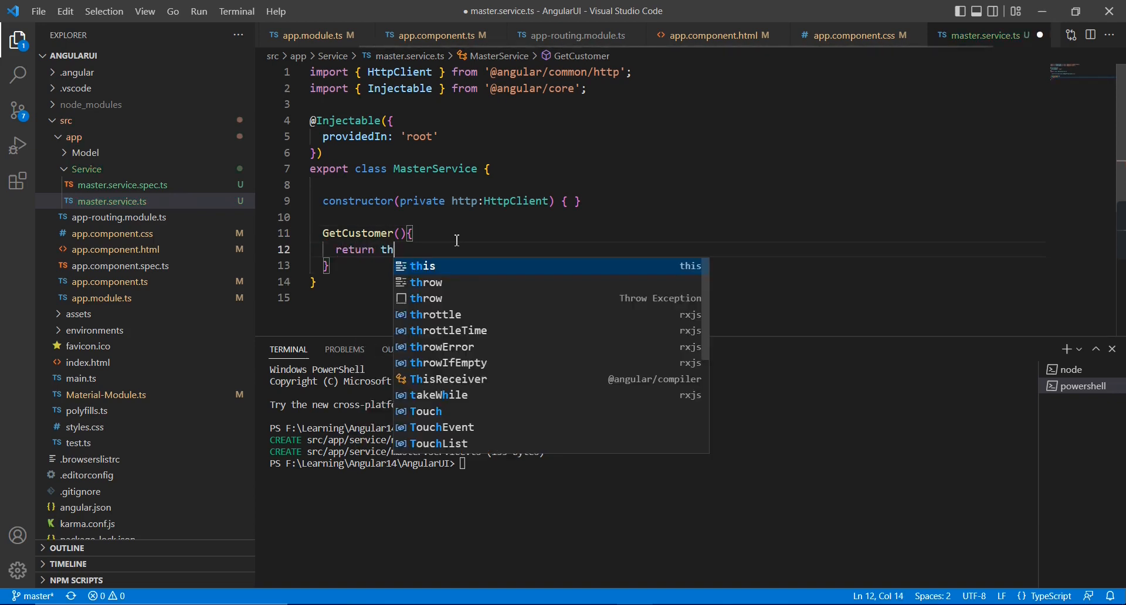
type("is.http.get(")
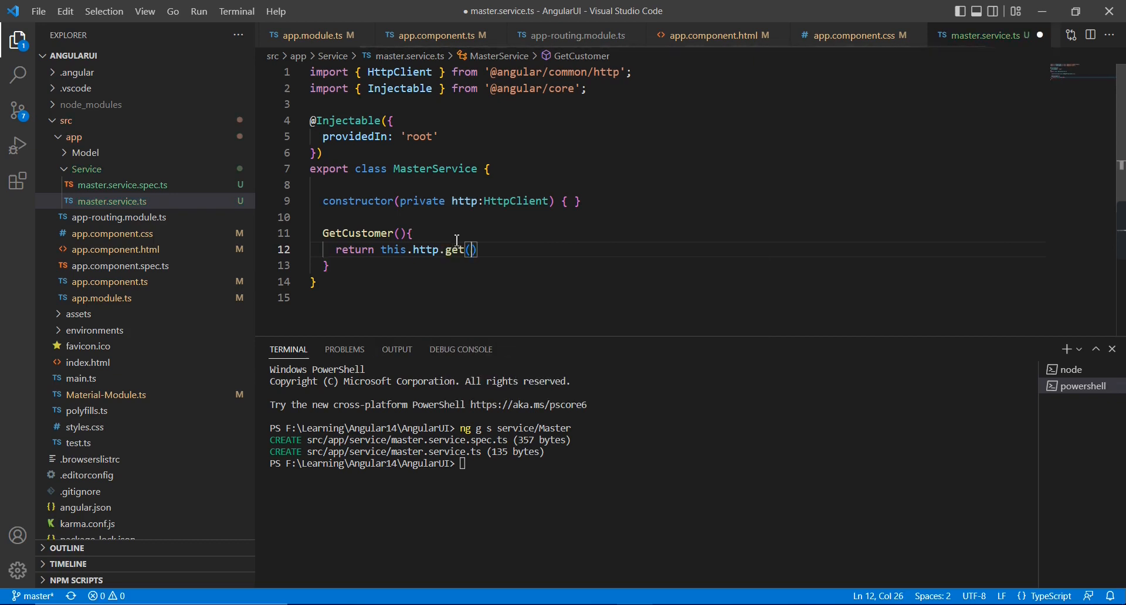
type("\"https://localhost:8082/Customer/GetAll\"")
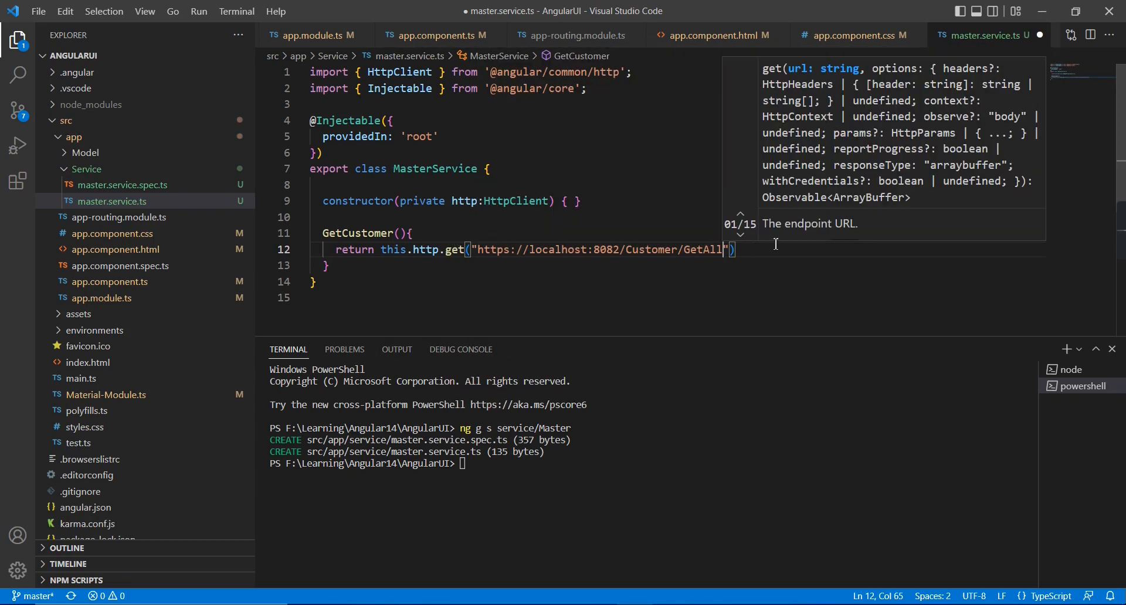
type(";")
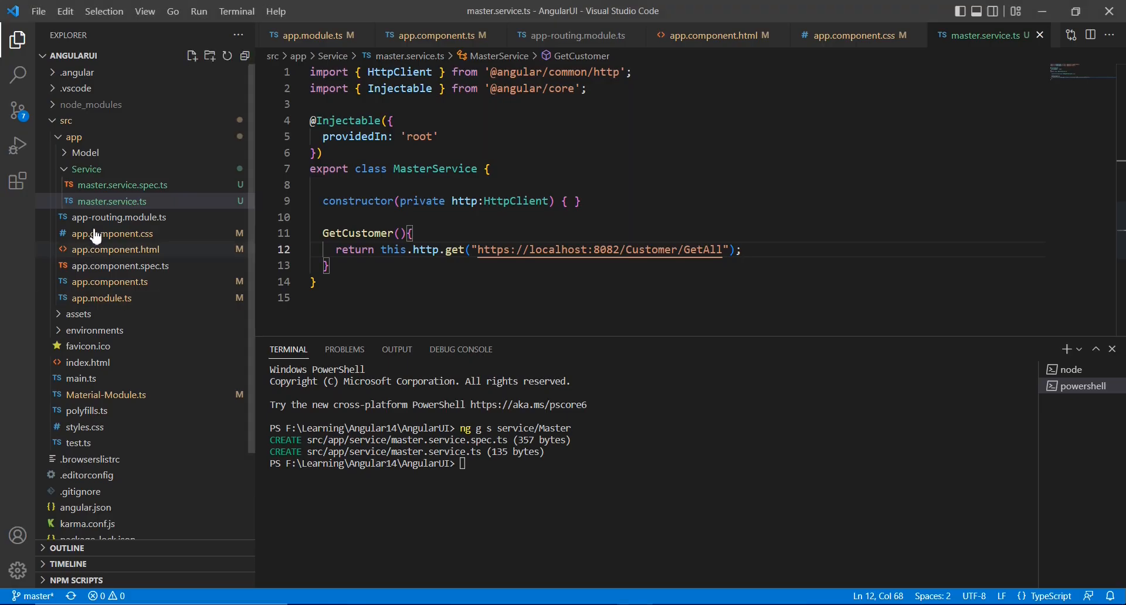
Create a new Customer.ts file inside the Model folder.
right_click(84, 152)
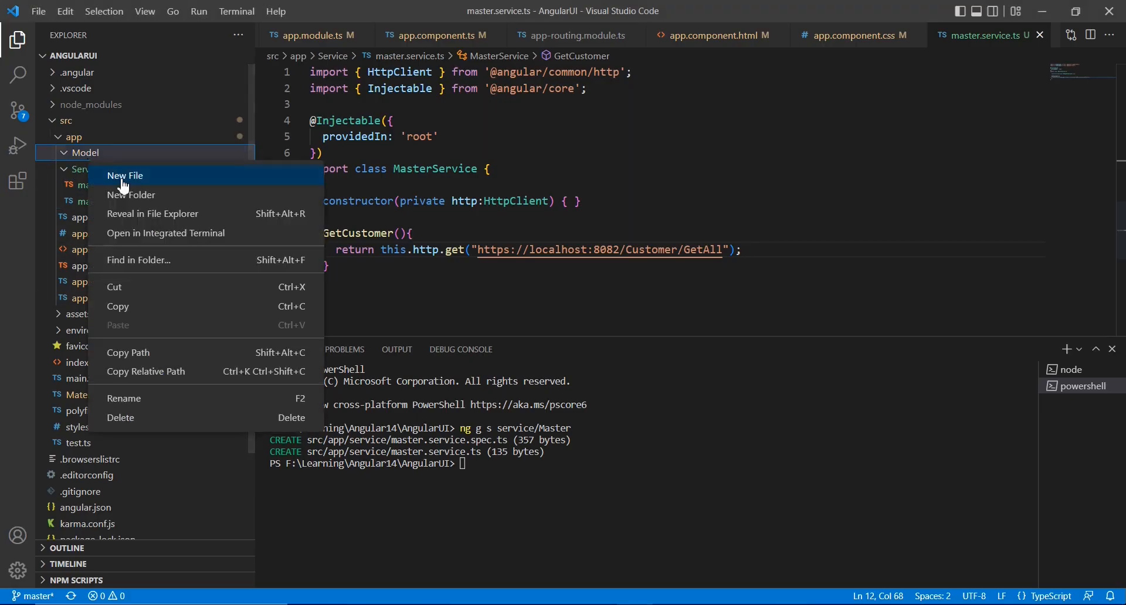
left_click(124, 175)
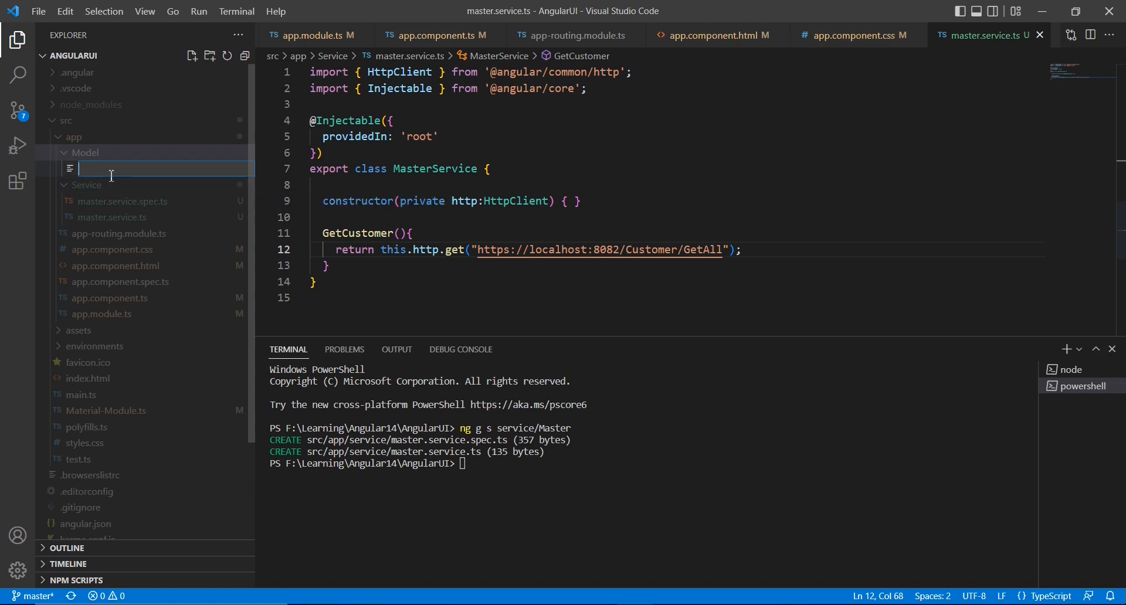
type("Customer.ts")
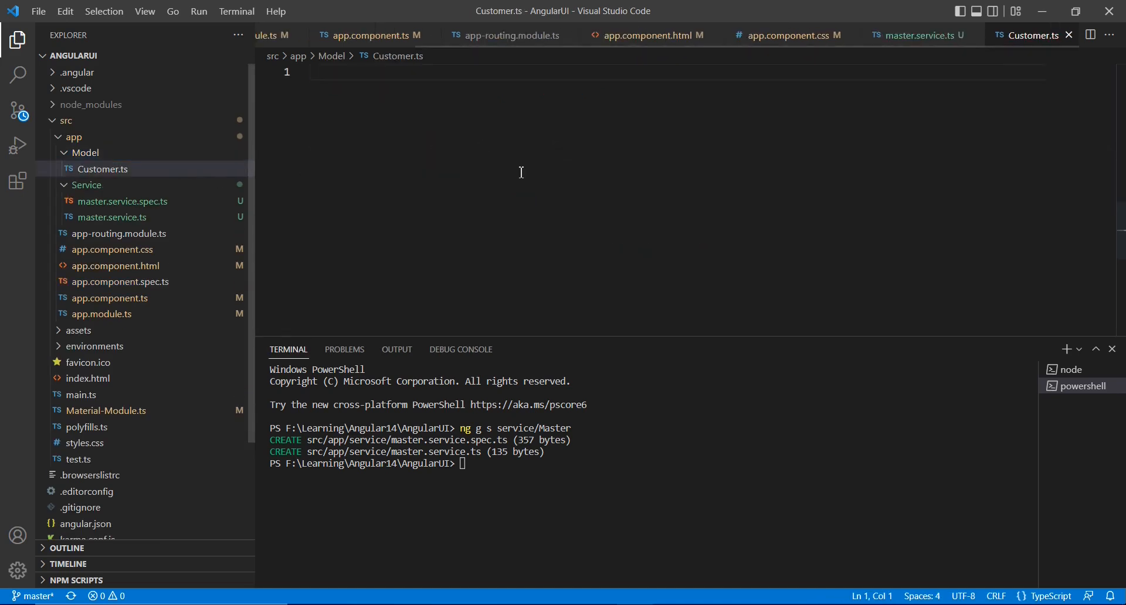
Write an exported Customer interface with name:string and code:string fields.
type("inte")
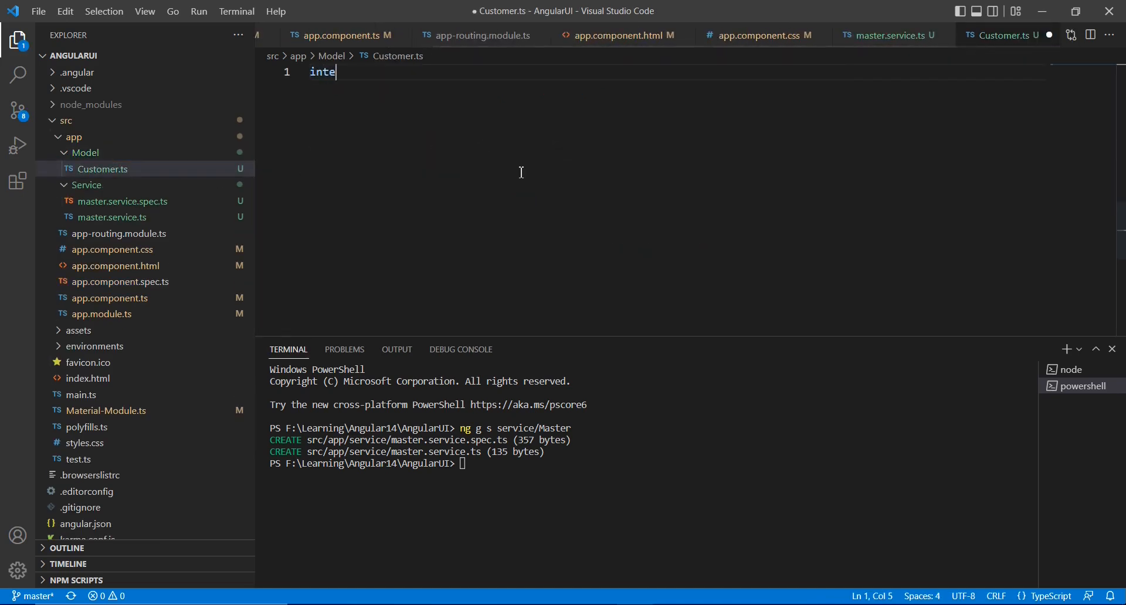
type("r")
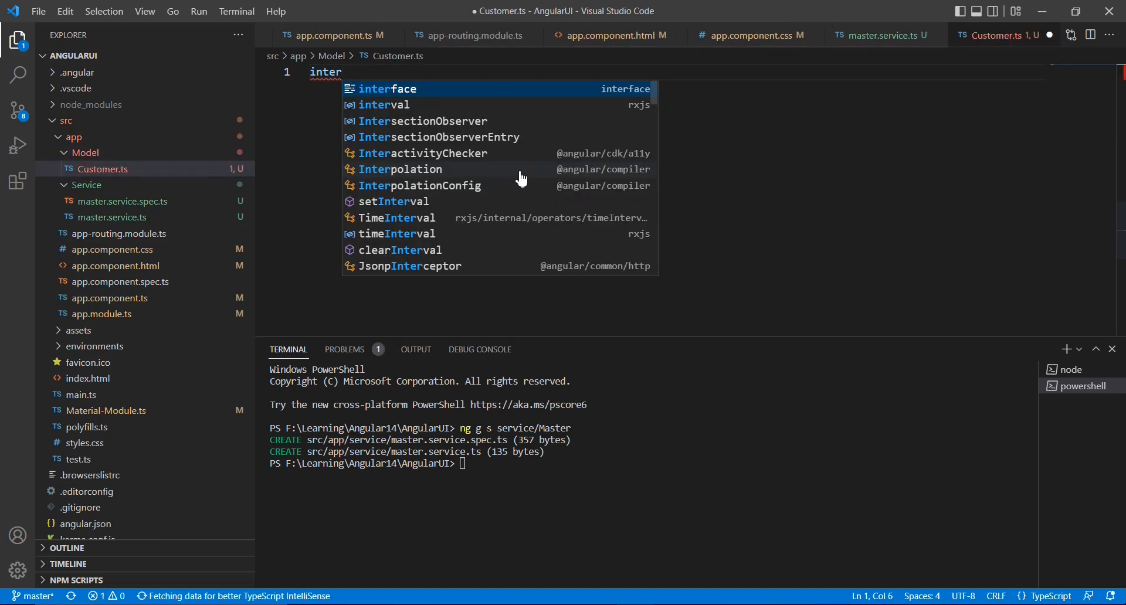
type("face Custom")
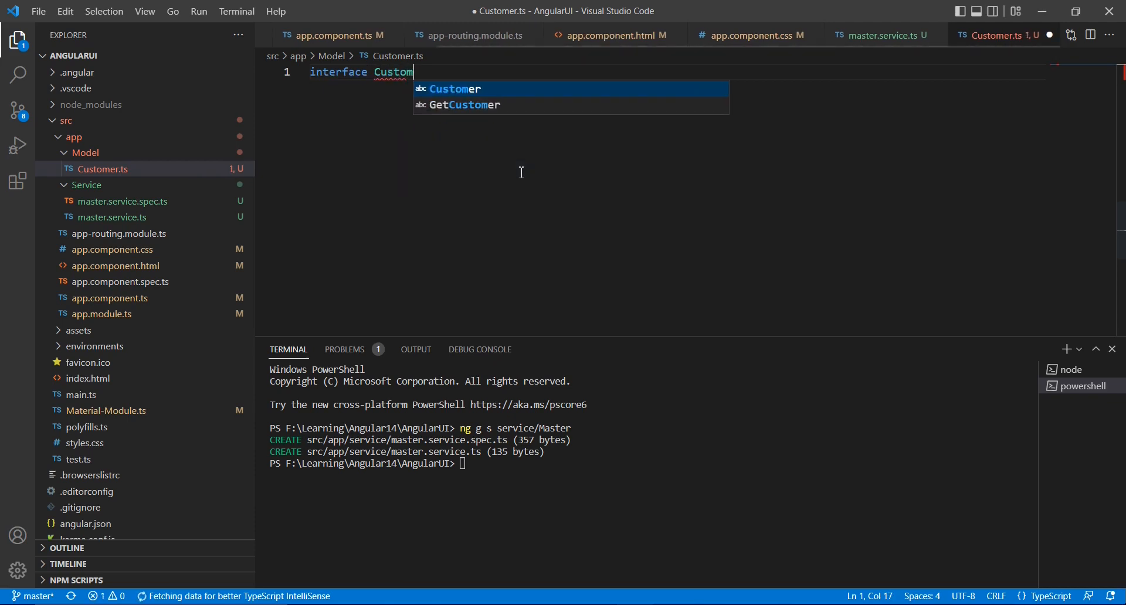
type("{")
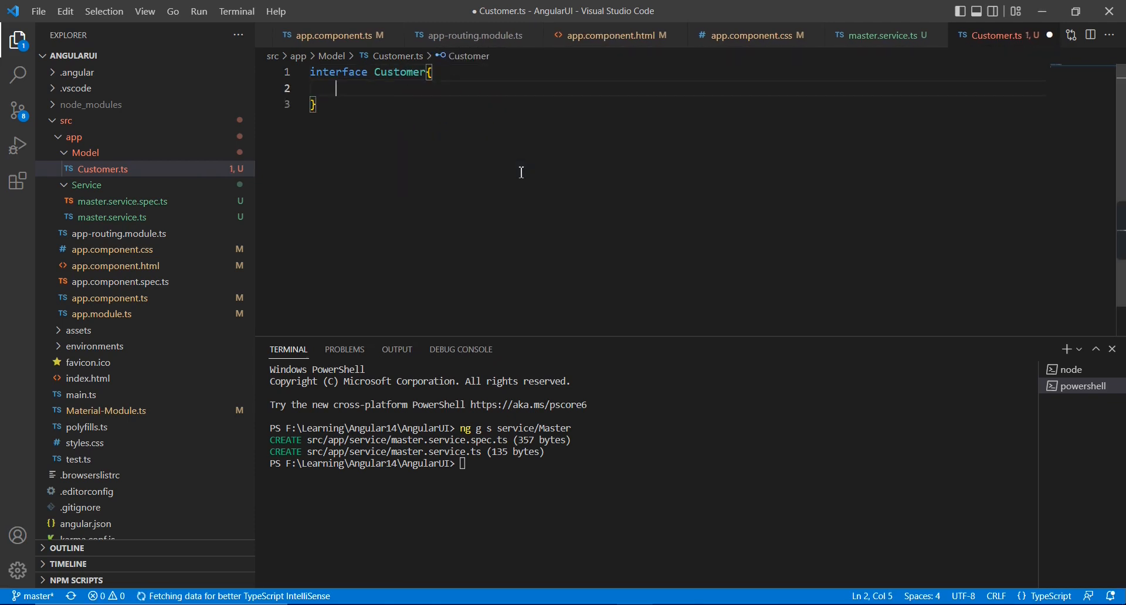
type("name")
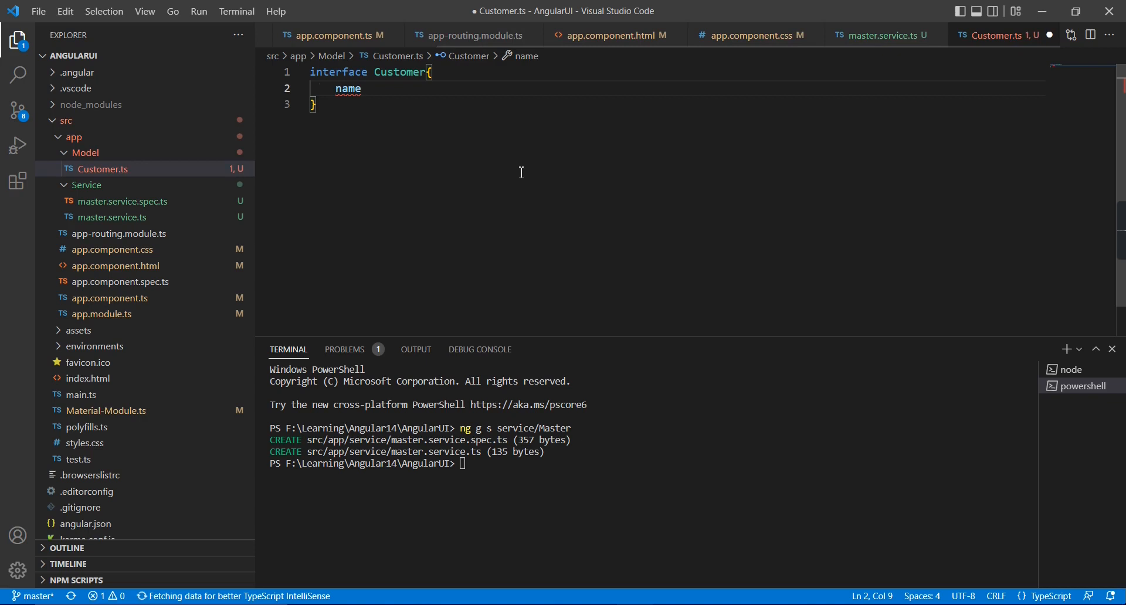
type(":string,")
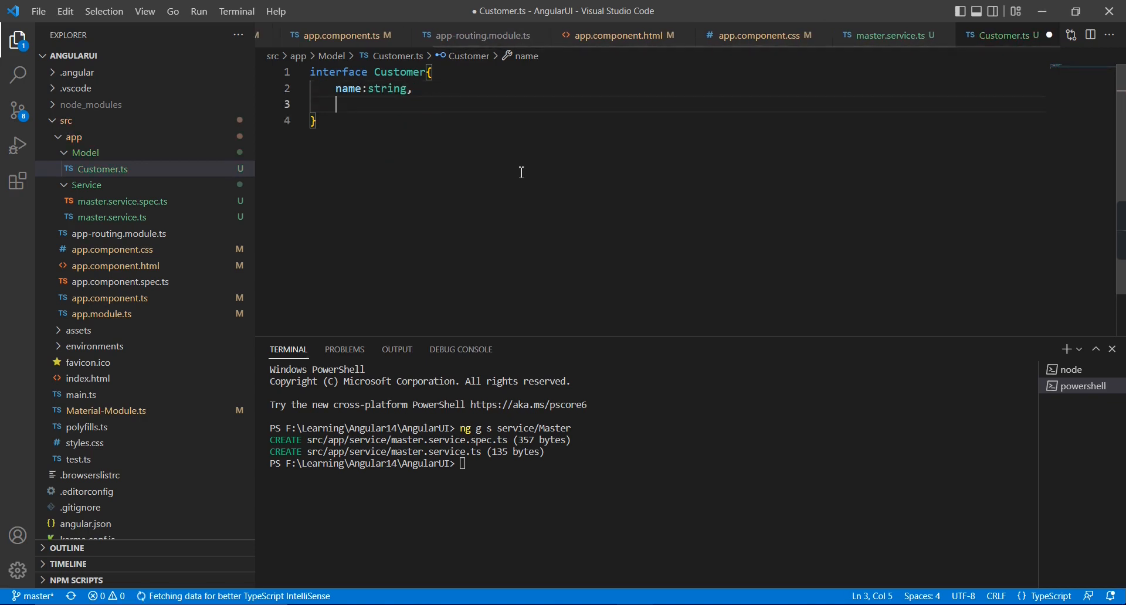
type("co")
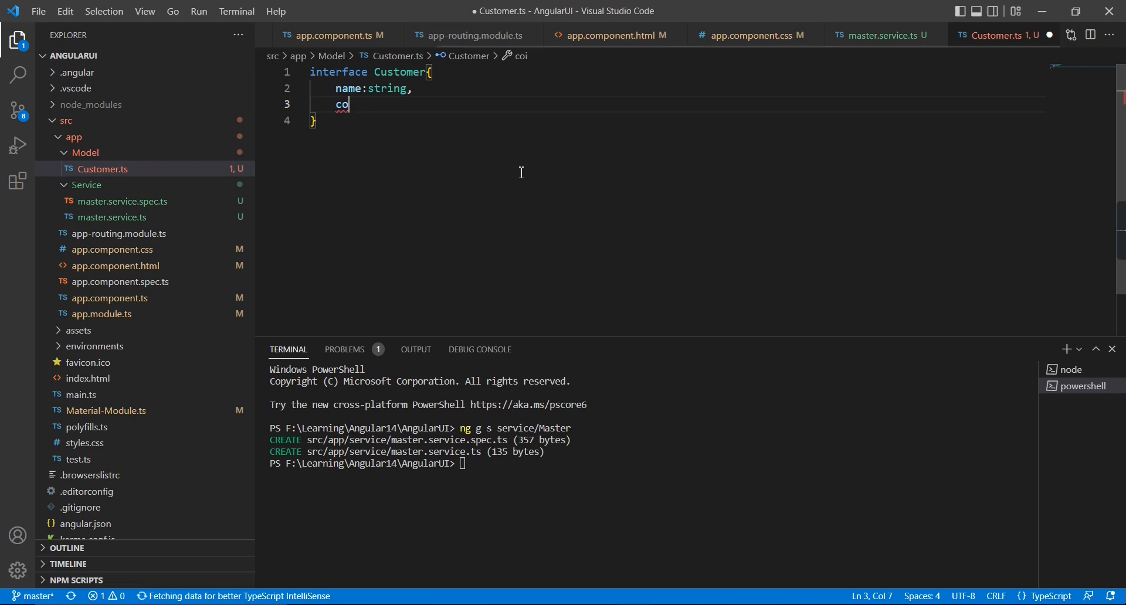
type("de:")
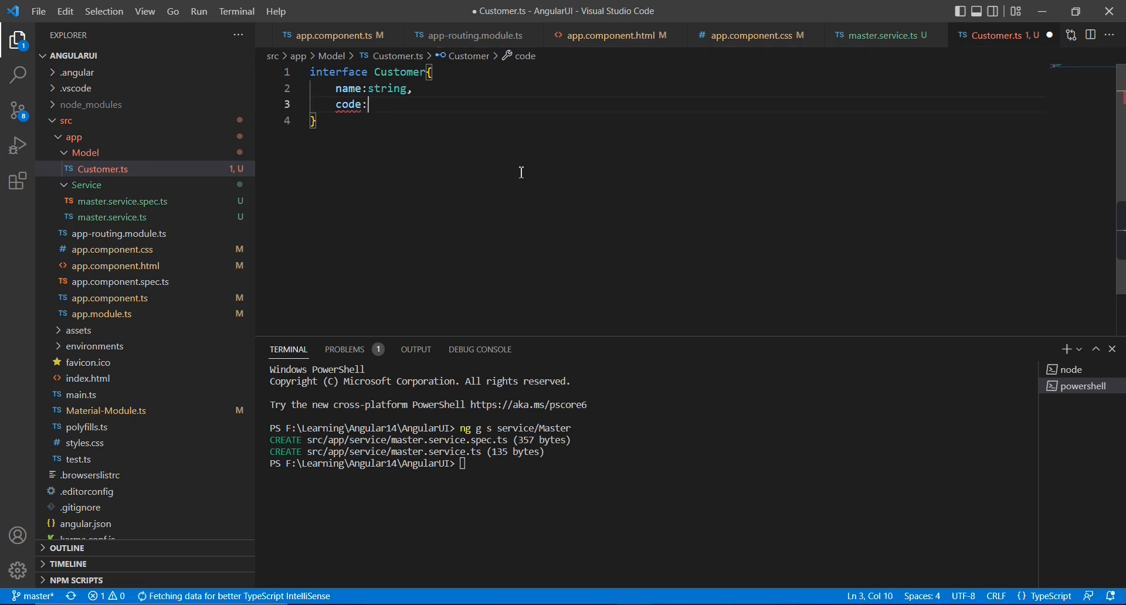
type("string")
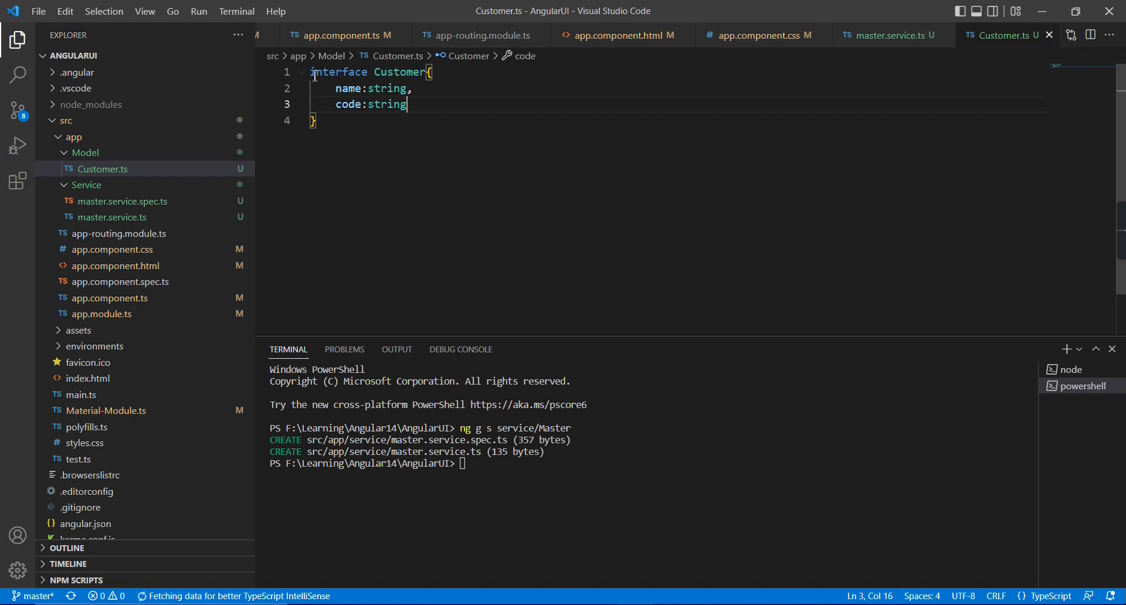
type("exp")
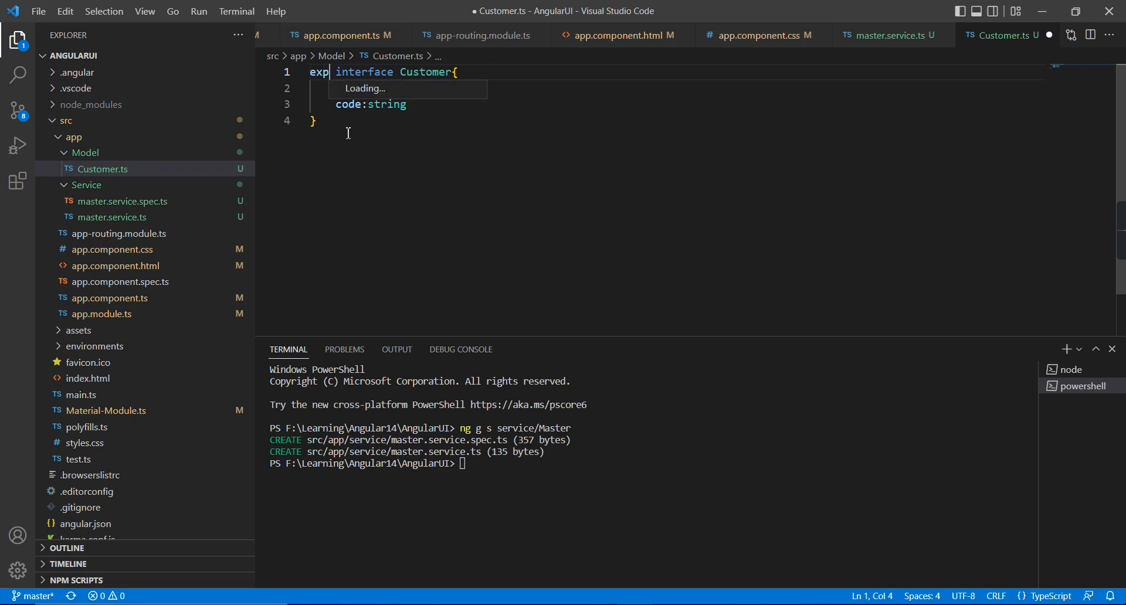
type("name:string,")
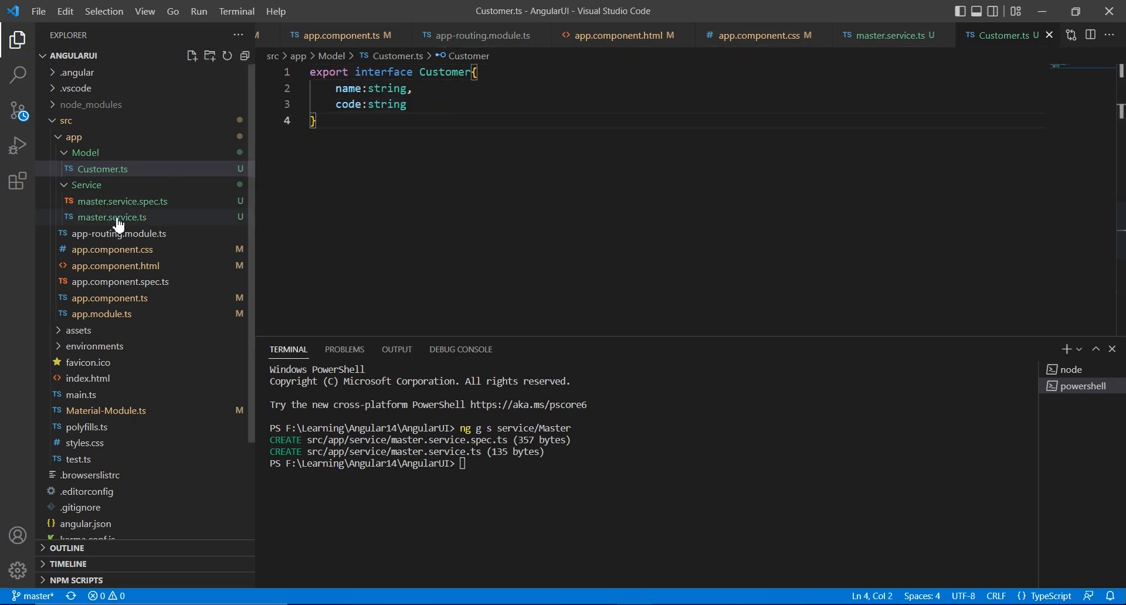
In master.service.ts type the call as get<Customer[]> and import Customer via Quick Fix.
left_click(111, 217)
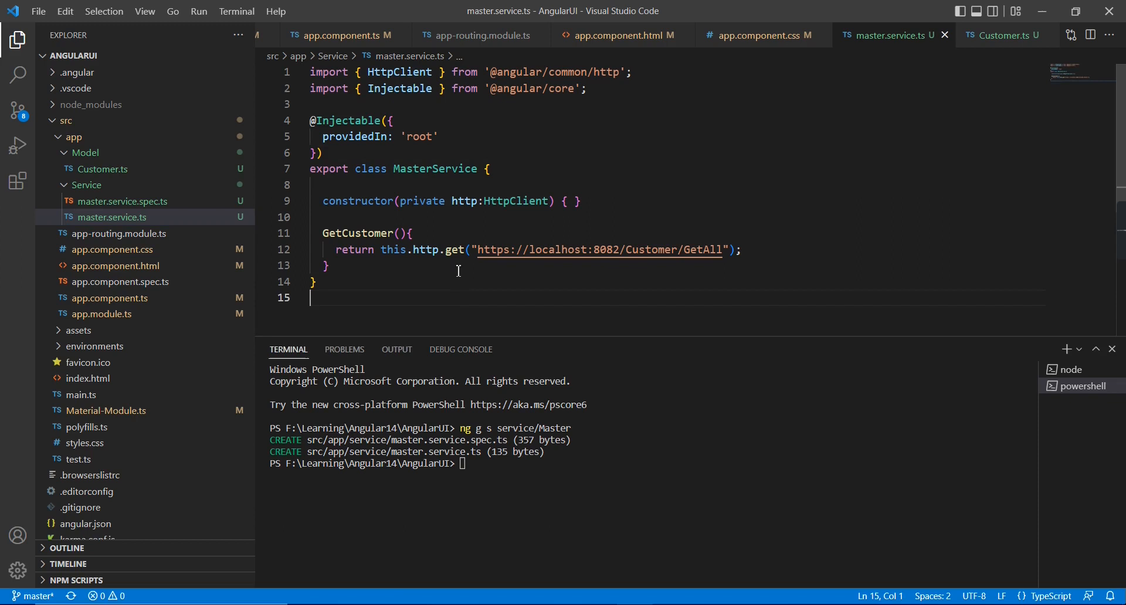
type("<>")
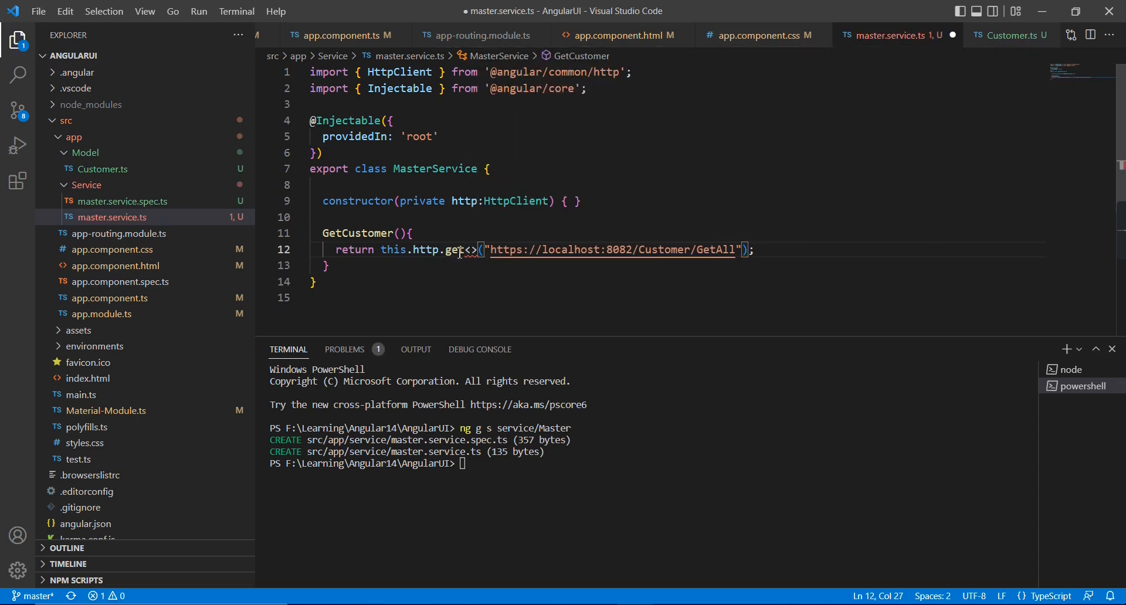
type("Cus")
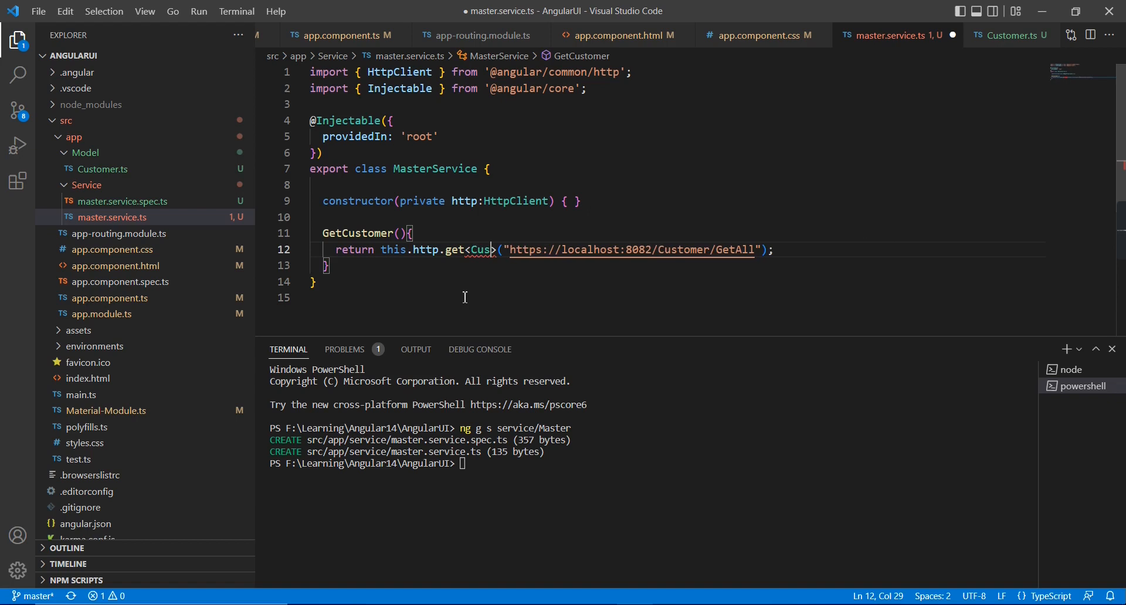
type("tomer[")
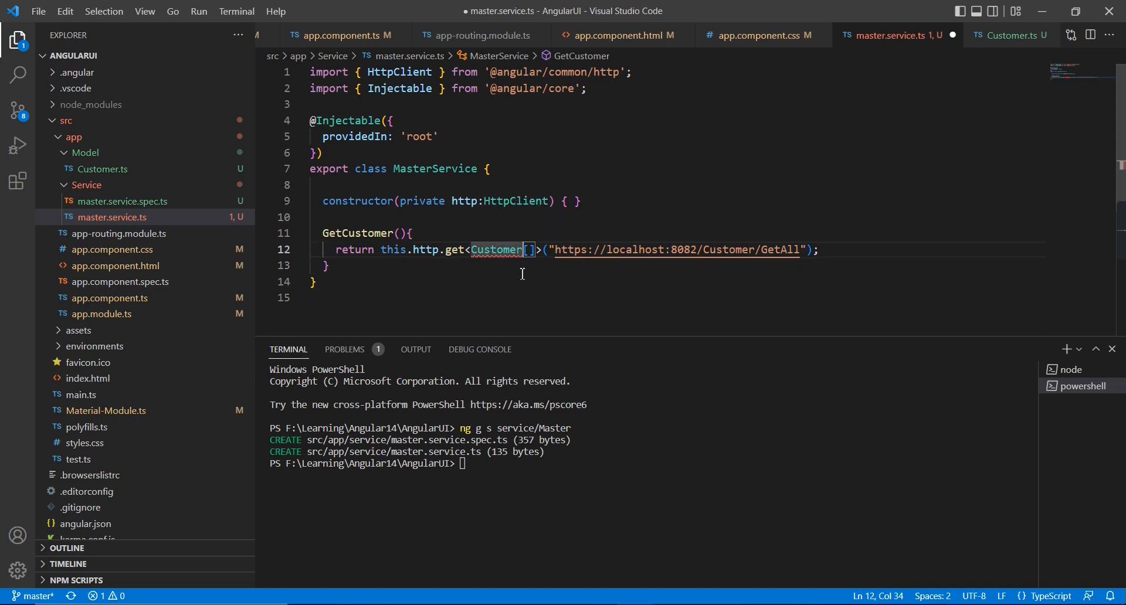
key("Backspace")
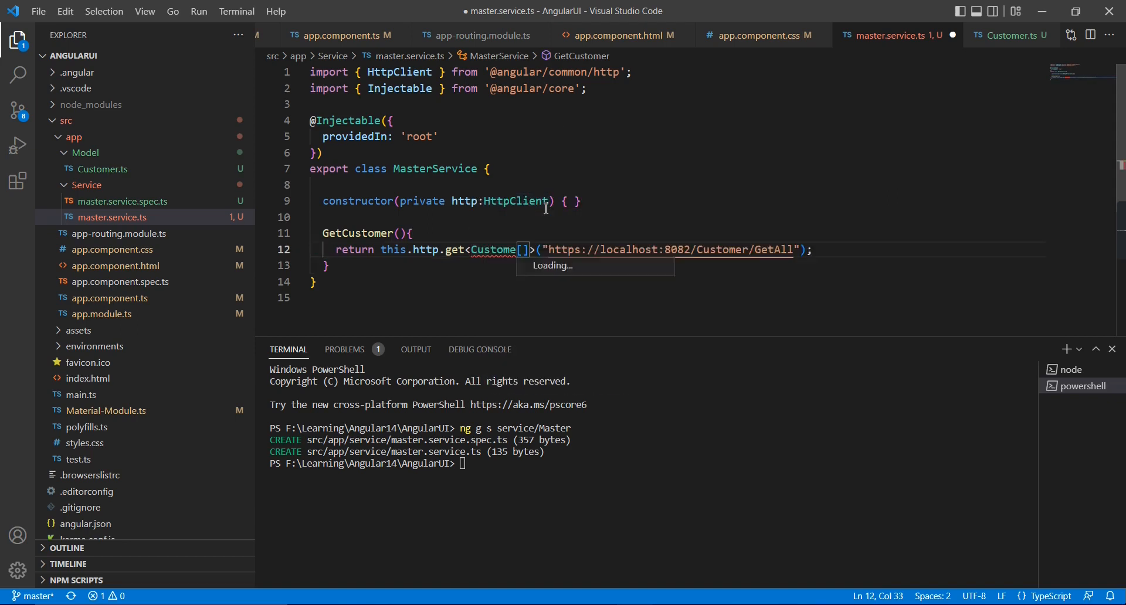
key("Enter")
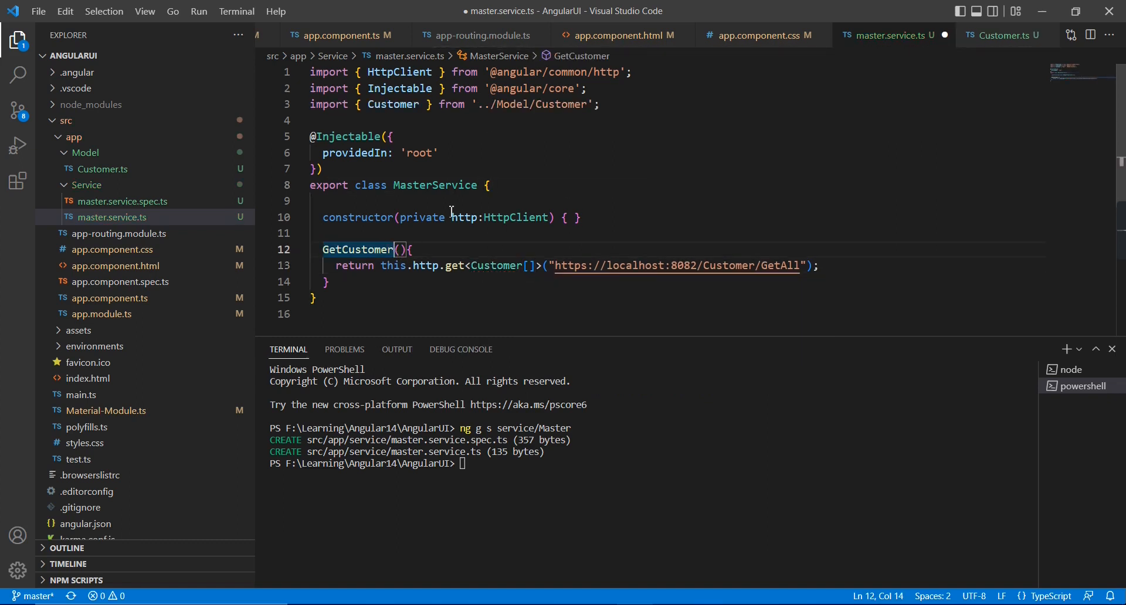
Give GetCustomer an Observable<Customer[]> return type, then move to app.component.ts.
type(":Observable<Customer[]>")
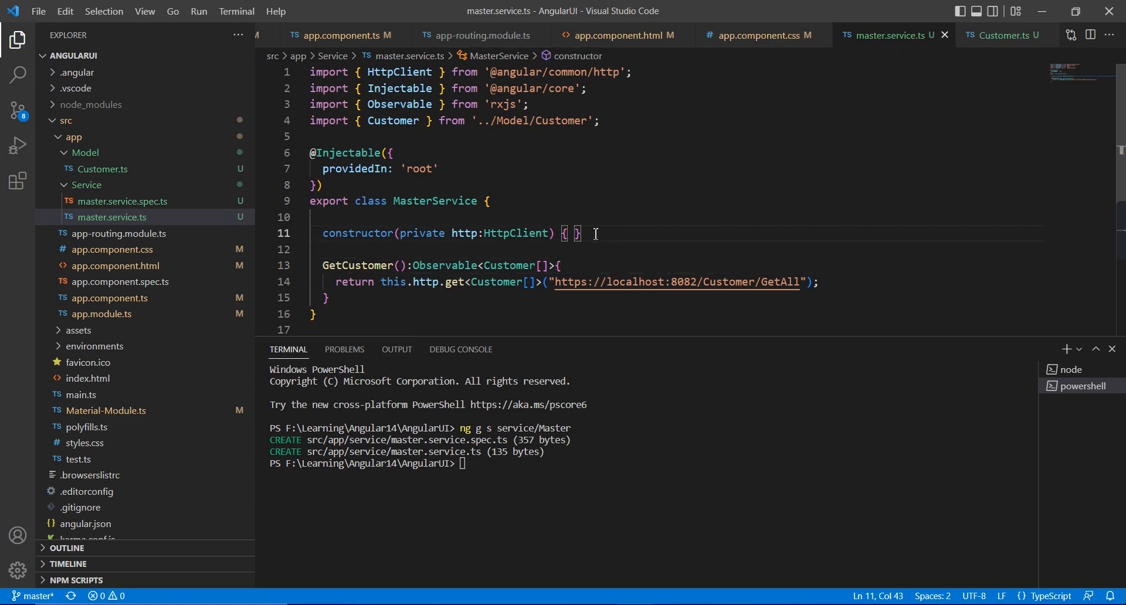
left_click(111, 298)
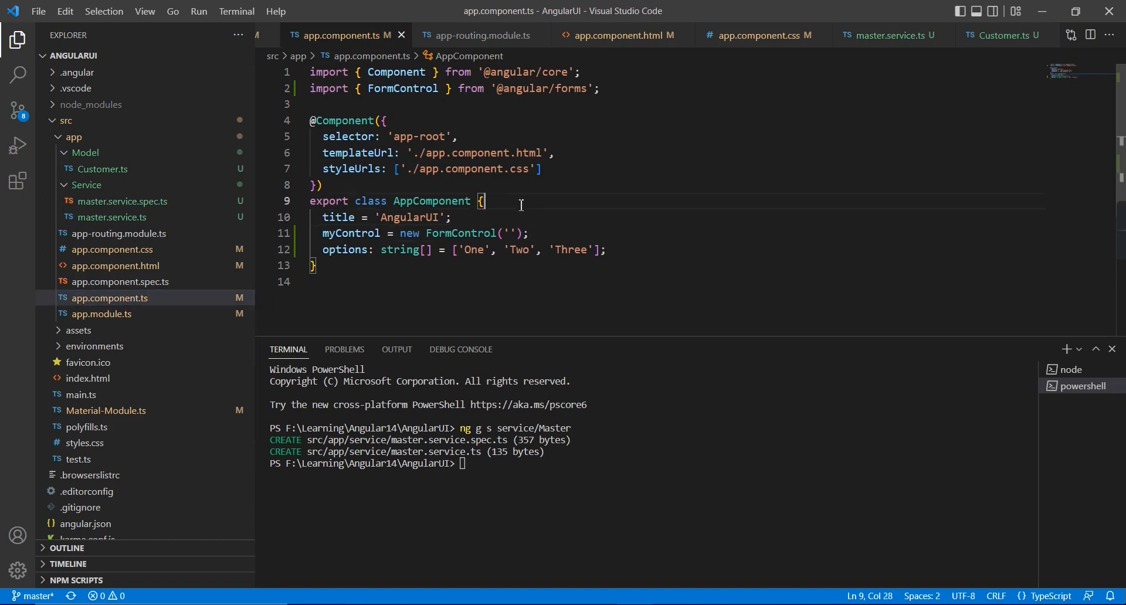
Add a constructor to AppComponent injecting MasterService as private service.
key("Enter")
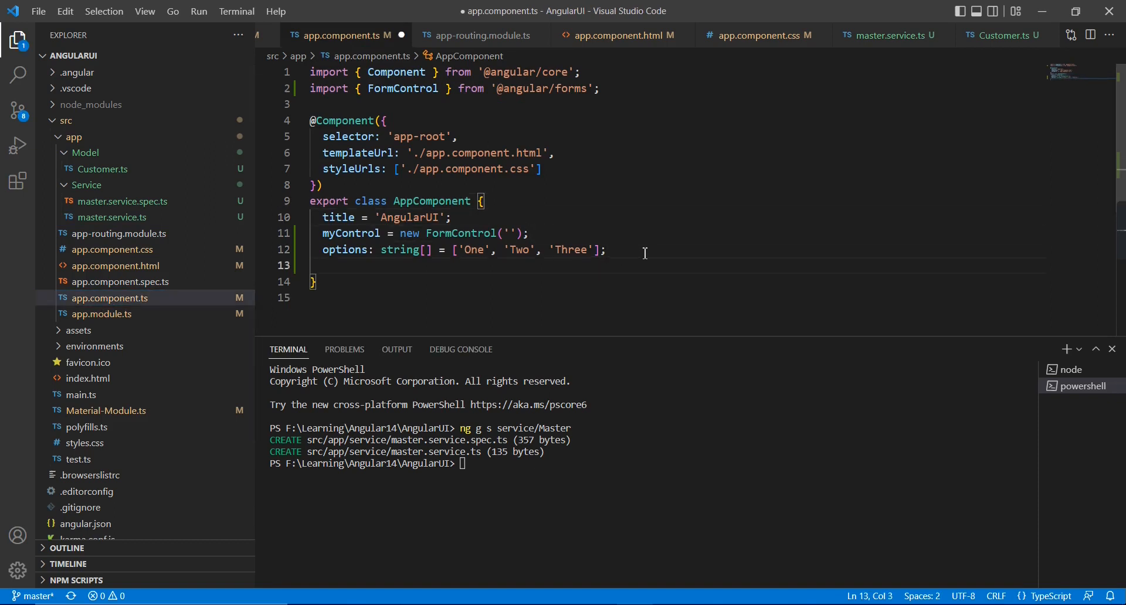
type("constructor()")
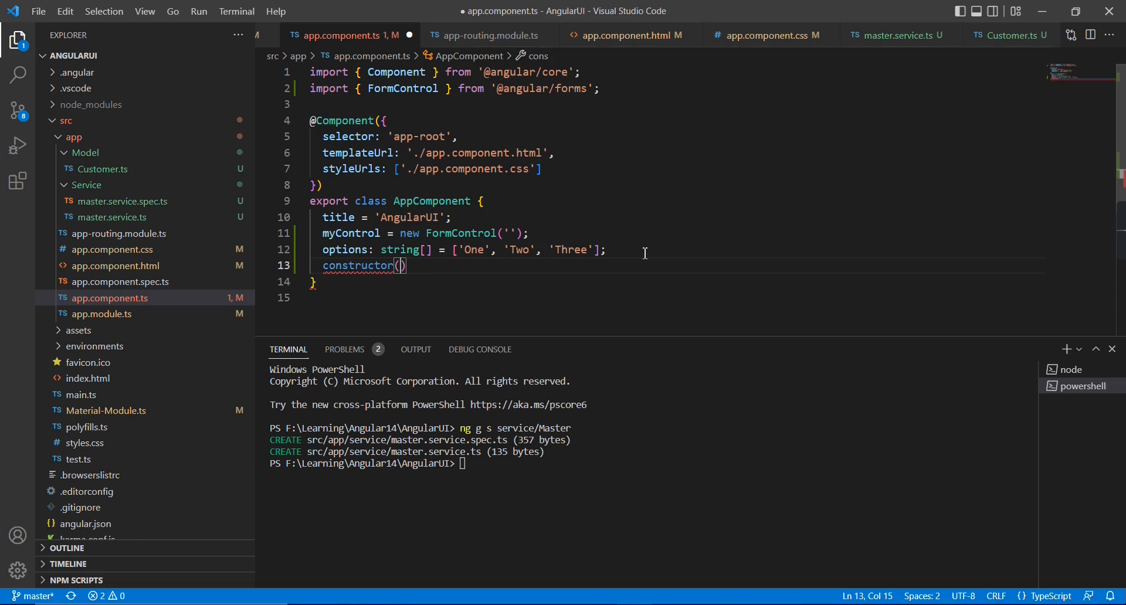
type("pr")
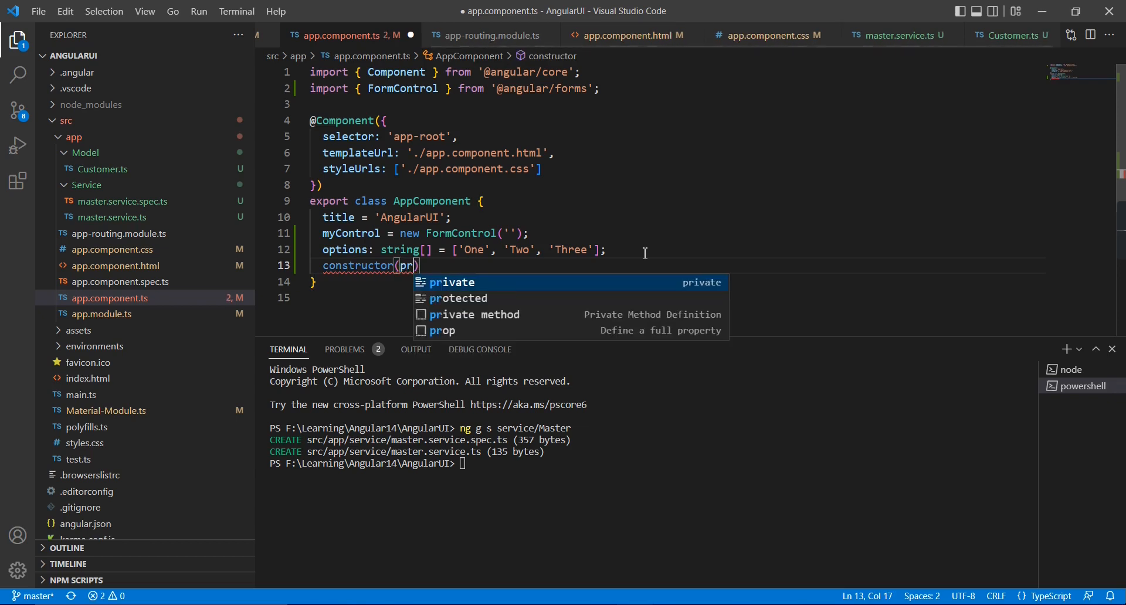
type("private servi")
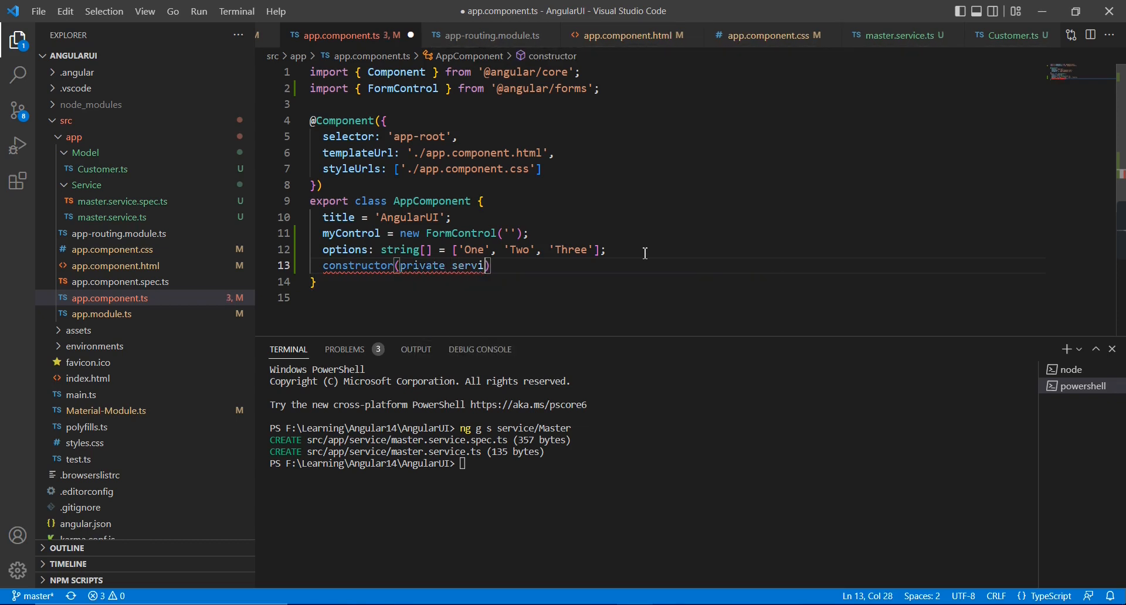
type("ce:")
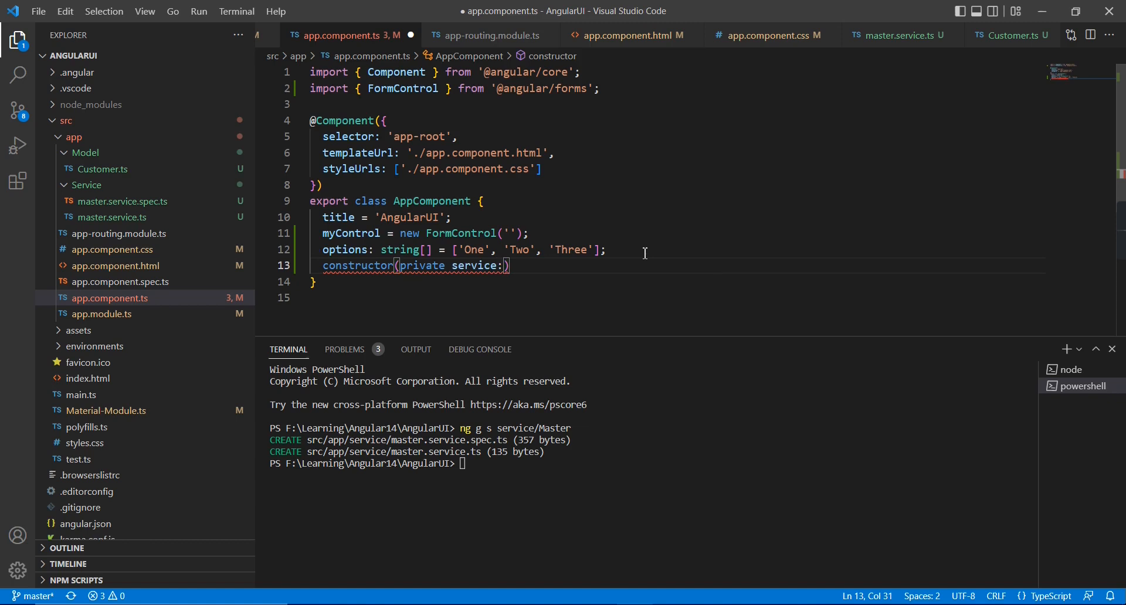
type("ma")
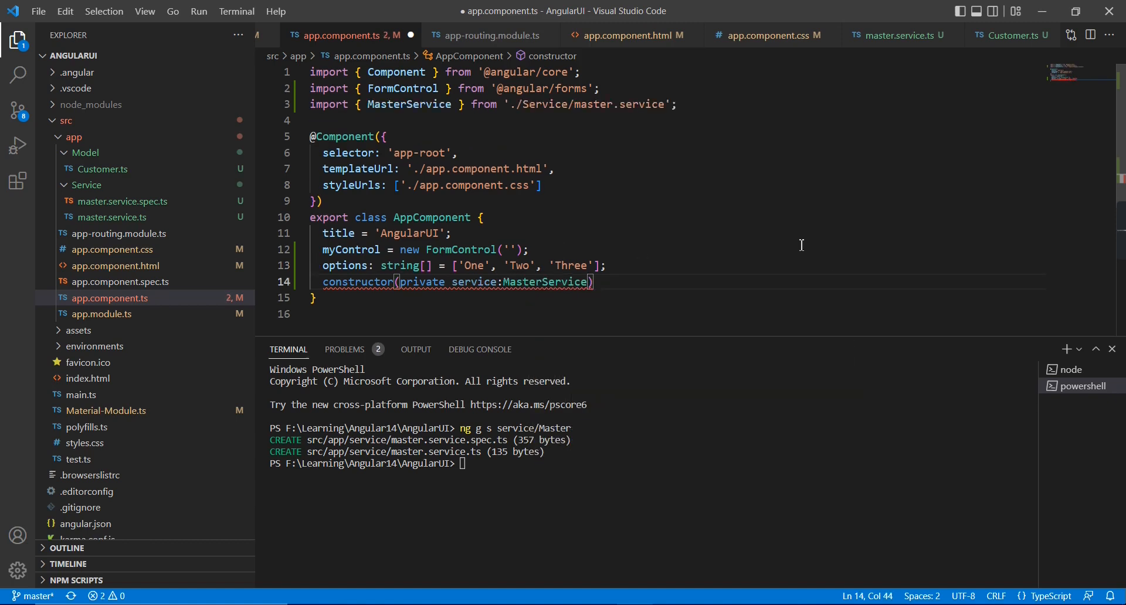
type("{")
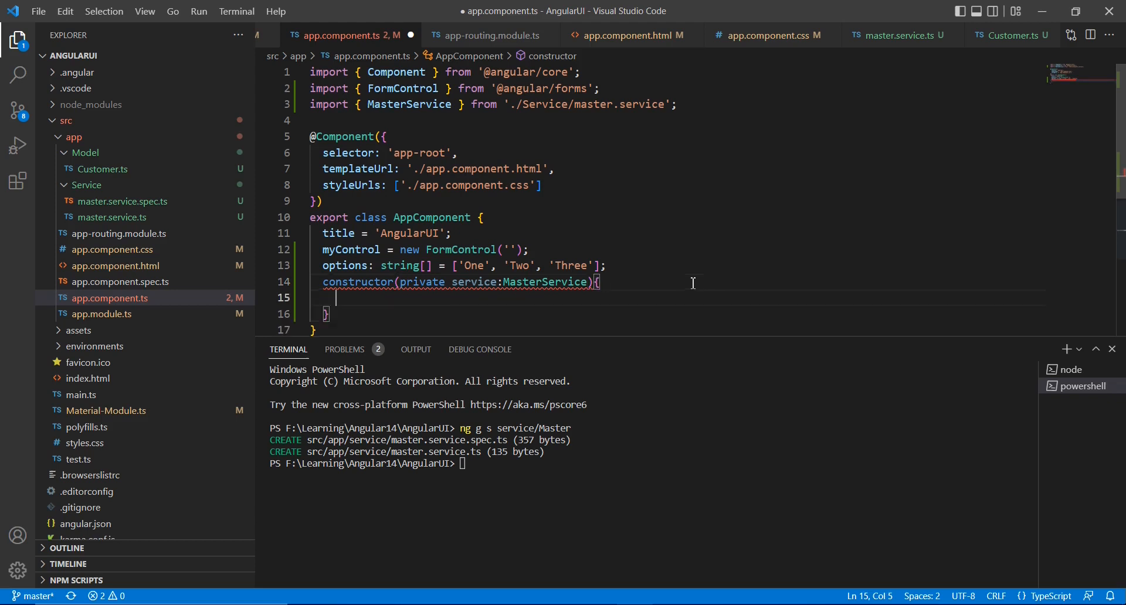
Subscribe to this.service.GetCustomer() and assign the result to this.options.
type("this.")
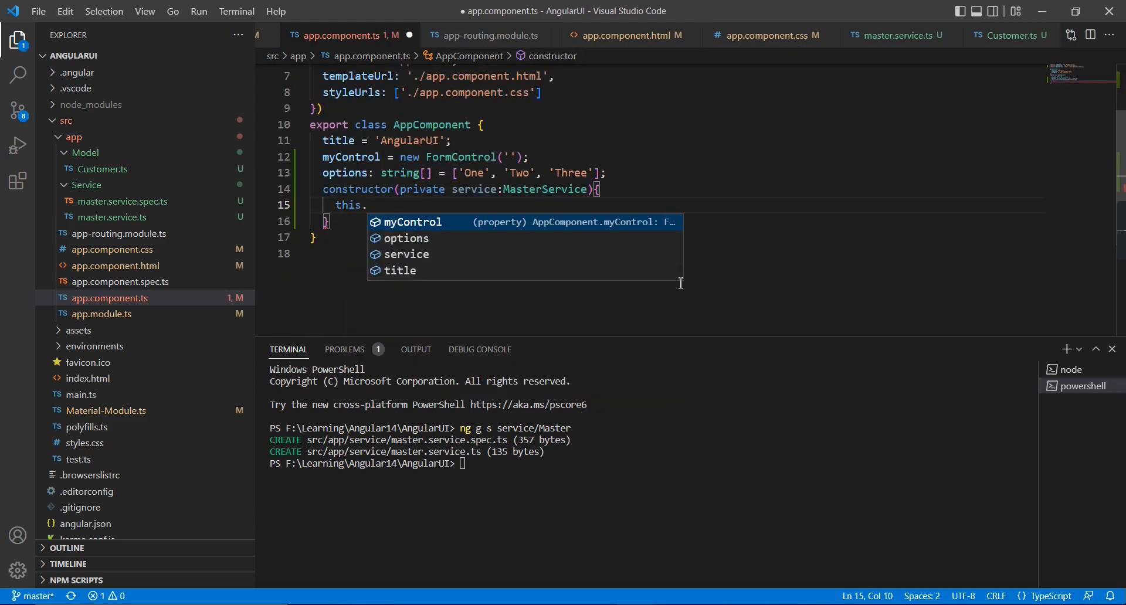
type("service.g")
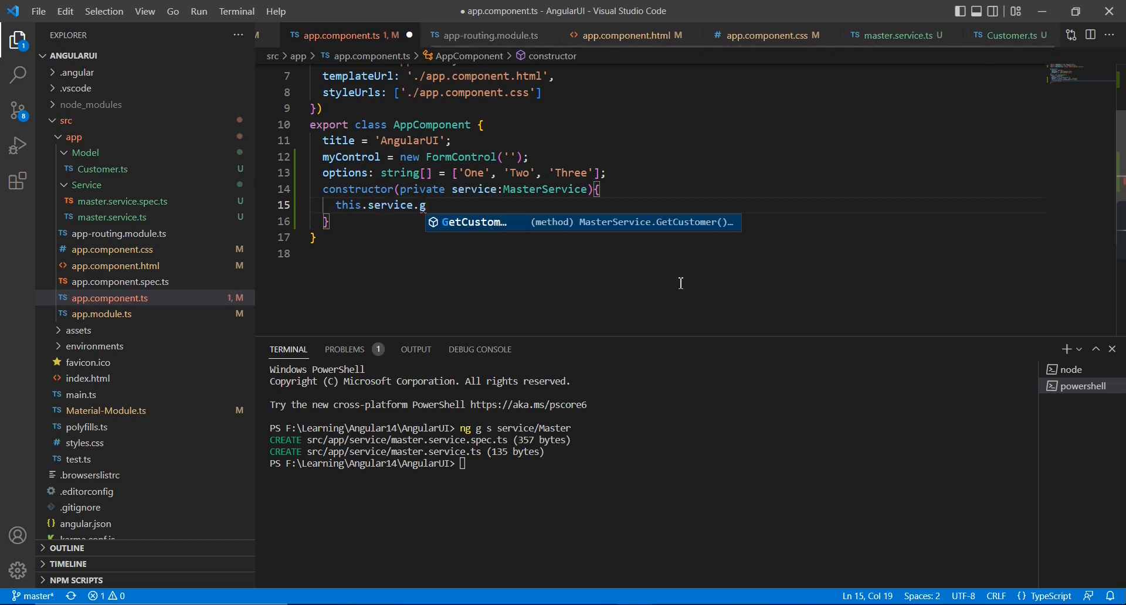
key("Tab")
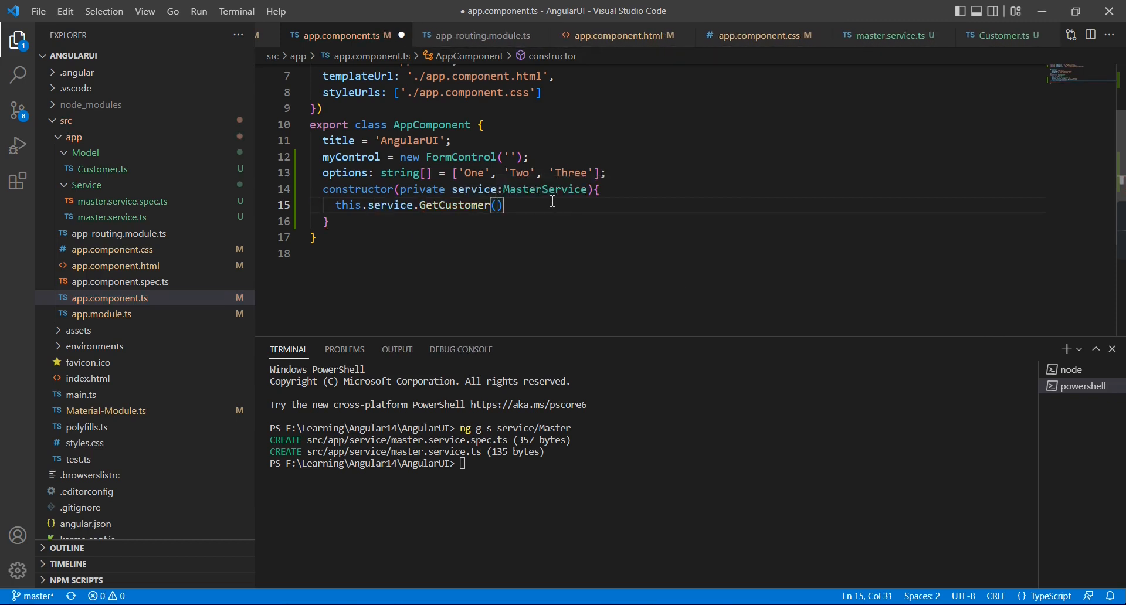
type(".subscribe(item=>{")
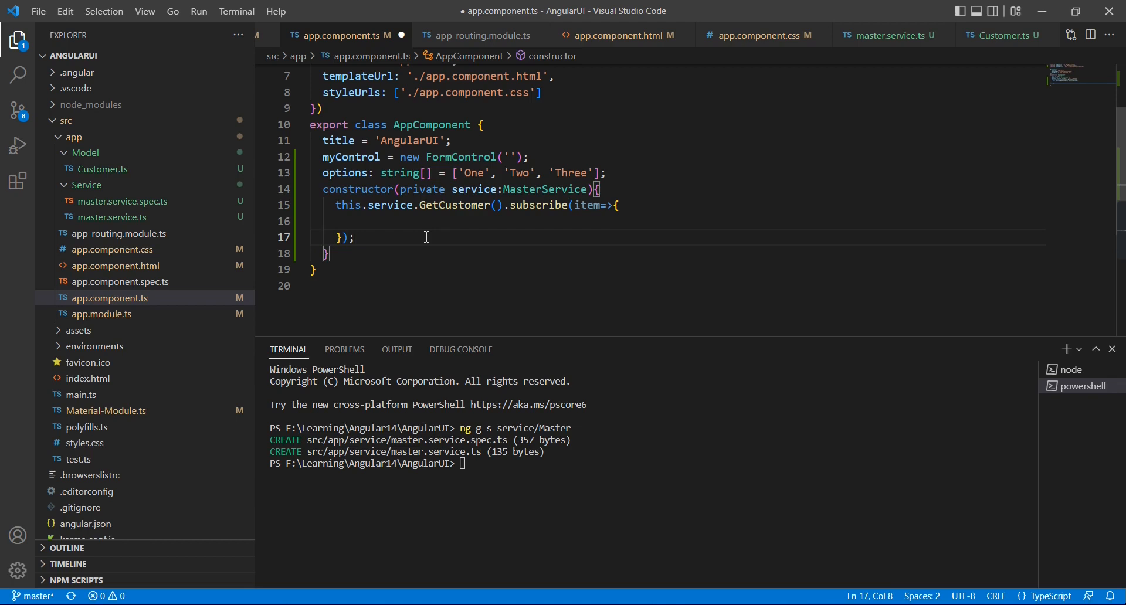
type("this.options=i")
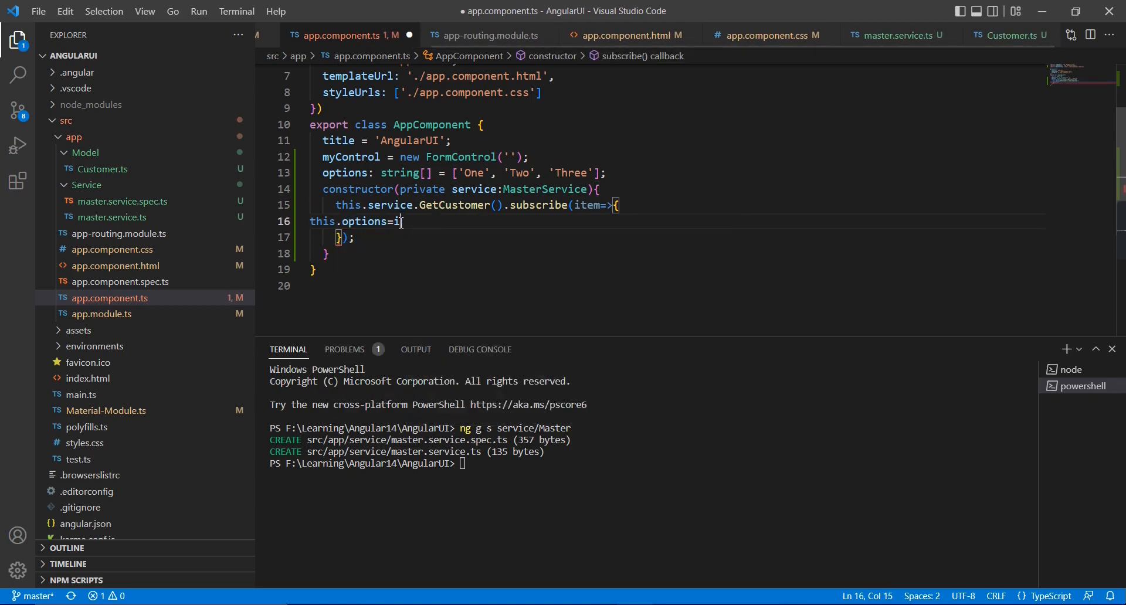
type("tem;")
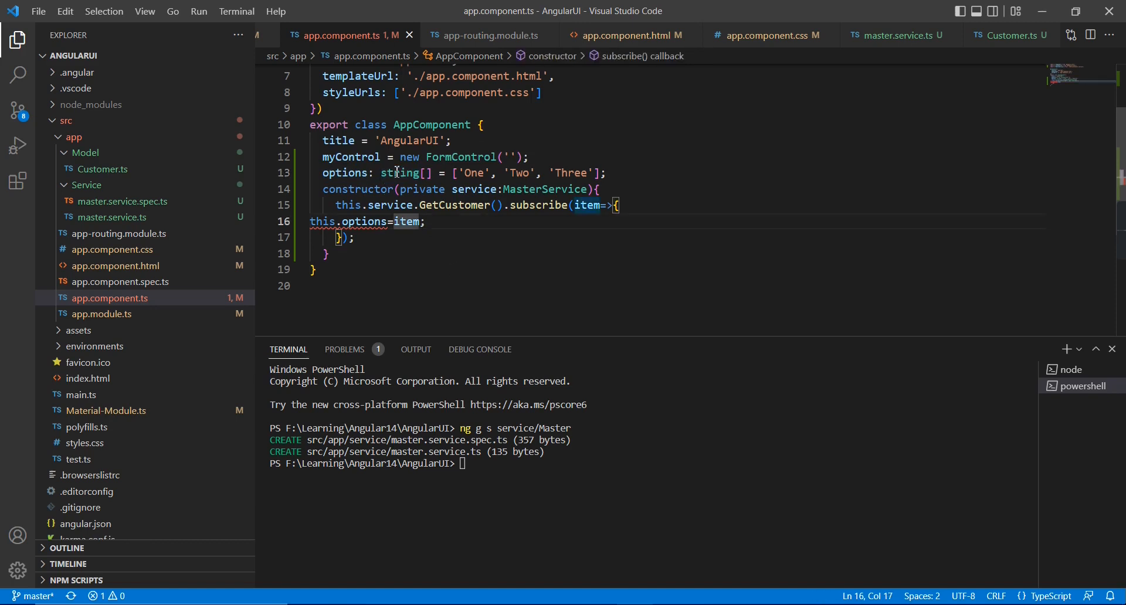
Type options as Customer[] with the sample One, Two, Three values removed, then view the template.
type("C")
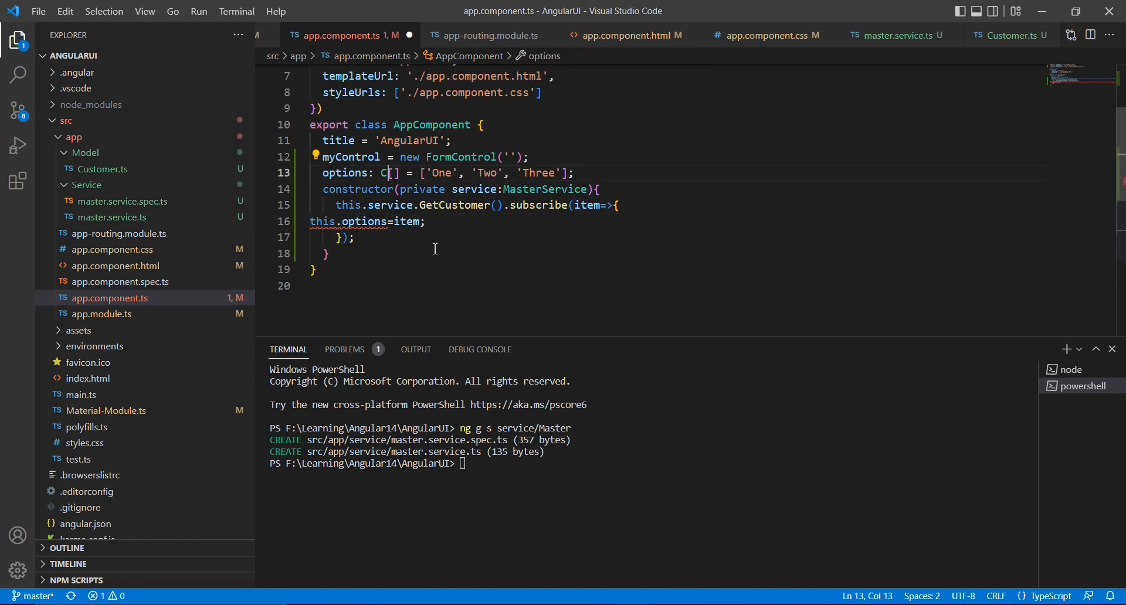
type("us")
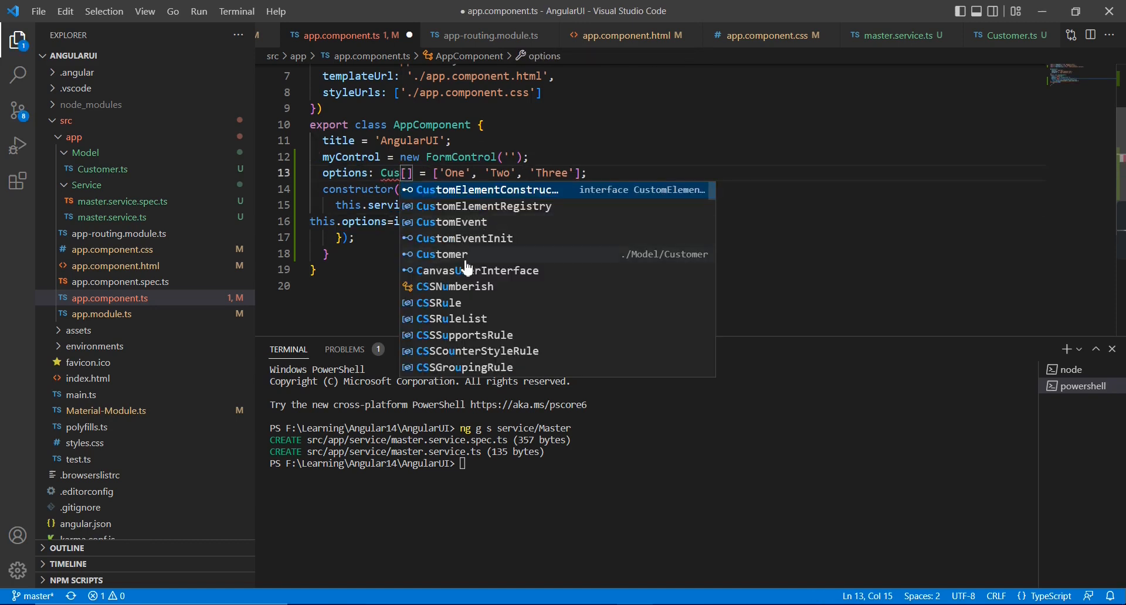
left_click(442, 254)
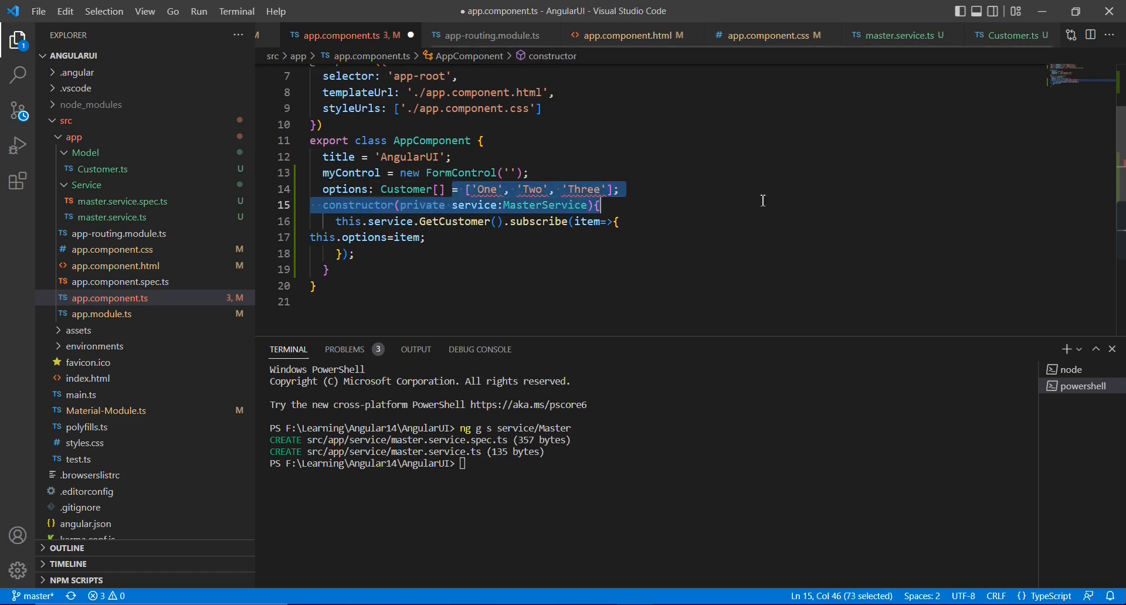
key("Delete")
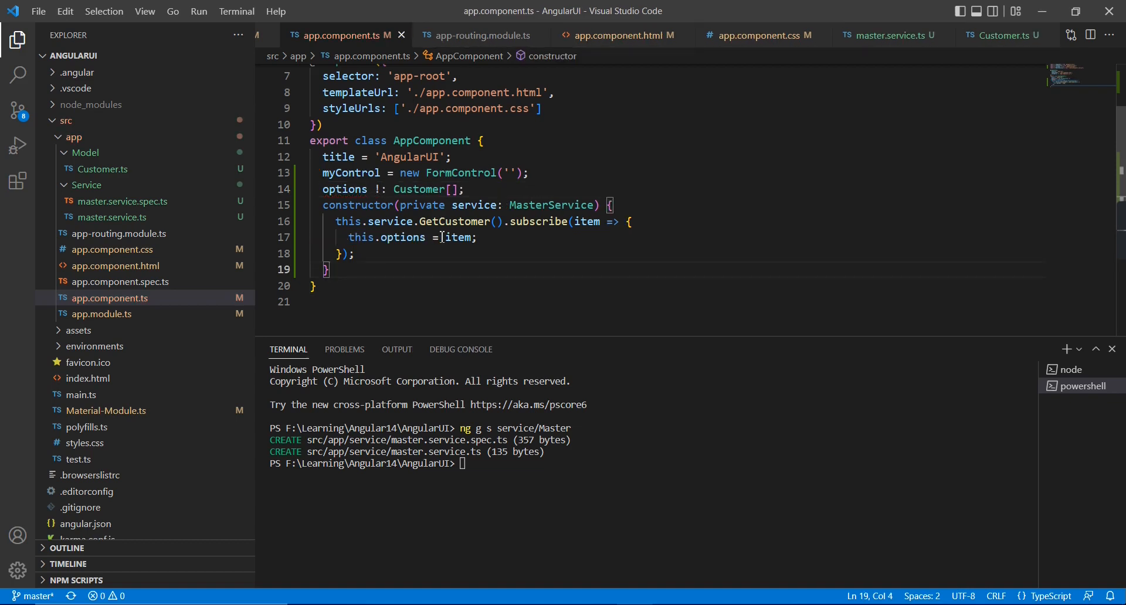
double_click(345, 189)
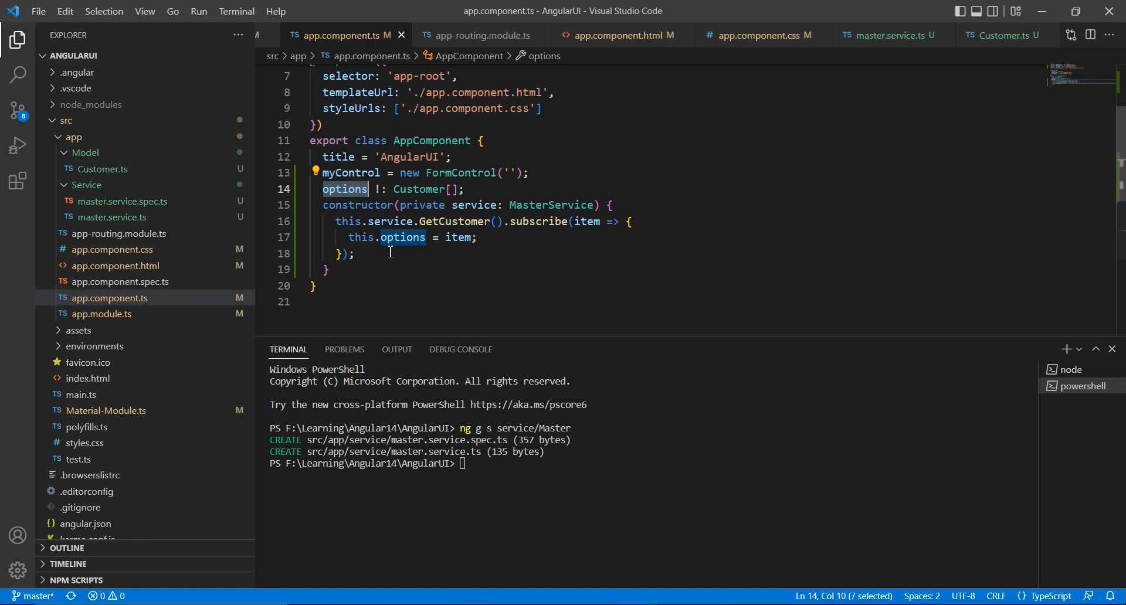
mouse_move(545, 228)
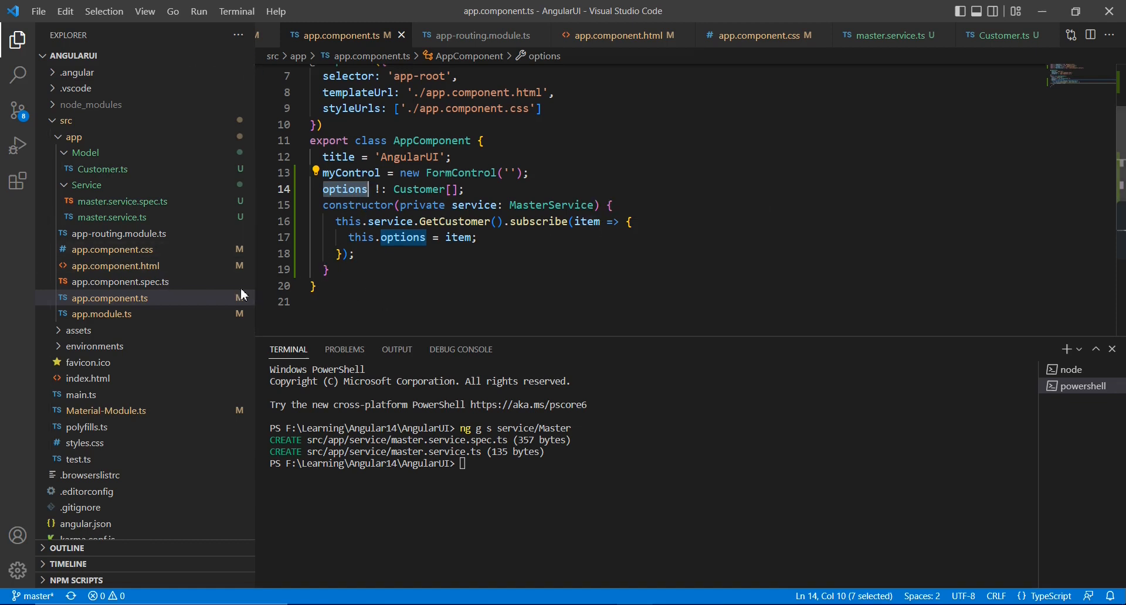
left_click(620, 35)
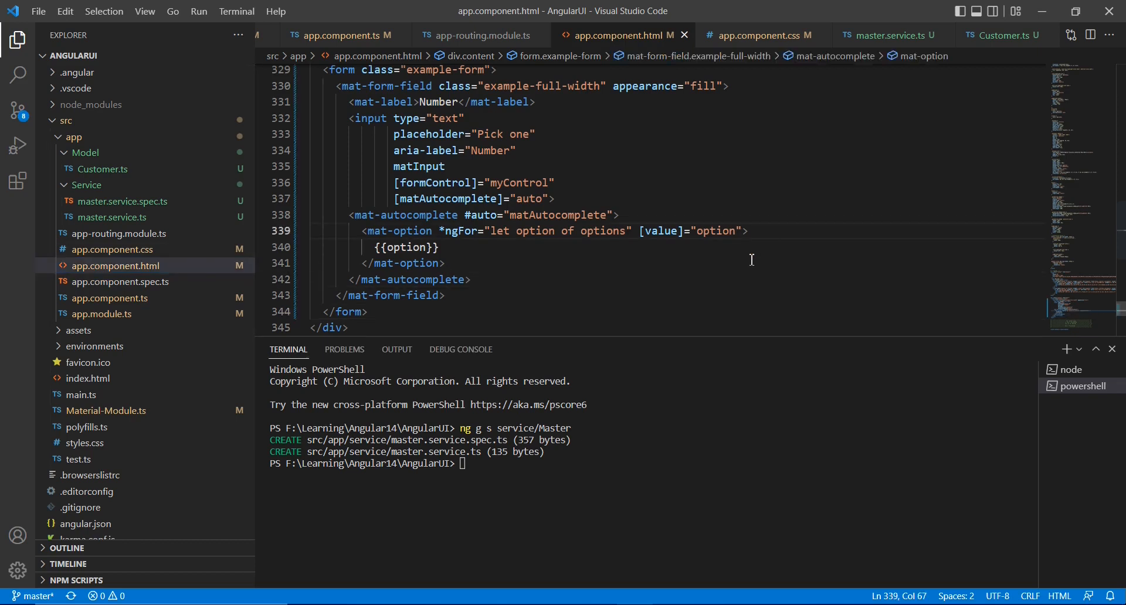
Bind the option's [value] to option.name and display {{option.name}}.
type(".")
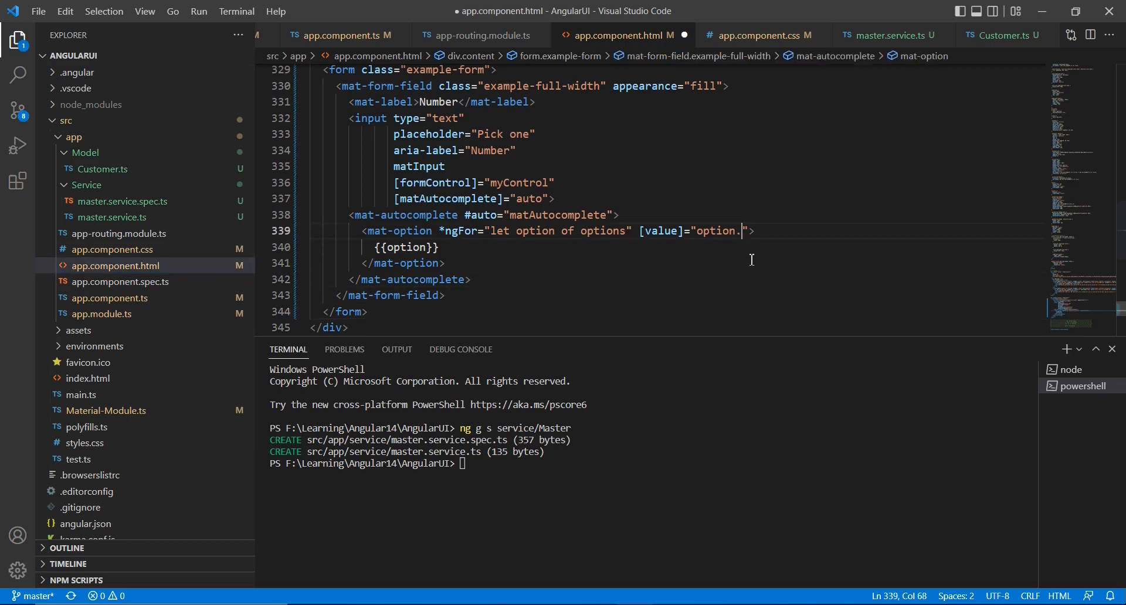
type("name")
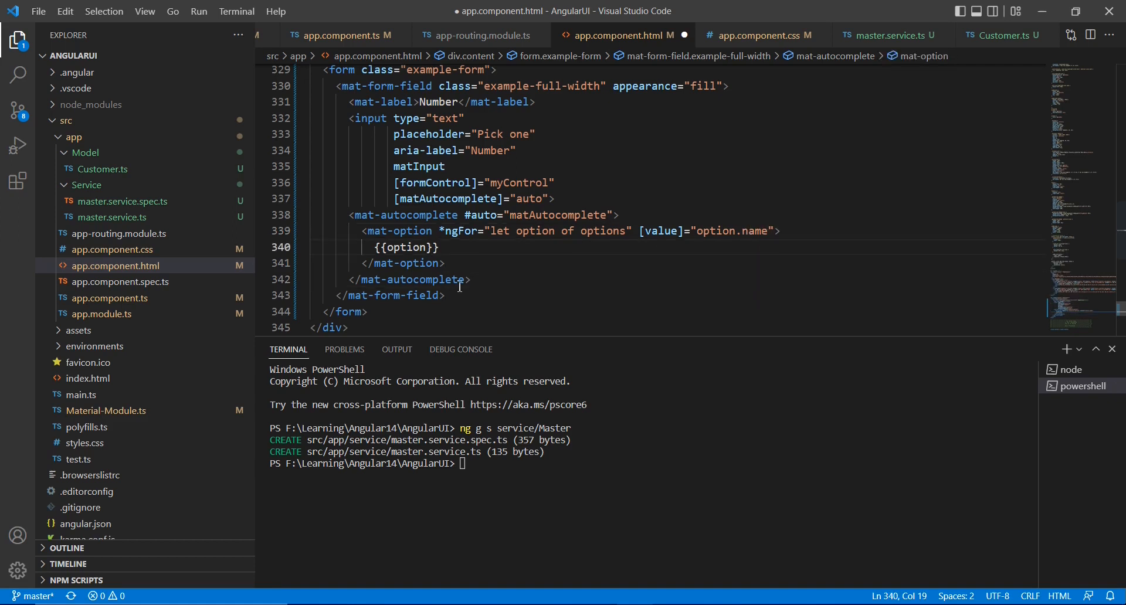
type(".name")
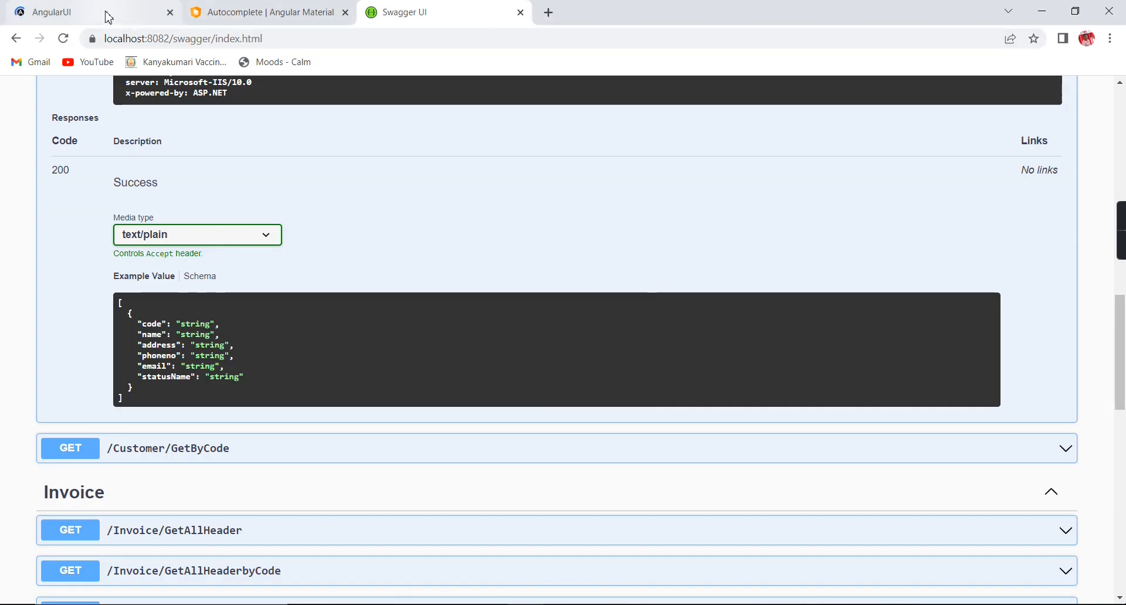
left_click(50, 12)
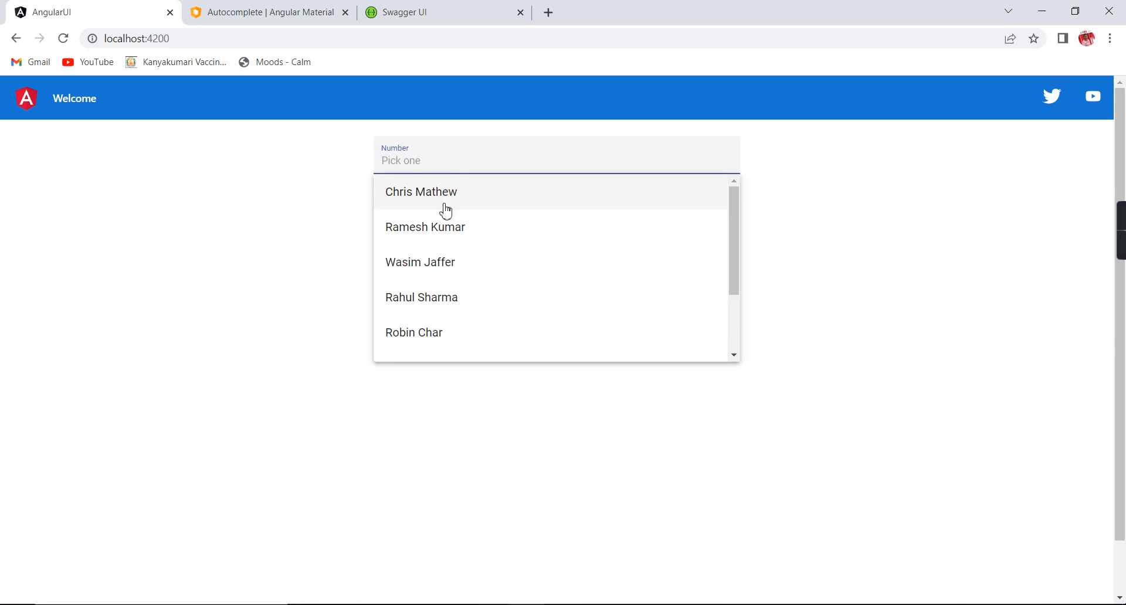
mouse_move(663, 226)
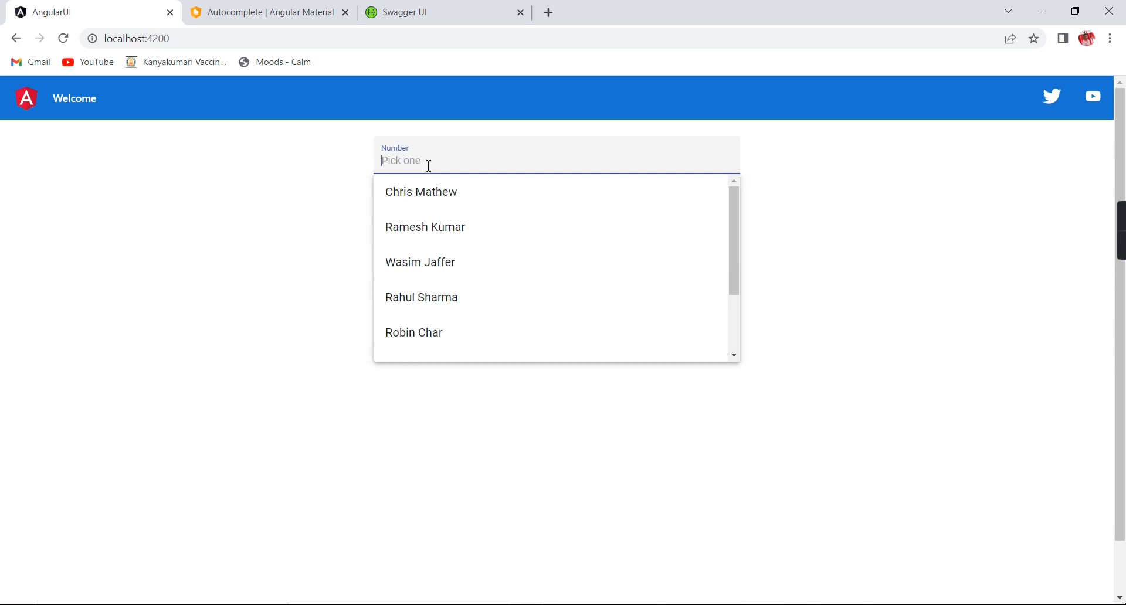
mouse_move(425, 215)
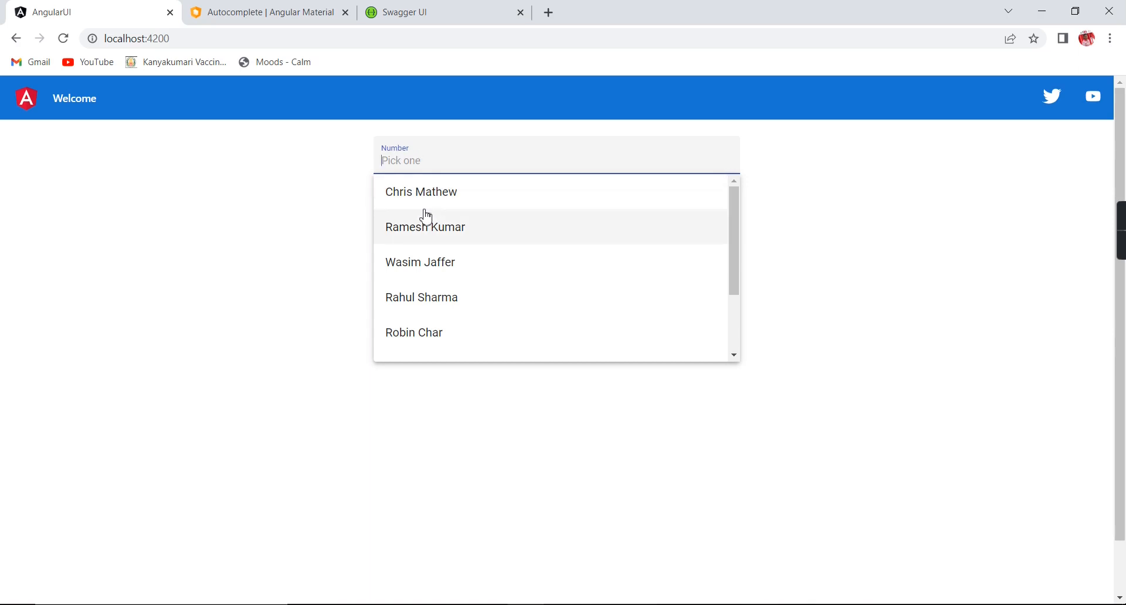
left_click(424, 226)
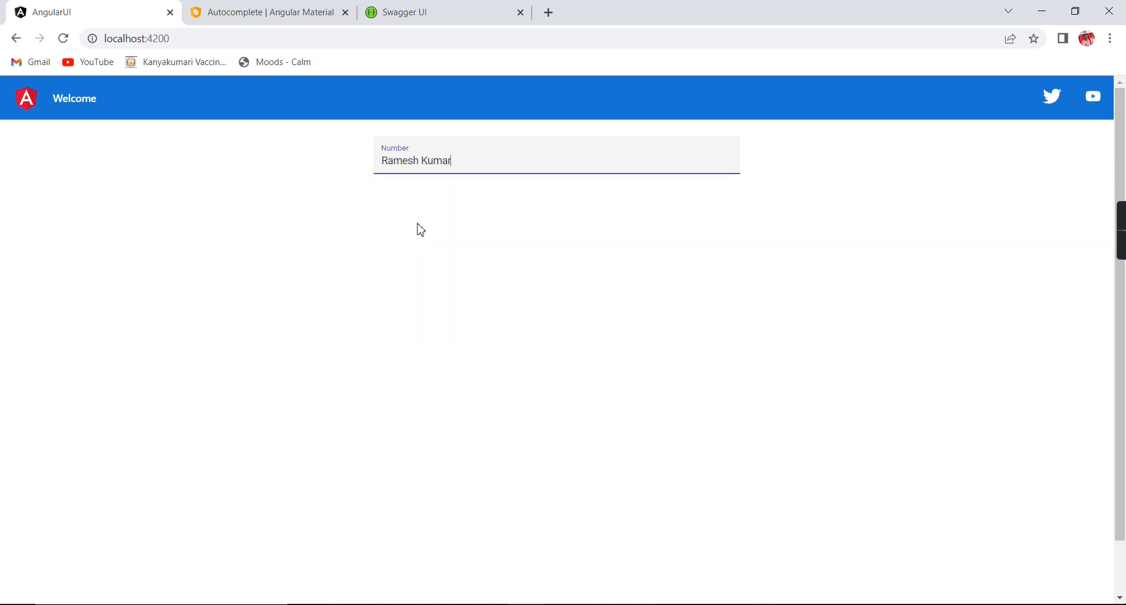
mouse_move(627, 533)
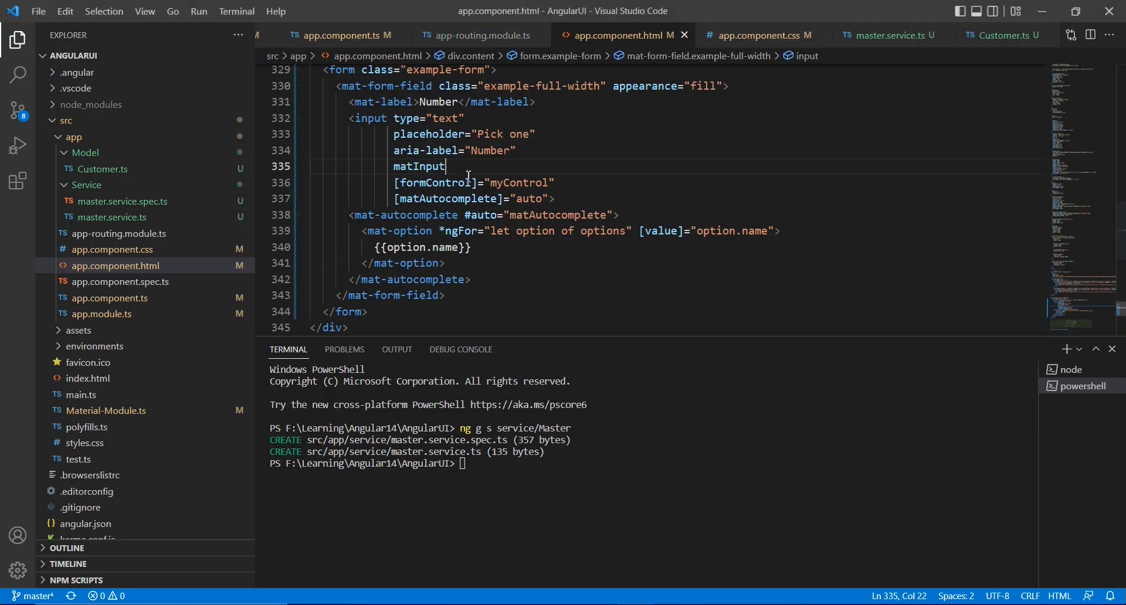
Change the form field label from Number to Customer.
left_click(441, 101)
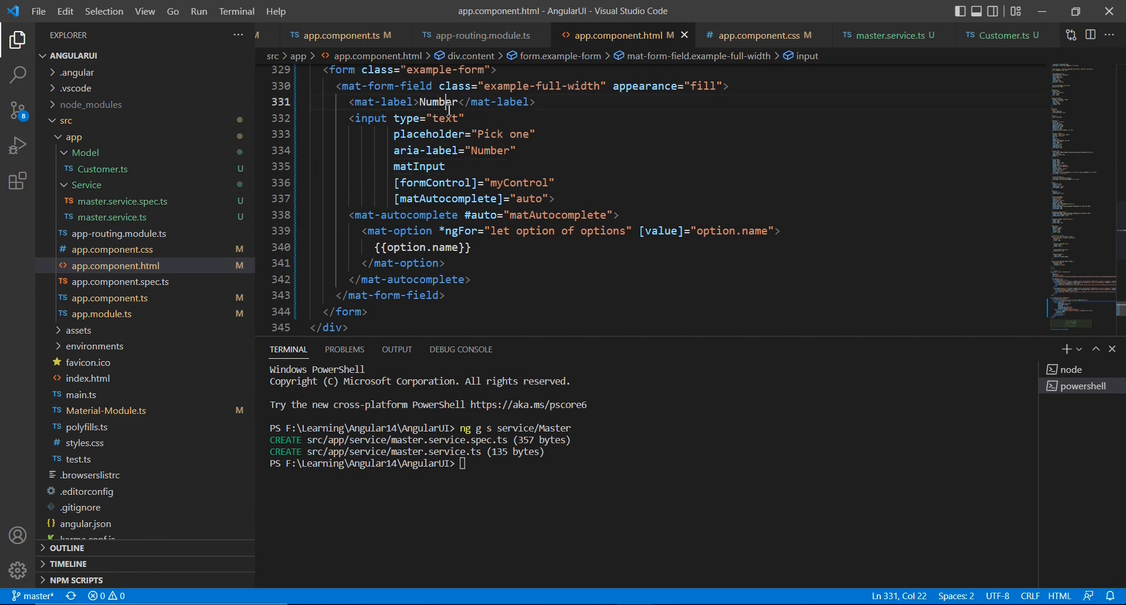
type("C")
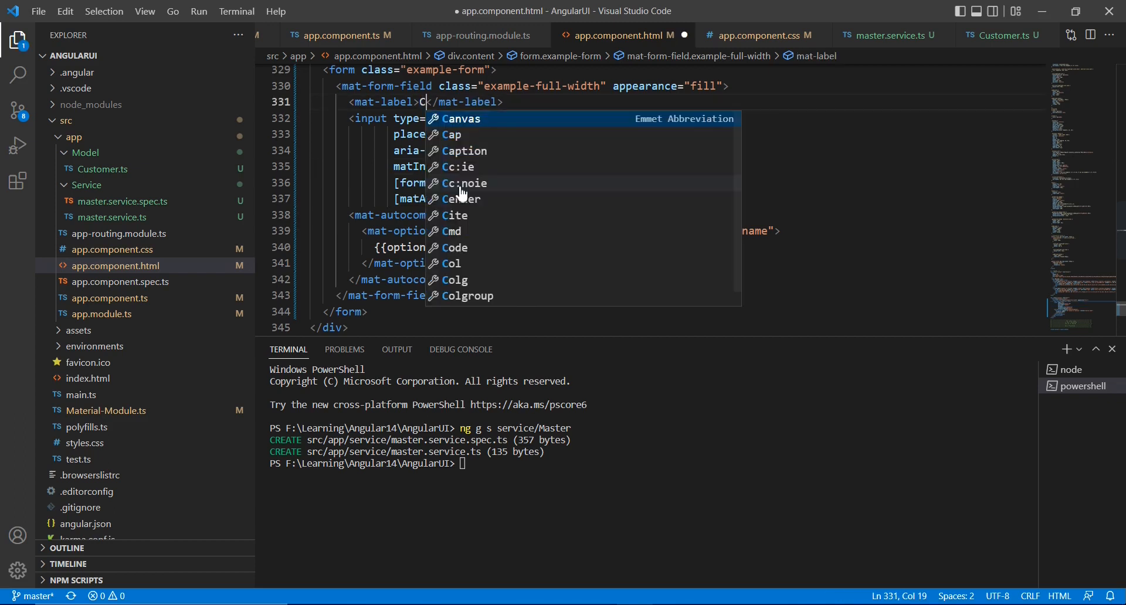
type("ustomer")
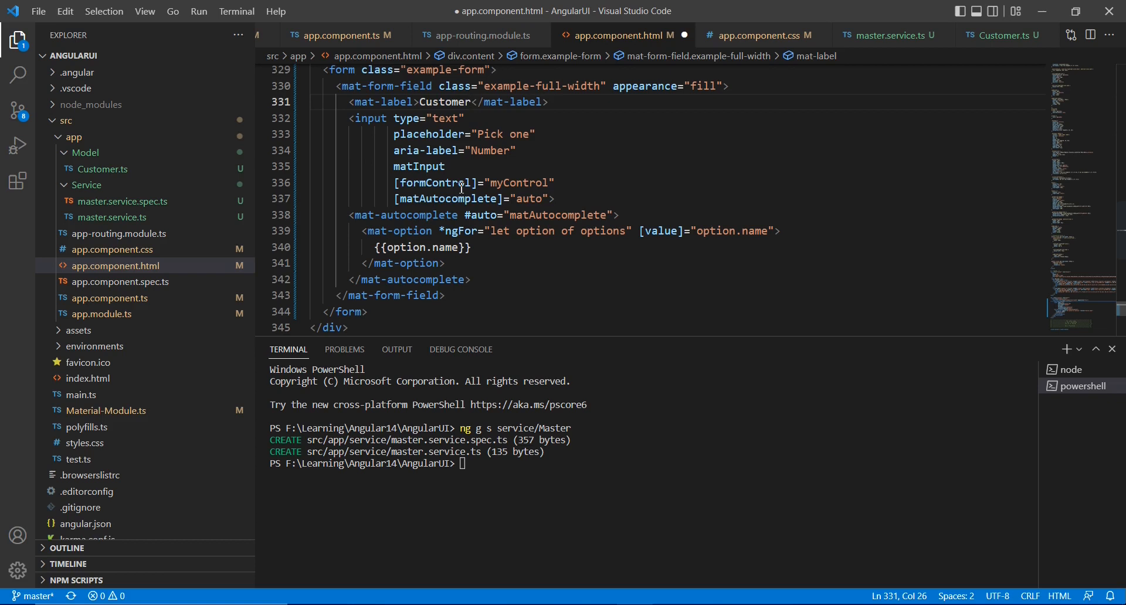
Bind (optionSelected) on mat-autocomplete to SelectCustomer($event...) passing the selected value.
double_click(404, 215)
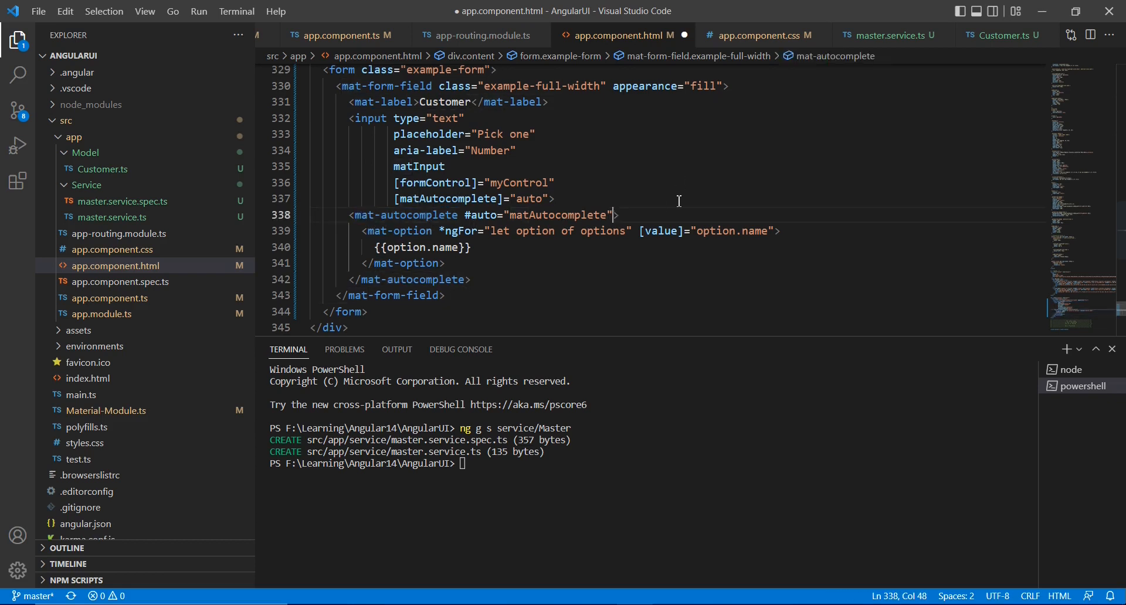
type("()")
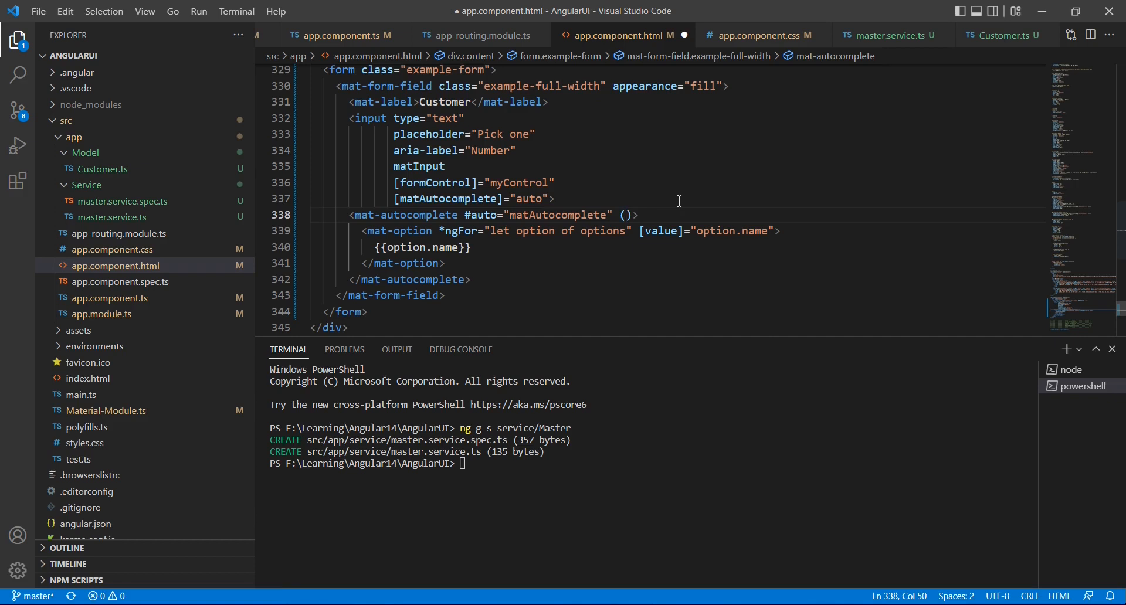
type("optionSelected")
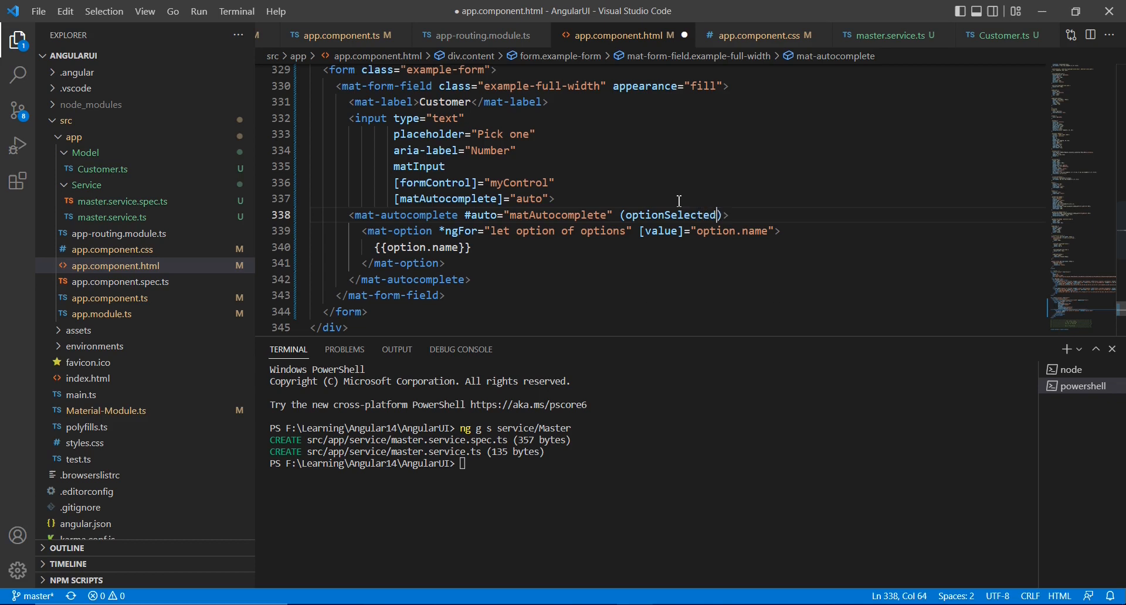
type("=\"")
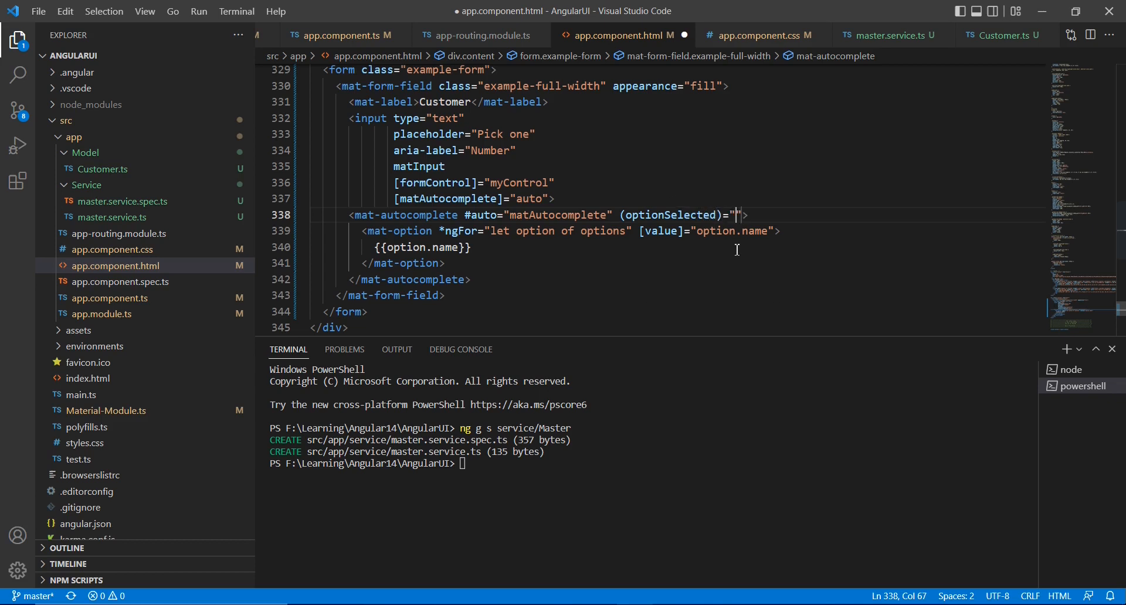
type("SelectCus")
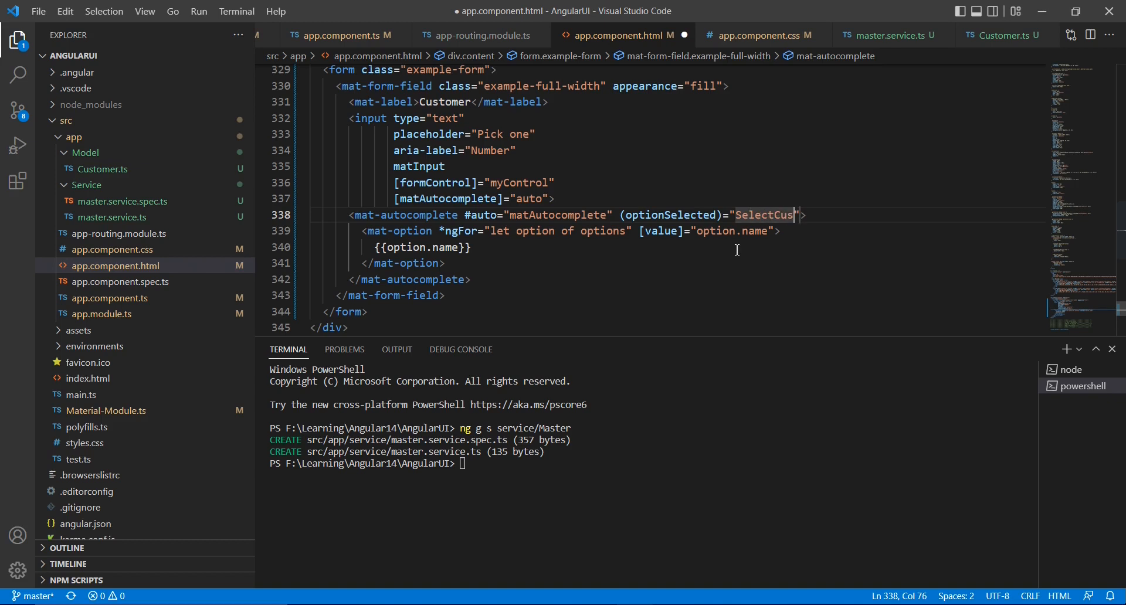
type("tomer")
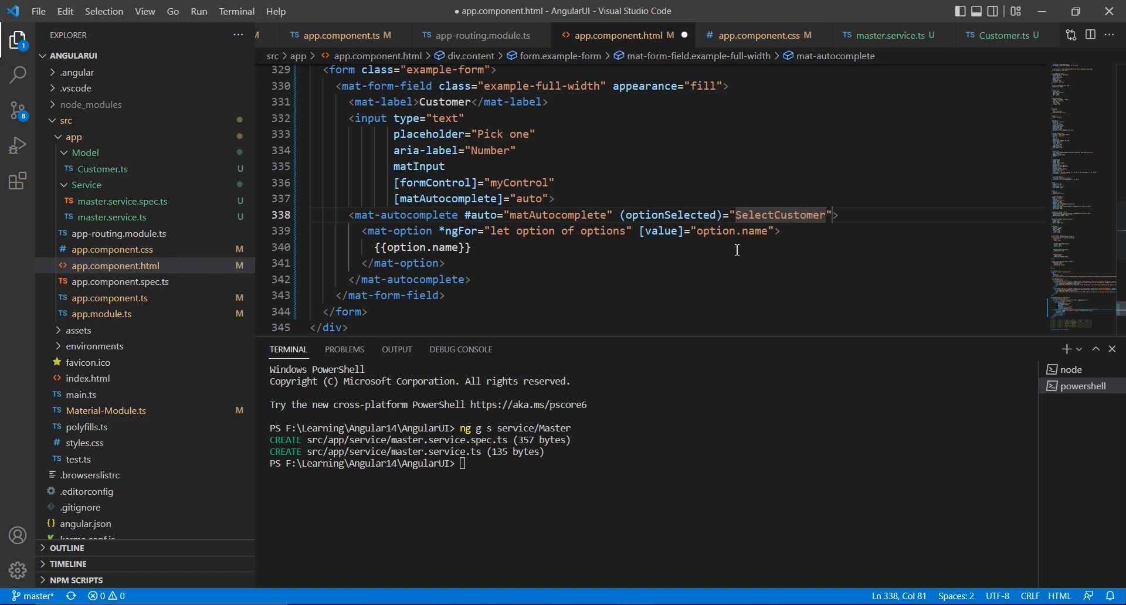
type("()")
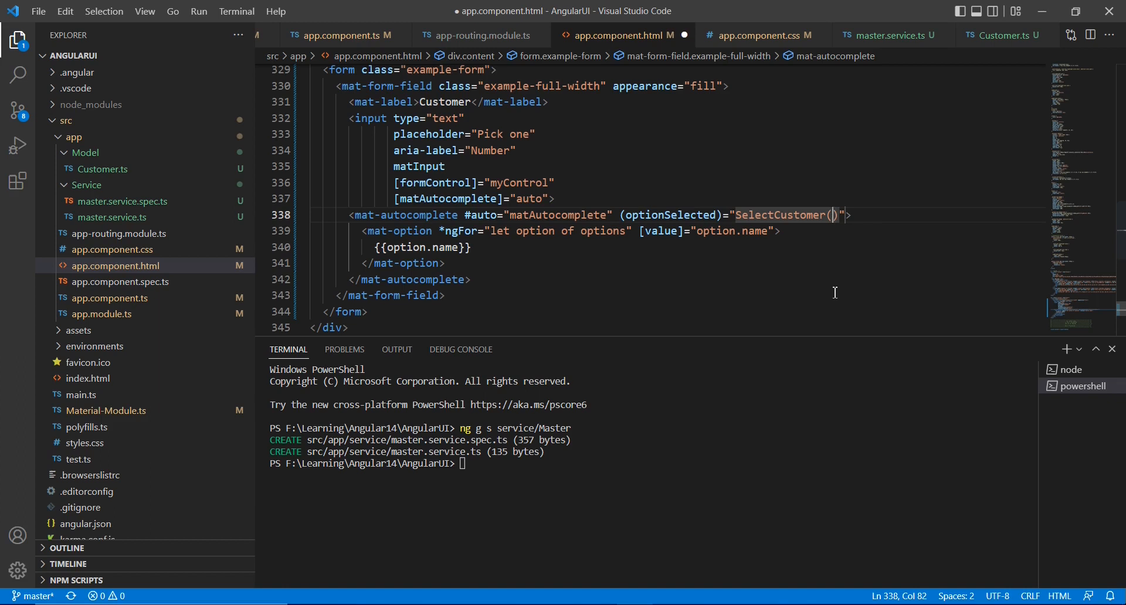
type("$event.option.value")
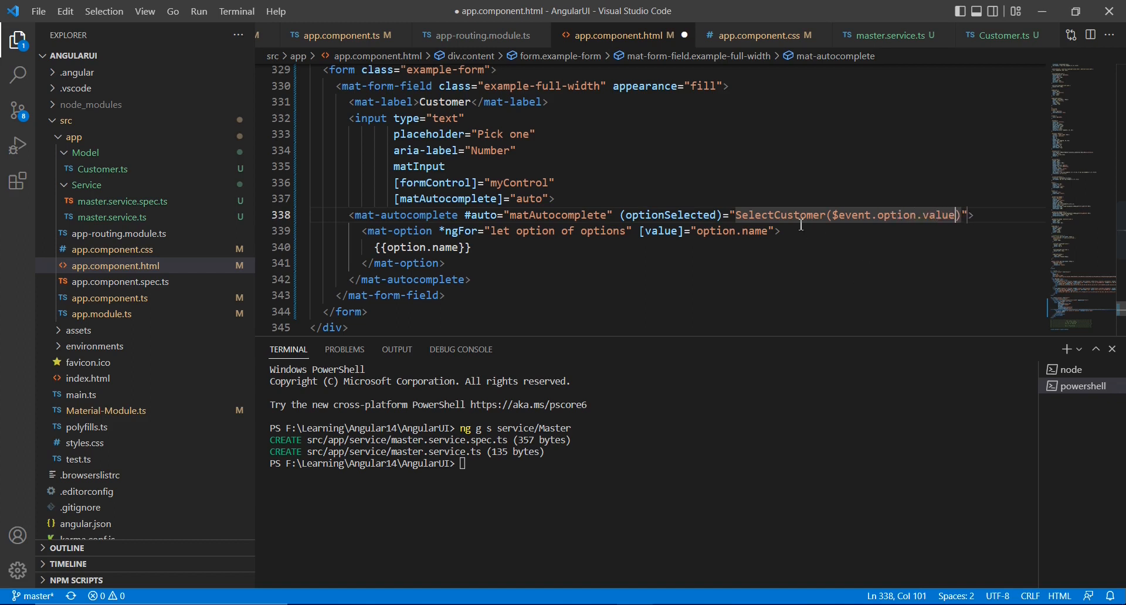
double_click(780, 215)
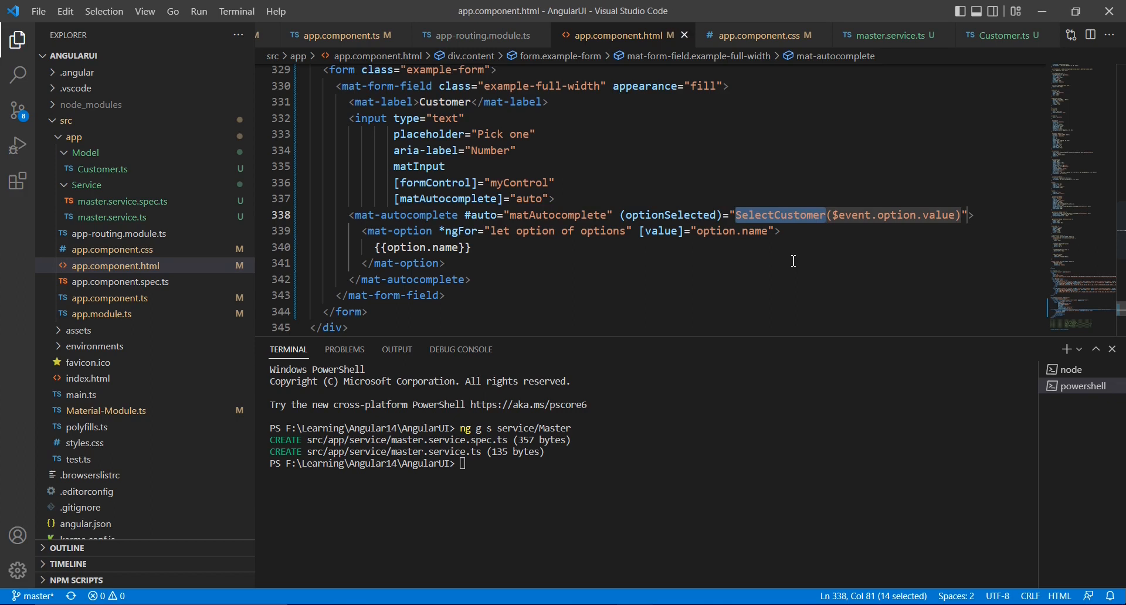
left_click(344, 34)
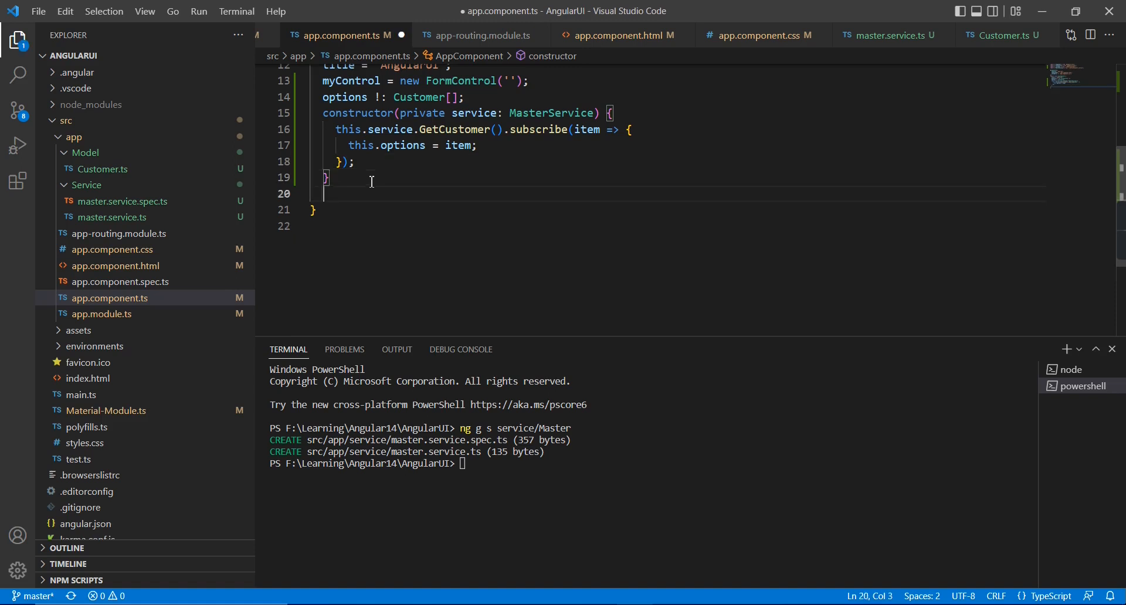
Add SelectCustomer(name:any) to AppComponent that runs console.log(name).
type("SelectCustomer()")
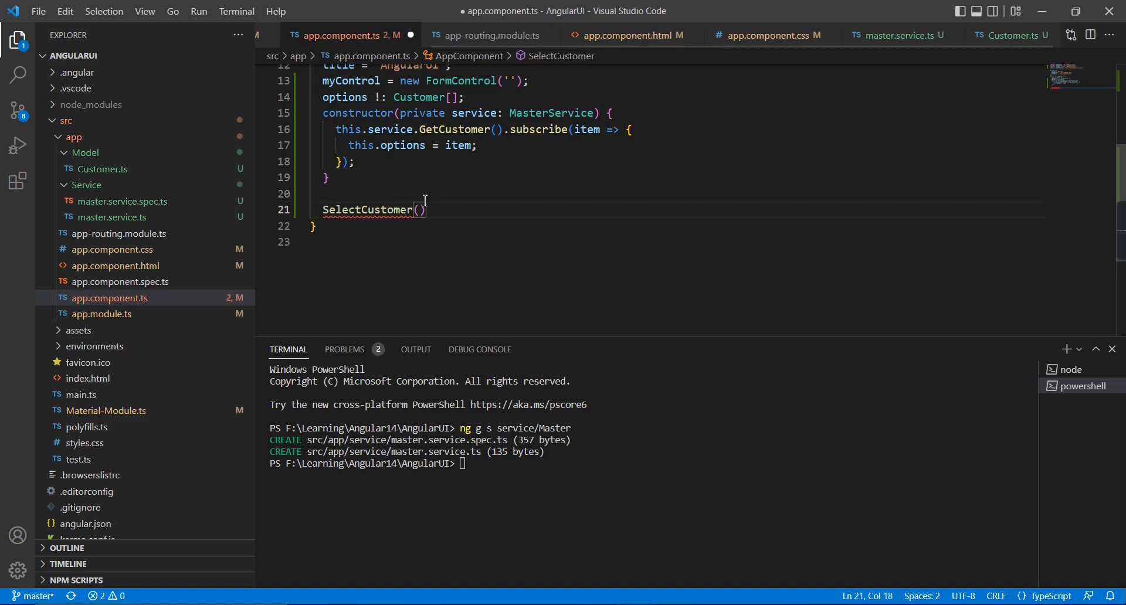
type("{")
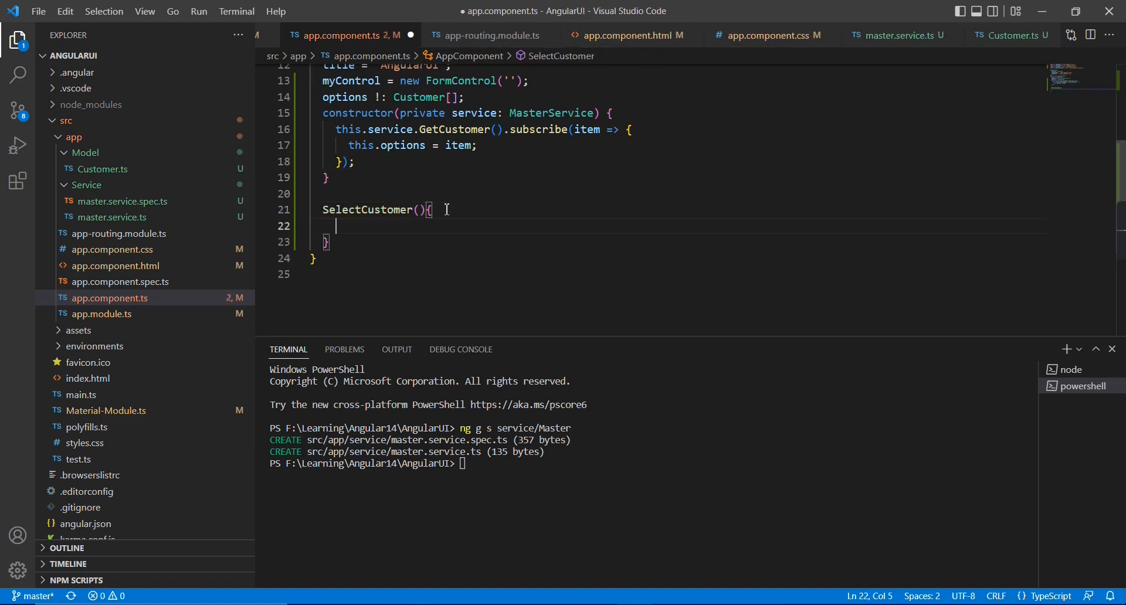
type("nam")
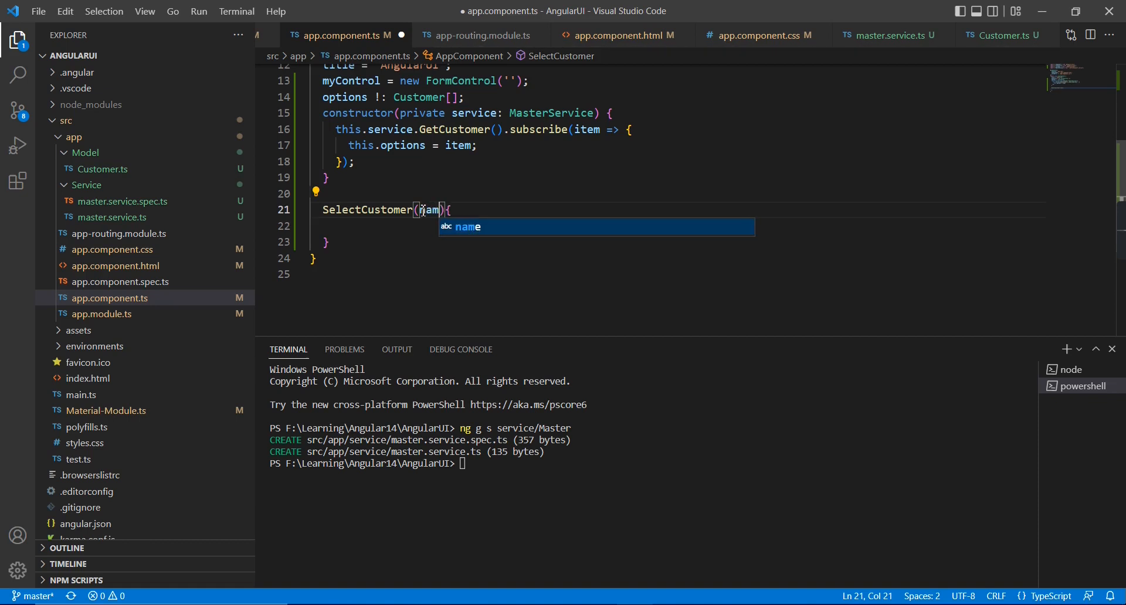
type(":any")
left_click(675, 226)
type("c")
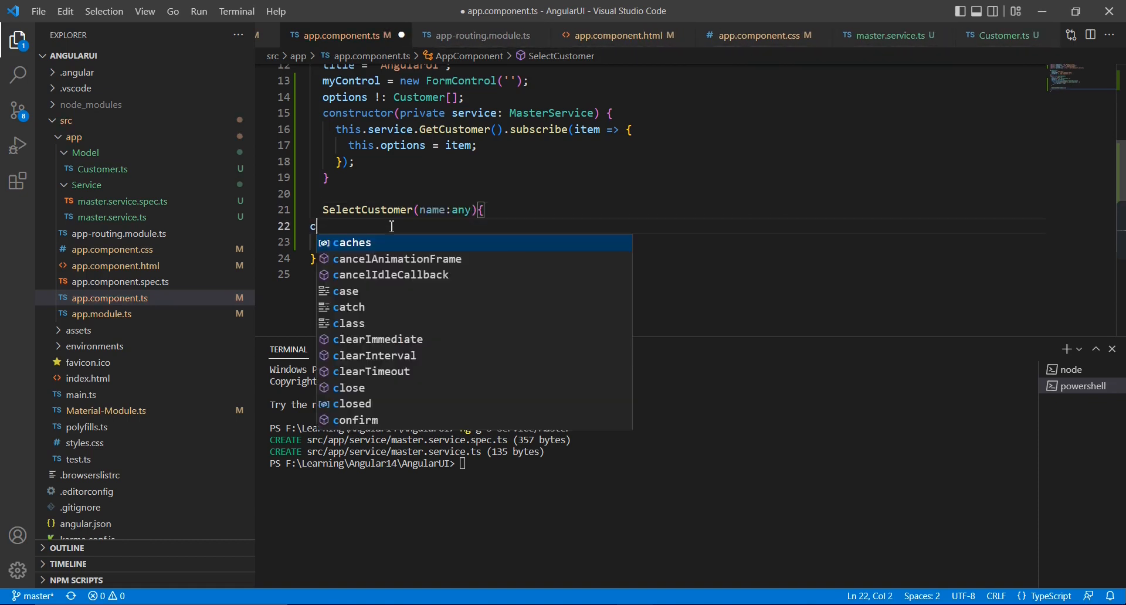
type("onsole")
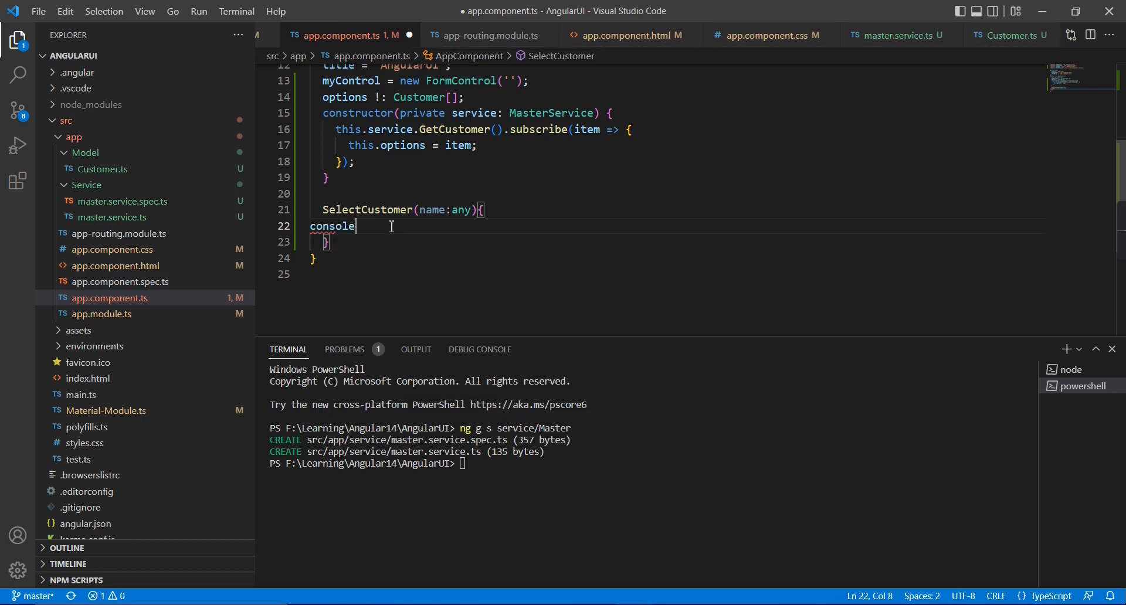
type(".log(")
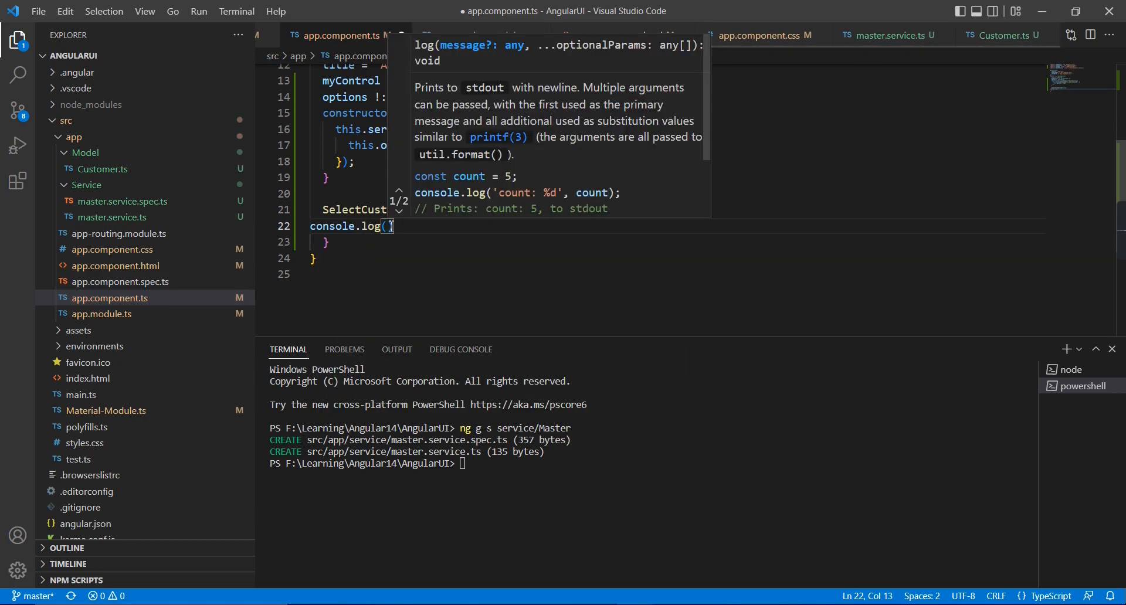
type("name")
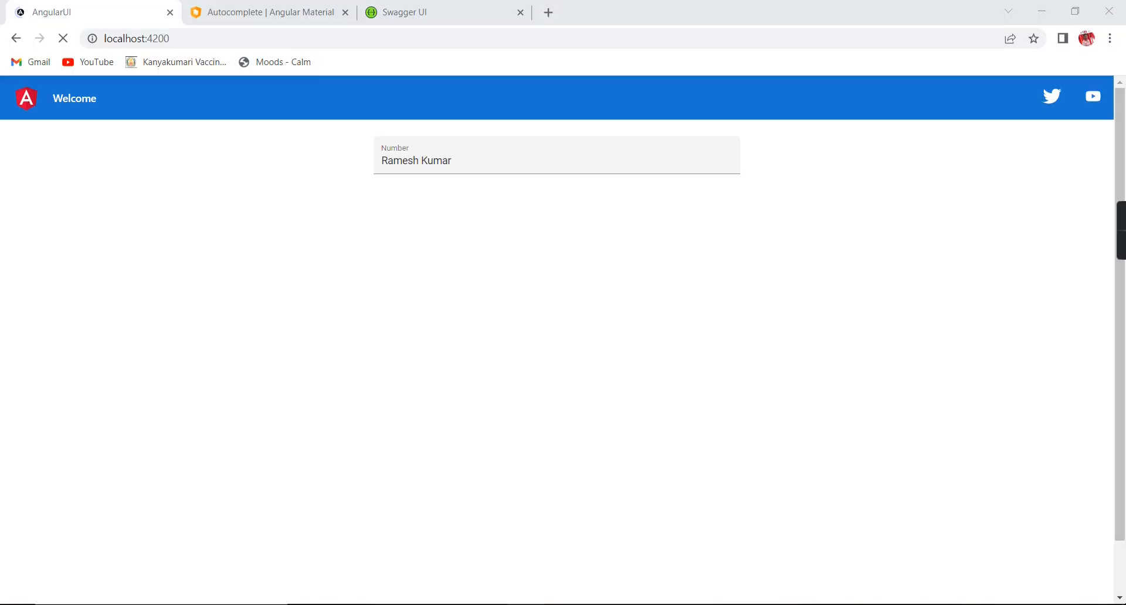
Open Chrome DevTools with F12 and switch to the Console.
right_click(291, 225)
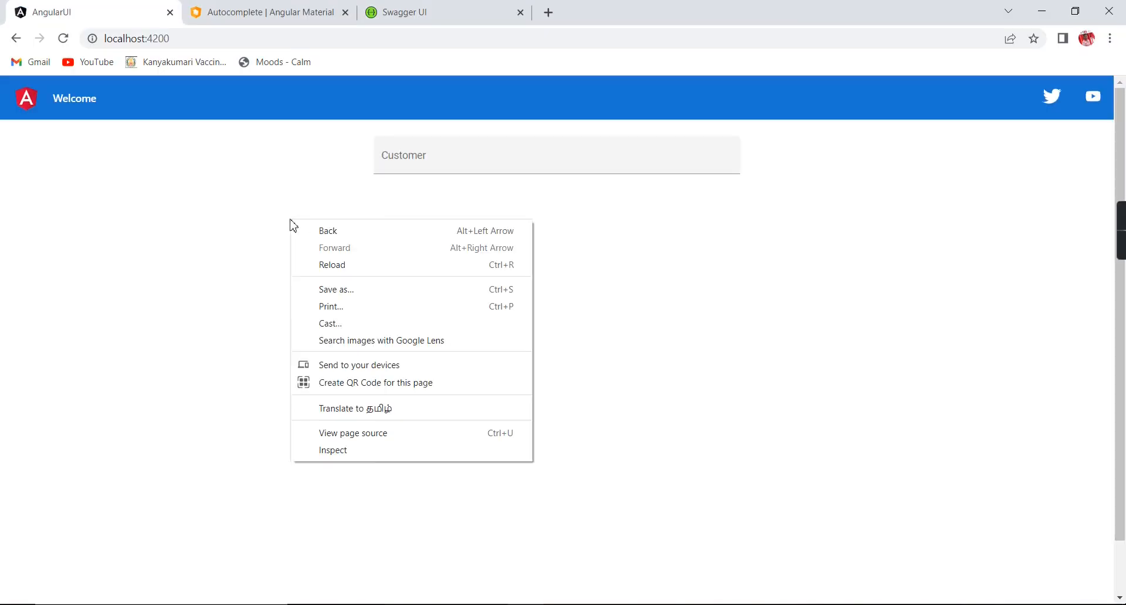
left_click(347, 327)
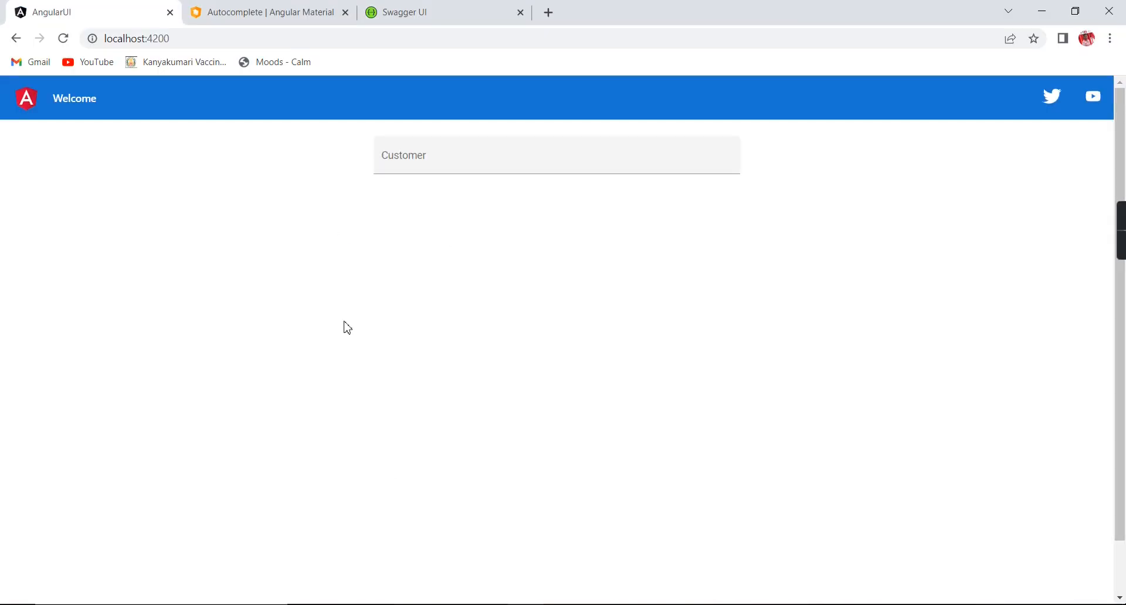
key("F12")
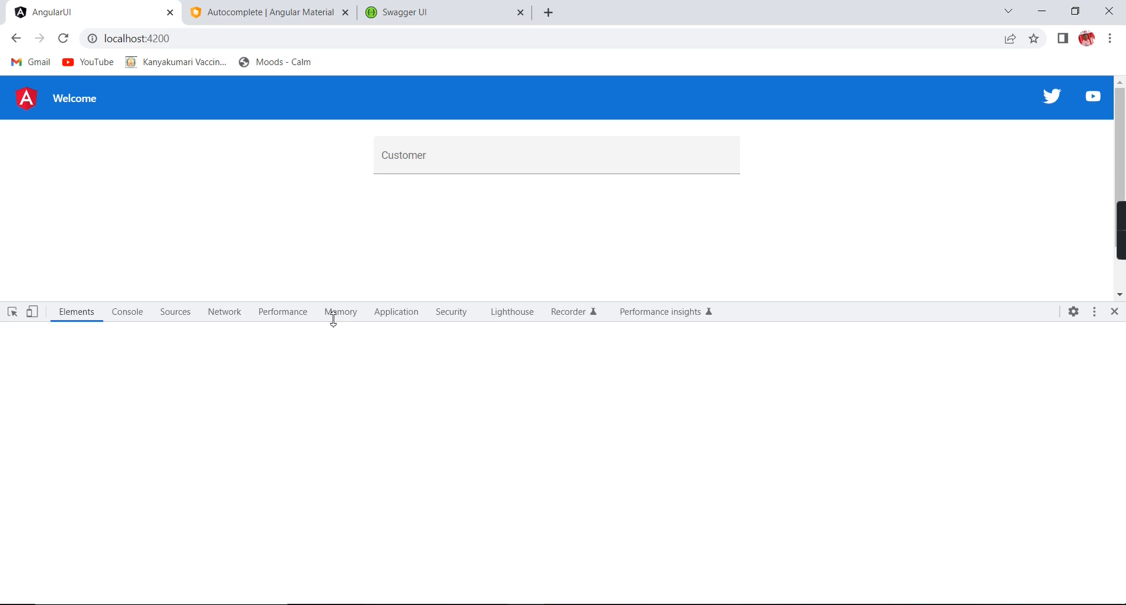
left_click(126, 312)
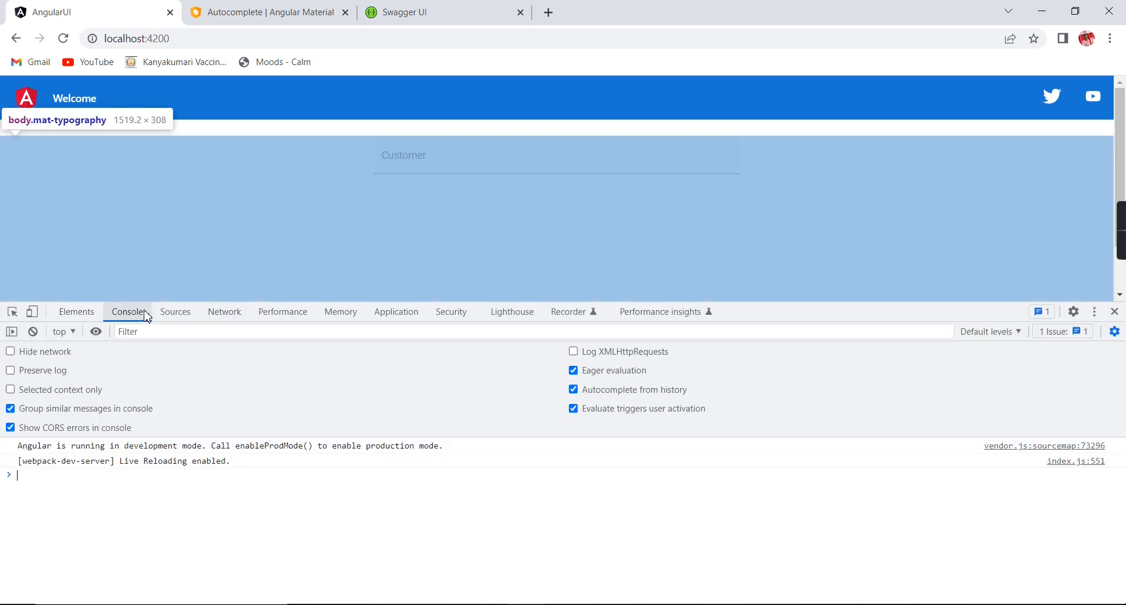
Pick Wasim Jaffer, Umesh Yadav and Chris Mathew so each name logs to the console.
left_click(556, 155)
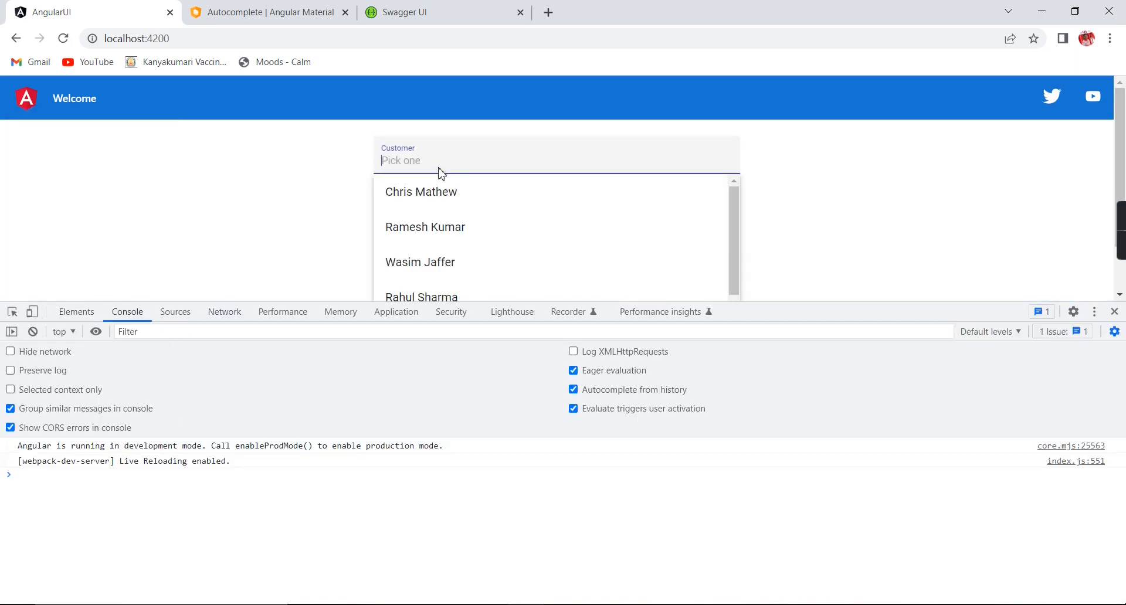
mouse_move(420, 262)
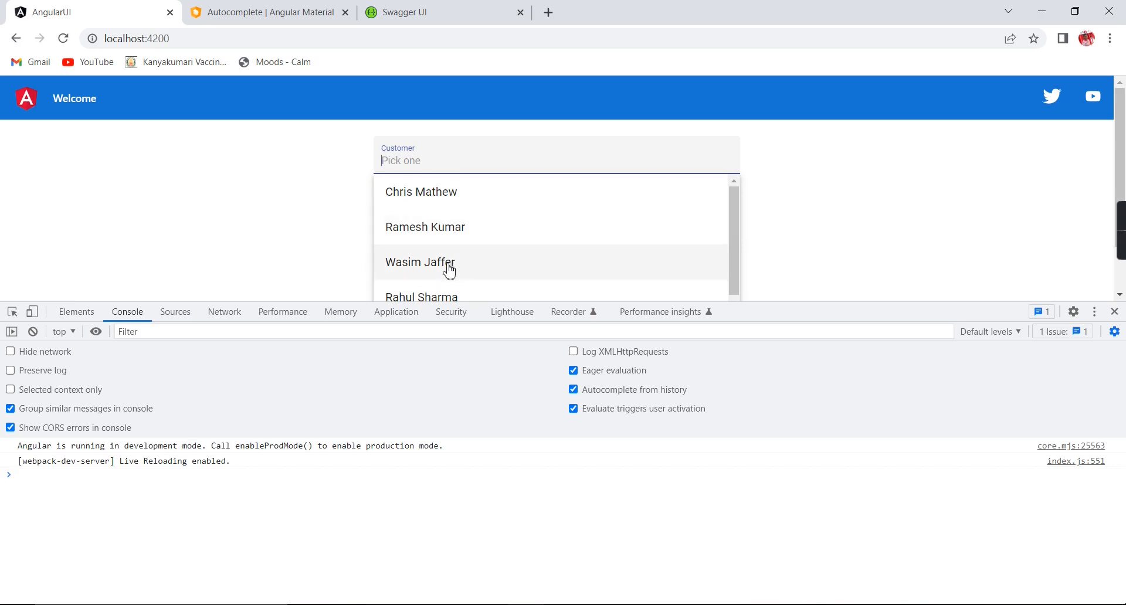
left_click(420, 262)
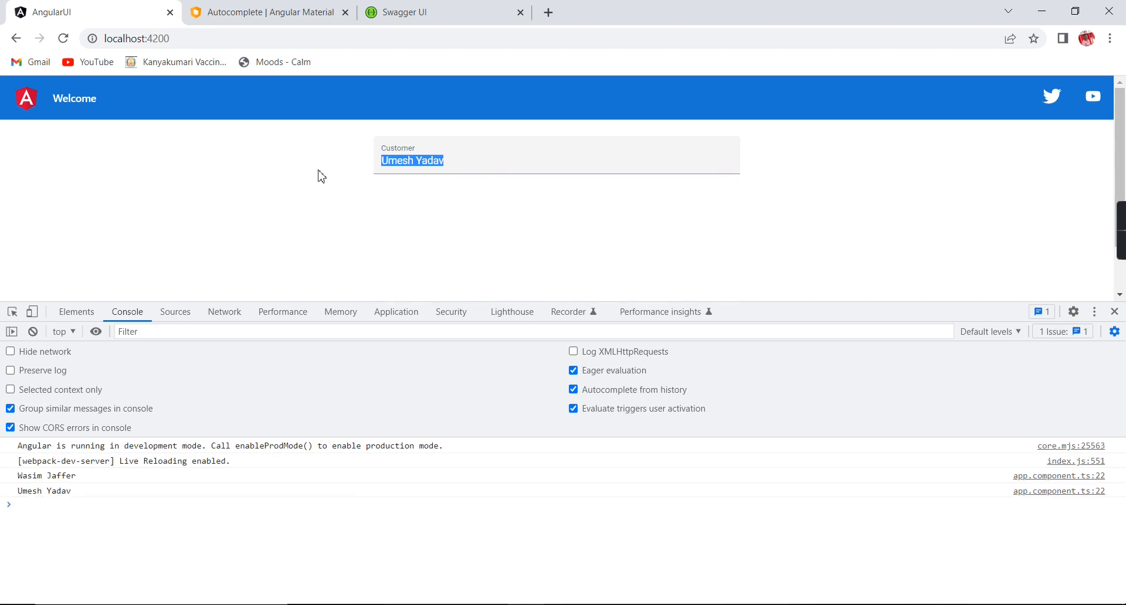
type("Chris Mathew")
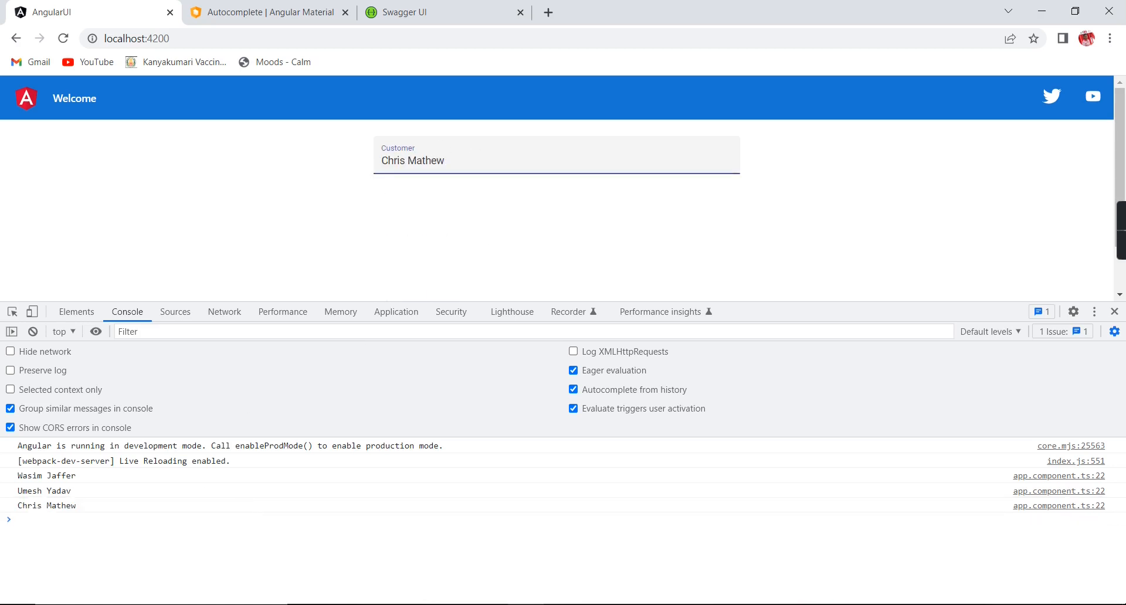
key("alt+tab")
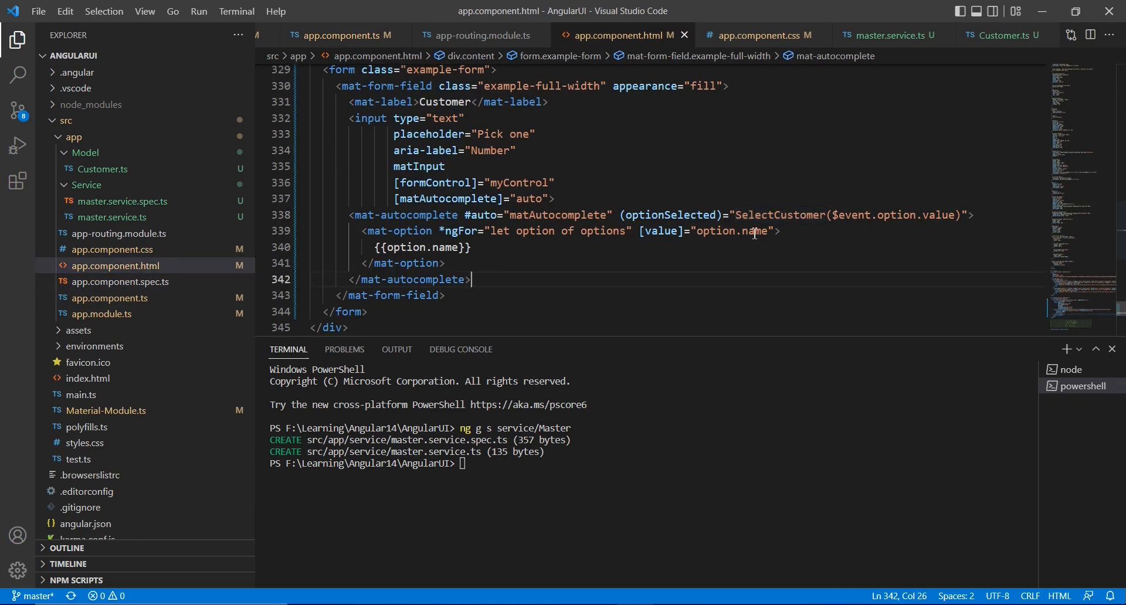
Change the option's [value] binding from option.name to option.code.
double_click(753, 231)
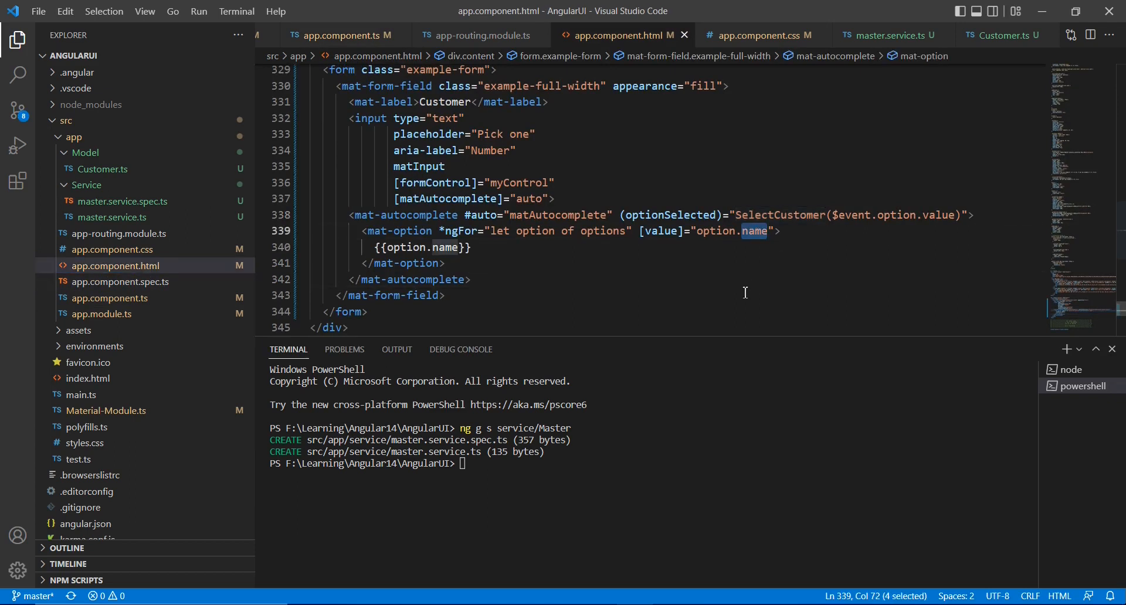
type("code")
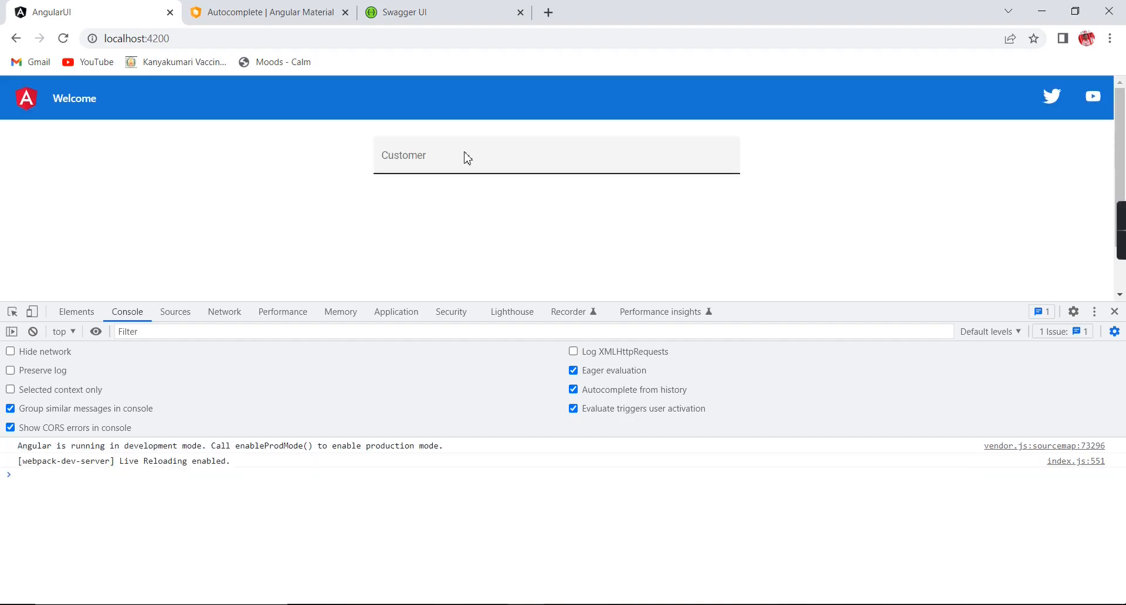
Pick customer 202202 from the suggestions and confirm the console logs 202202.
left_click(467, 158)
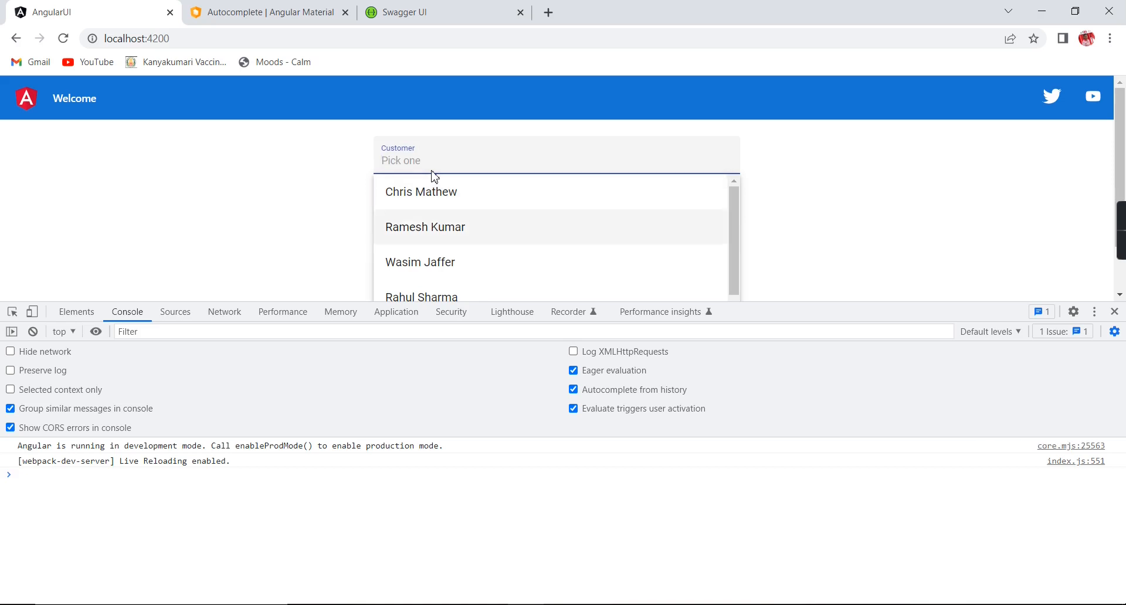
type("202202")
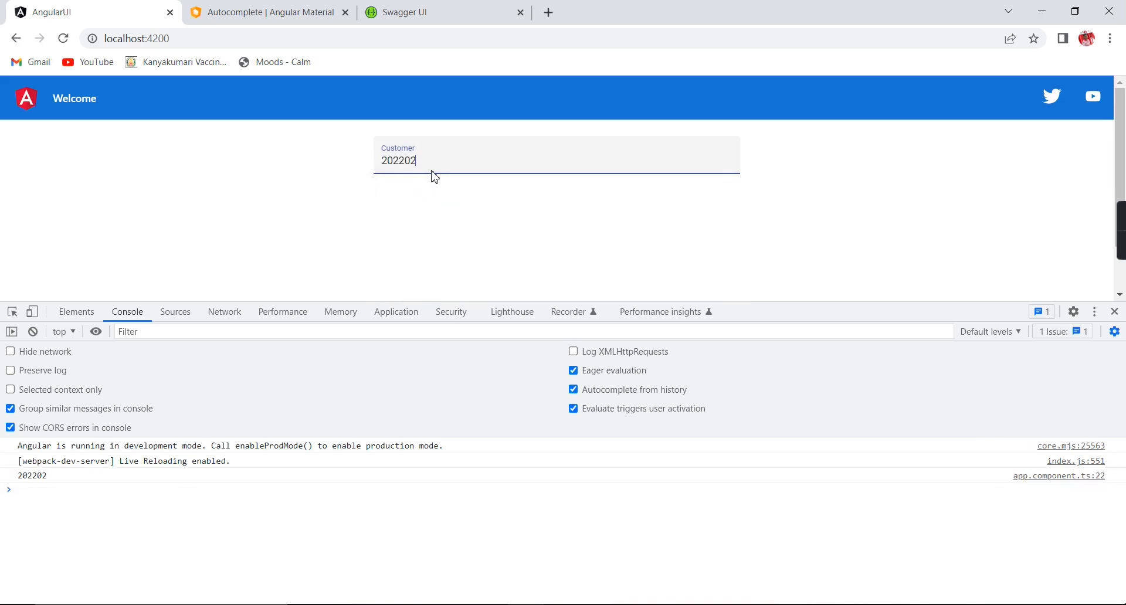
double_click(31, 475)
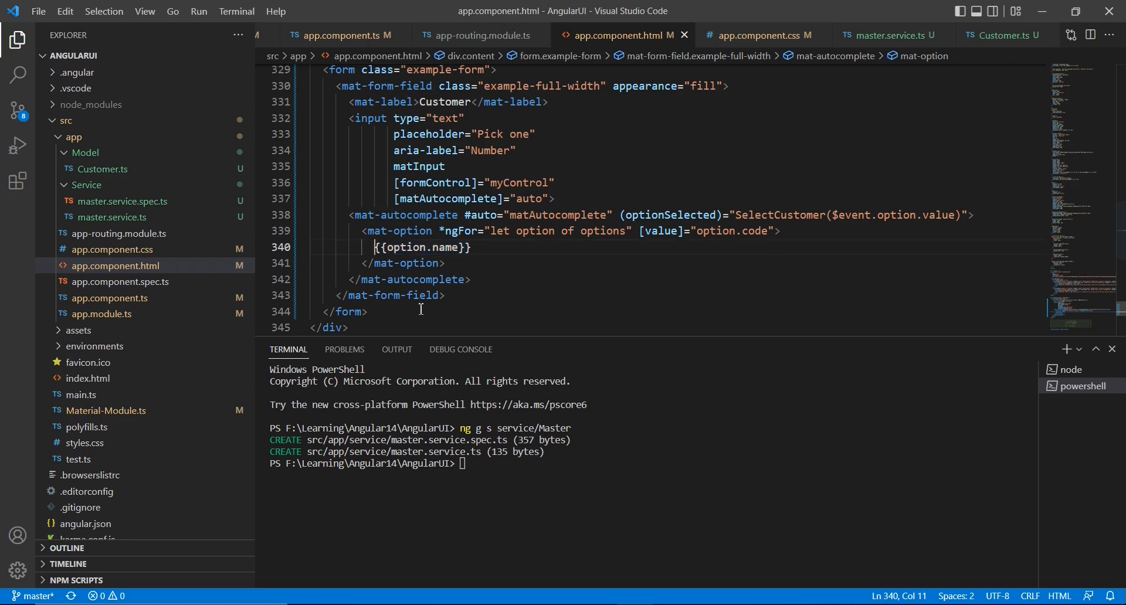
Make each mat-option show {{option.code}} | {{option.name}}.
type("{{option.name}}")
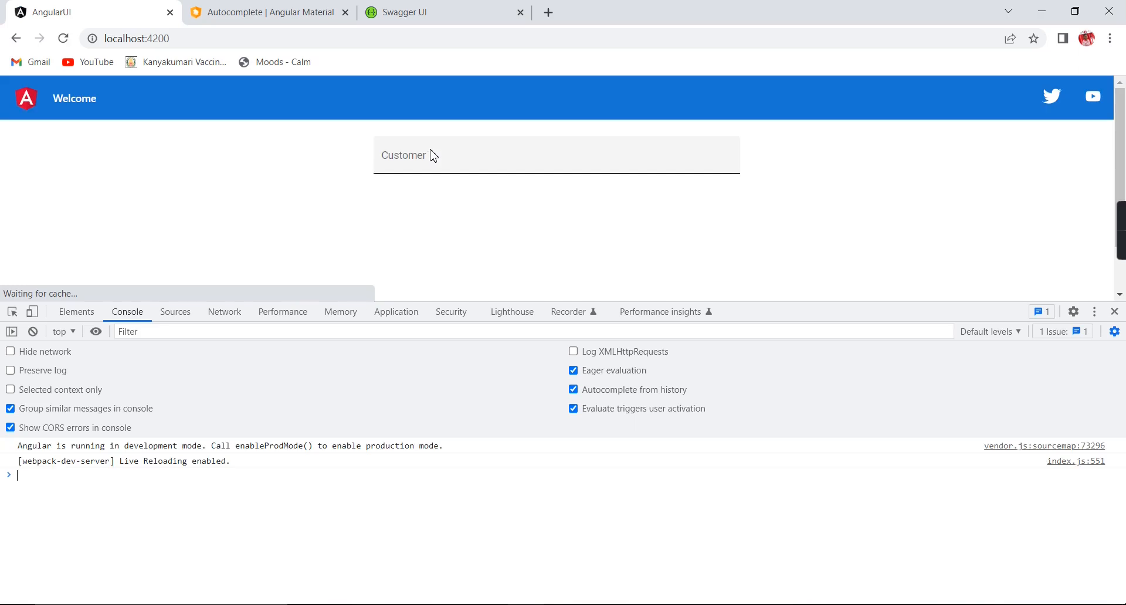
left_click(409, 155)
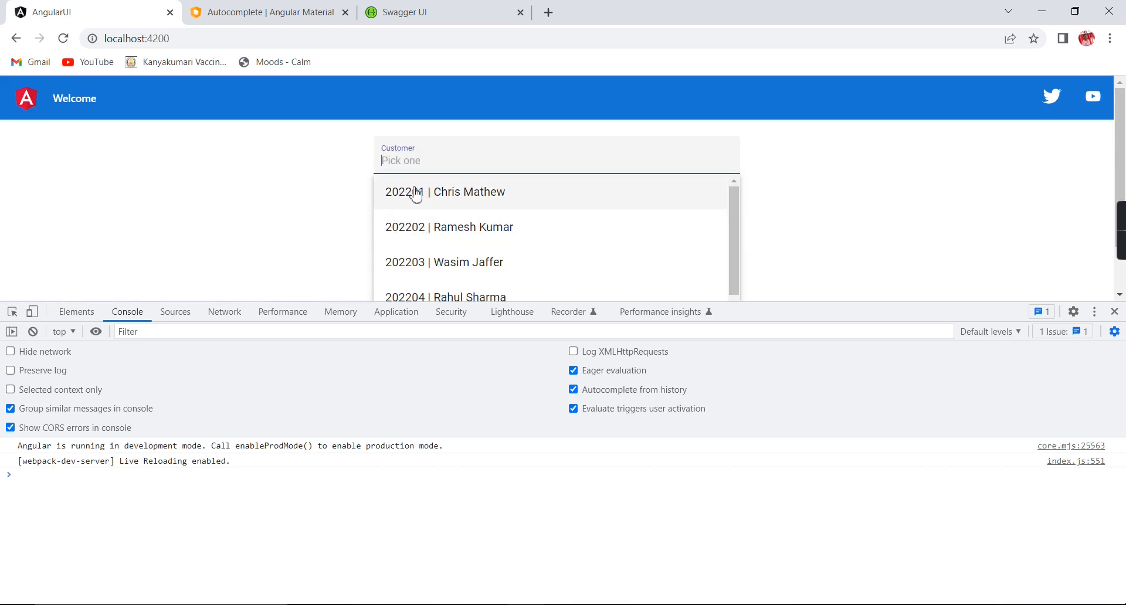
scroll("down", 3)
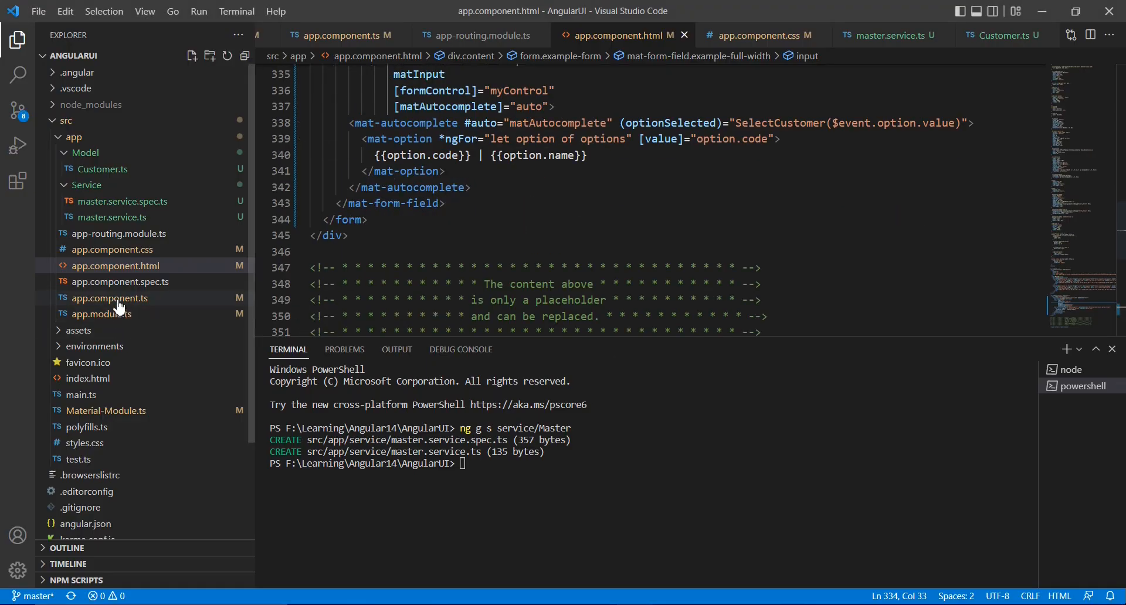
Declare private _filter(name: string): Customer[] in app.component.ts.
left_click(110, 298)
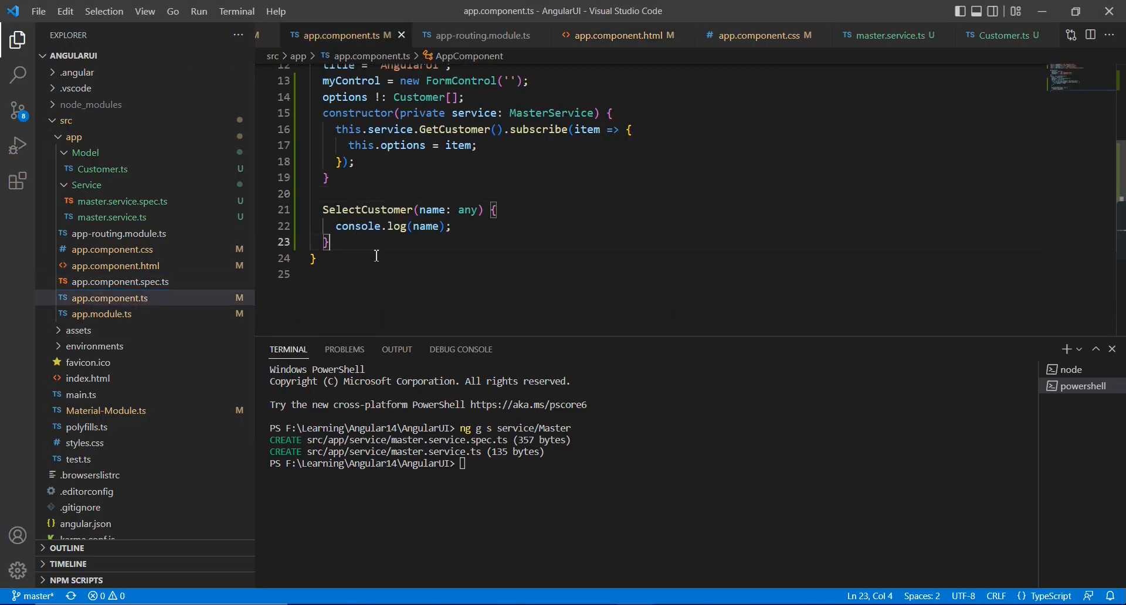
key("Enter")
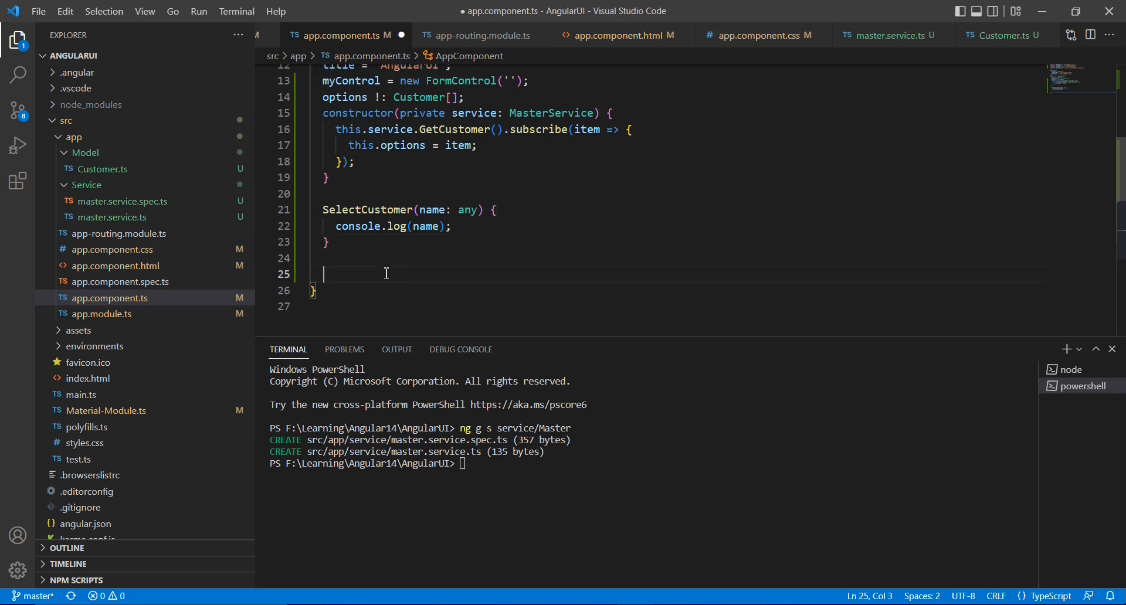
type("private")
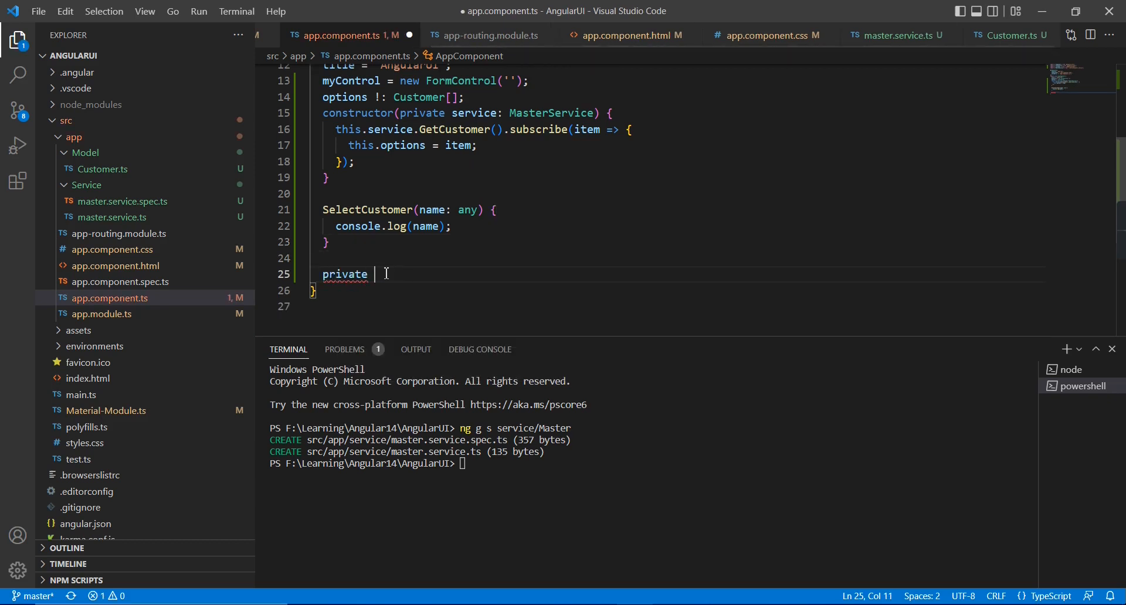
type("_filter")
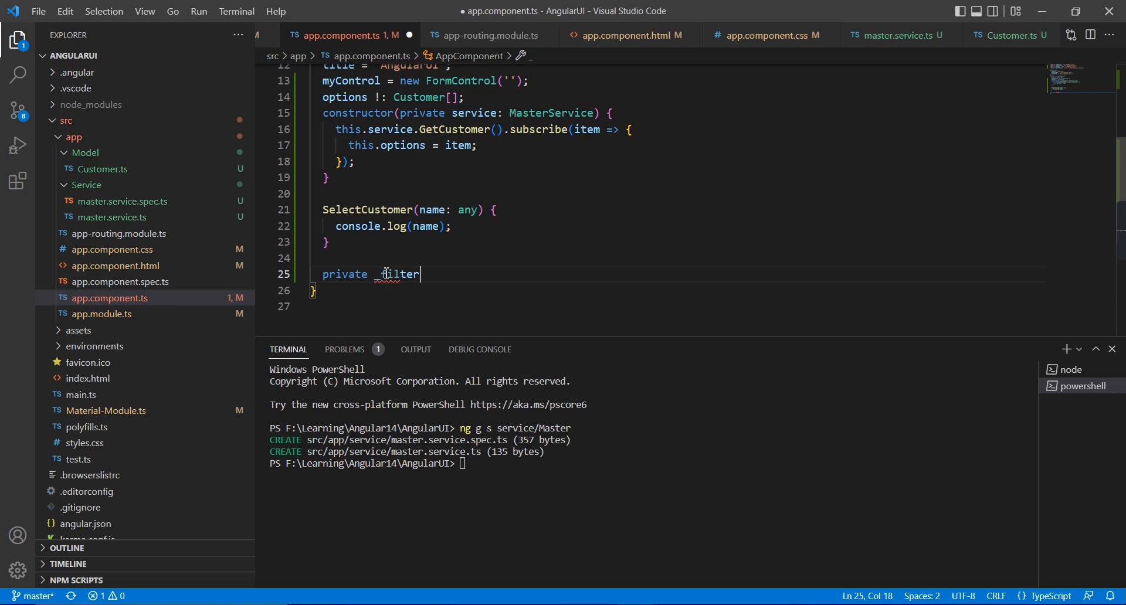
type("(name:s")
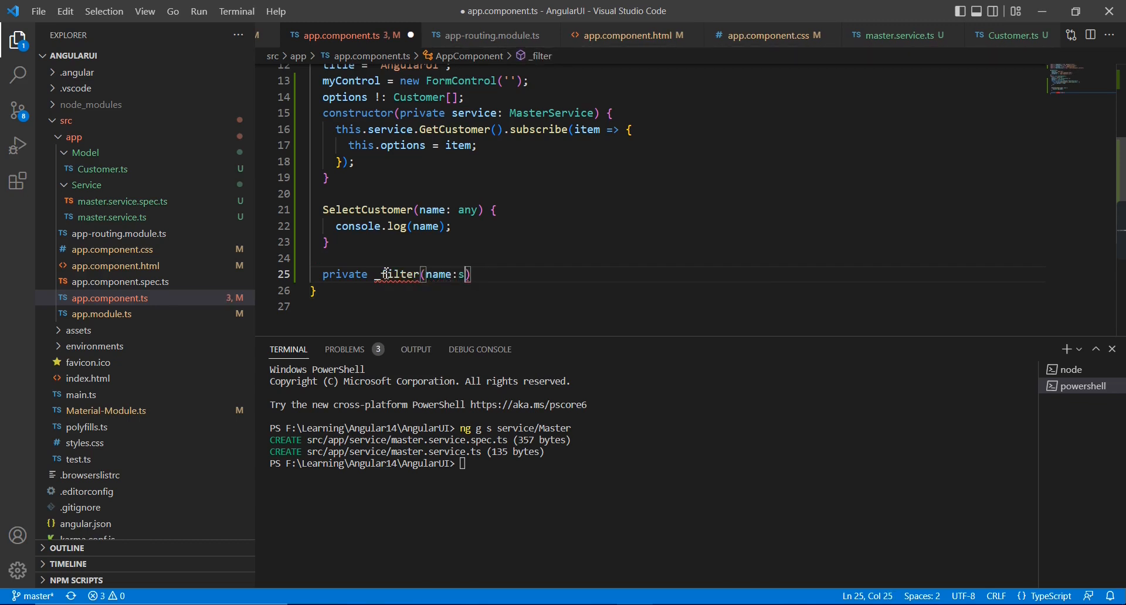
type("tring")
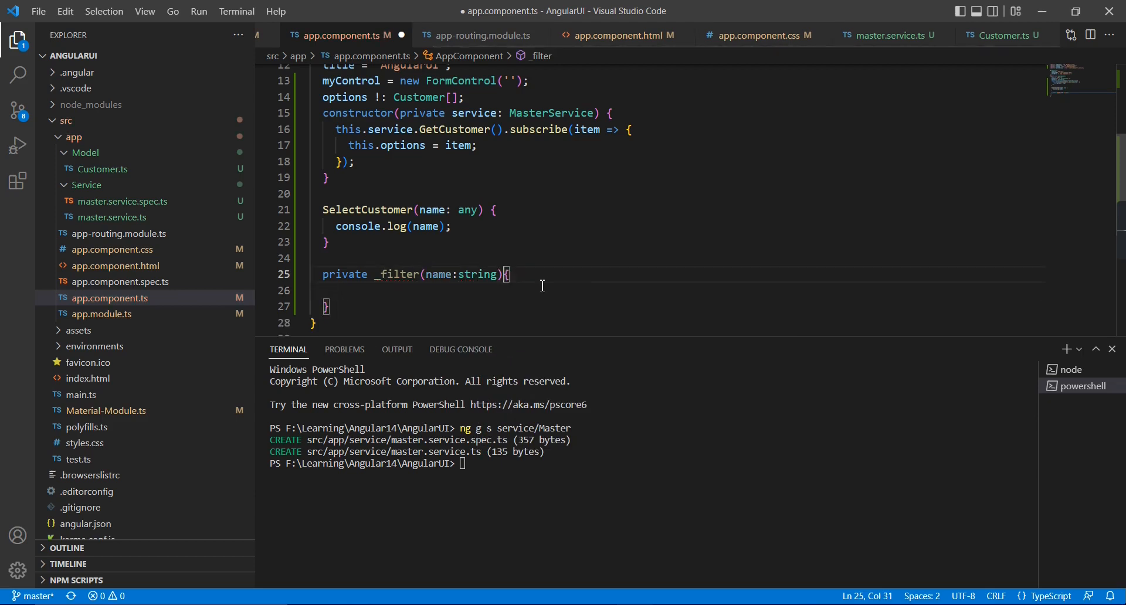
type(":")
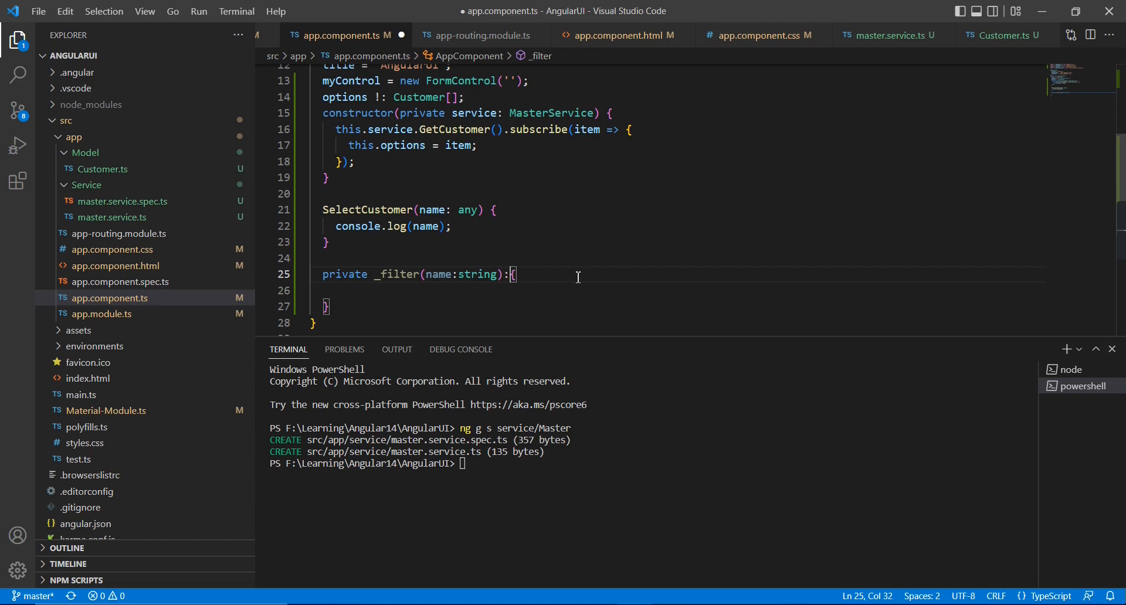
type("C")
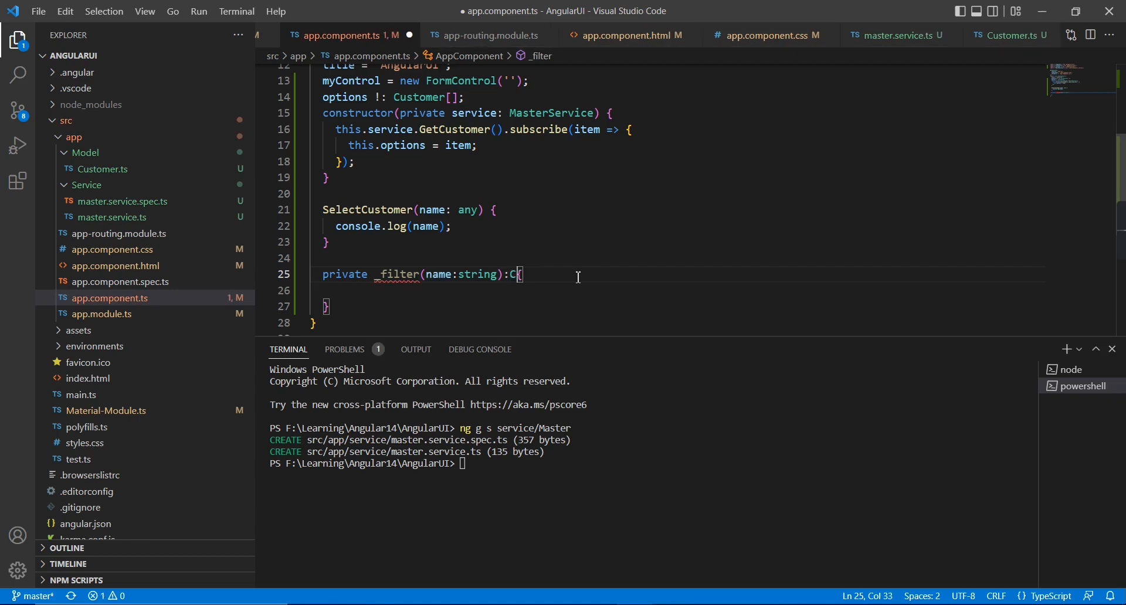
type("ustomer[]")
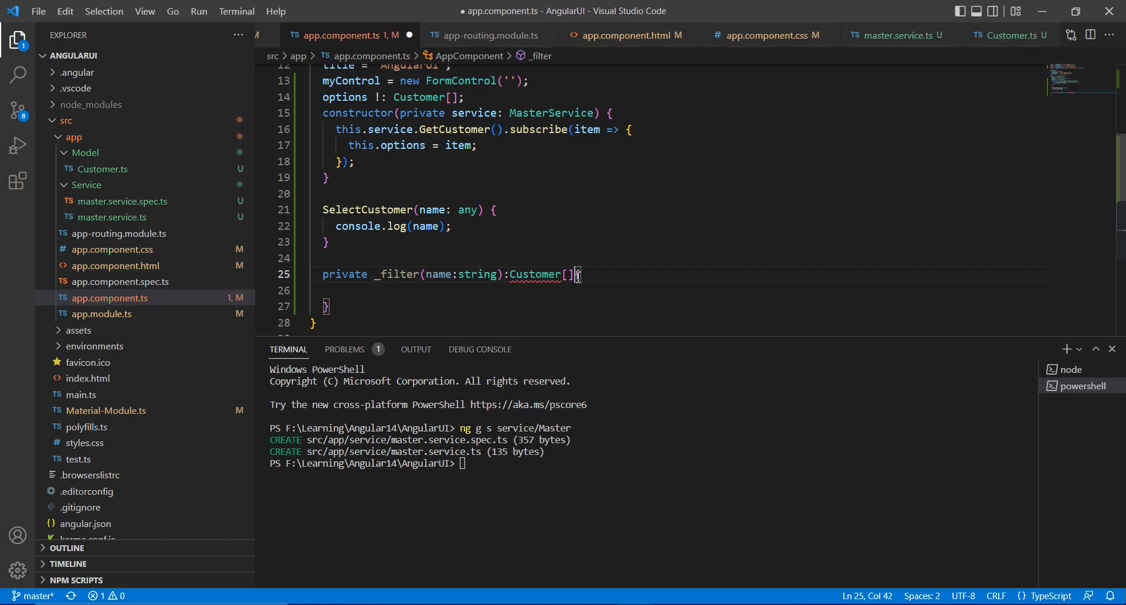
Store the lowercased name as const filtervalue = name.toLocaleLowerCase().
type("const")
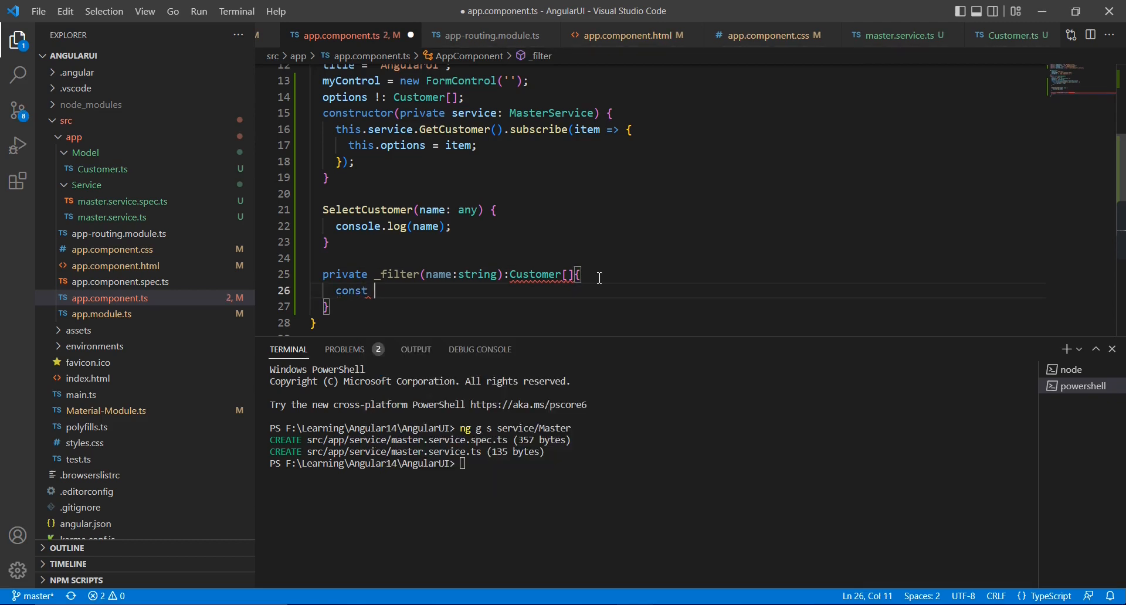
type("filte")
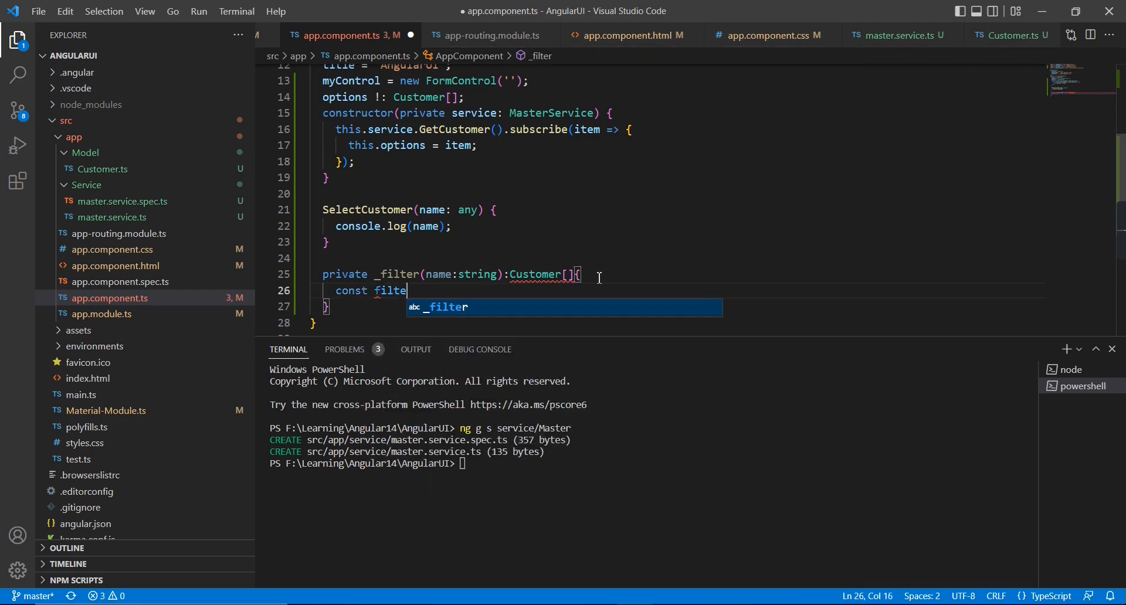
type("value=")
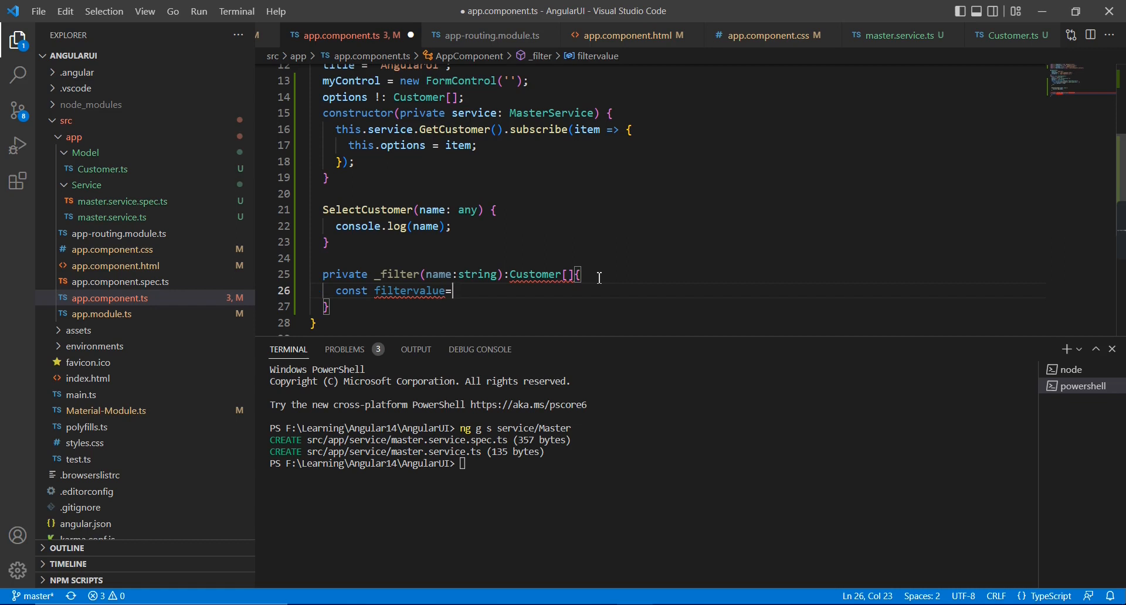
type("name")
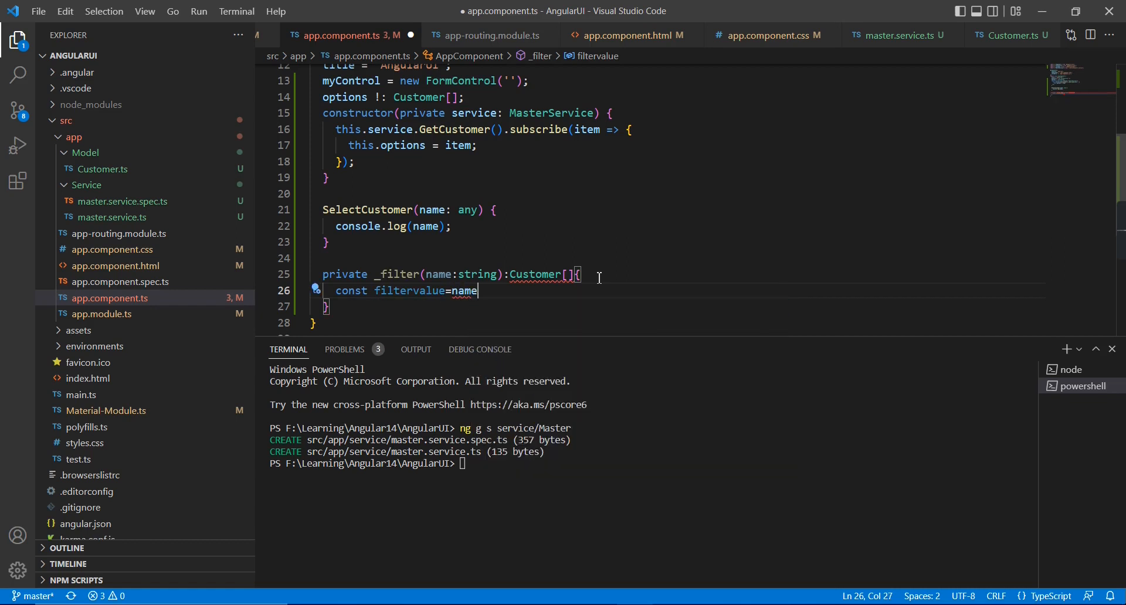
type(".toLocaleLowerCase")
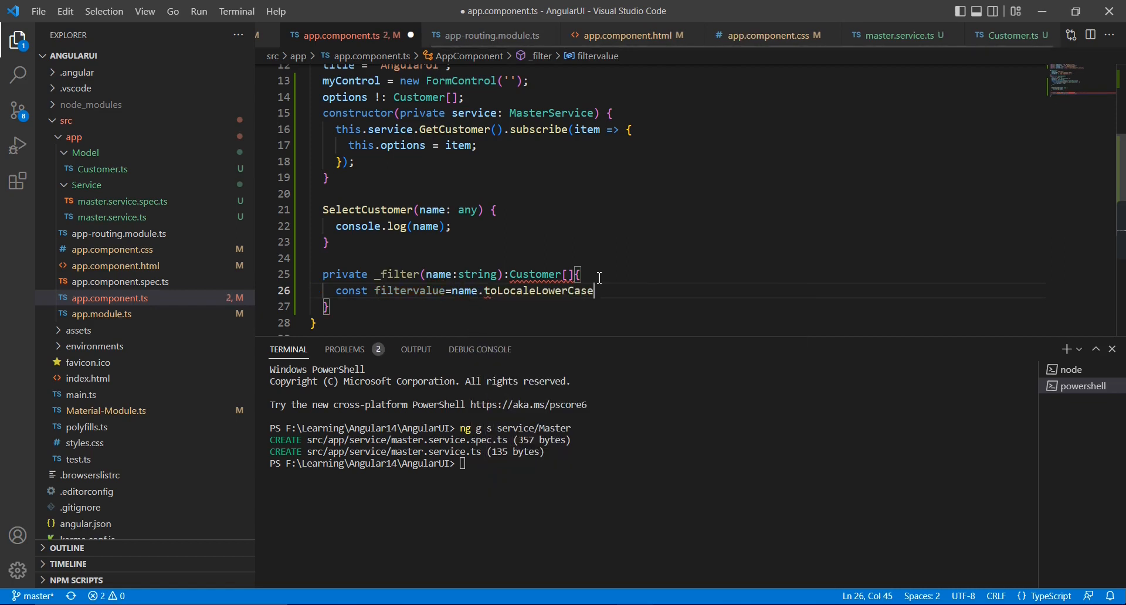
type("()")
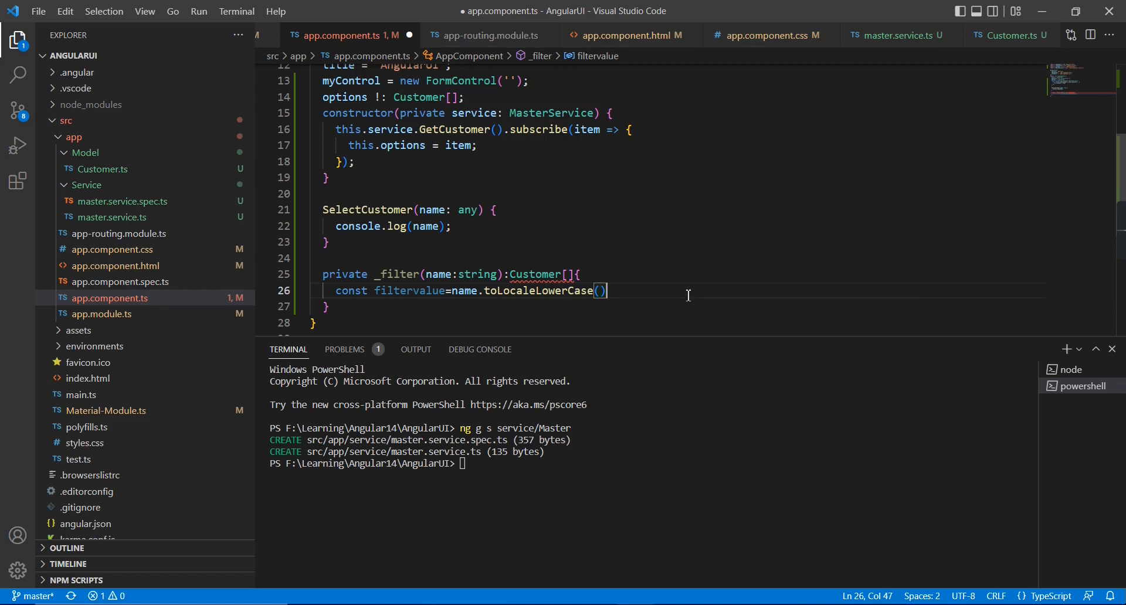
type(";")
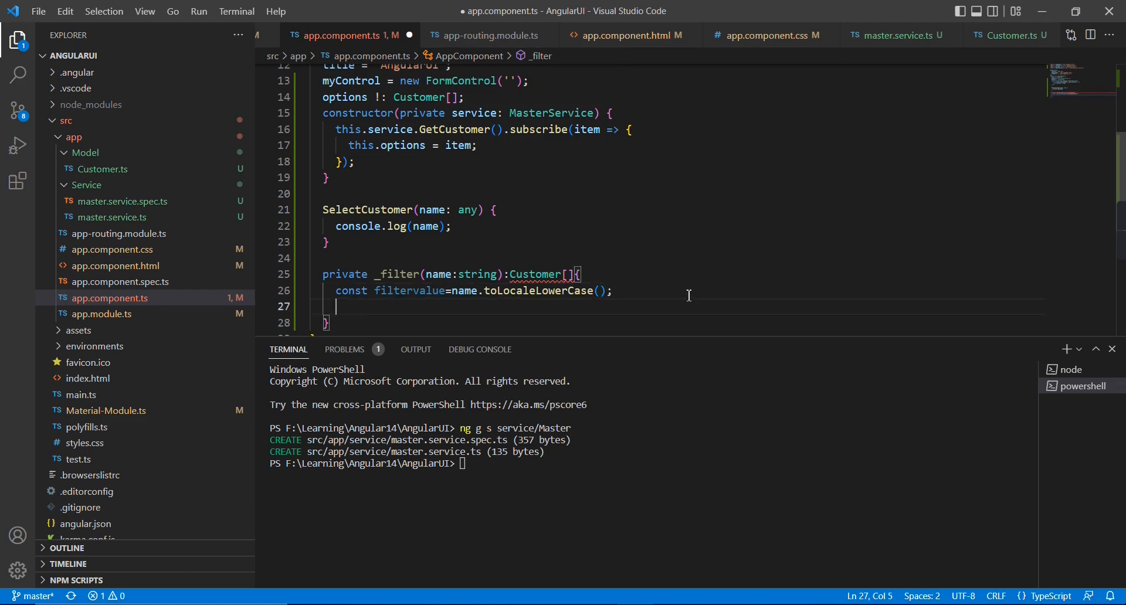
Return this.options filtered to names whose lowercase includes filtervalue.
type("return t")
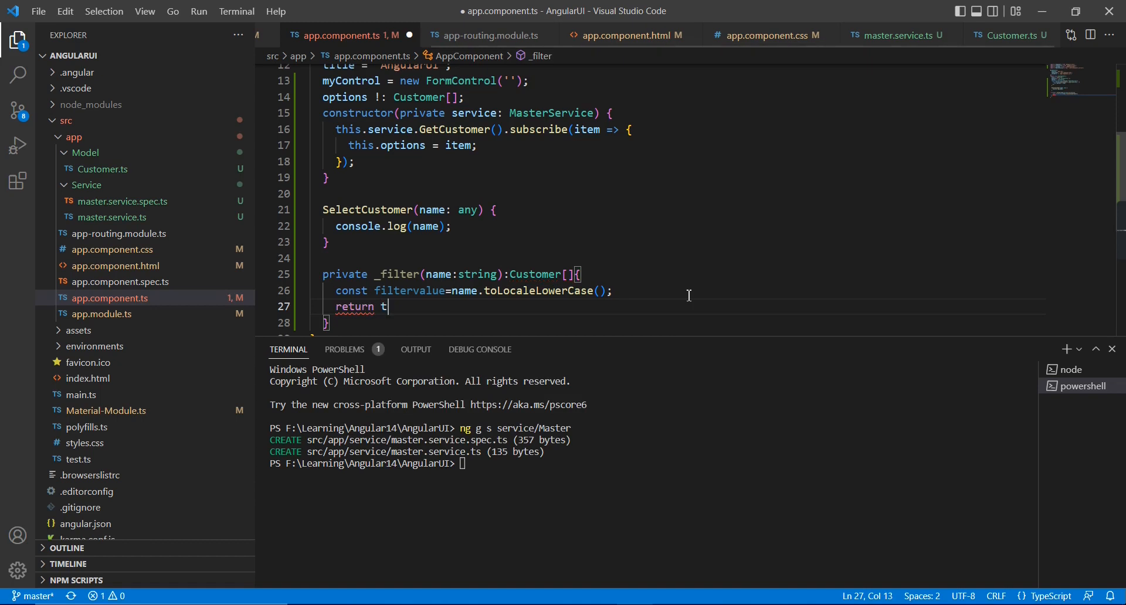
type("his.o")
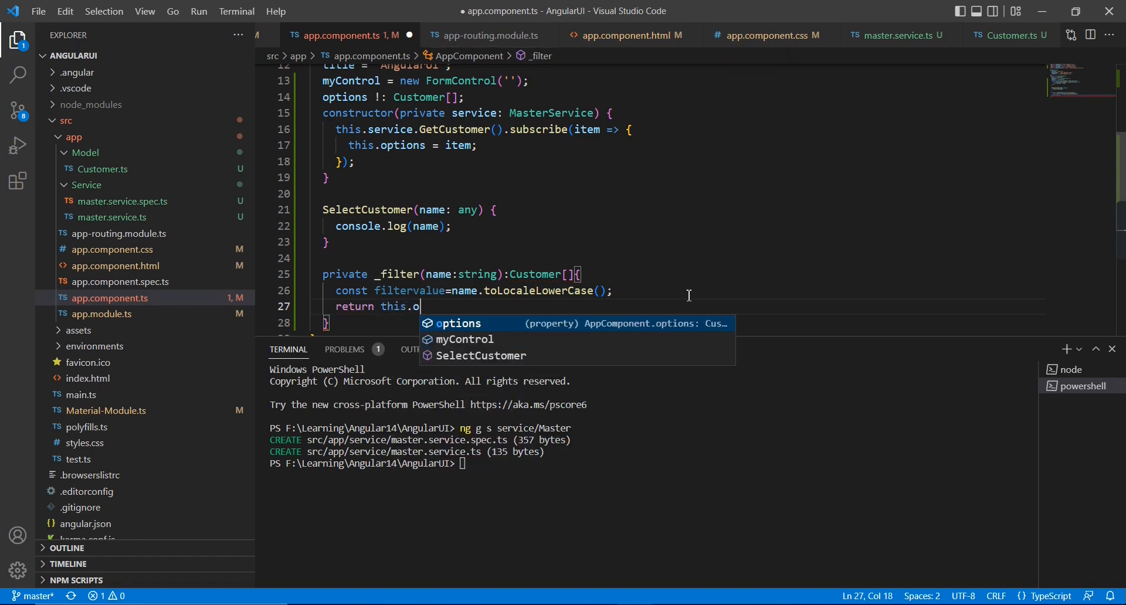
type("ptions.filter(opt=>opt")
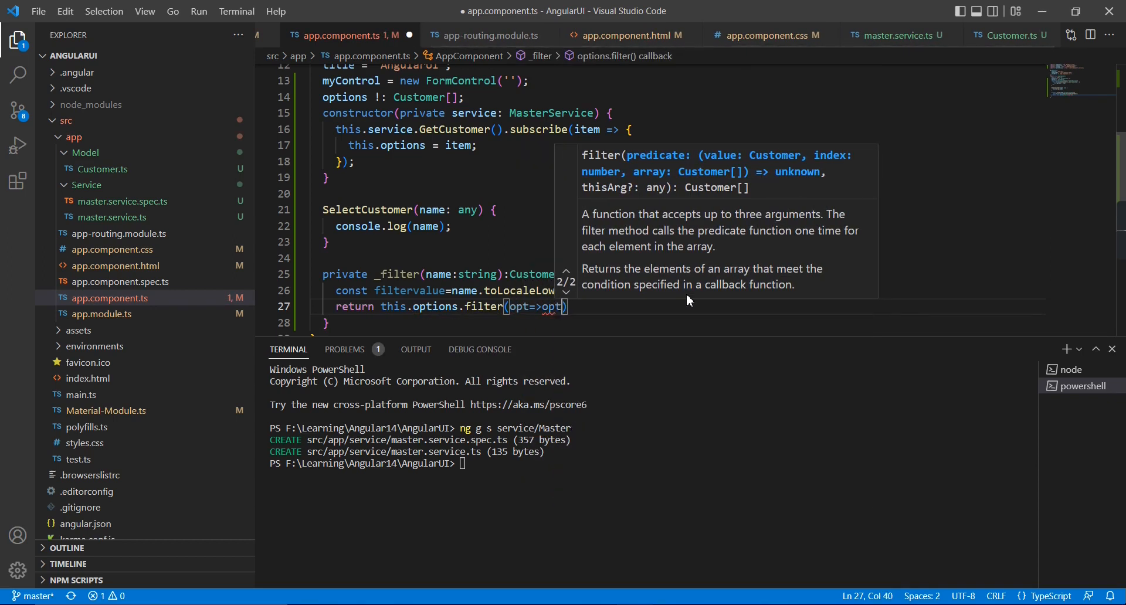
type("name.toLocaleLowerCase(")
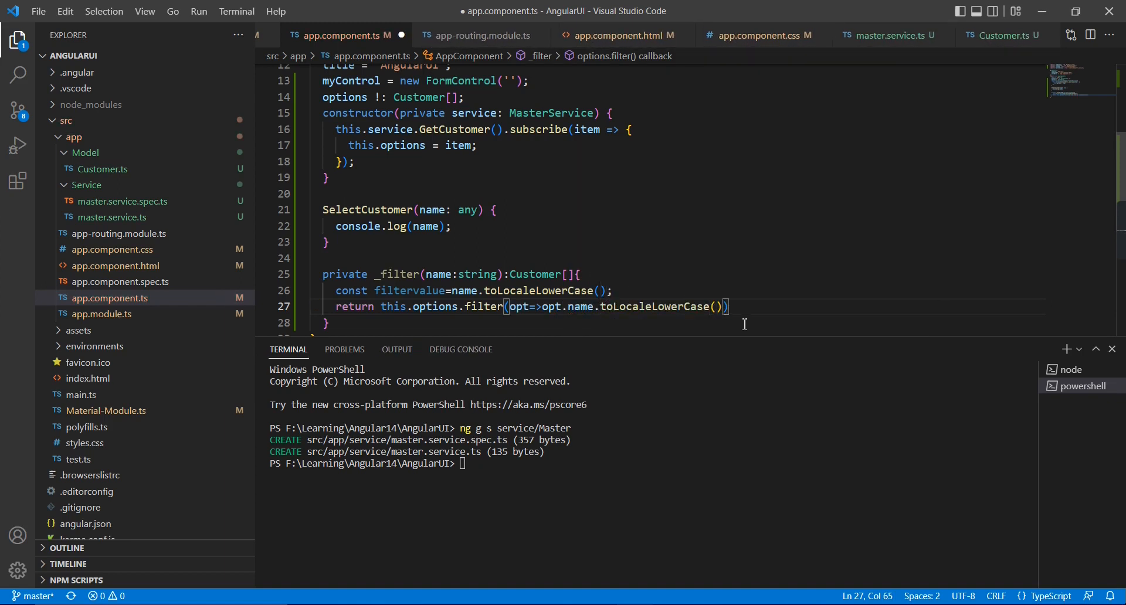
type(".includes(")
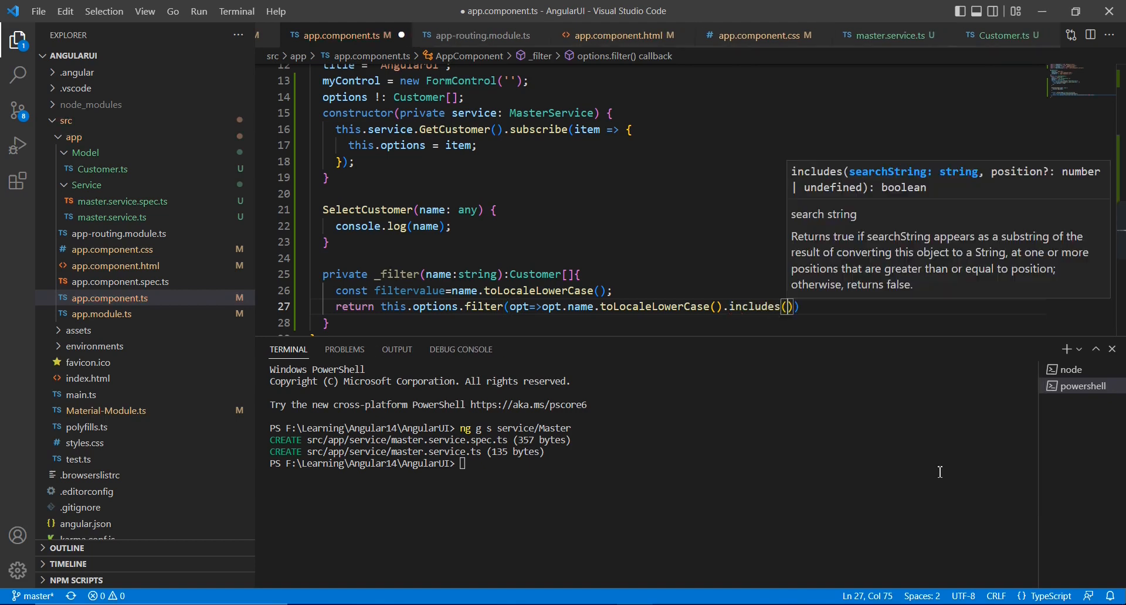
type("fil")
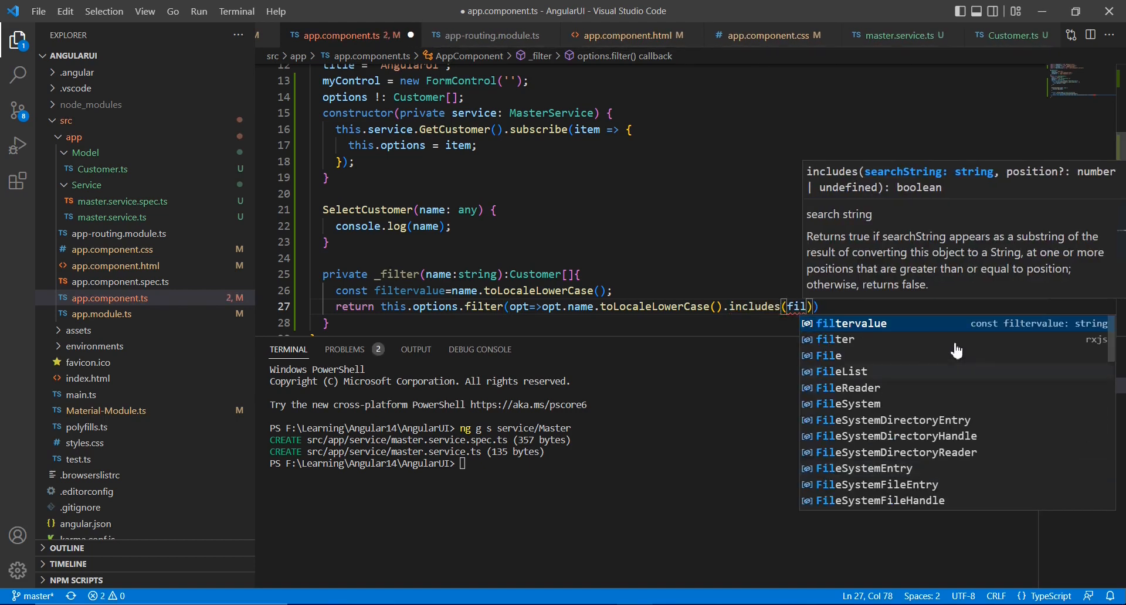
key("Tab")
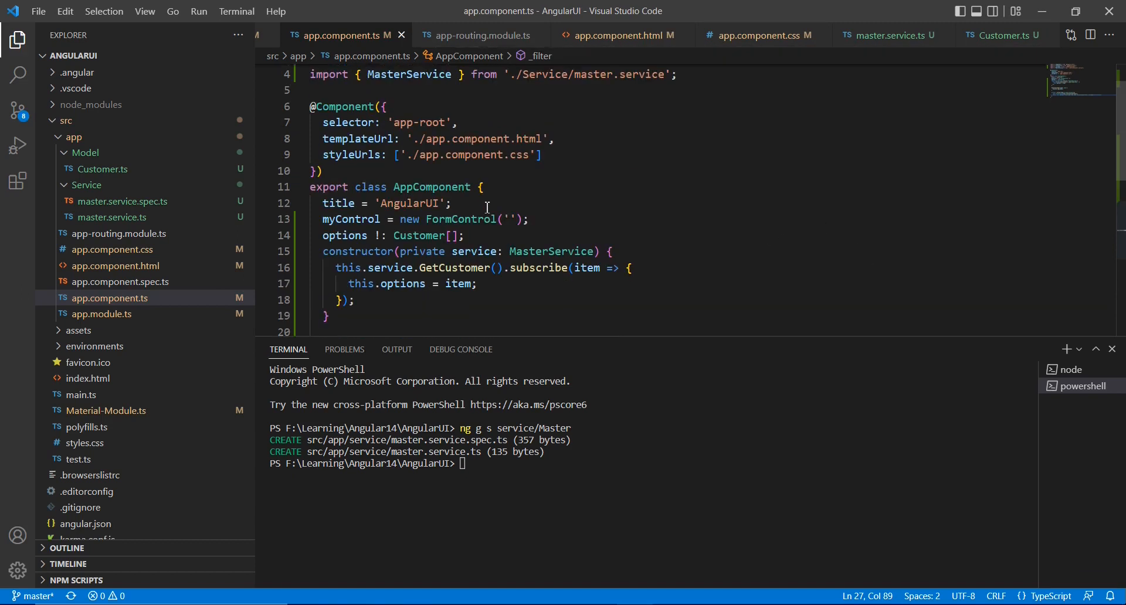
Add the property Finaldata !: Observable<Customer[]> after the options declaration.
left_click(465, 236)
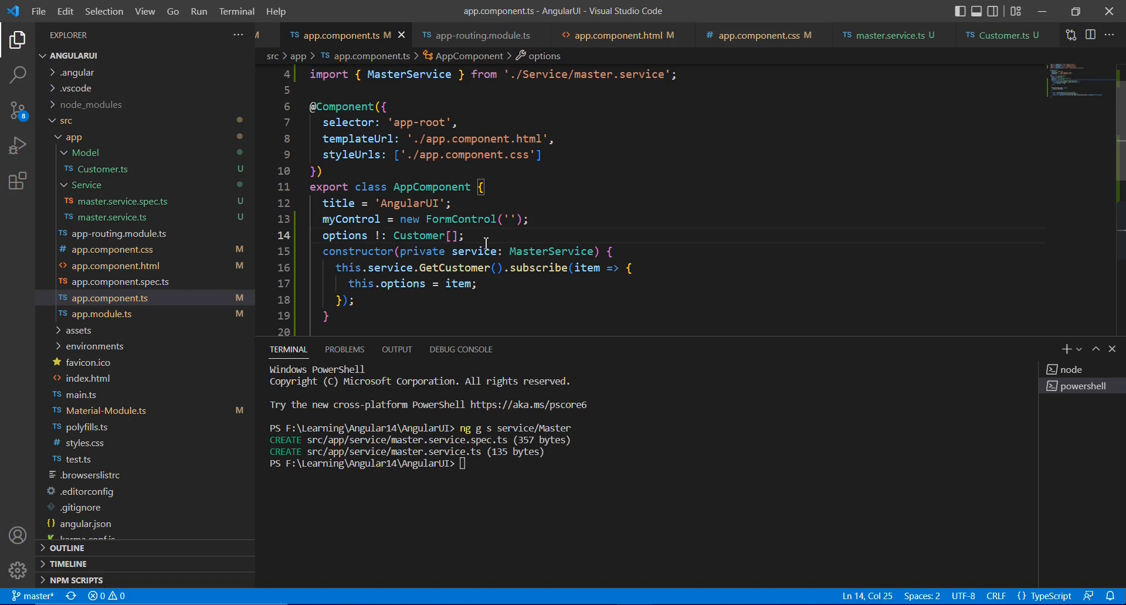
key("Enter")
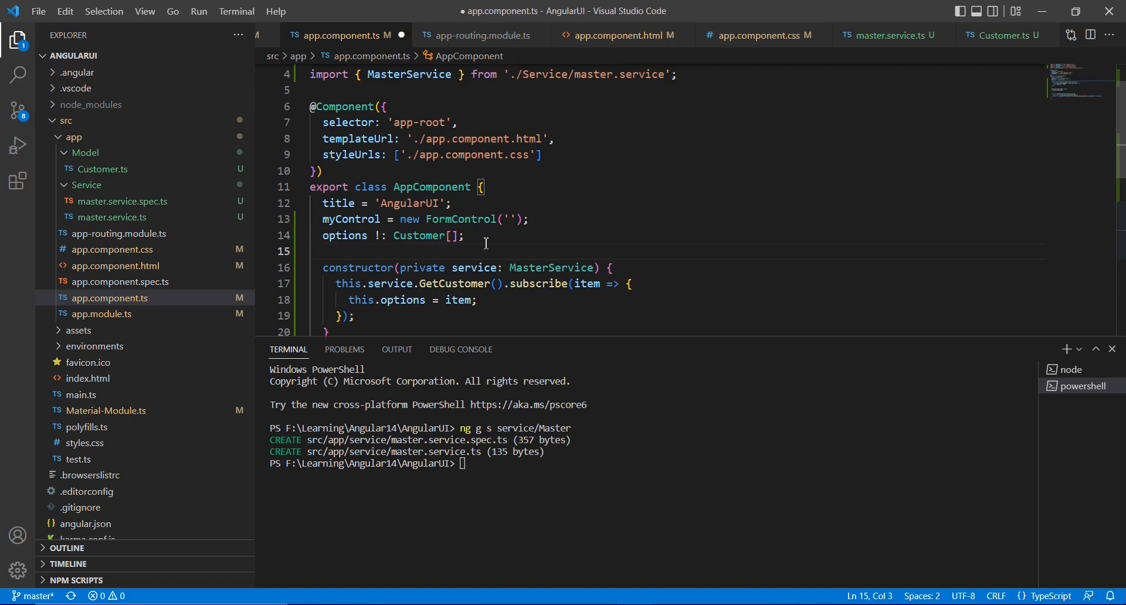
type("Finda")
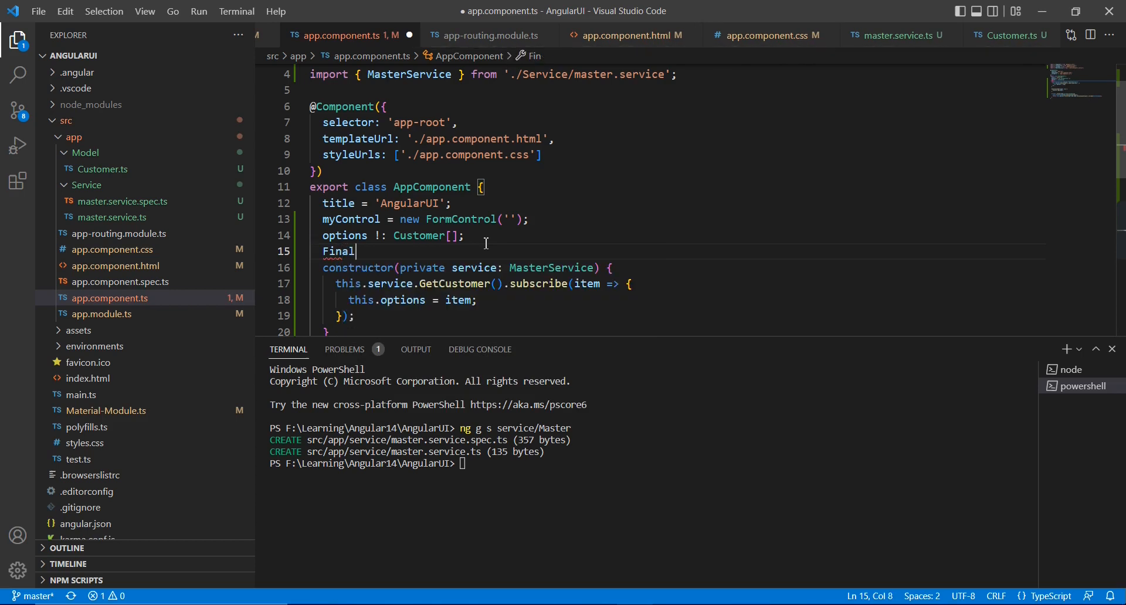
type("data !:")
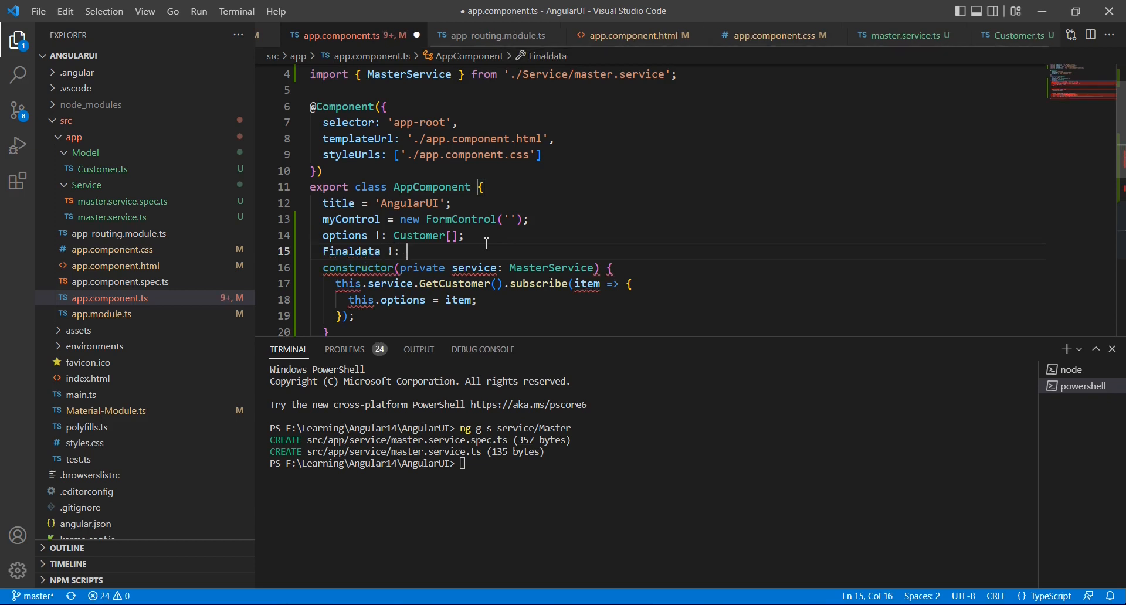
type("Observable<")
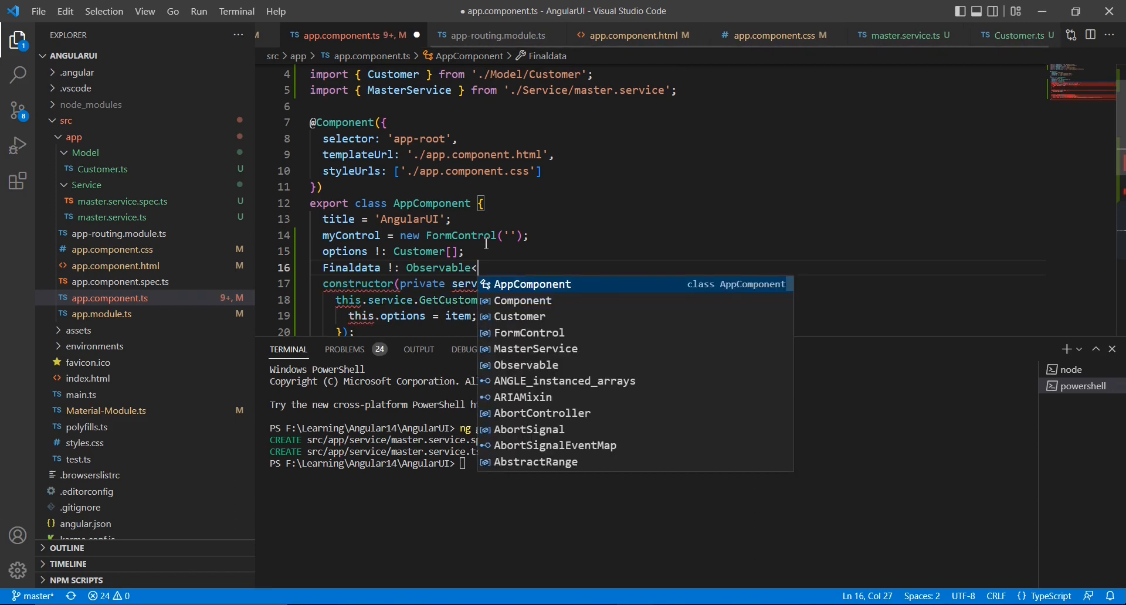
type("Customer[]")
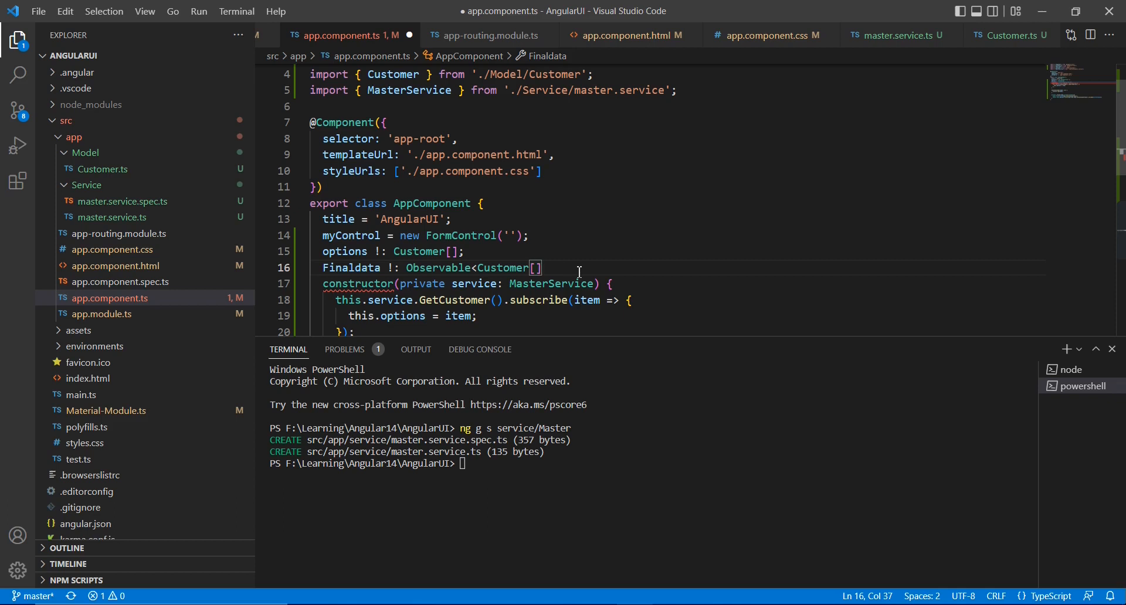
type(">;")
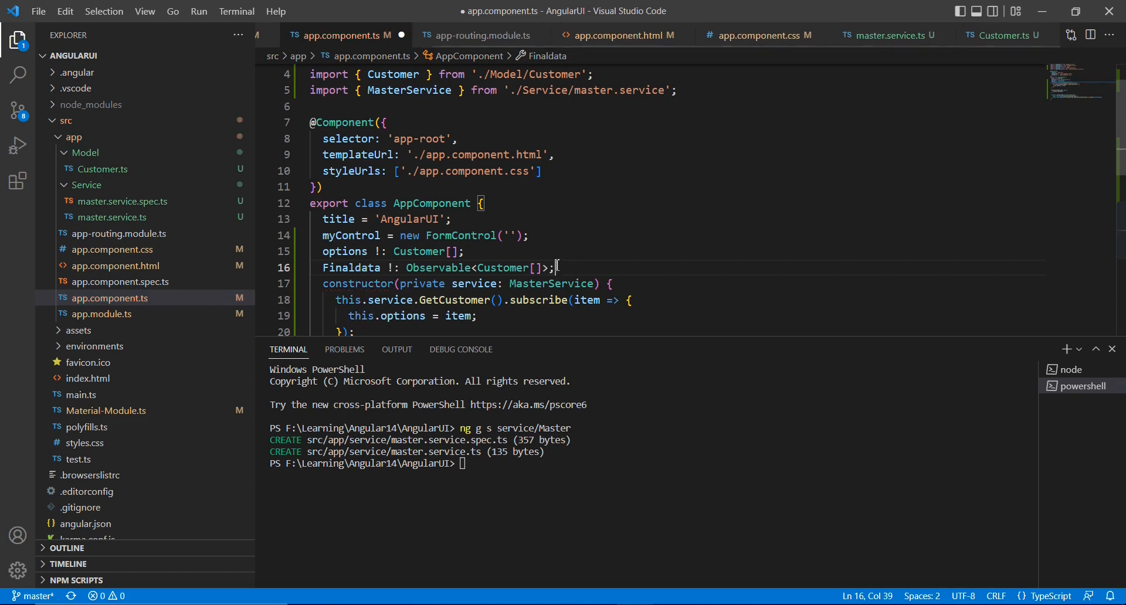
double_click(351, 268)
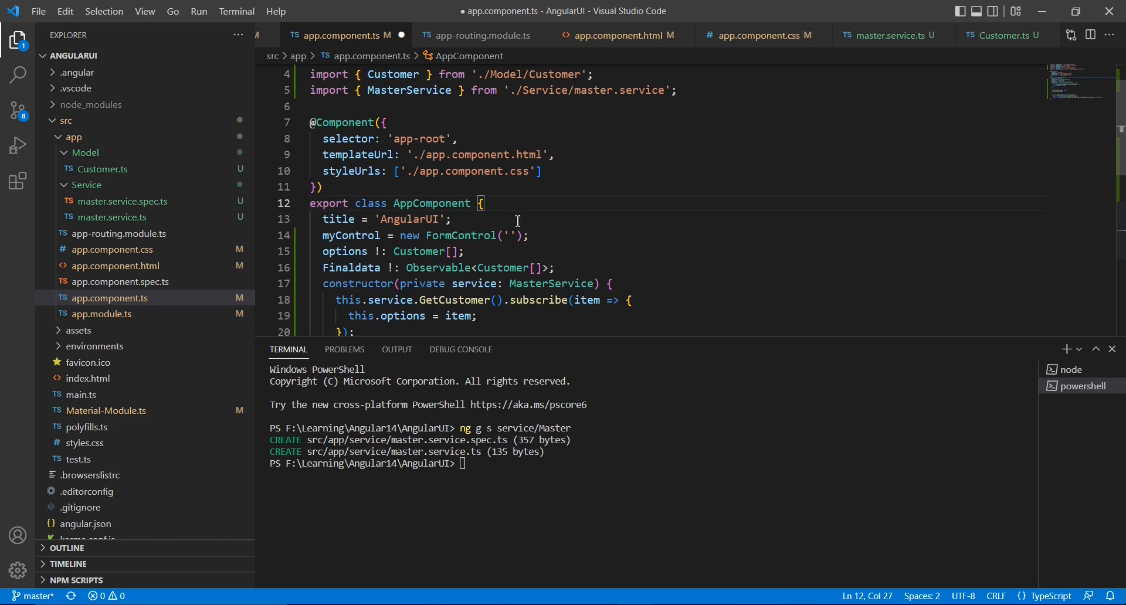
Make AppComponent implement OnInit and generate the ngOnInit method.
type("implements")
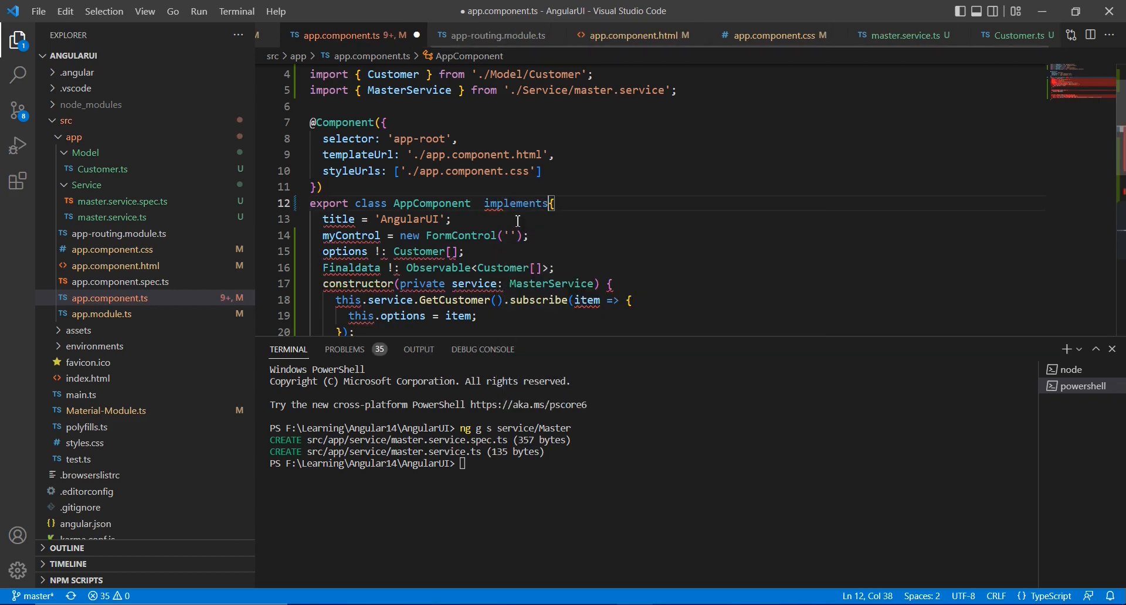
type("on")
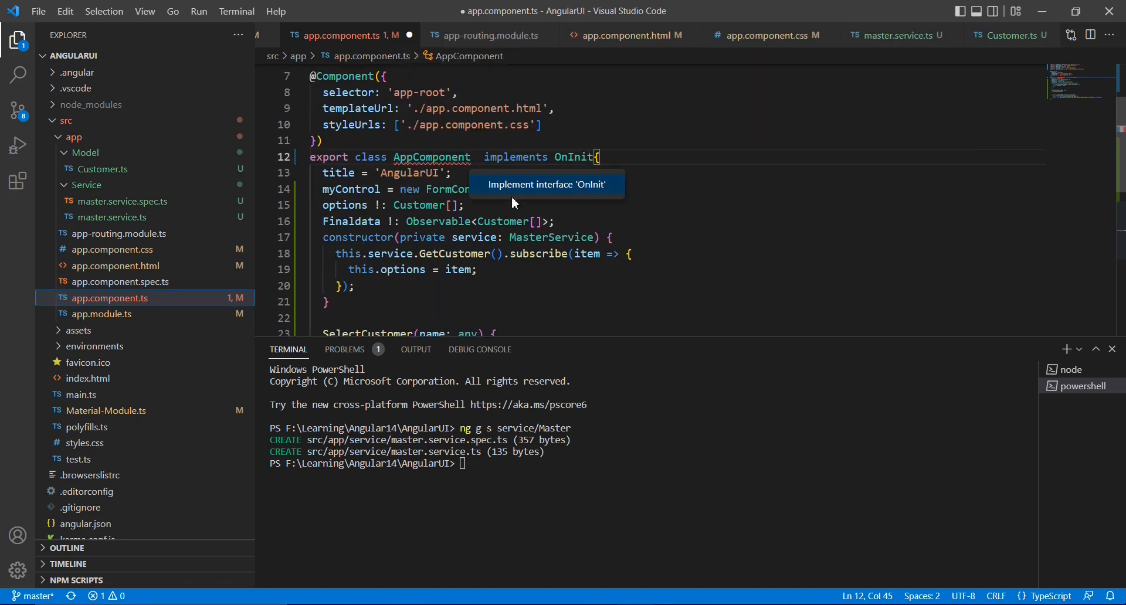
left_click(545, 184)
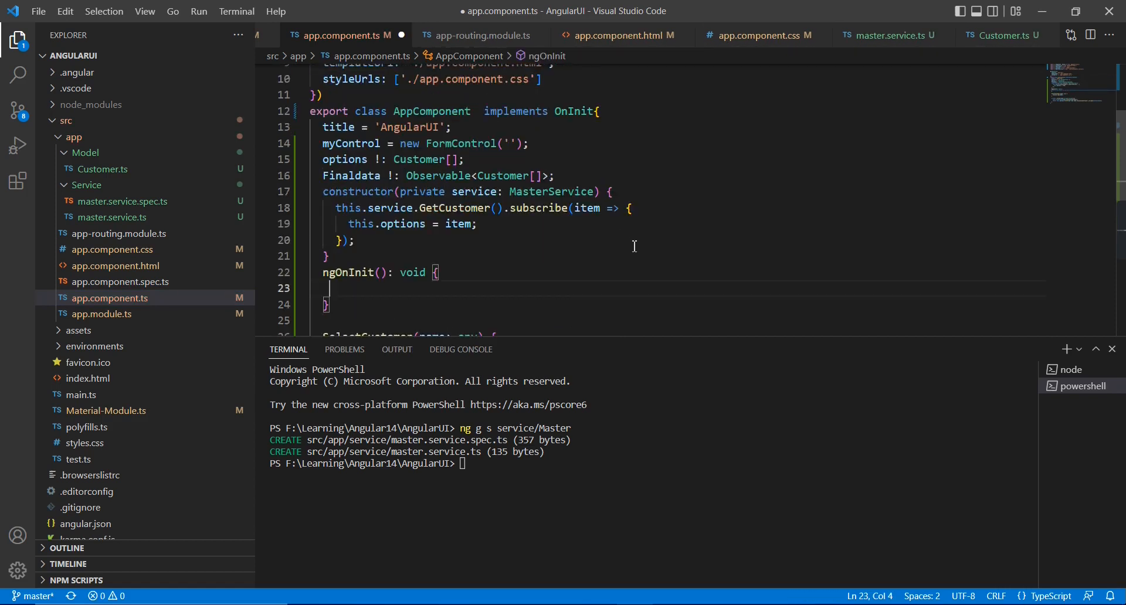
Assign this.Finaldata = this.myControl.valueChanges.pipe(startWith('')).
type("this")
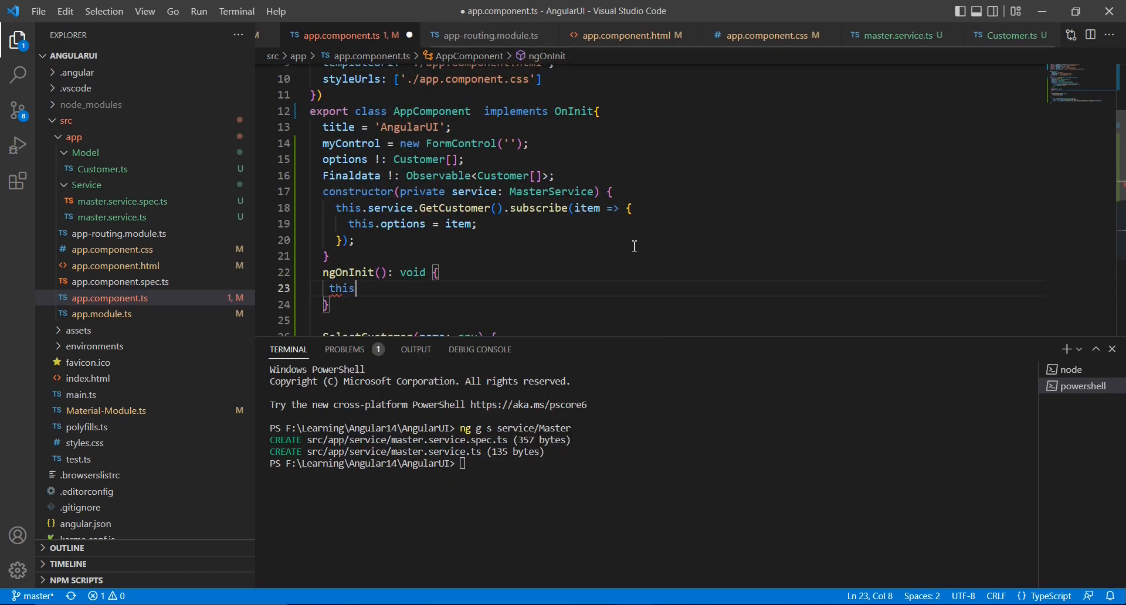
type(".Finaldata=")
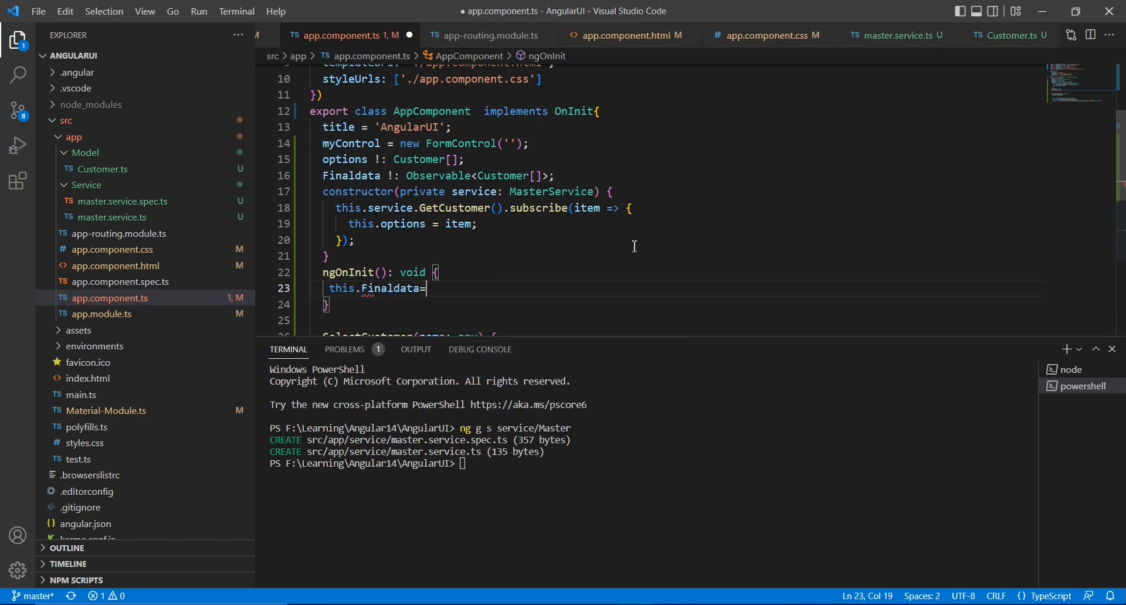
type("this.")
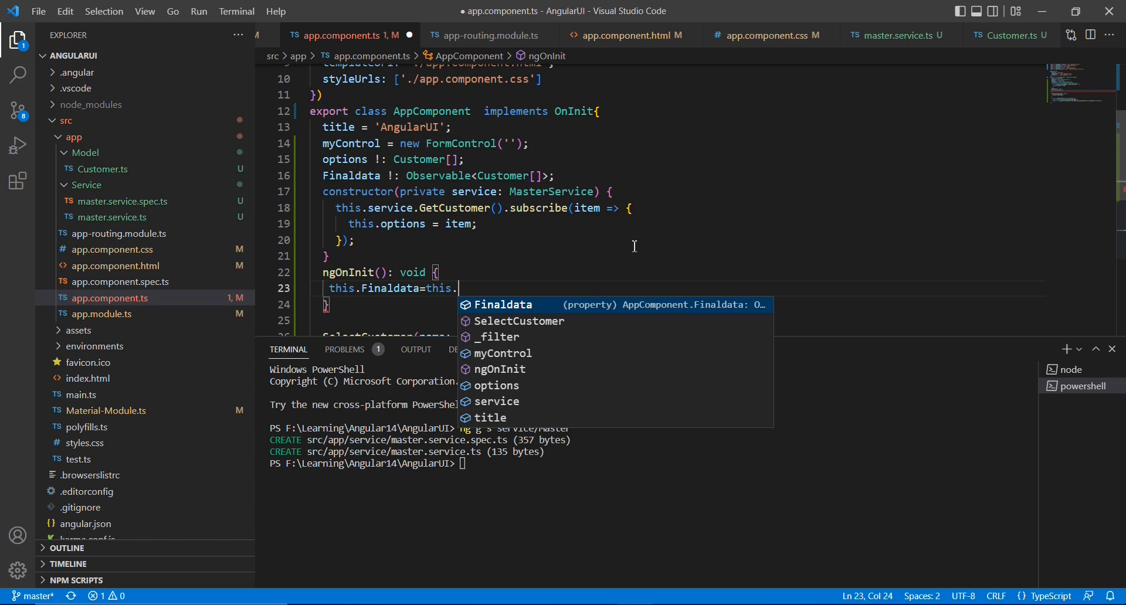
type("my")
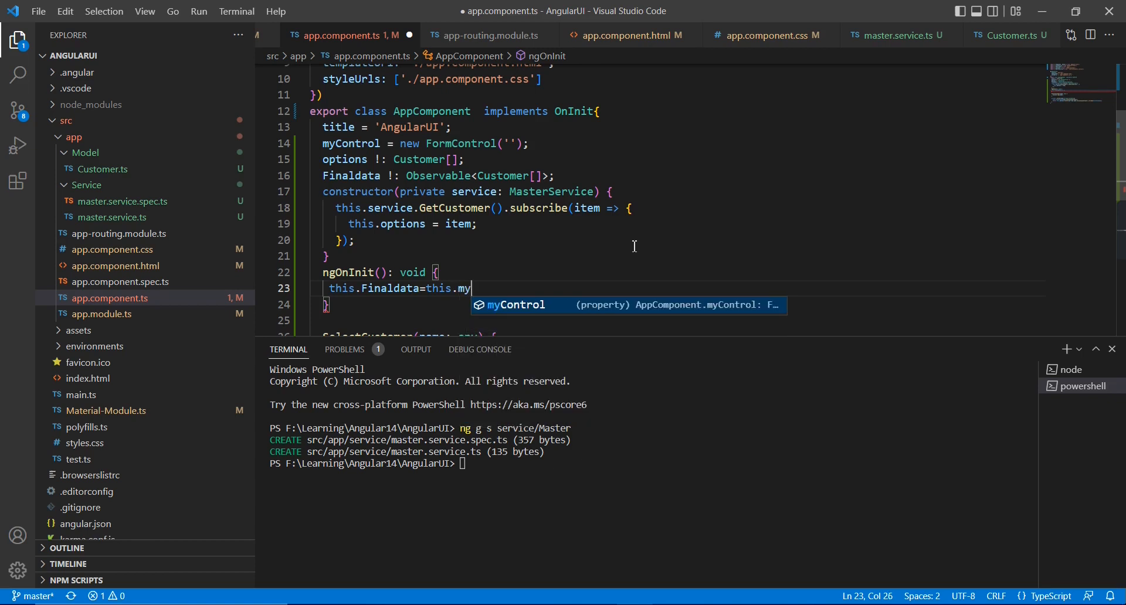
type("Control.v")
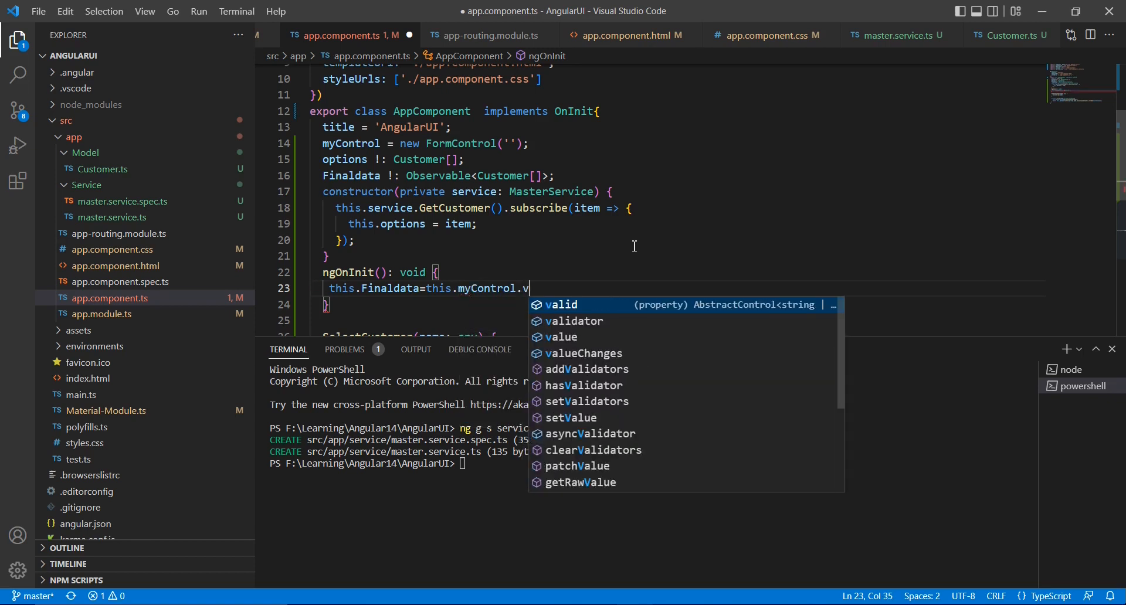
type("alueChanges")
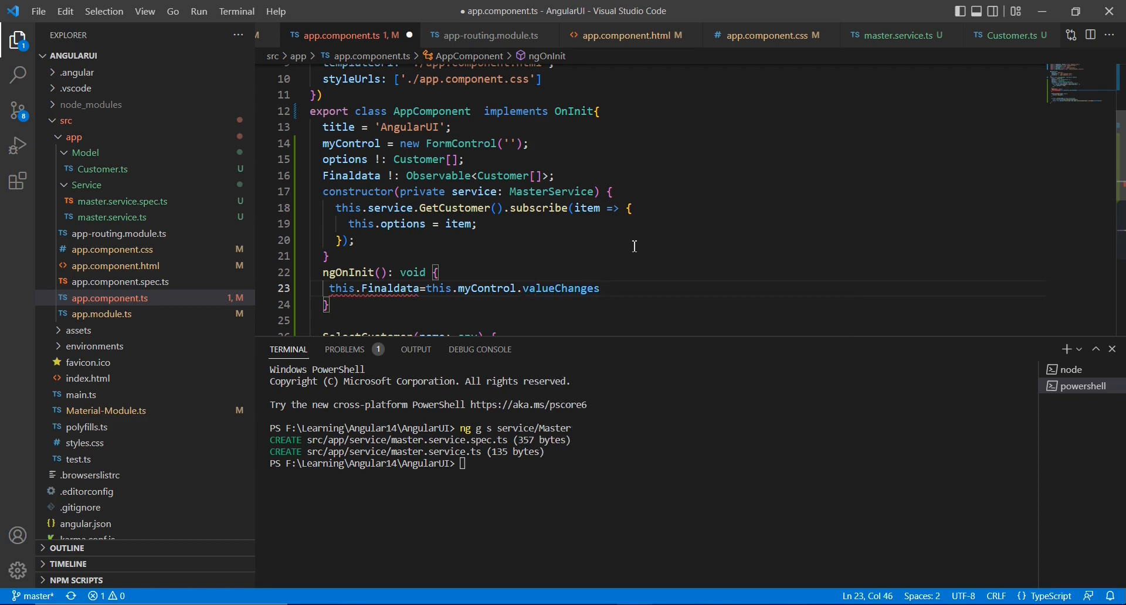
type(".pipe(")
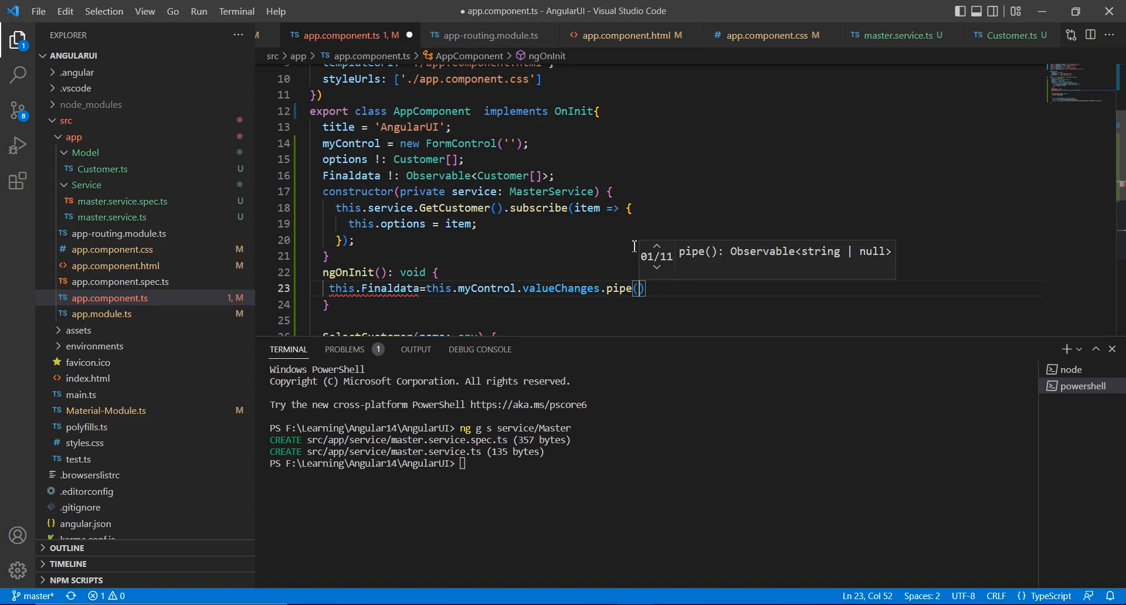
type("s")
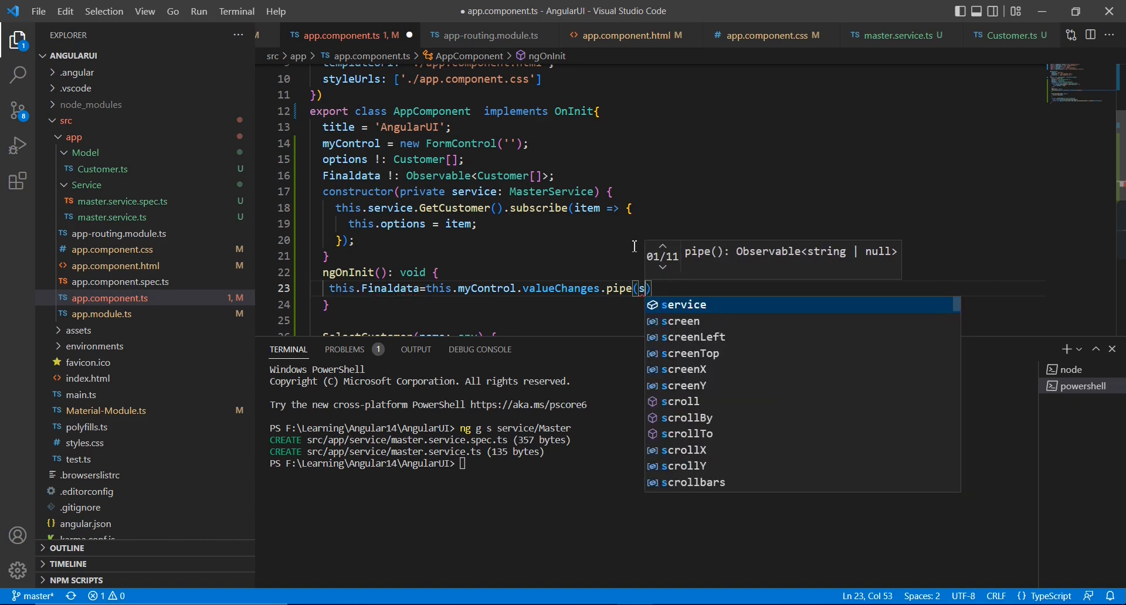
type("tartWith('")
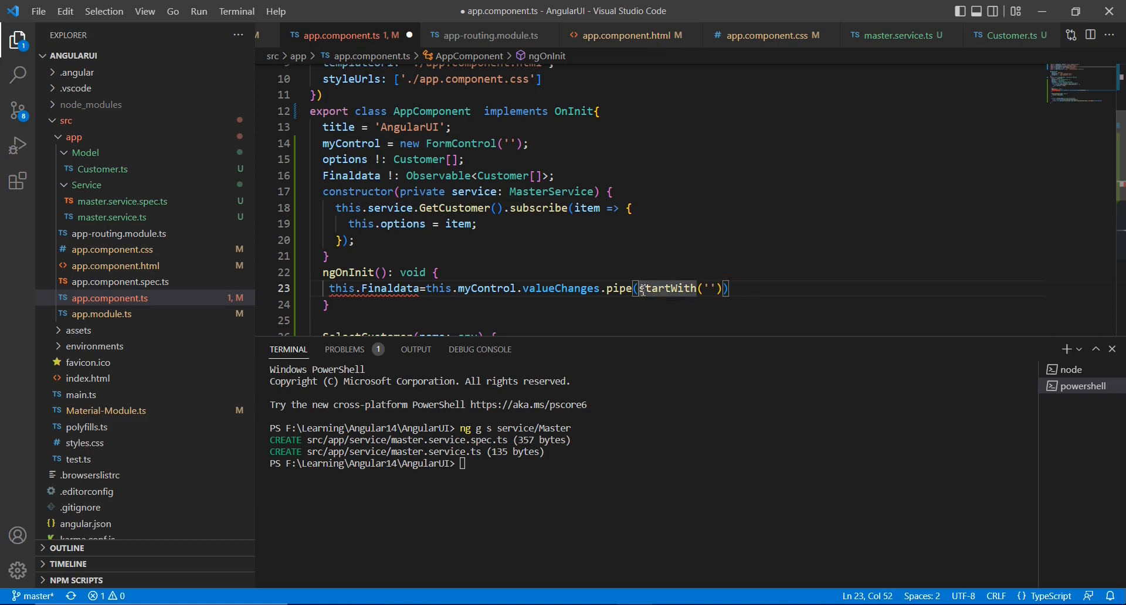
key("Enter")
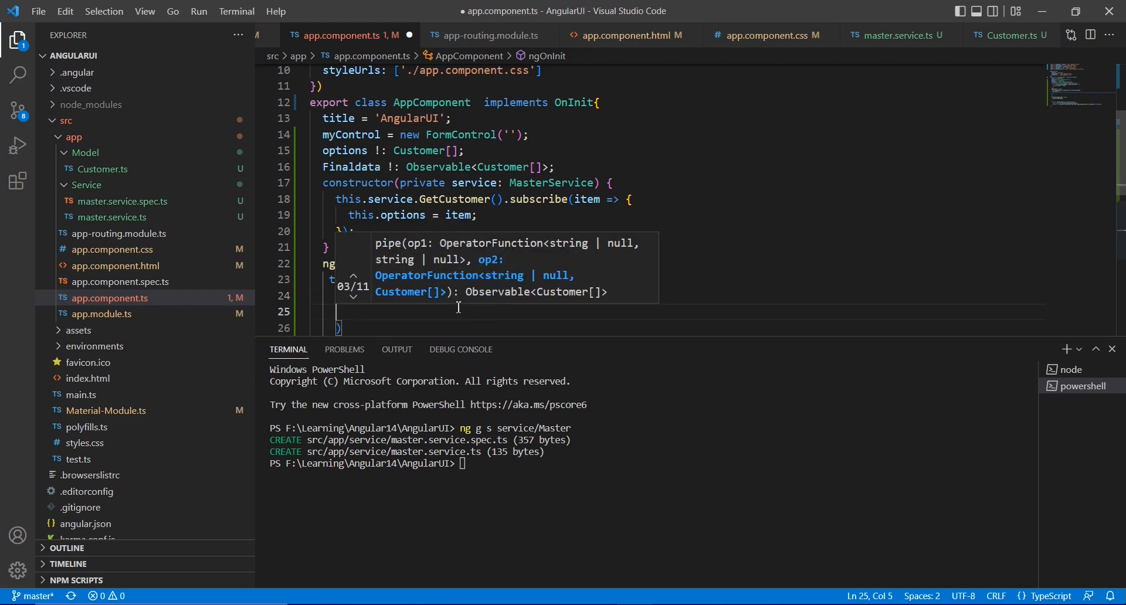
Add a map(item => { const name = item; ... }) operator to the pipe.
type("map(")
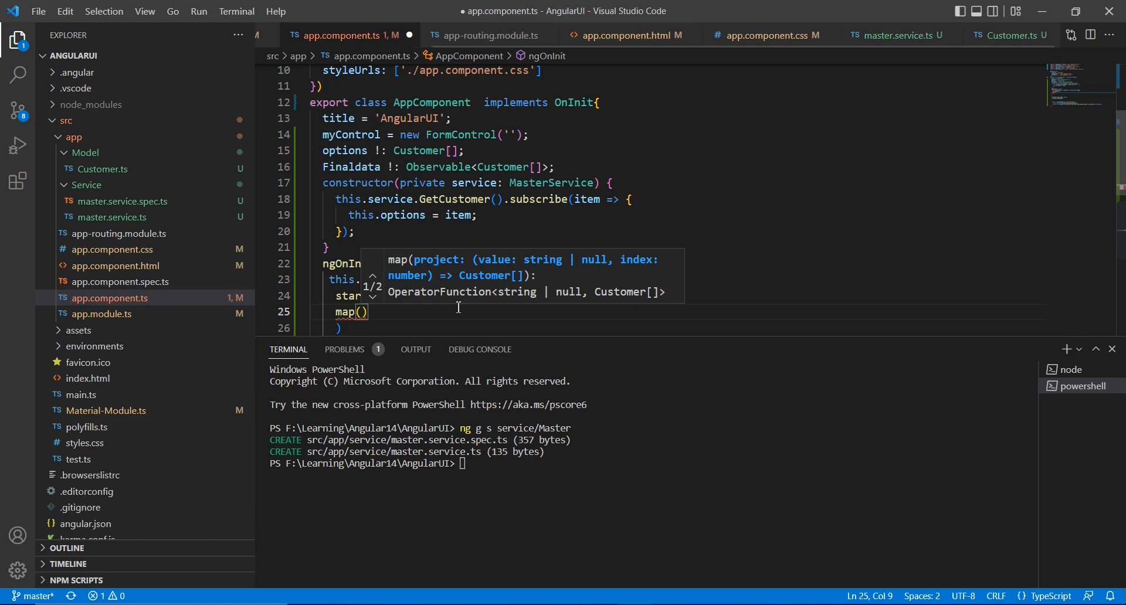
type("item=>{")
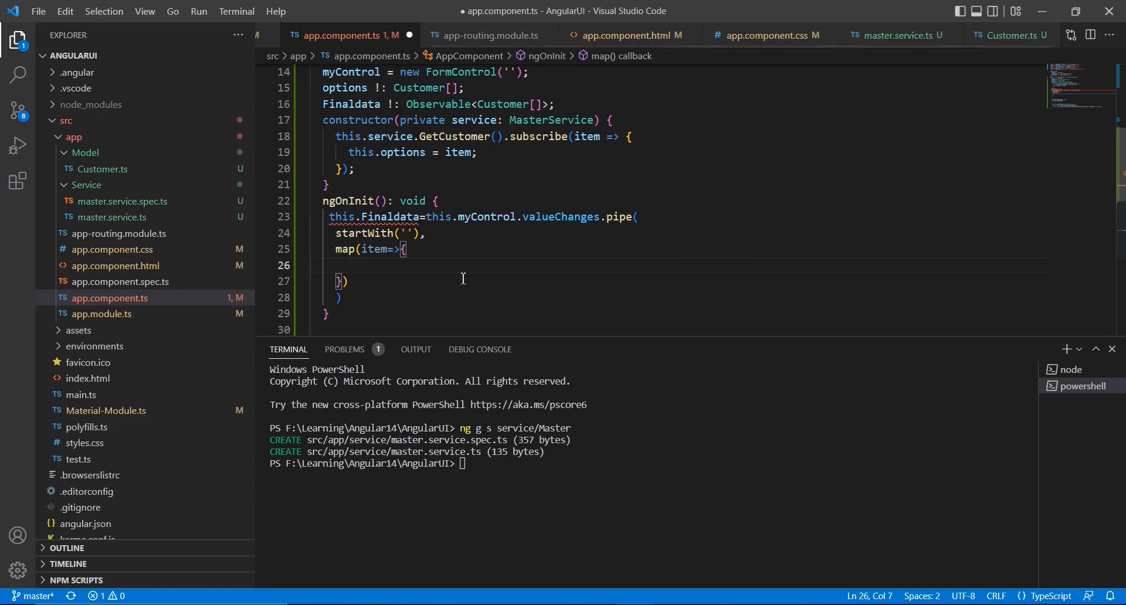
type("c")
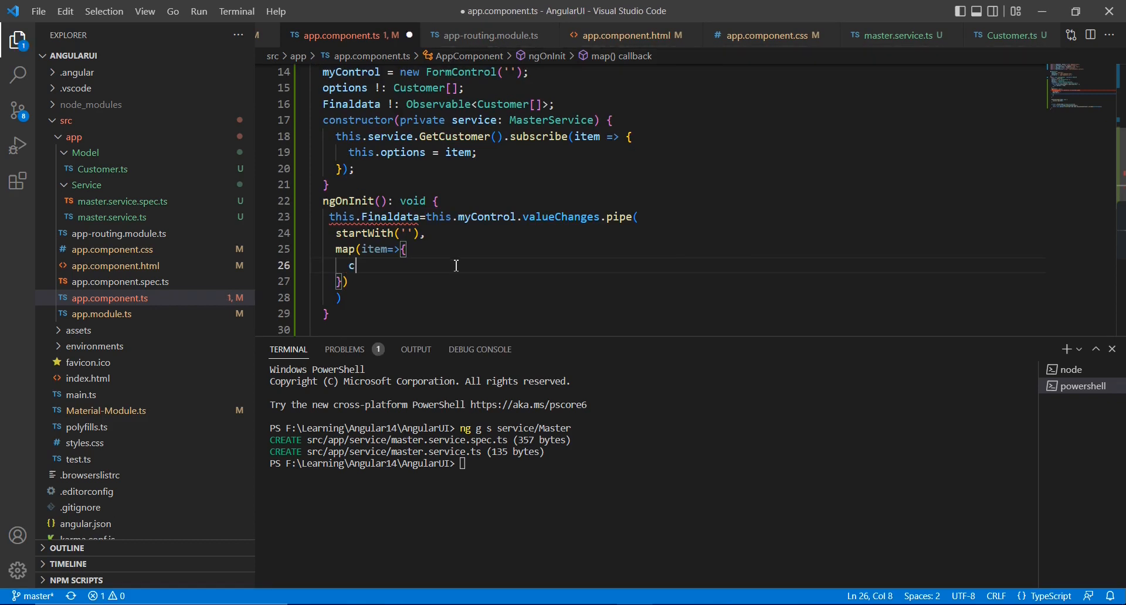
type("onst name")
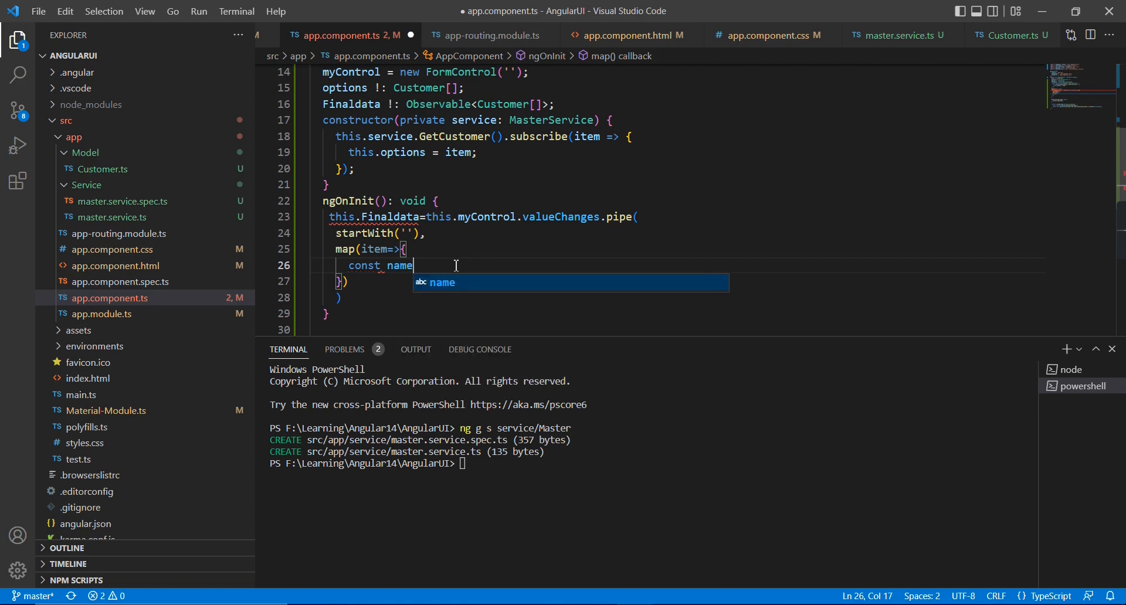
type("=item;")
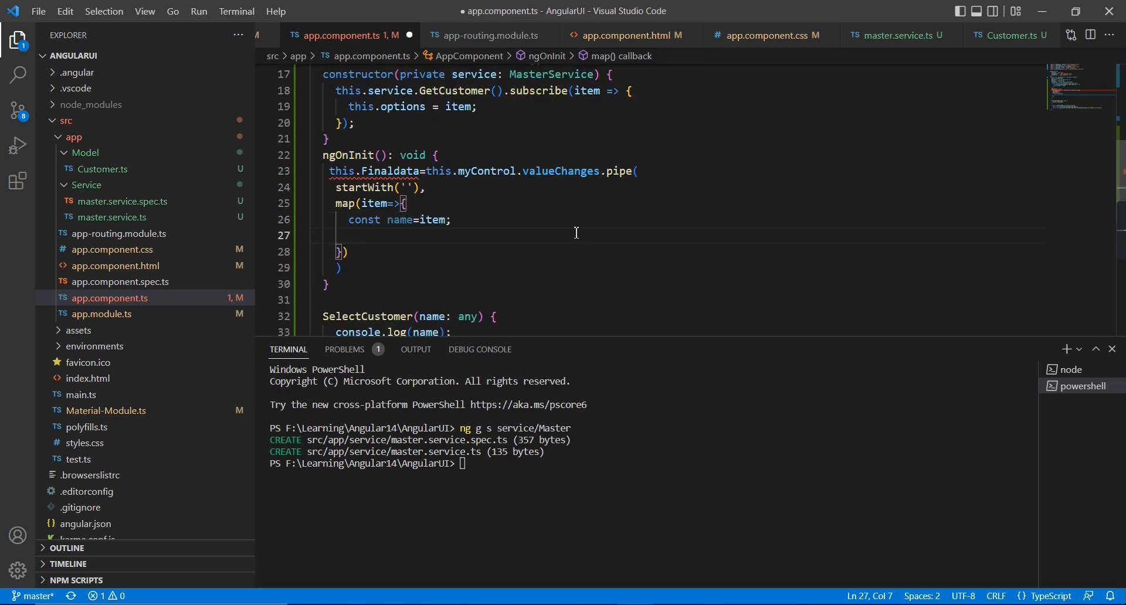
Return name ? this._filter(name as string) : this.options from the map and save.
type("retur")
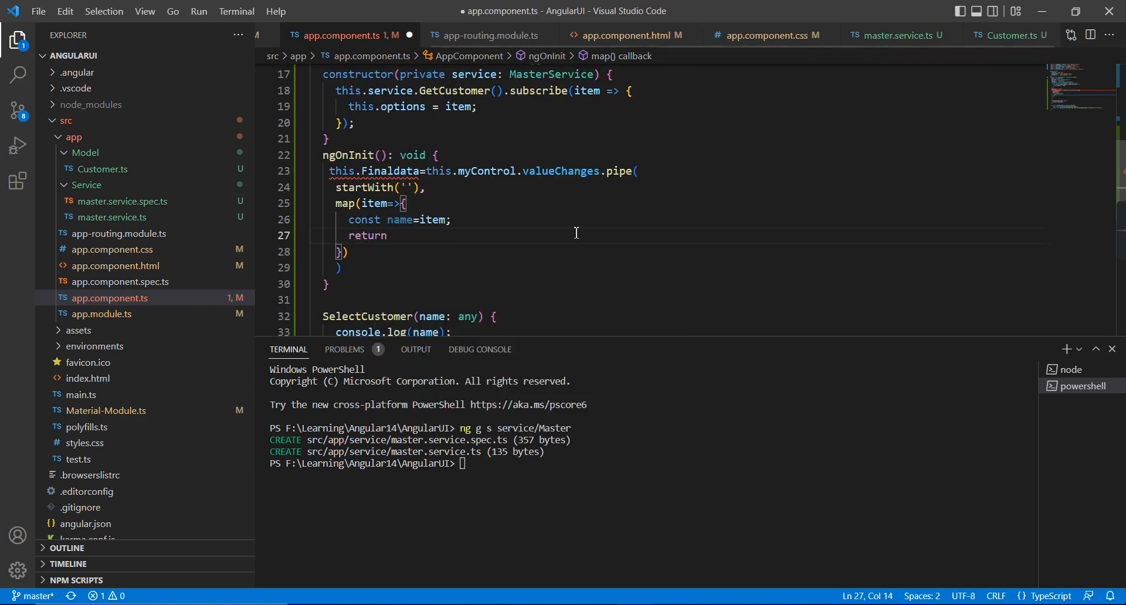
type("name")
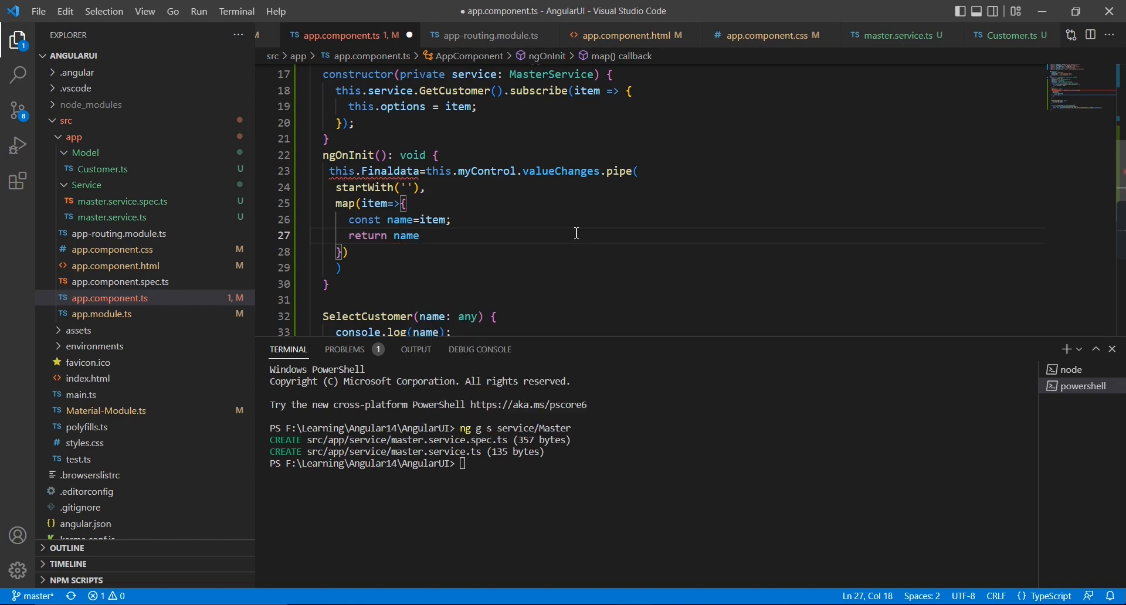
type("?th")
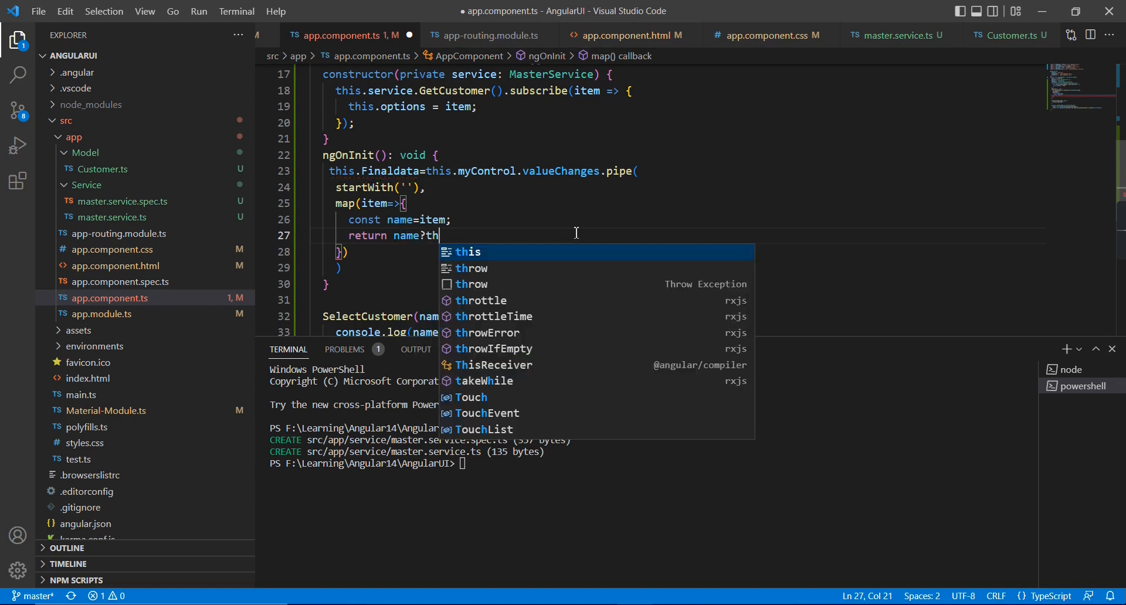
type("is._filter(")
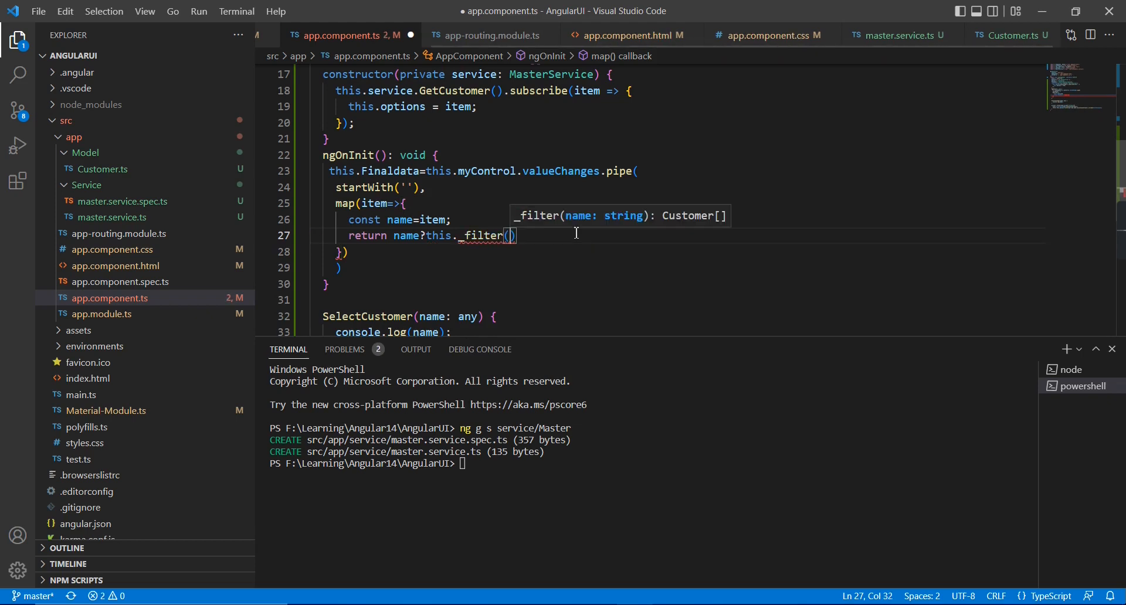
type("nam")
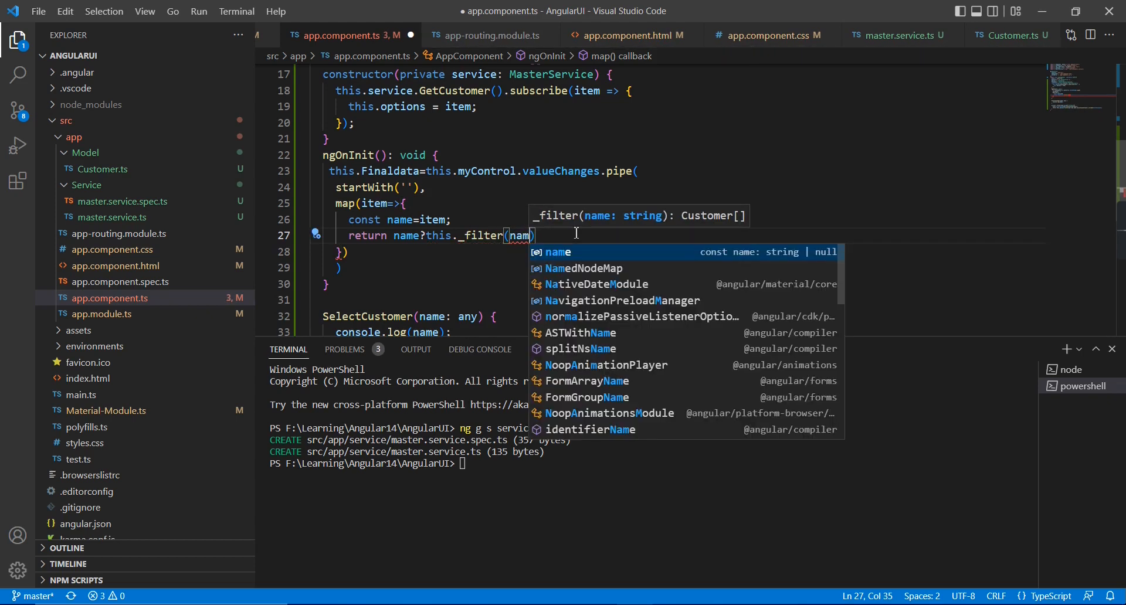
type("as st")
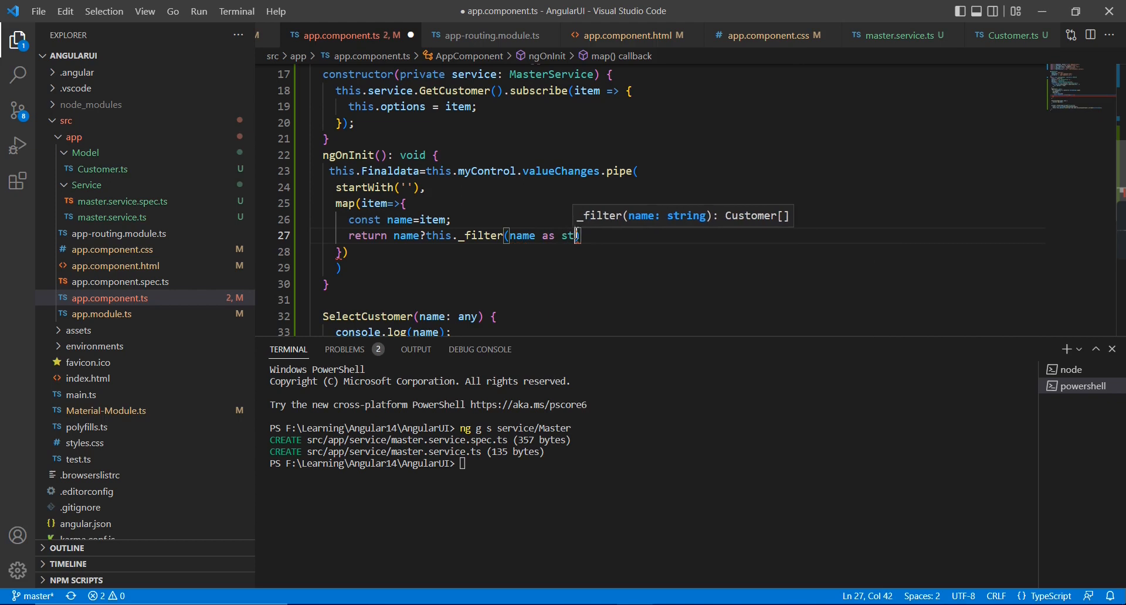
type("ring")
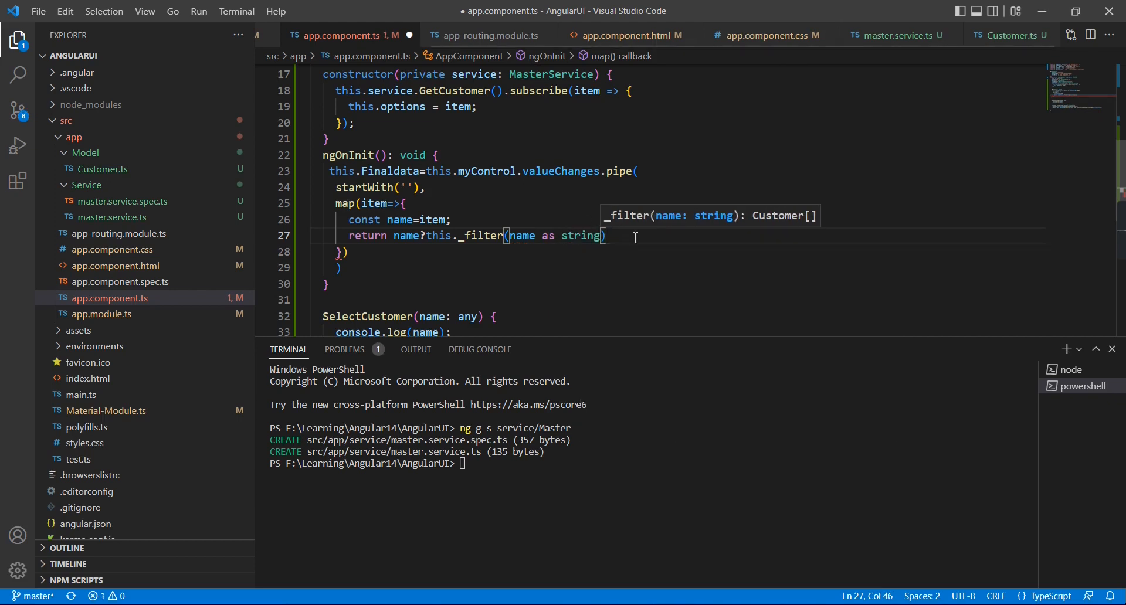
type(":")
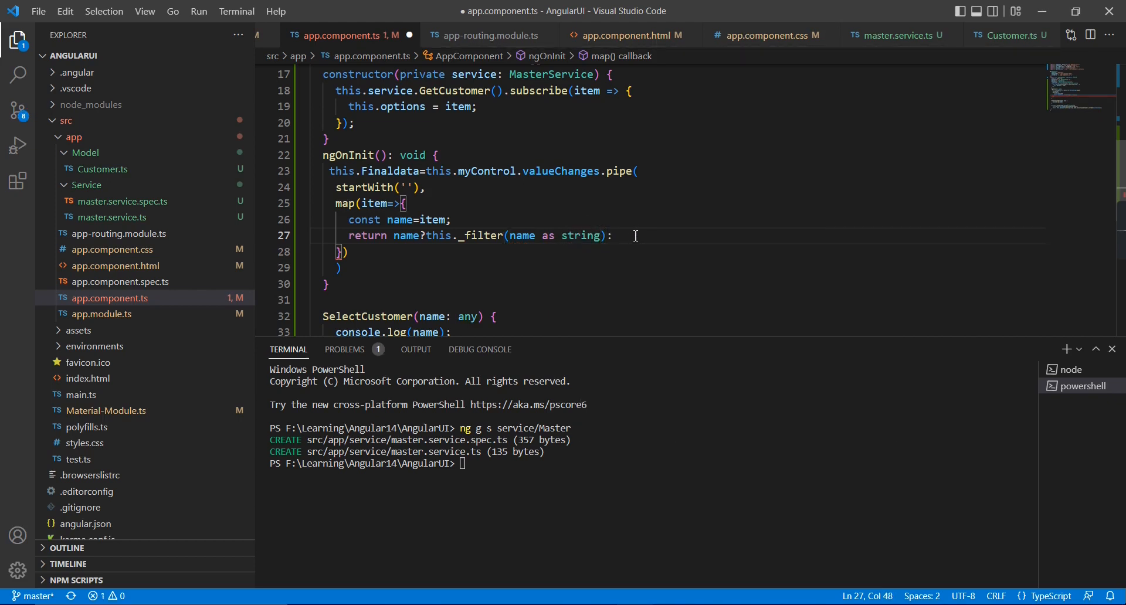
type("th")
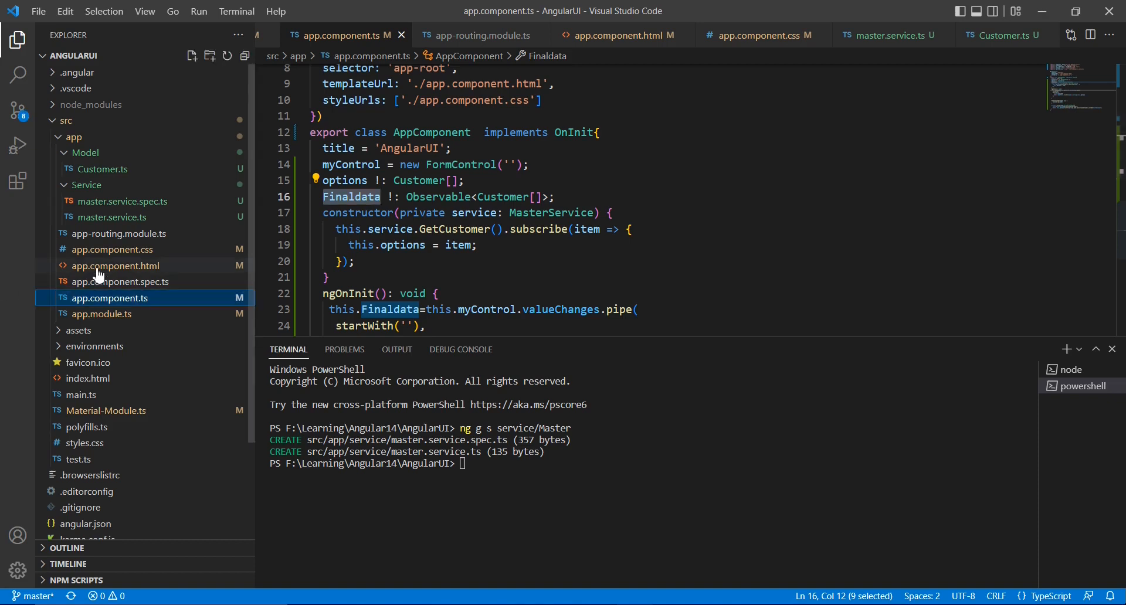
Change the template's *ngFor to "let option of Finaldata | async".
left_click(115, 265)
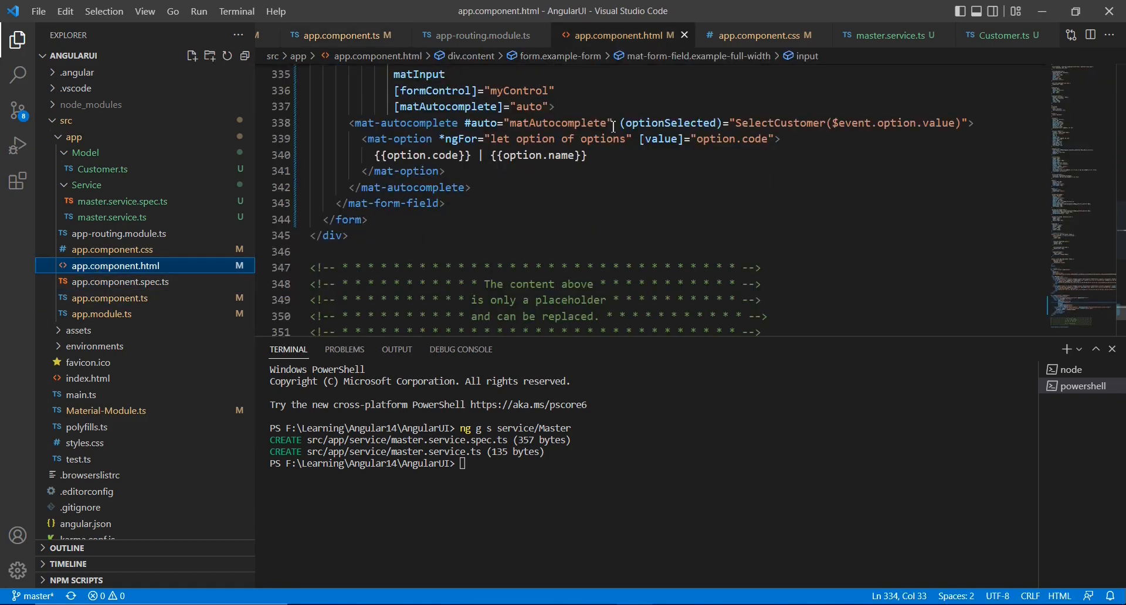
type("Finaldata | a")
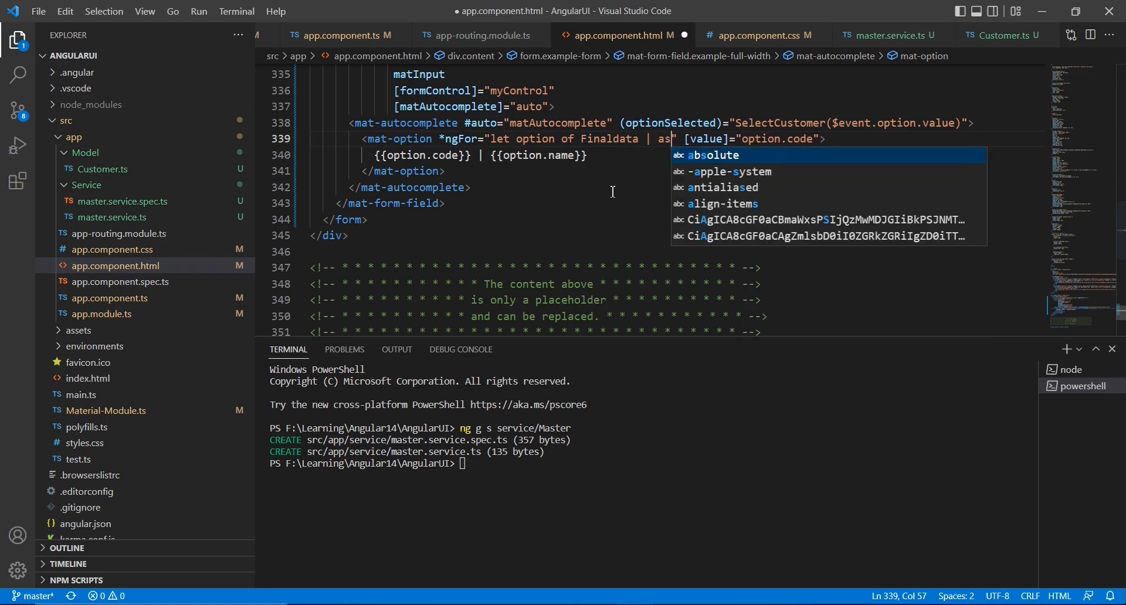
type("y")
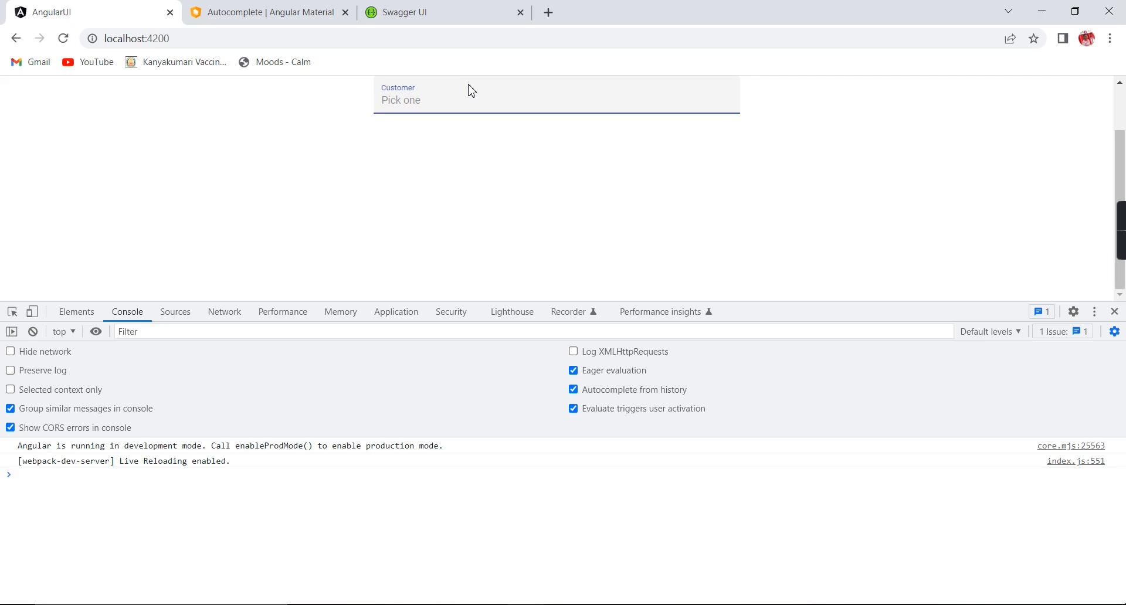
type("c")
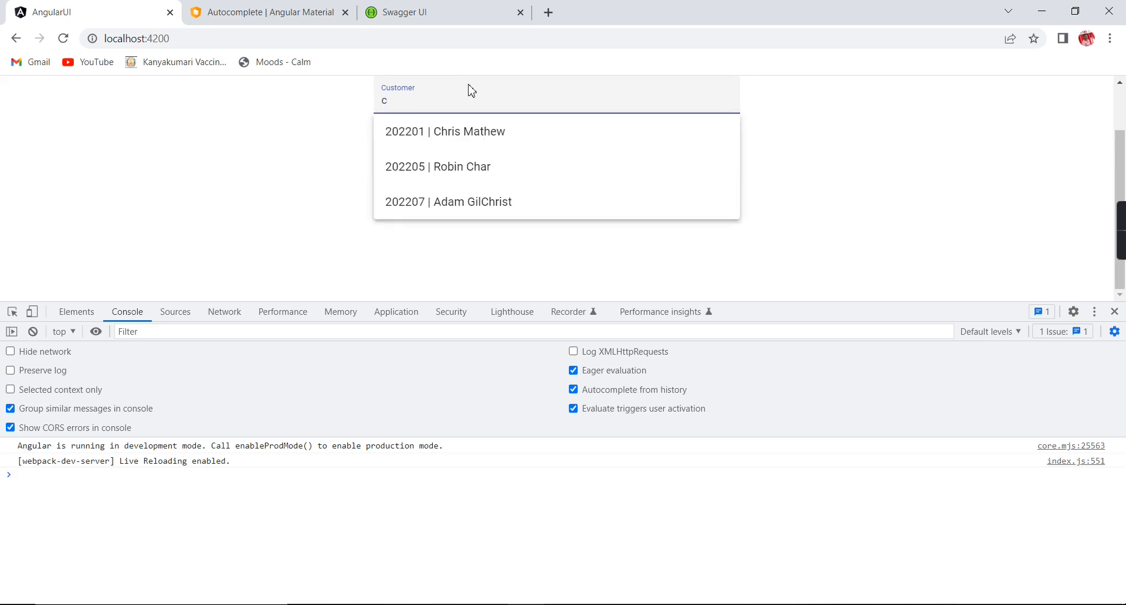
type("hi")
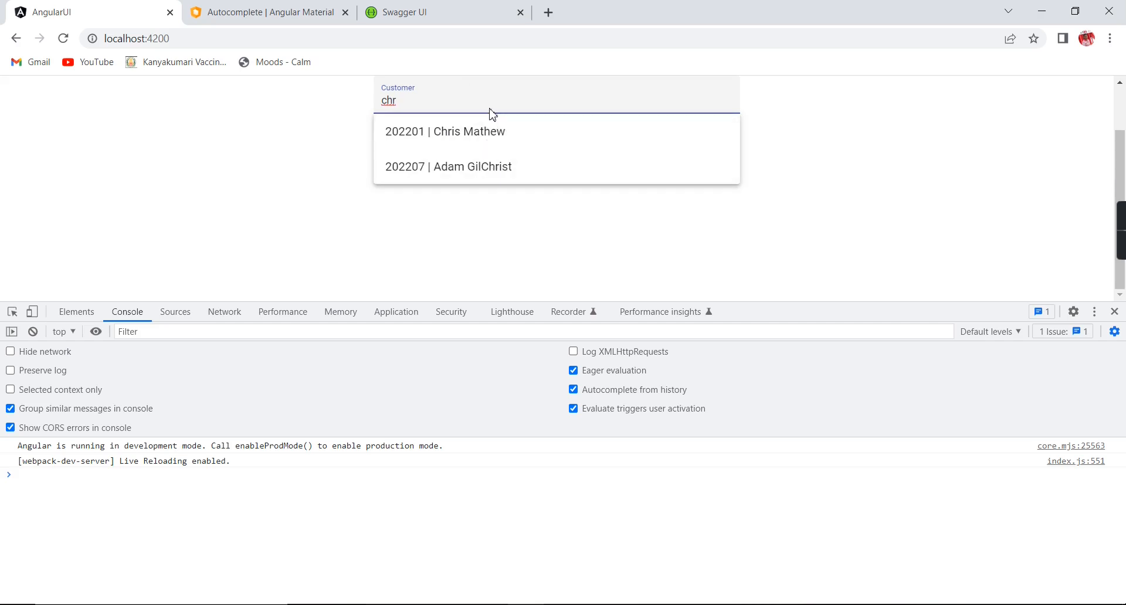
type("ya")
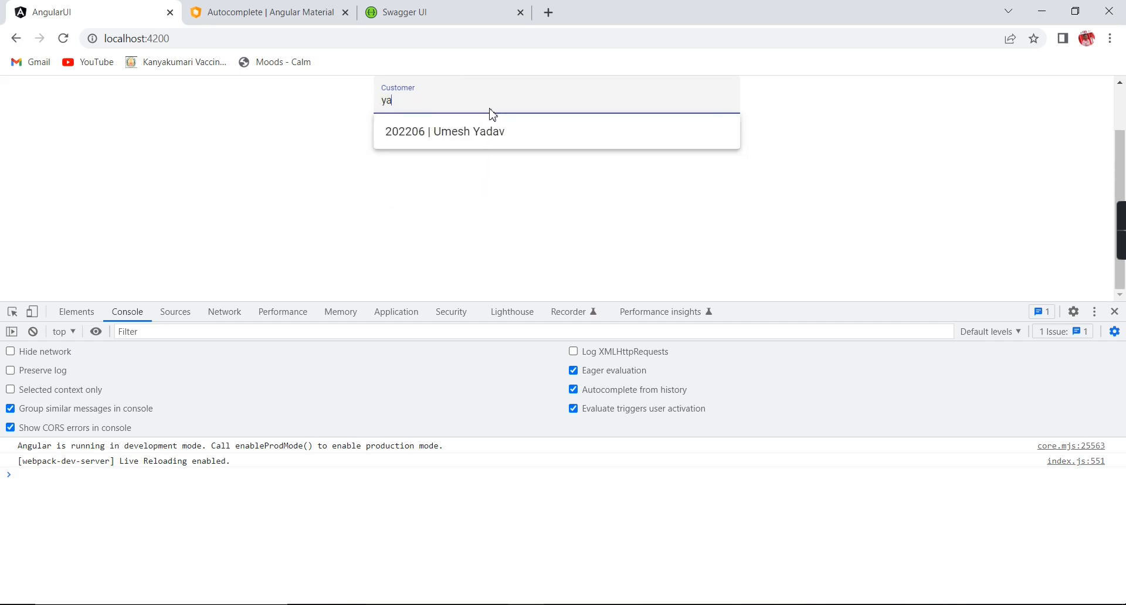
type("ra")
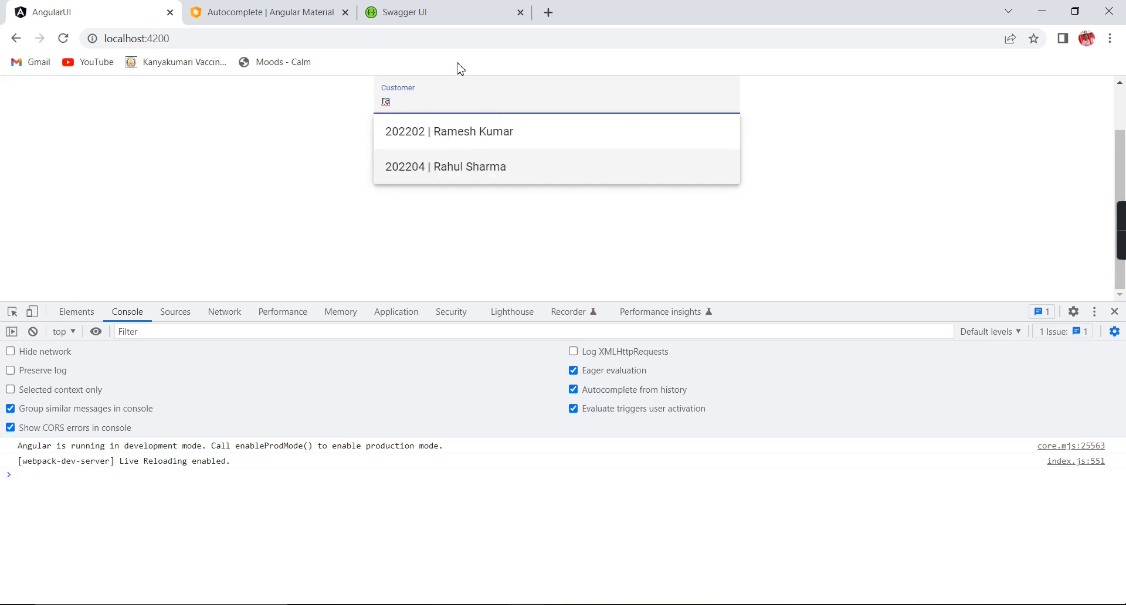
left_click(446, 167)
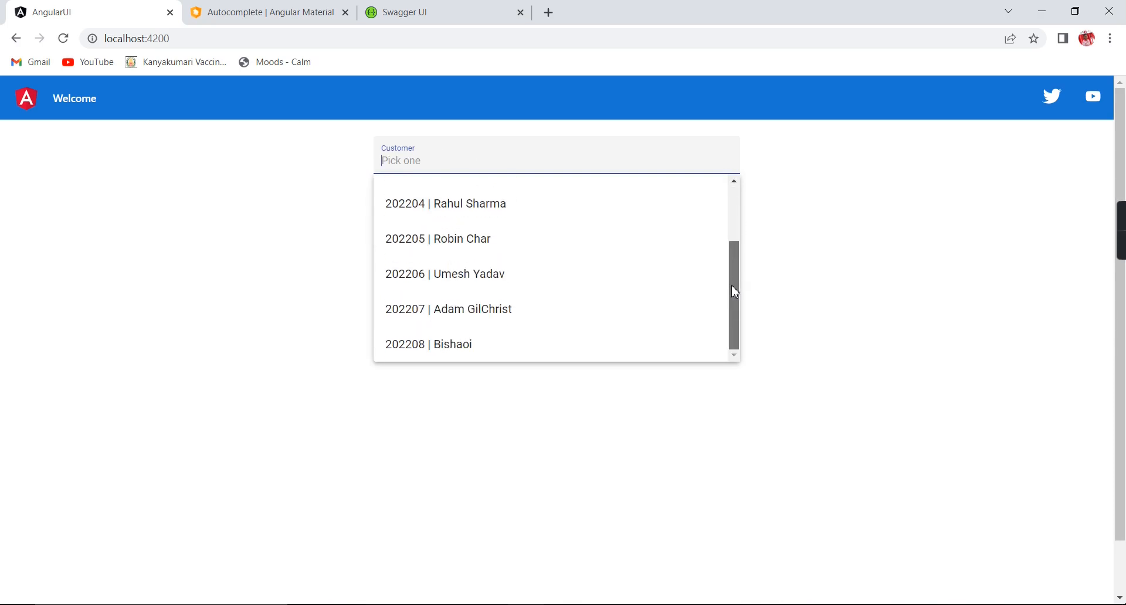
mouse_move(572, 418)
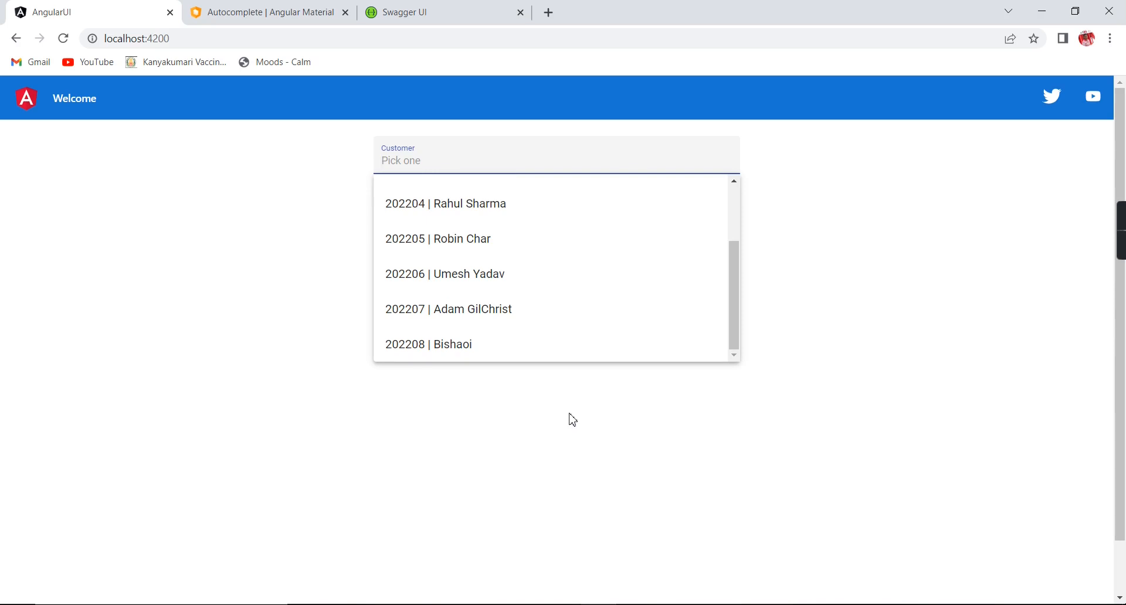
mouse_move(688, 576)
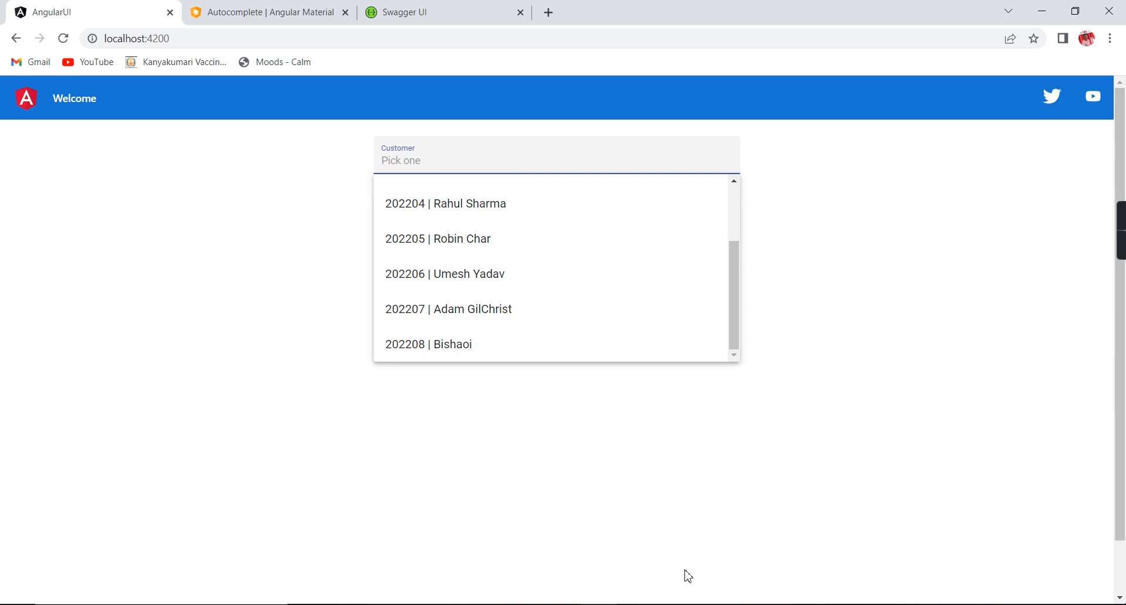
mouse_move(693, 566)
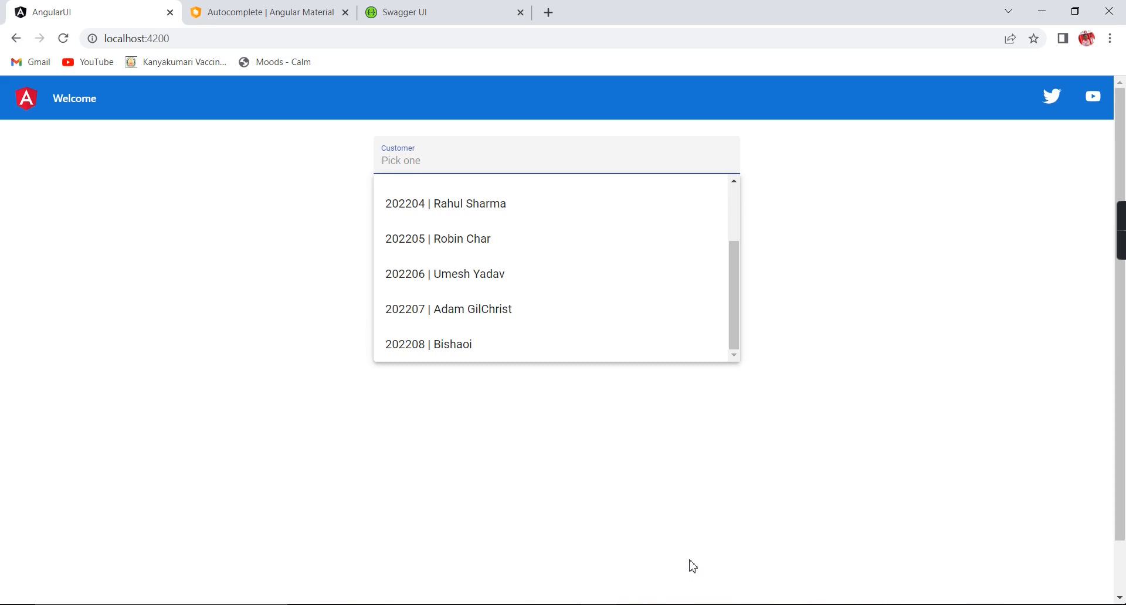